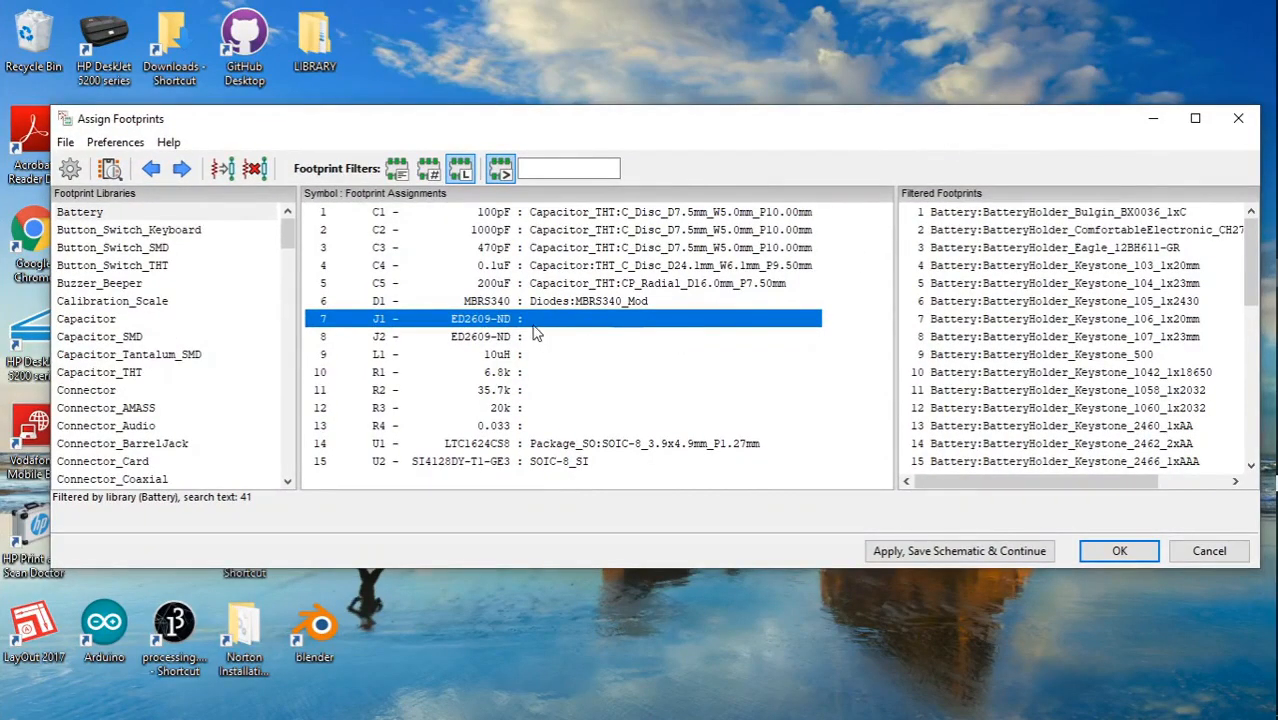
mouse_move(447, 336)
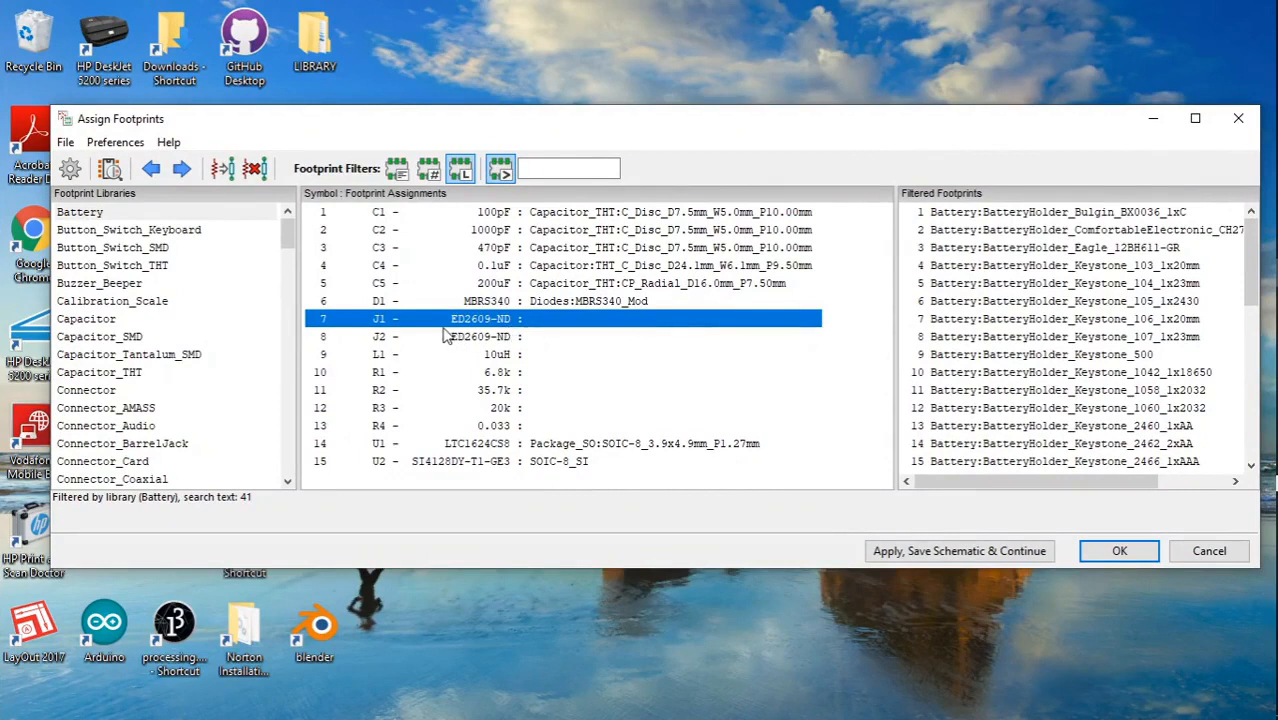
mouse_move(400, 327)
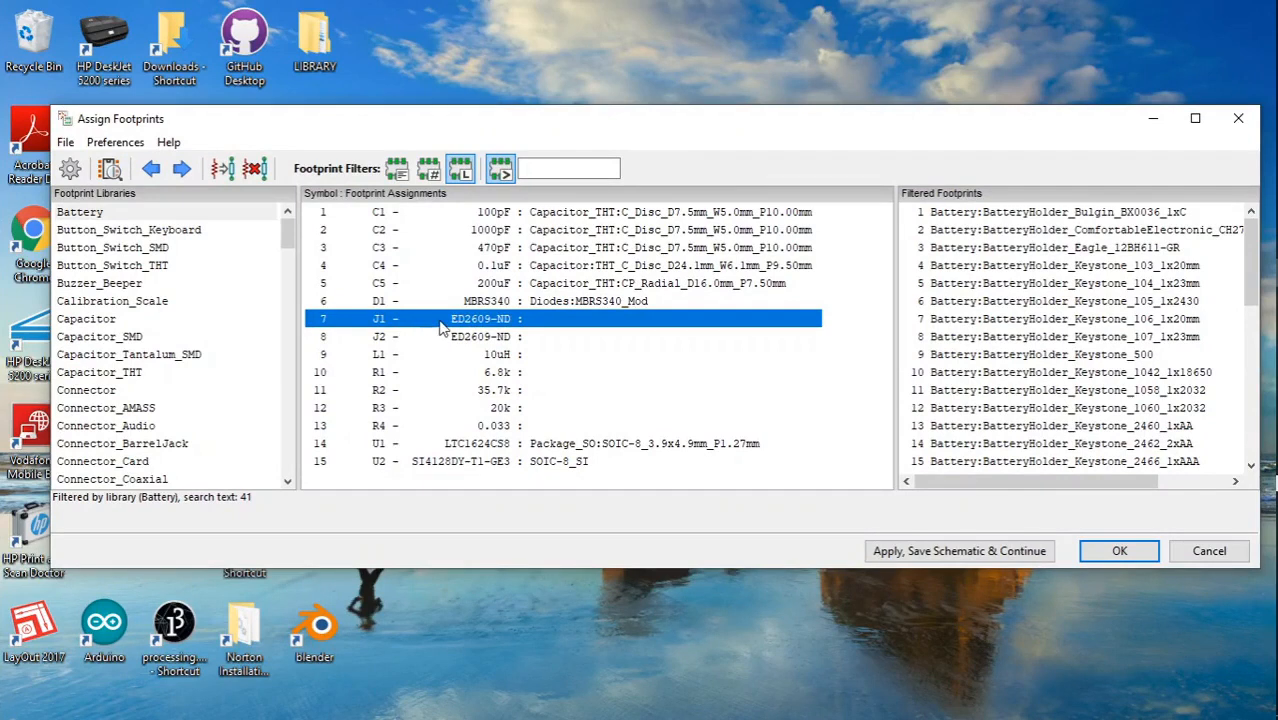
mouse_move(452, 327)
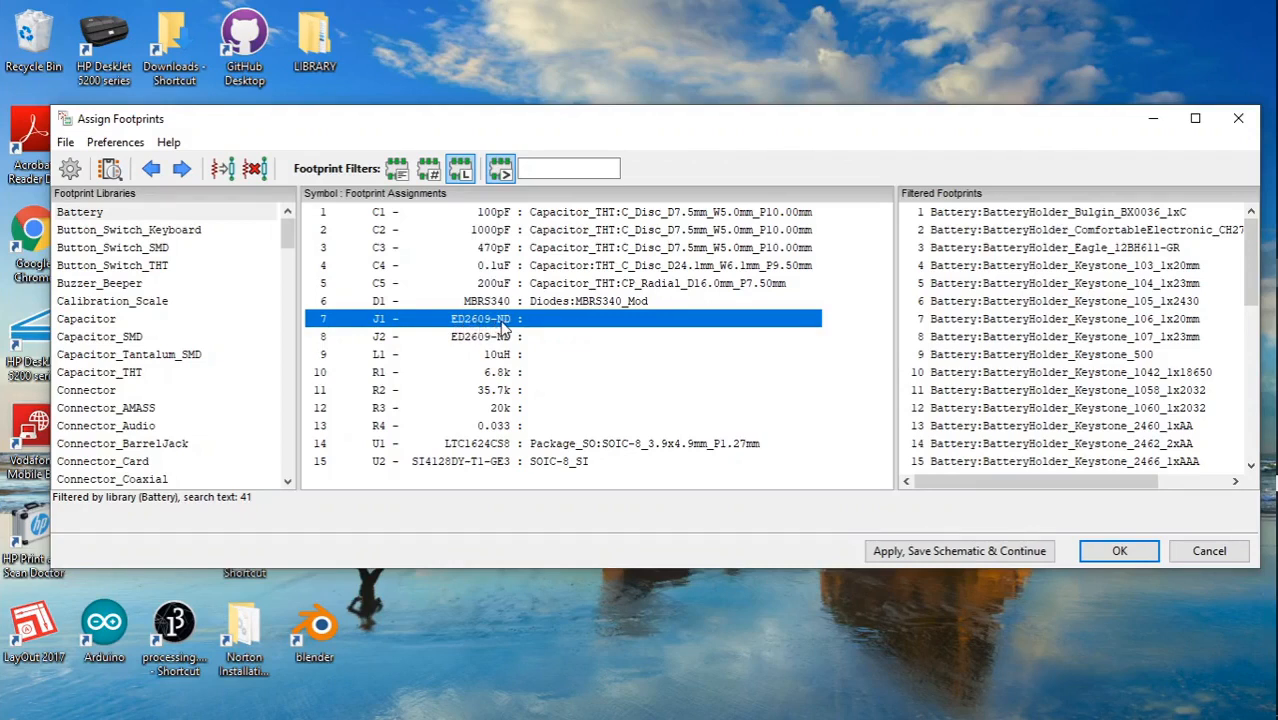
mouse_move(535, 325)
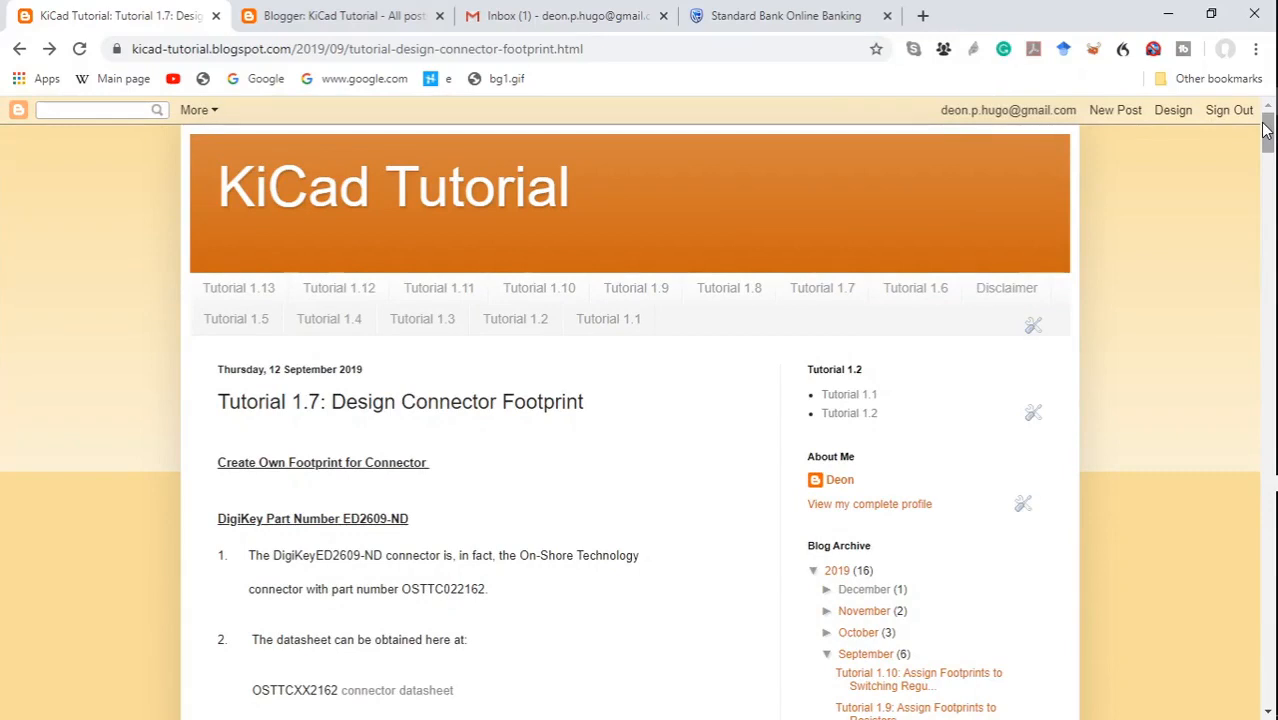
mouse_move(843, 208)
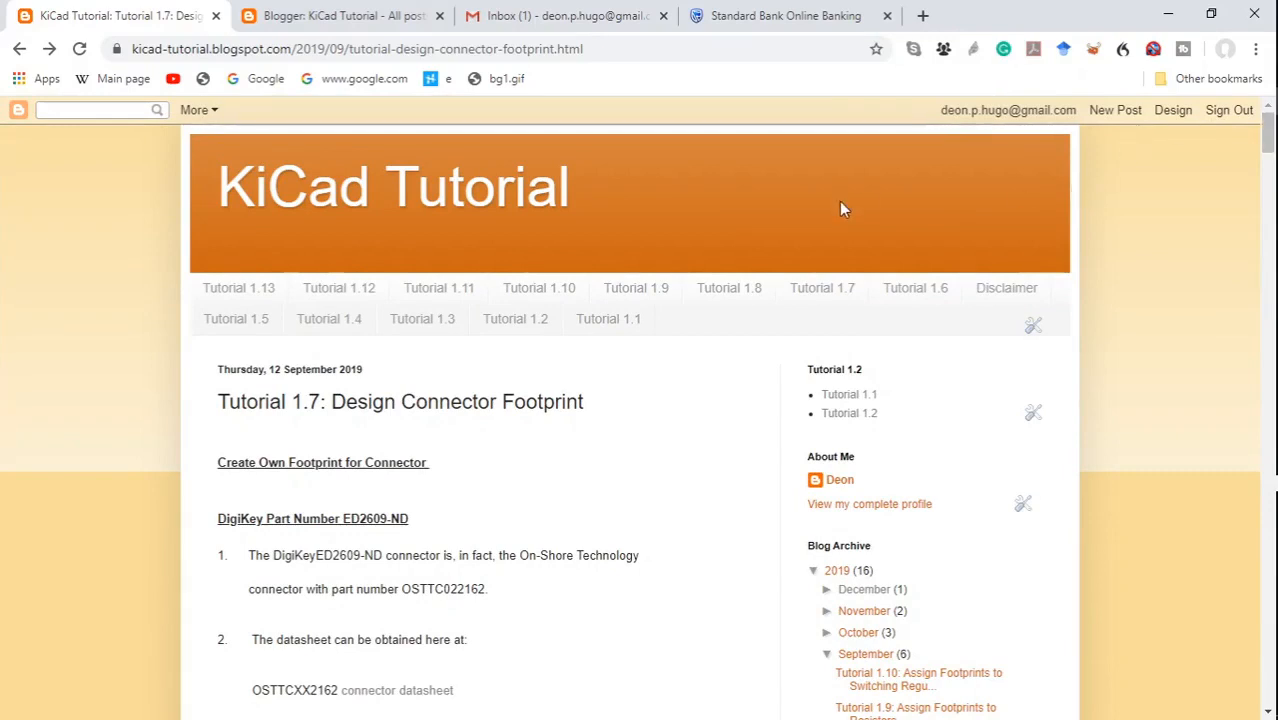
mouse_move(229, 430)
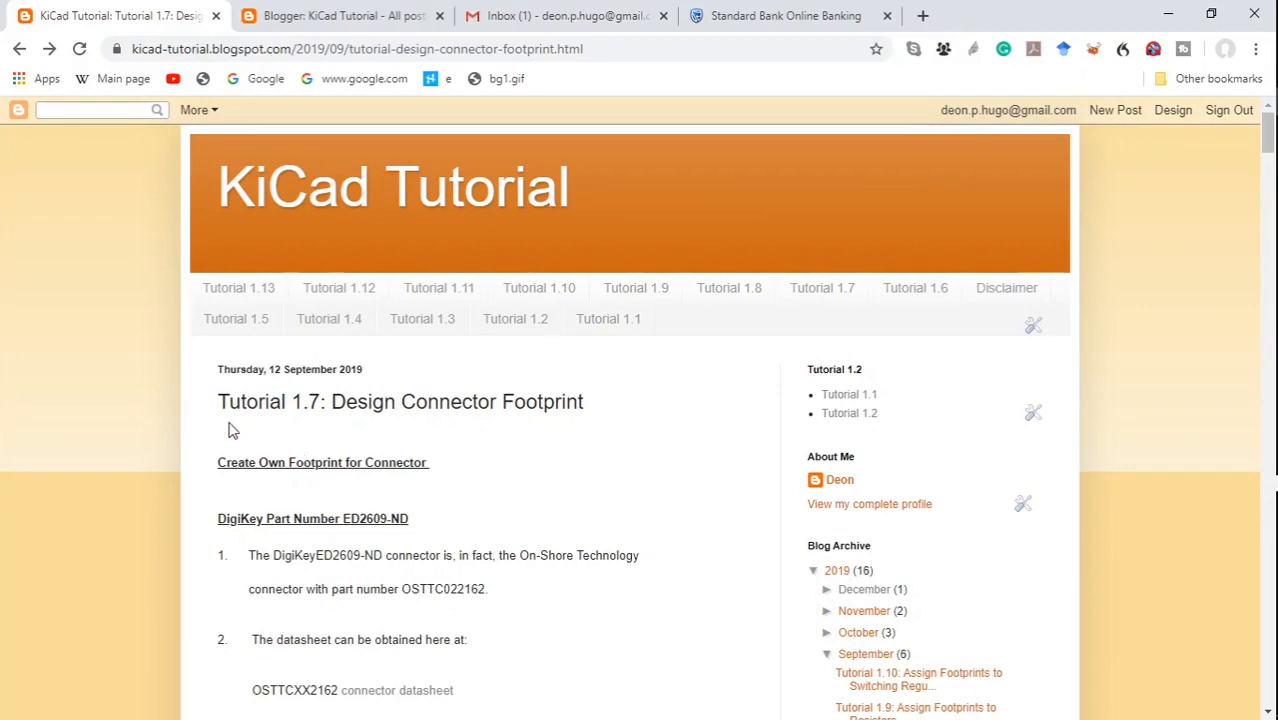
mouse_move(711, 403)
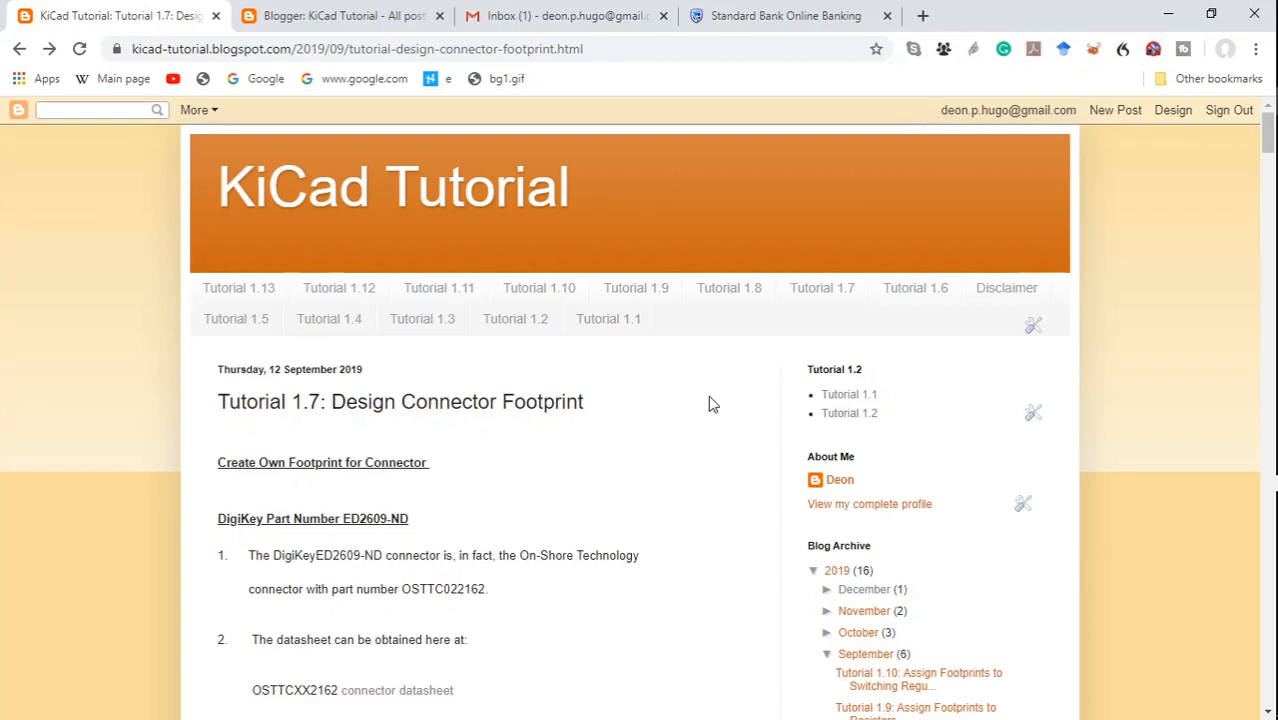
mouse_move(1255, 187)
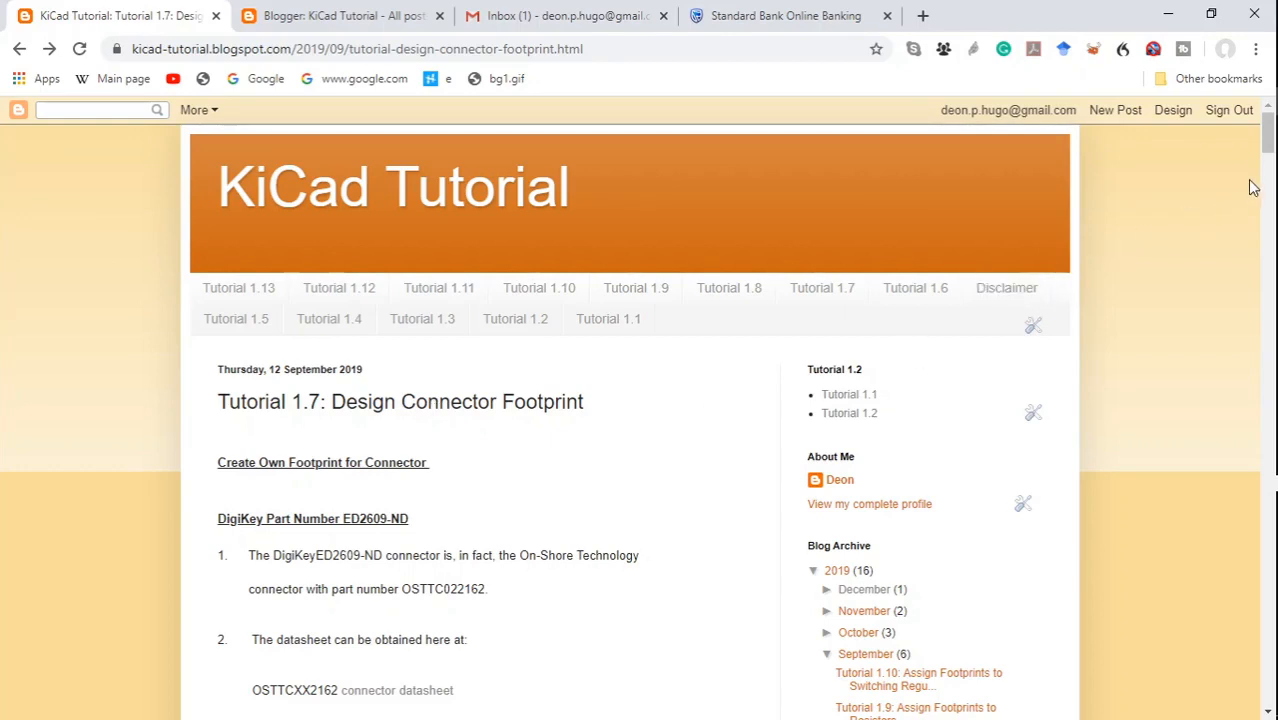
Step: Scroll the tutorial and follow its link to the OSTTCXX2162 connector datasheet PDF
scroll("down", 3)
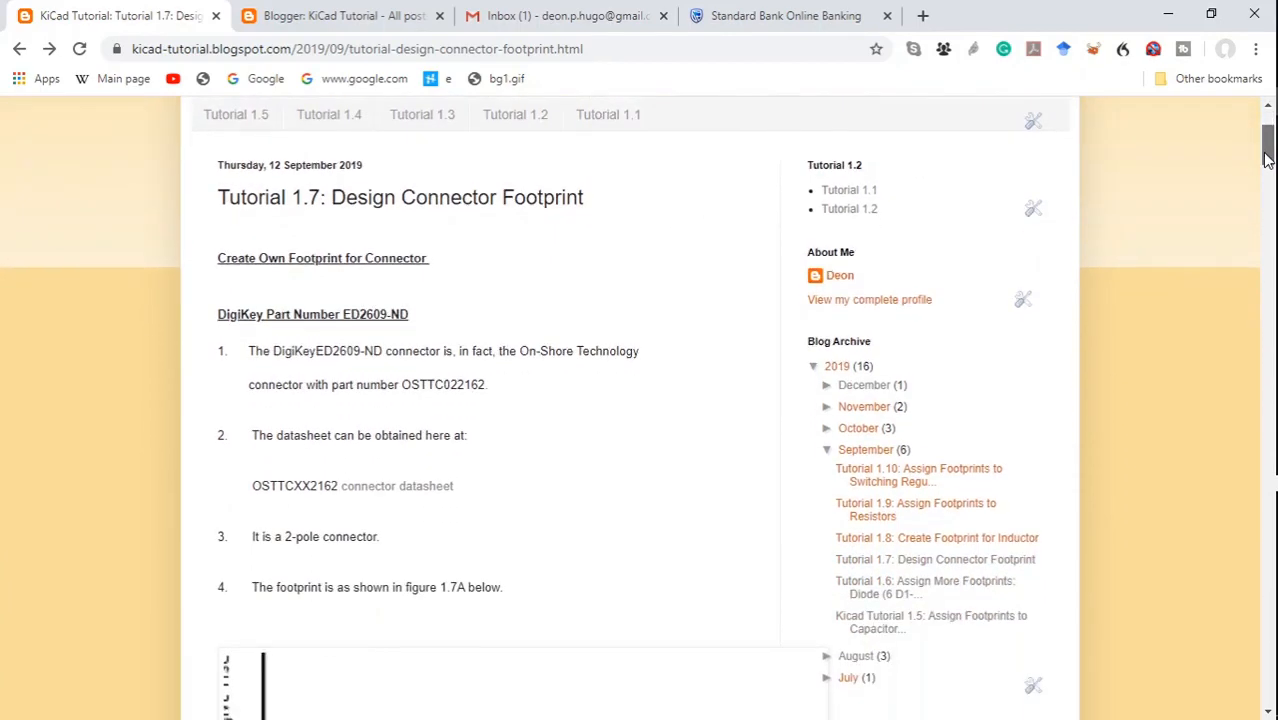
scroll("down", 3)
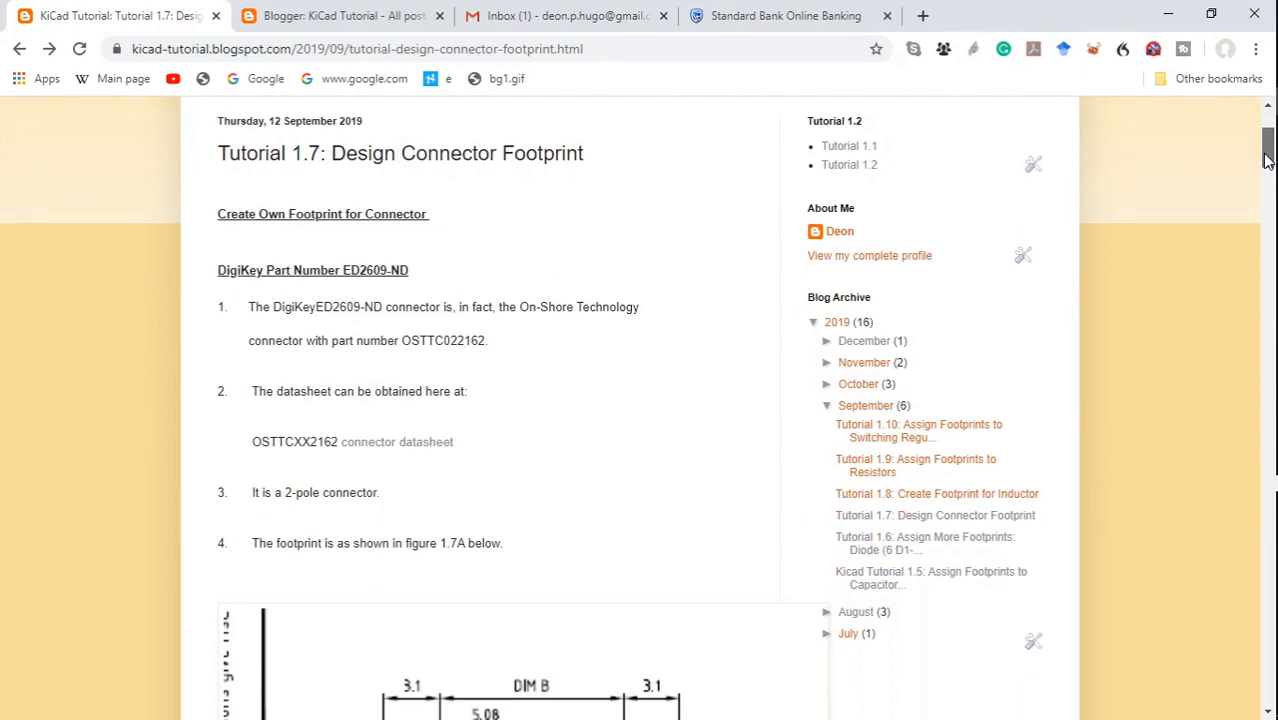
scroll("up", 3)
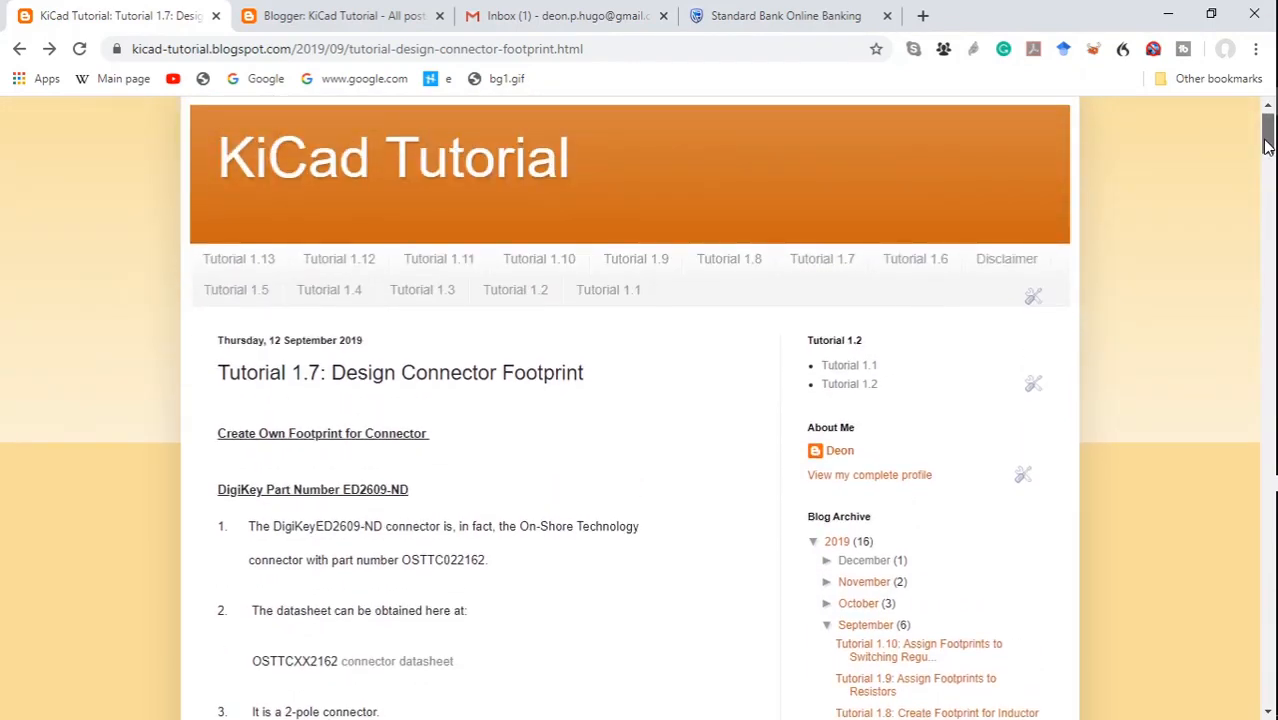
scroll("down", 3)
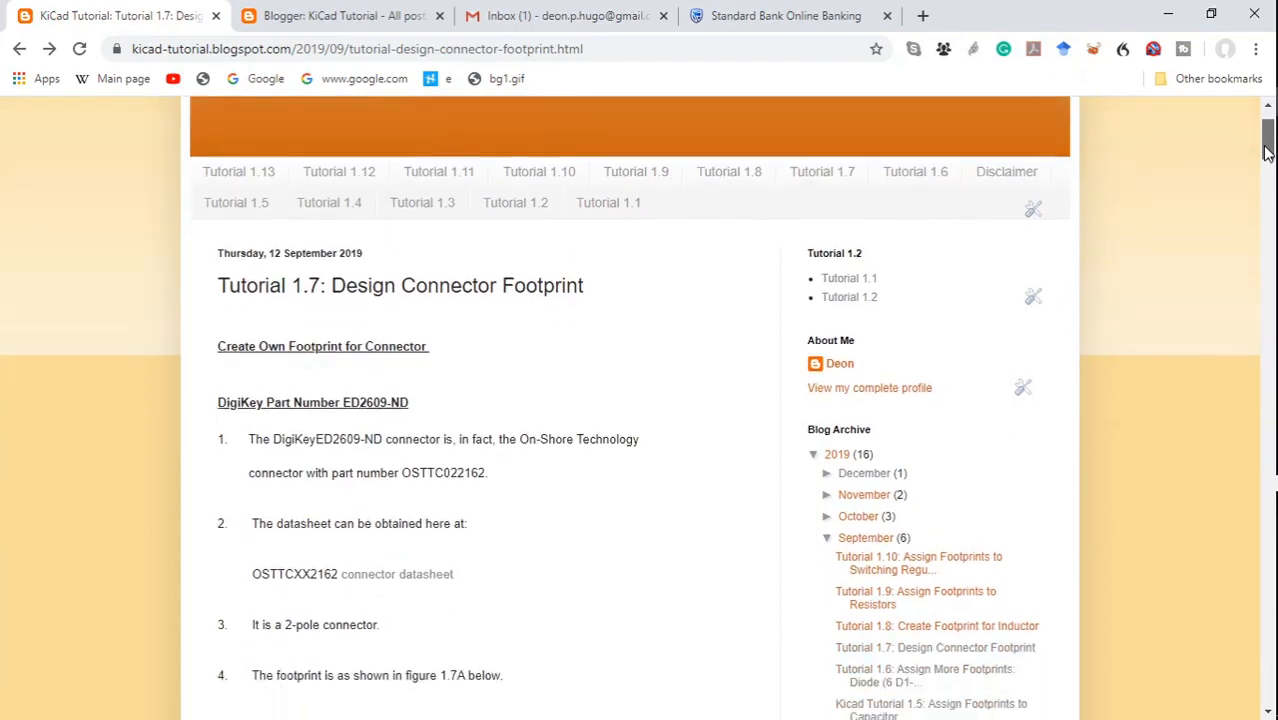
scroll("down", 3)
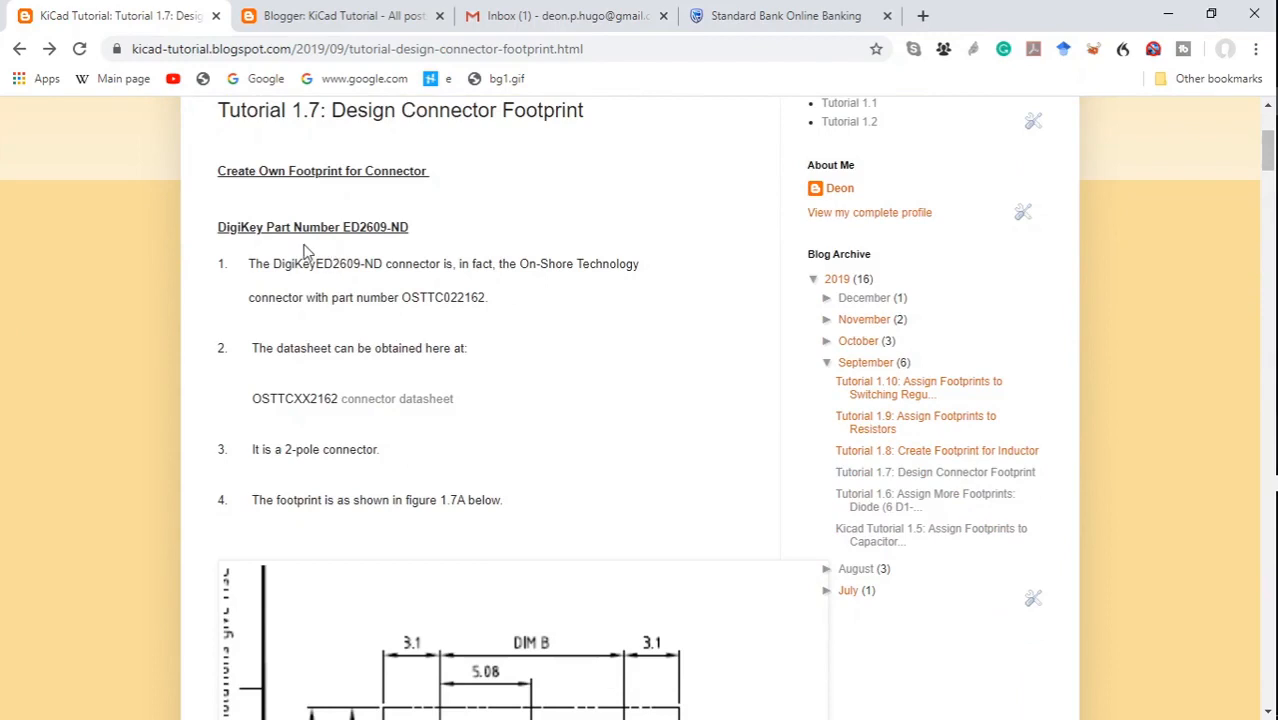
mouse_move(318, 287)
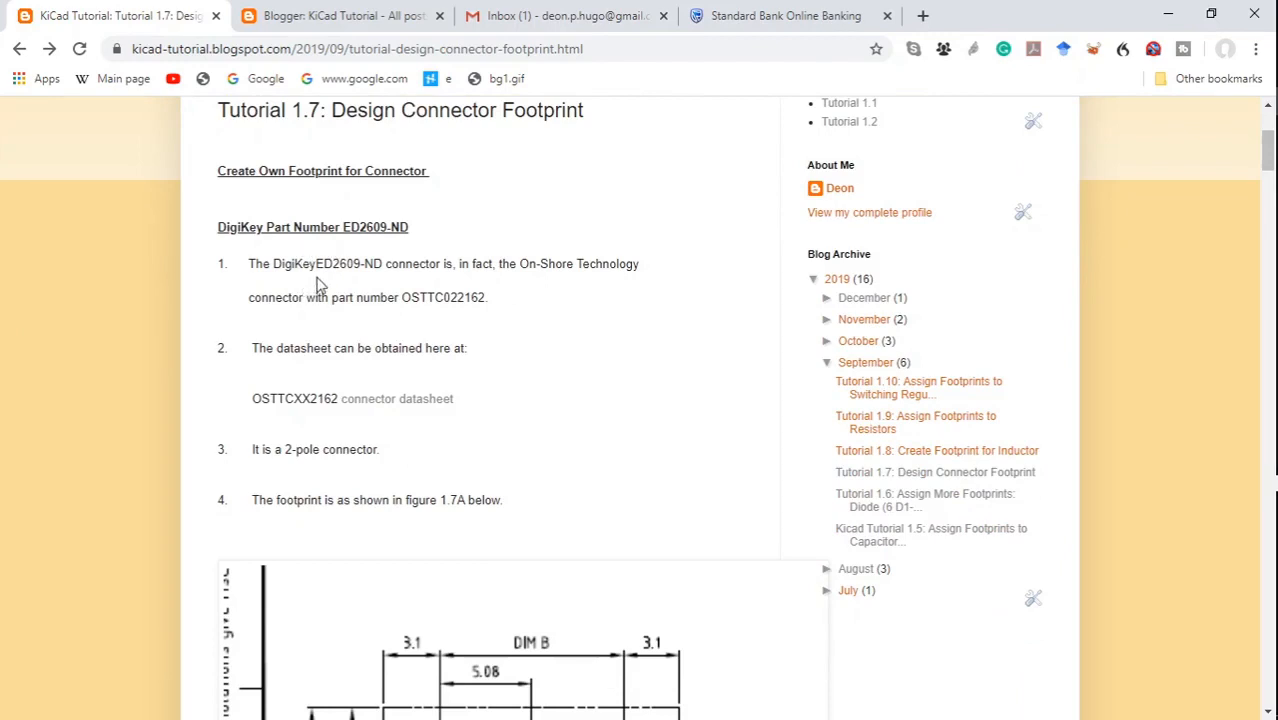
mouse_move(356, 280)
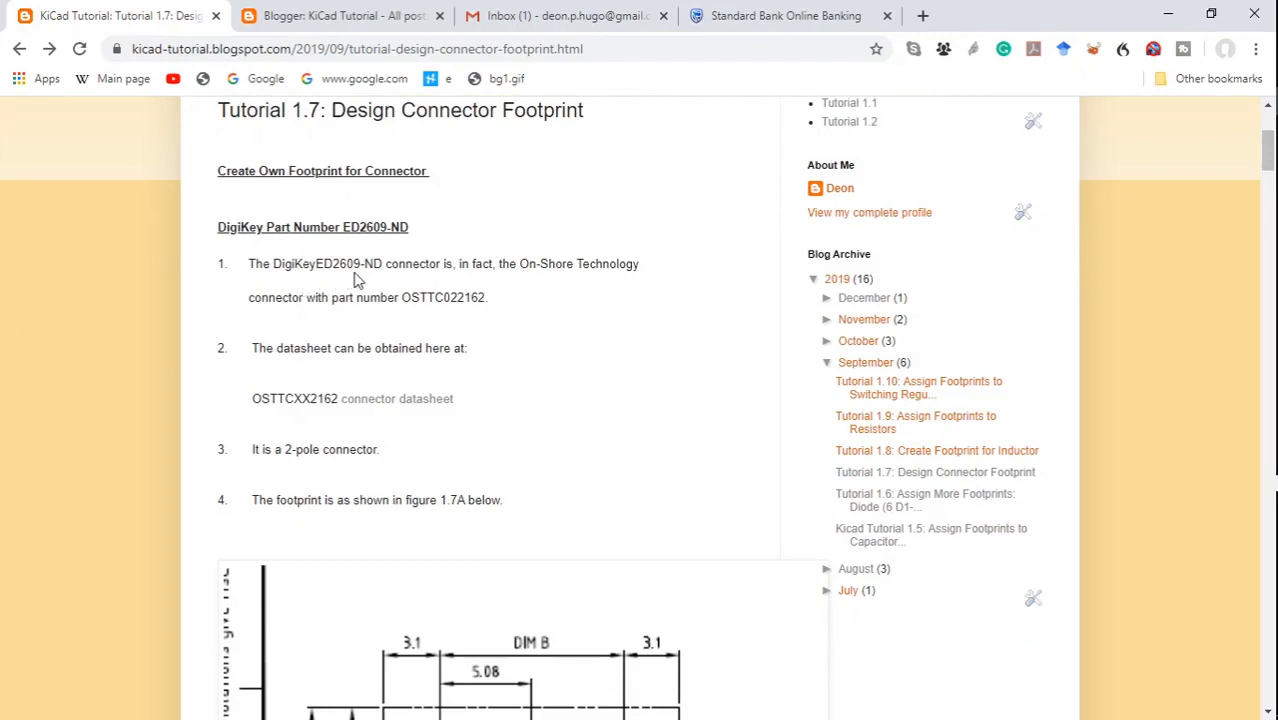
mouse_move(555, 283)
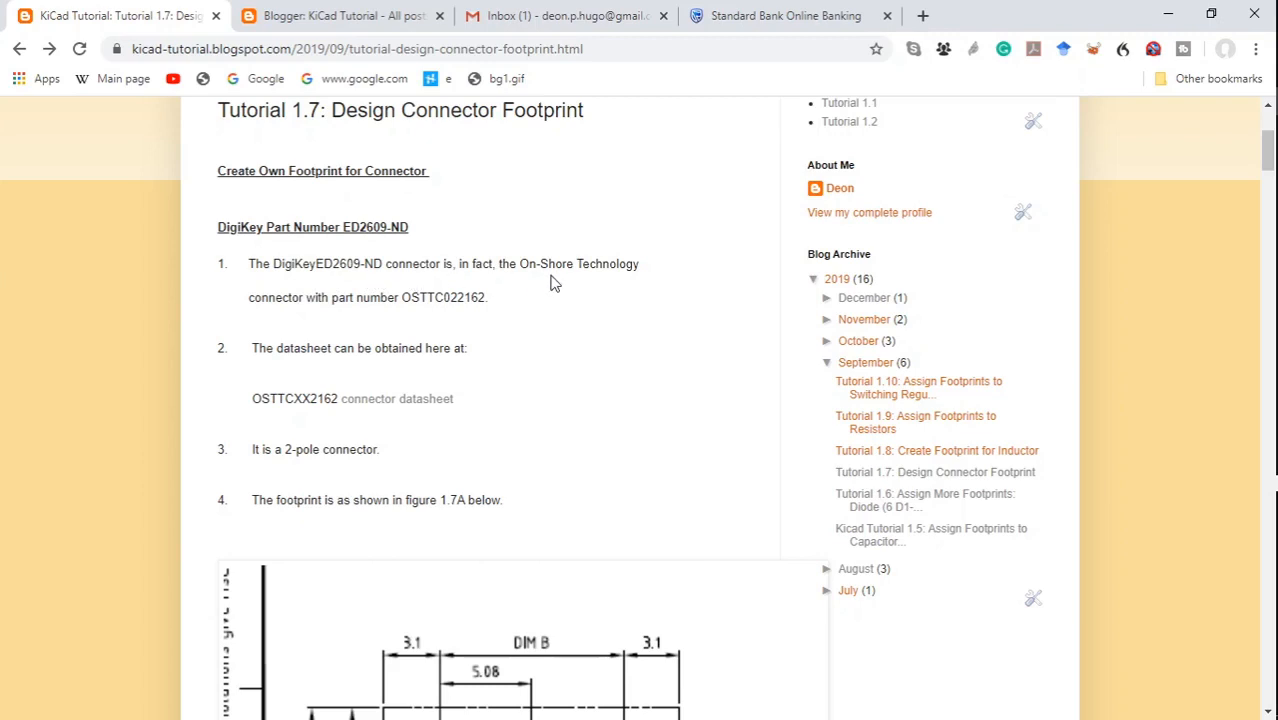
mouse_move(573, 334)
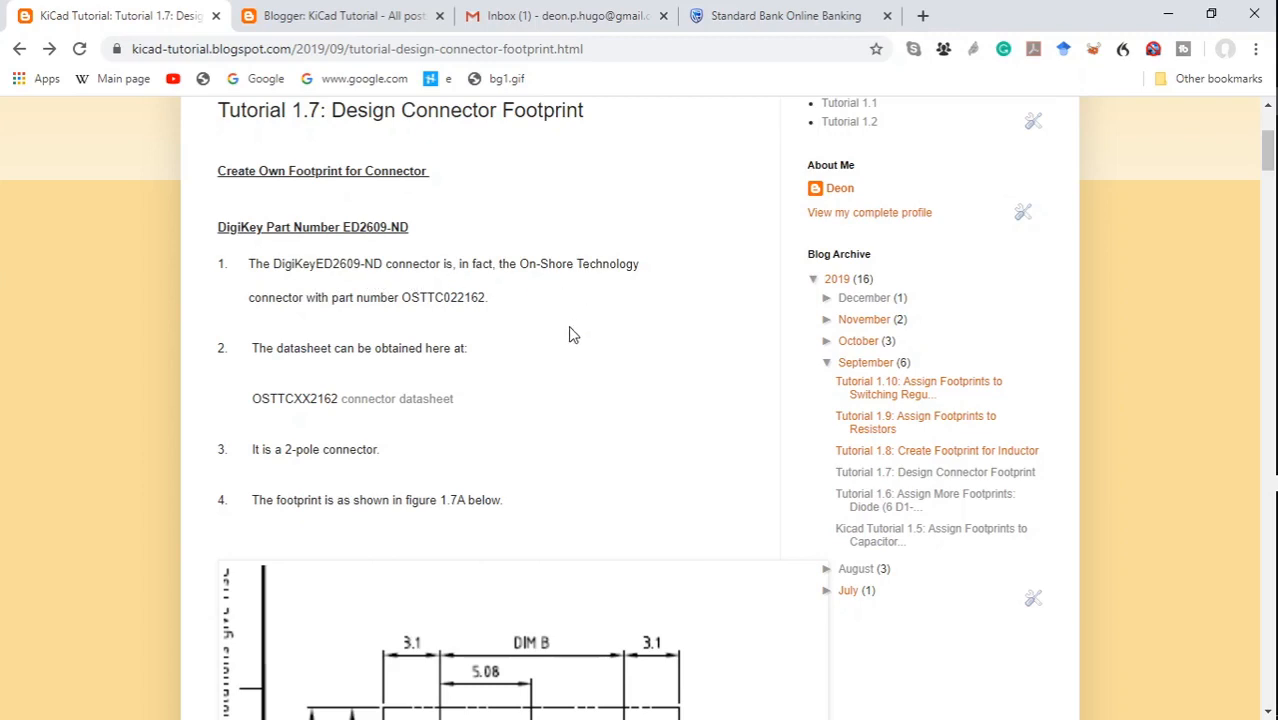
mouse_move(490, 337)
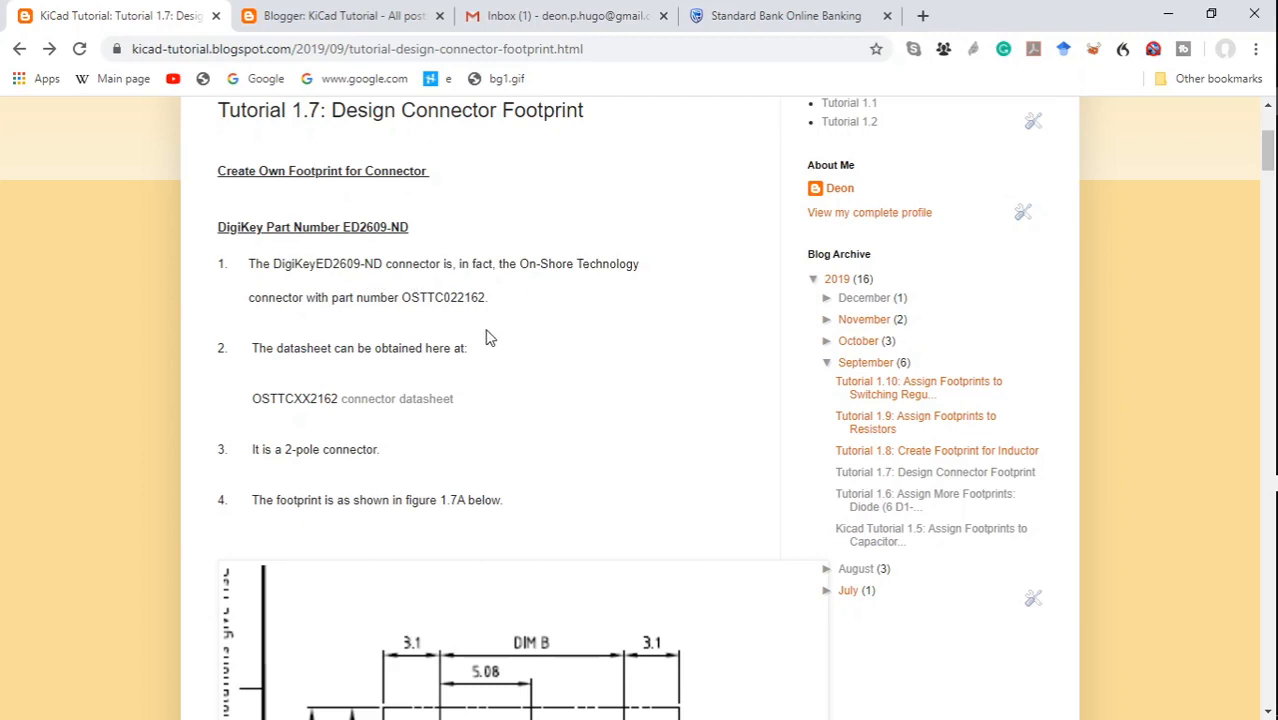
mouse_move(436, 377)
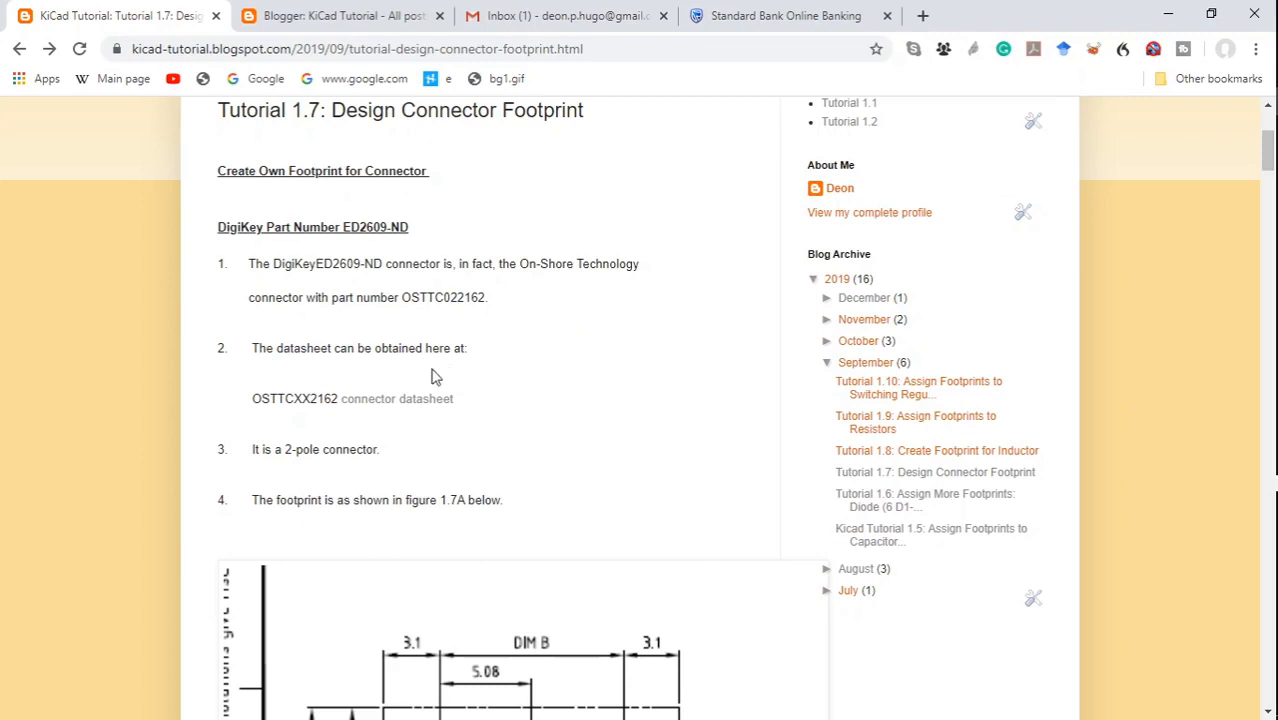
mouse_move(280, 418)
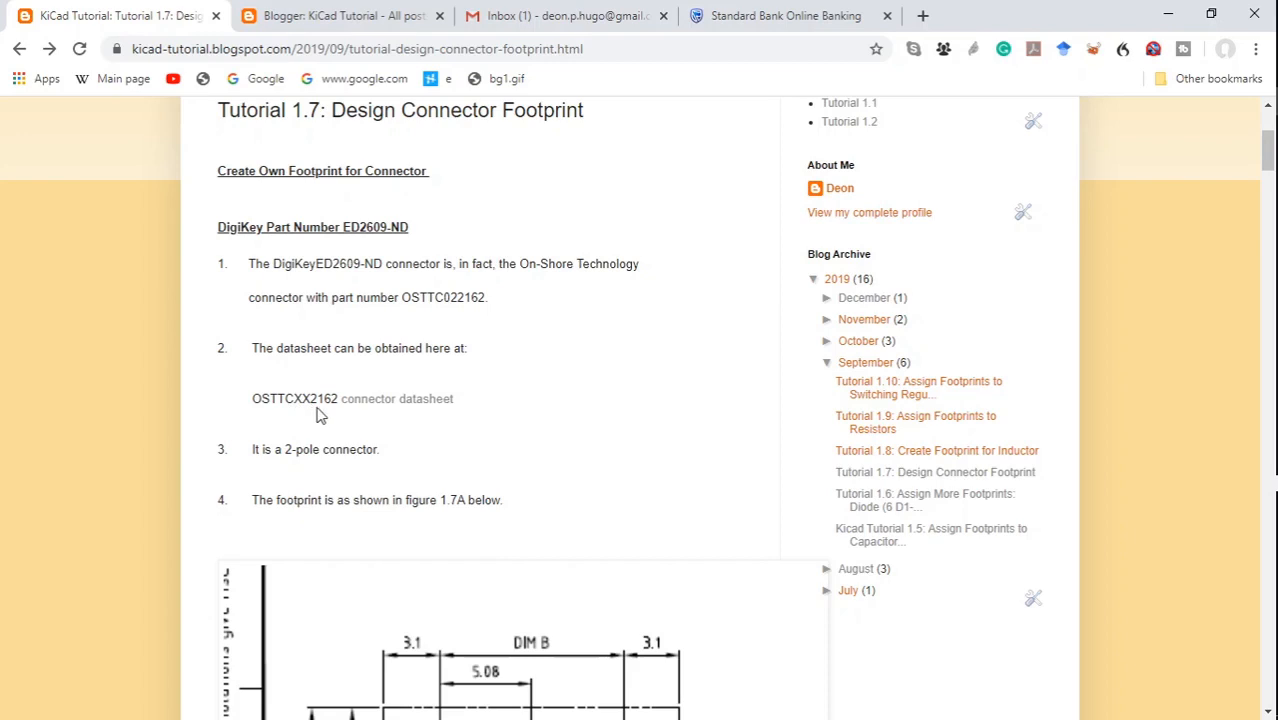
mouse_move(409, 409)
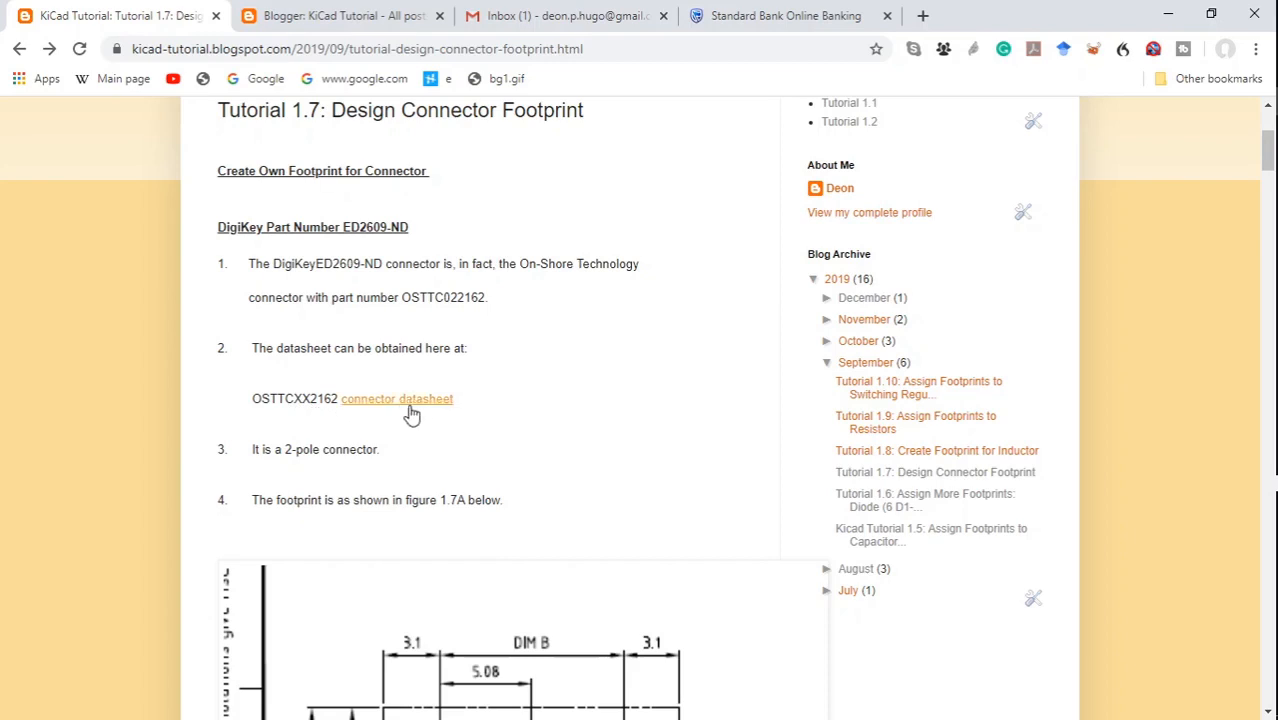
mouse_move(422, 410)
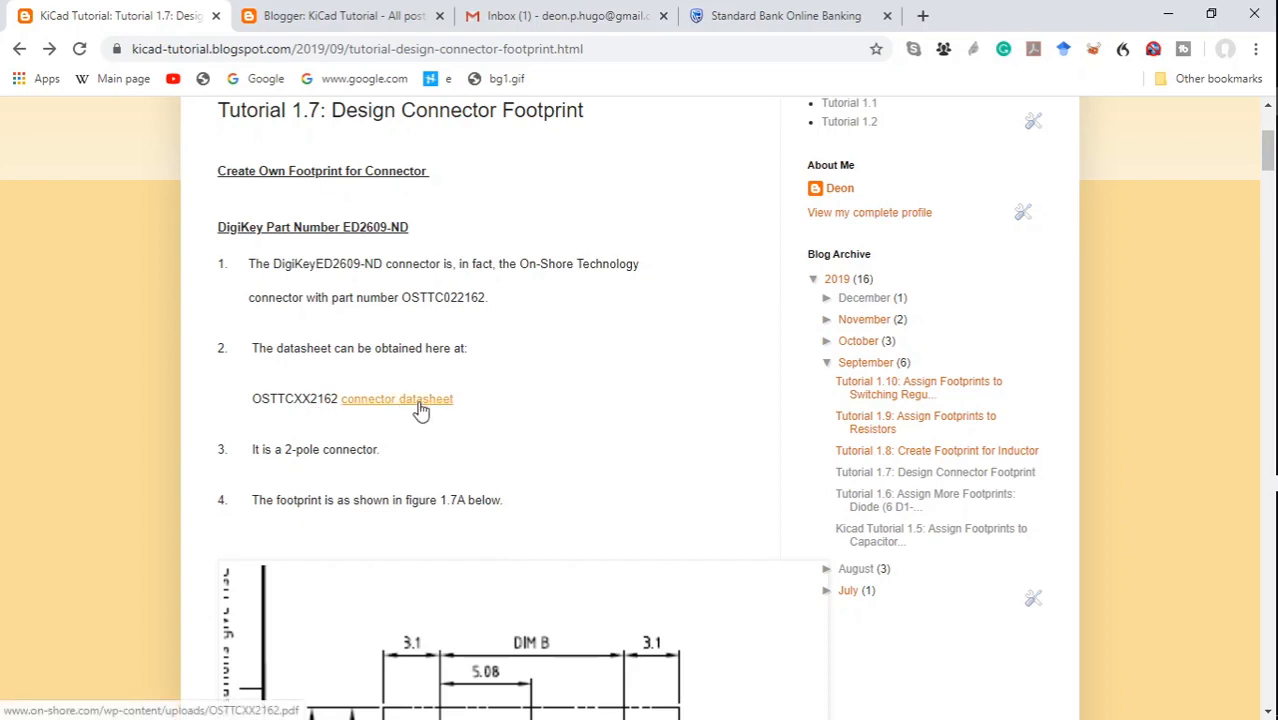
left_click(397, 399)
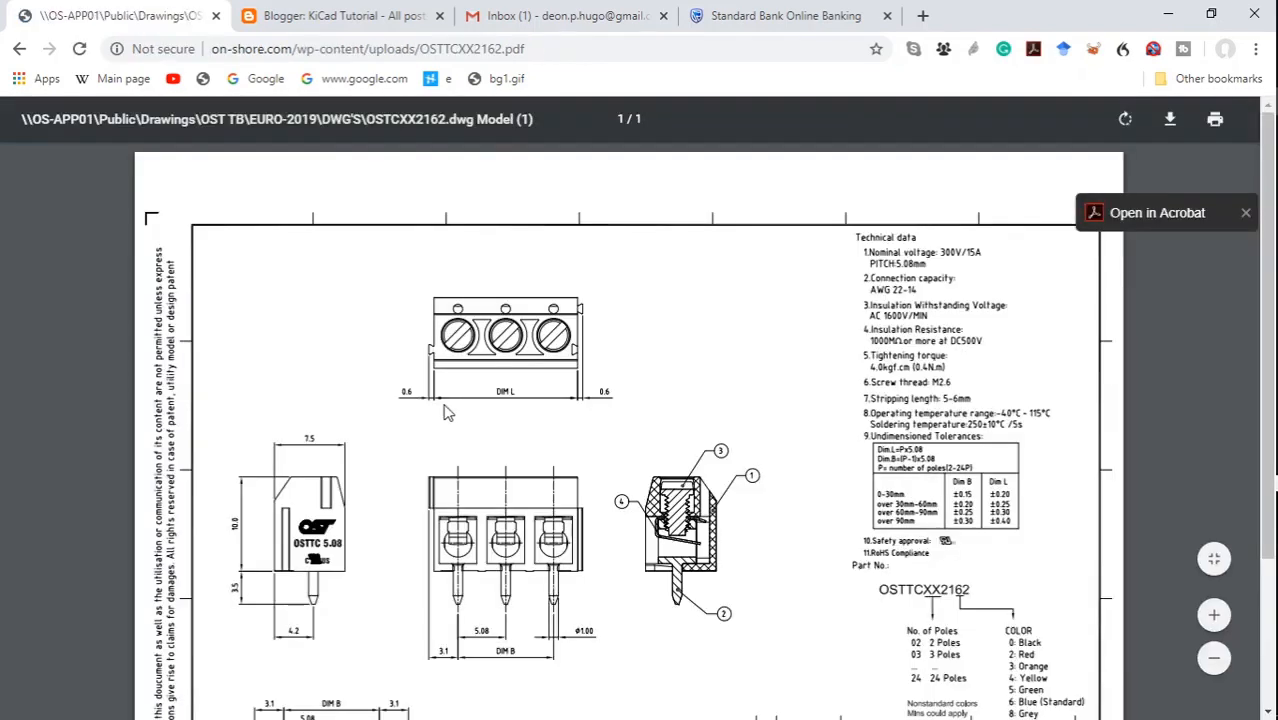
mouse_move(641, 389)
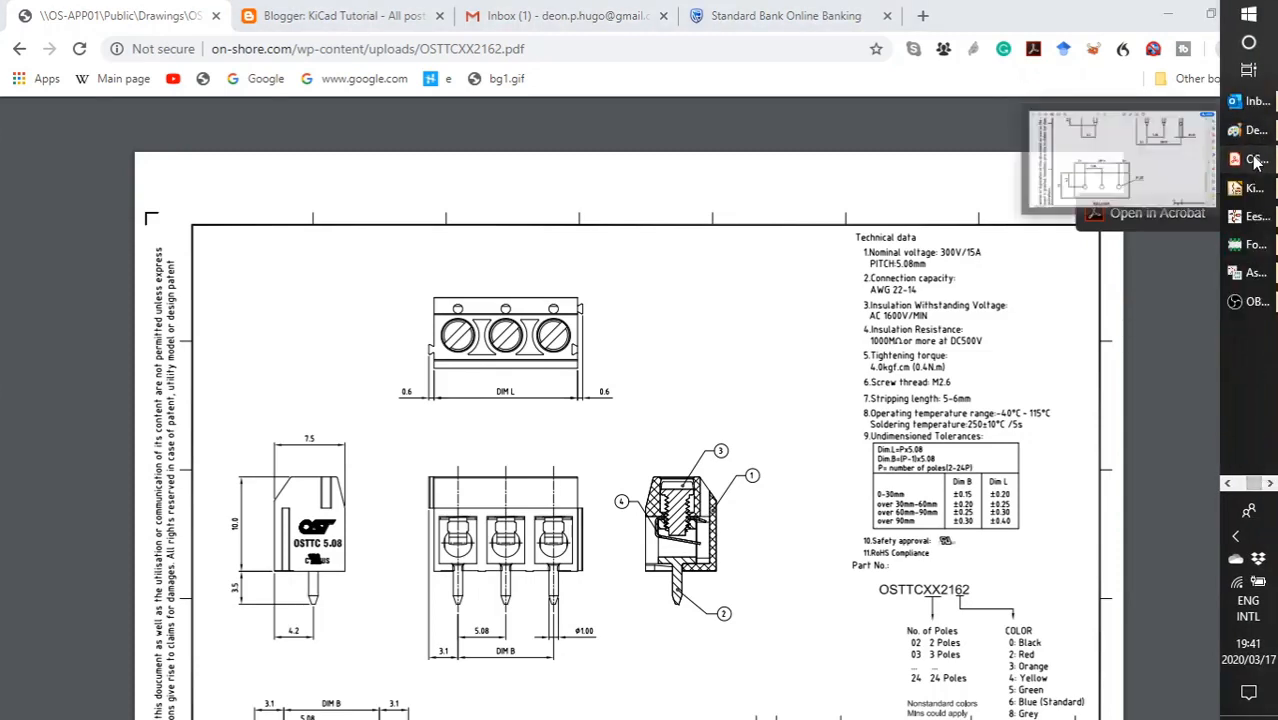
Step: Switch to the OSTTCXX2162 datasheet already open in Acrobat Reader DC
left_click(1157, 213)
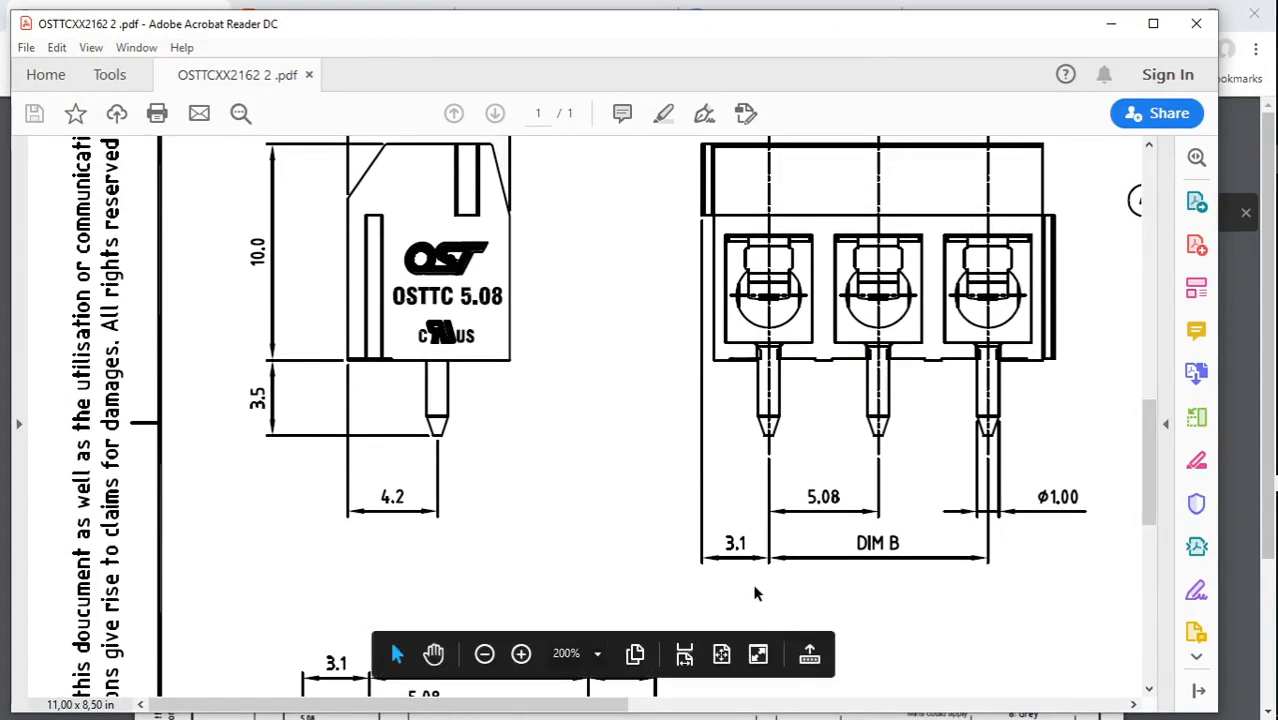
mouse_move(756, 427)
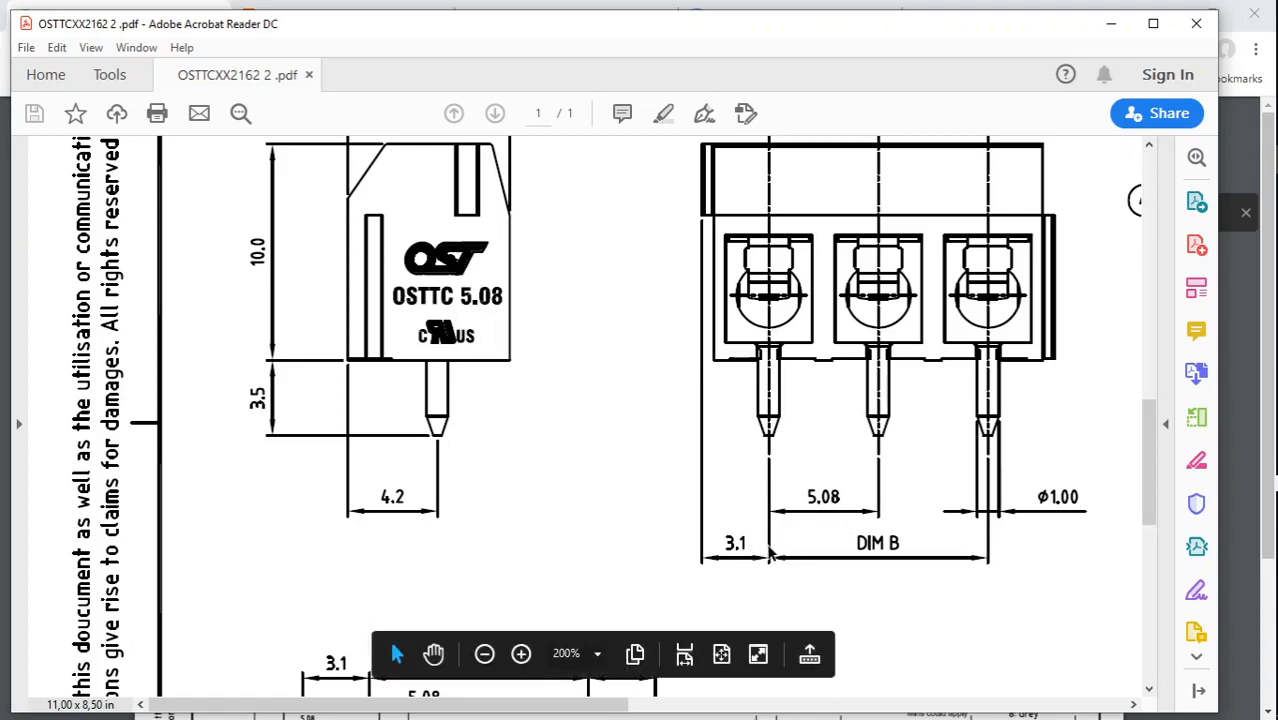
mouse_move(712, 552)
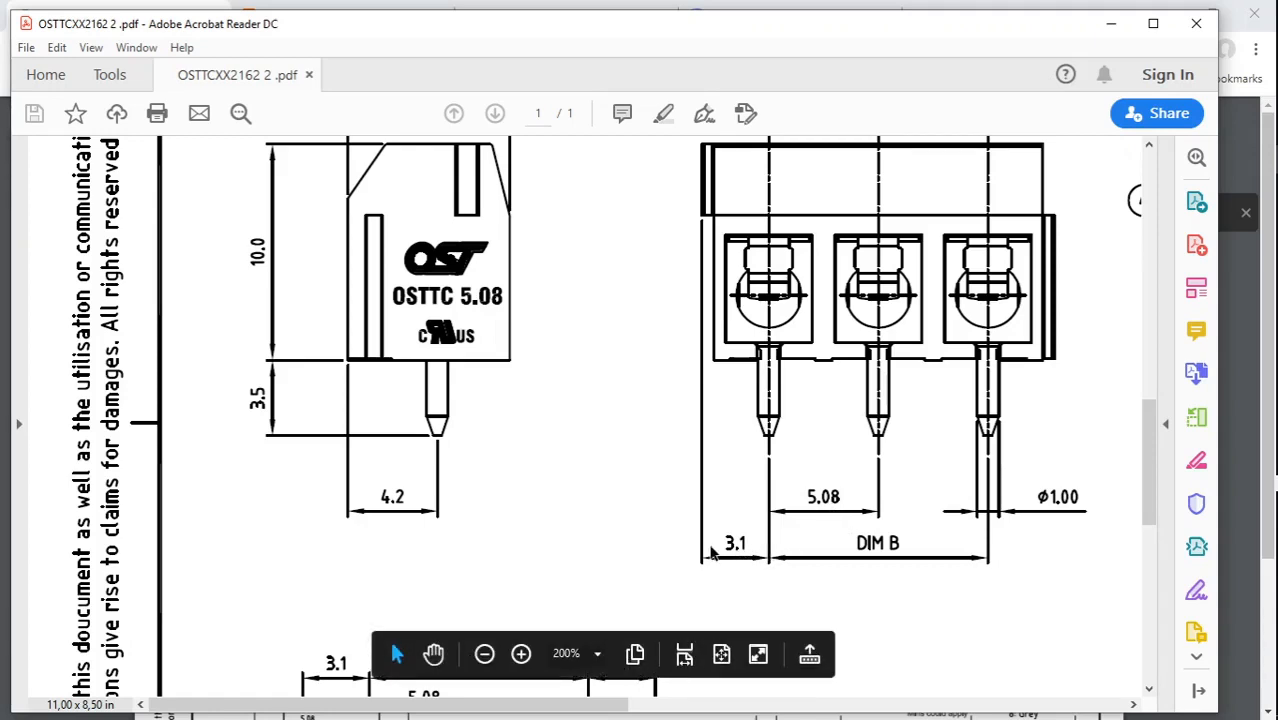
mouse_move(737, 555)
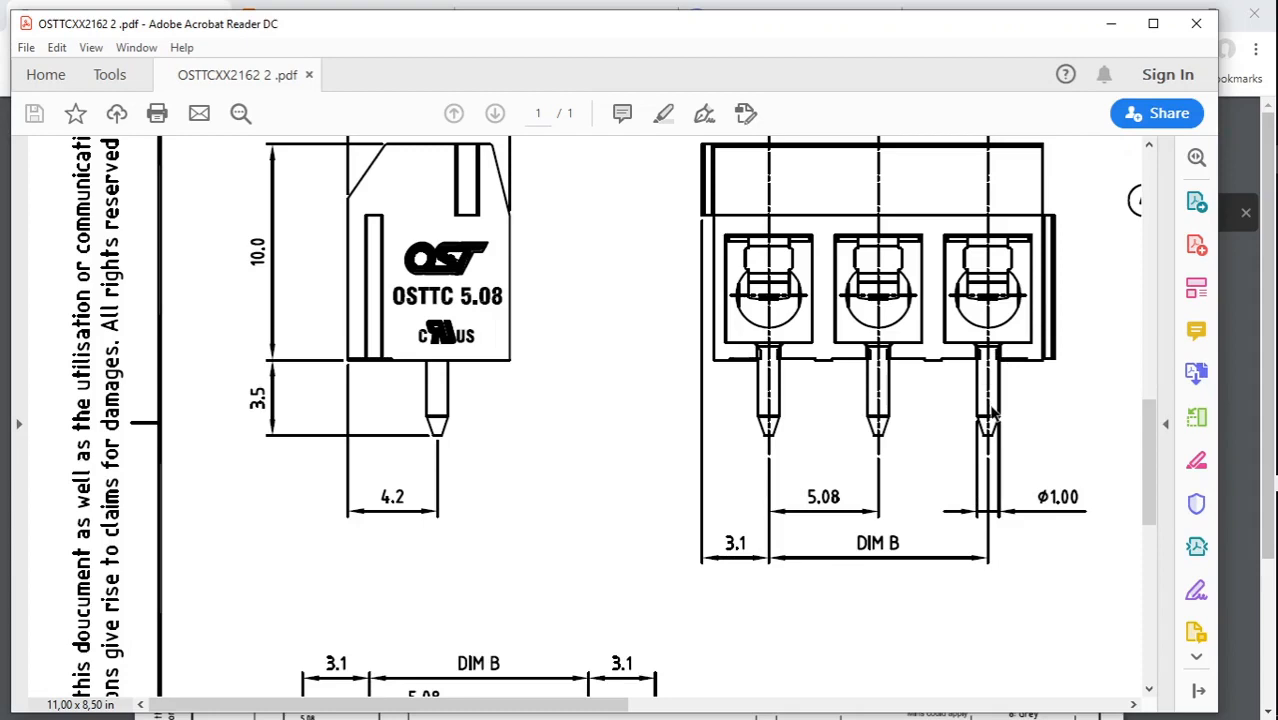
mouse_move(1111, 461)
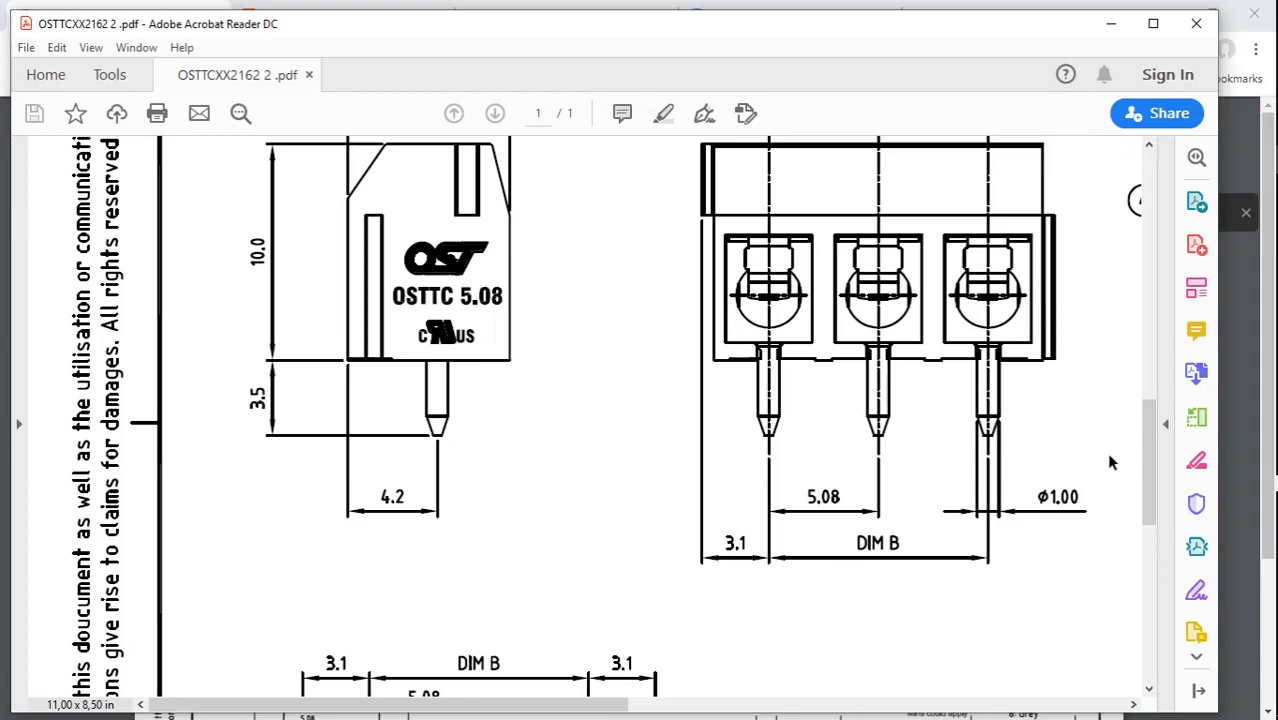
scroll("down", 3)
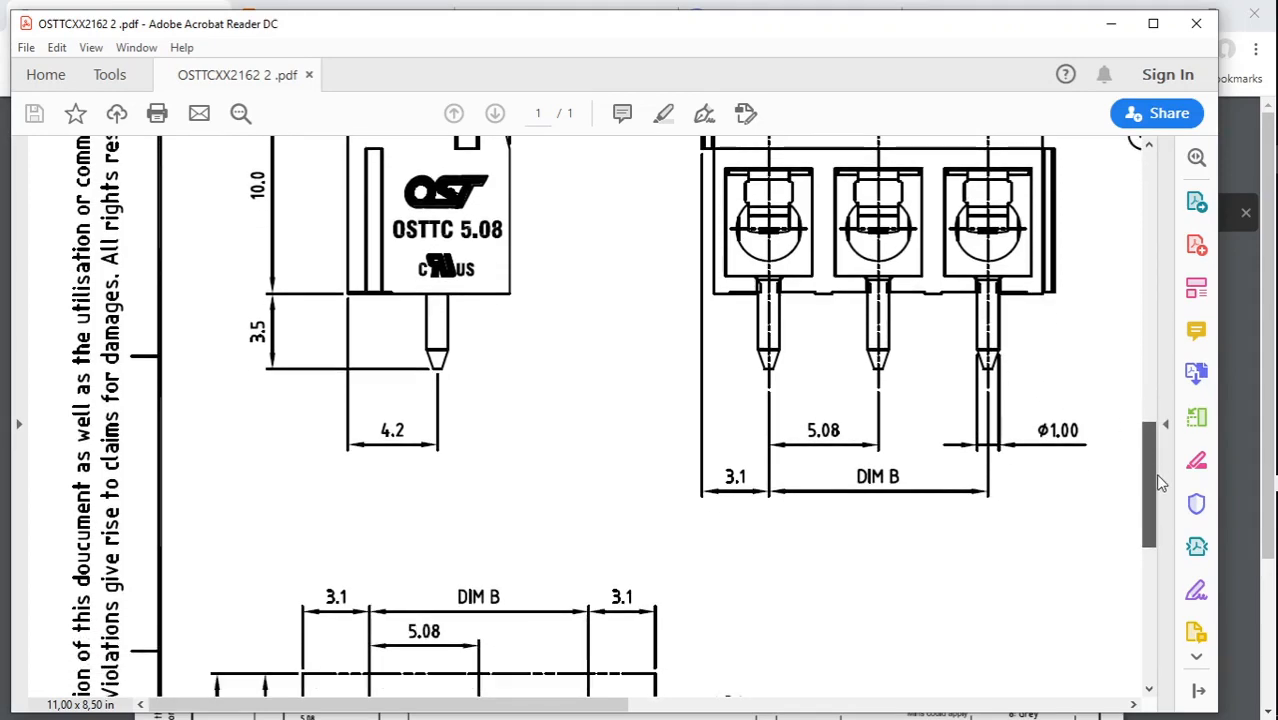
scroll("down", 3)
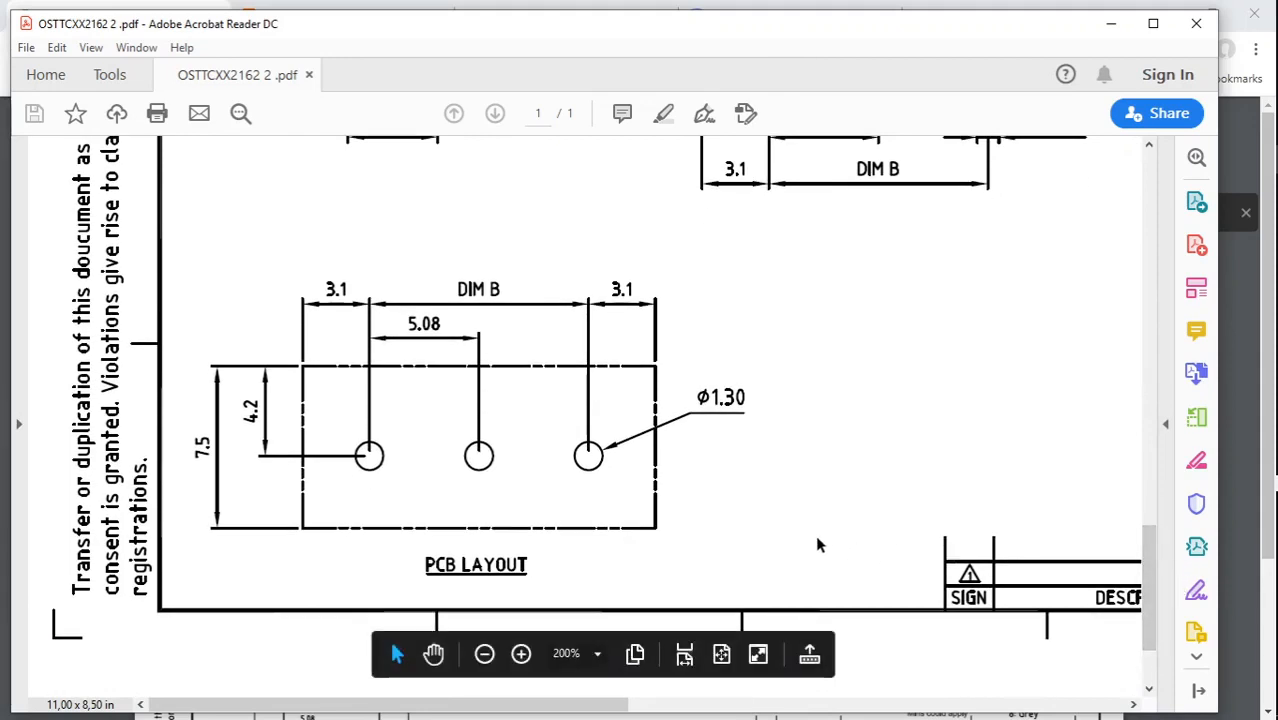
mouse_move(735, 503)
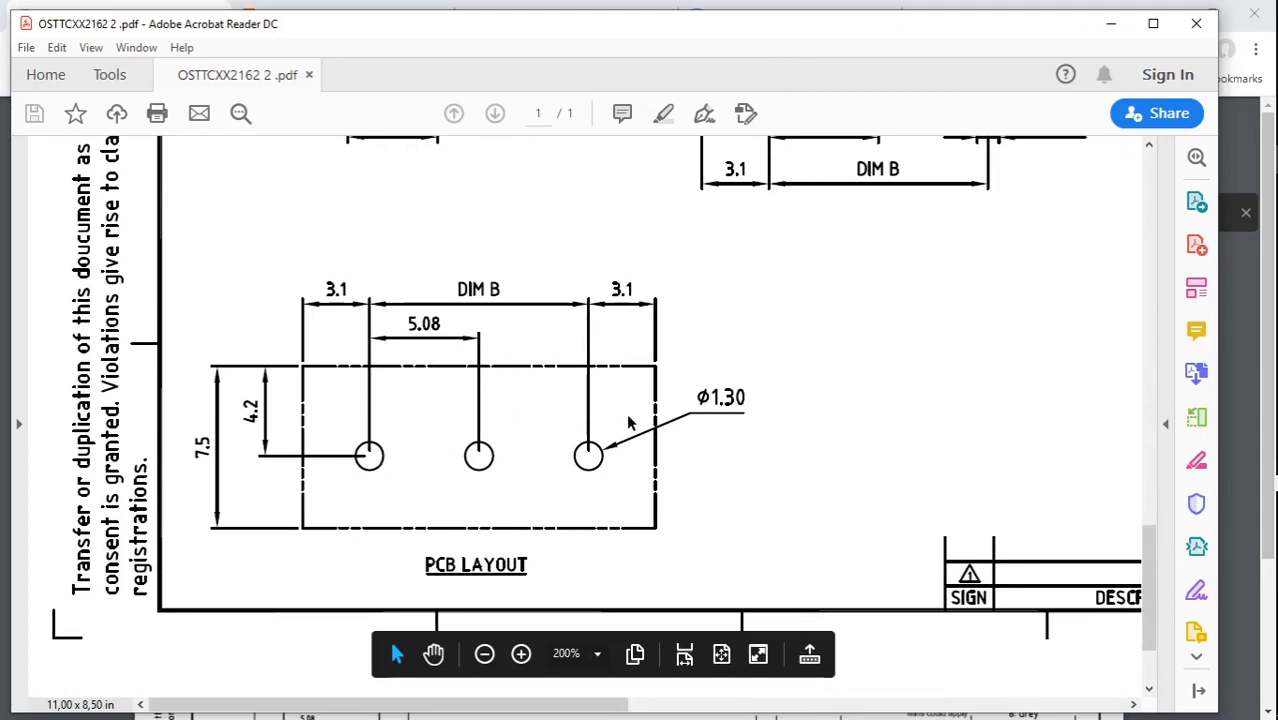
mouse_move(717, 418)
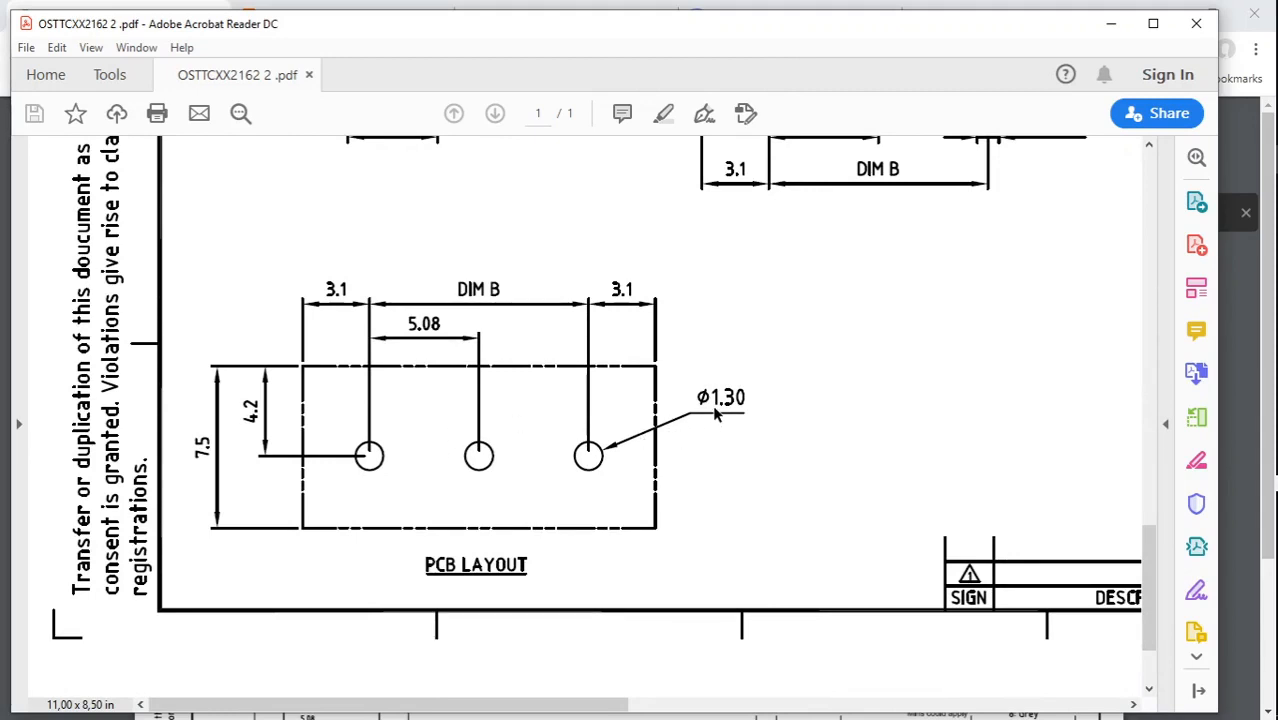
mouse_move(757, 427)
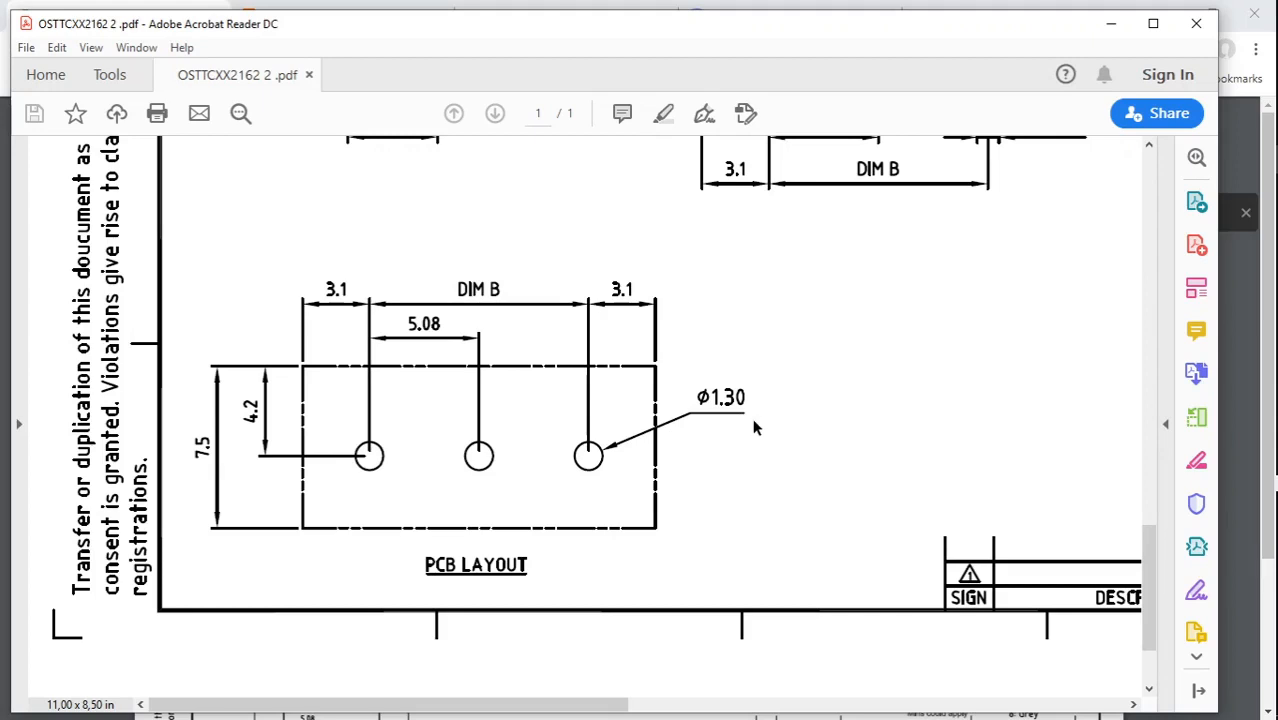
mouse_move(568, 469)
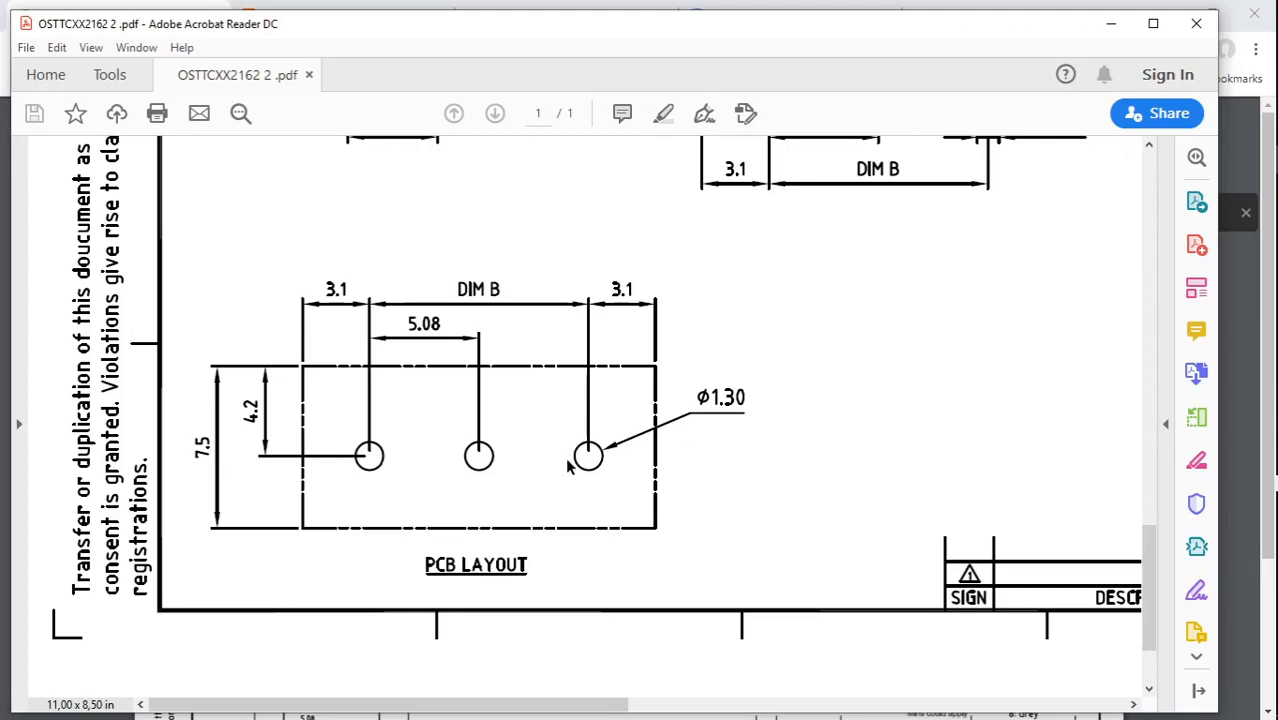
mouse_move(597, 474)
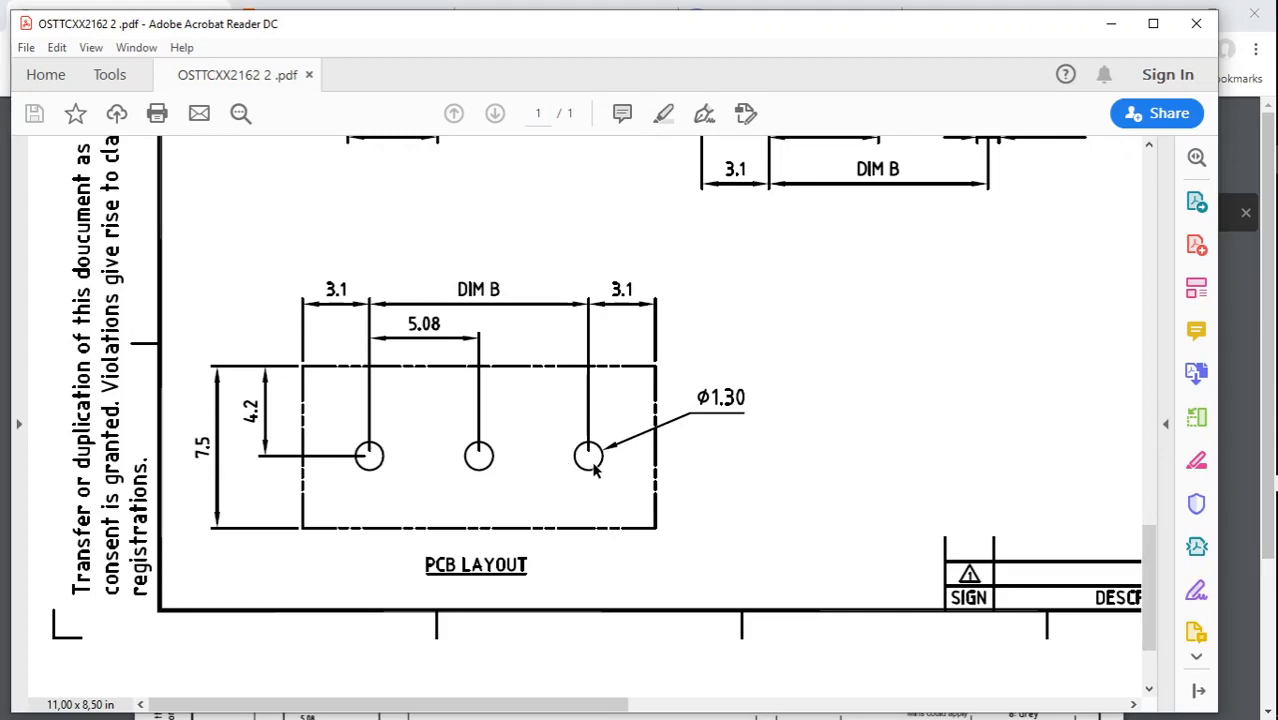
mouse_move(242, 432)
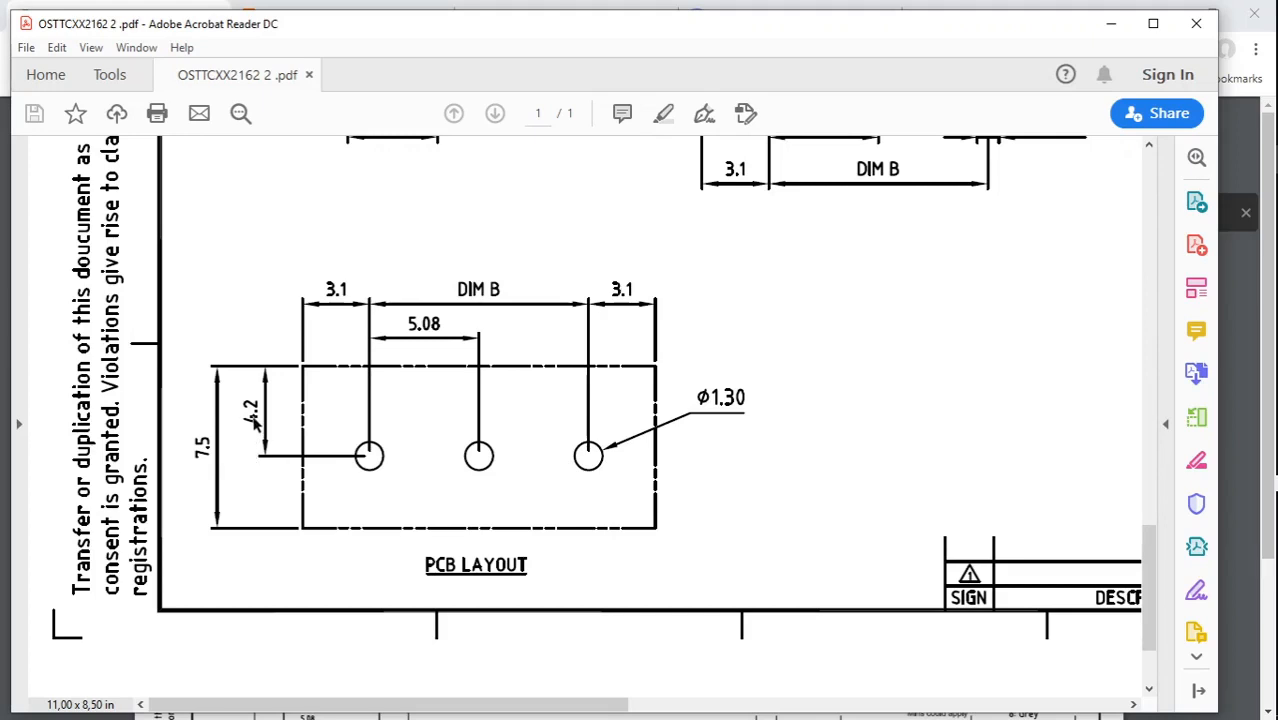
mouse_move(310, 332)
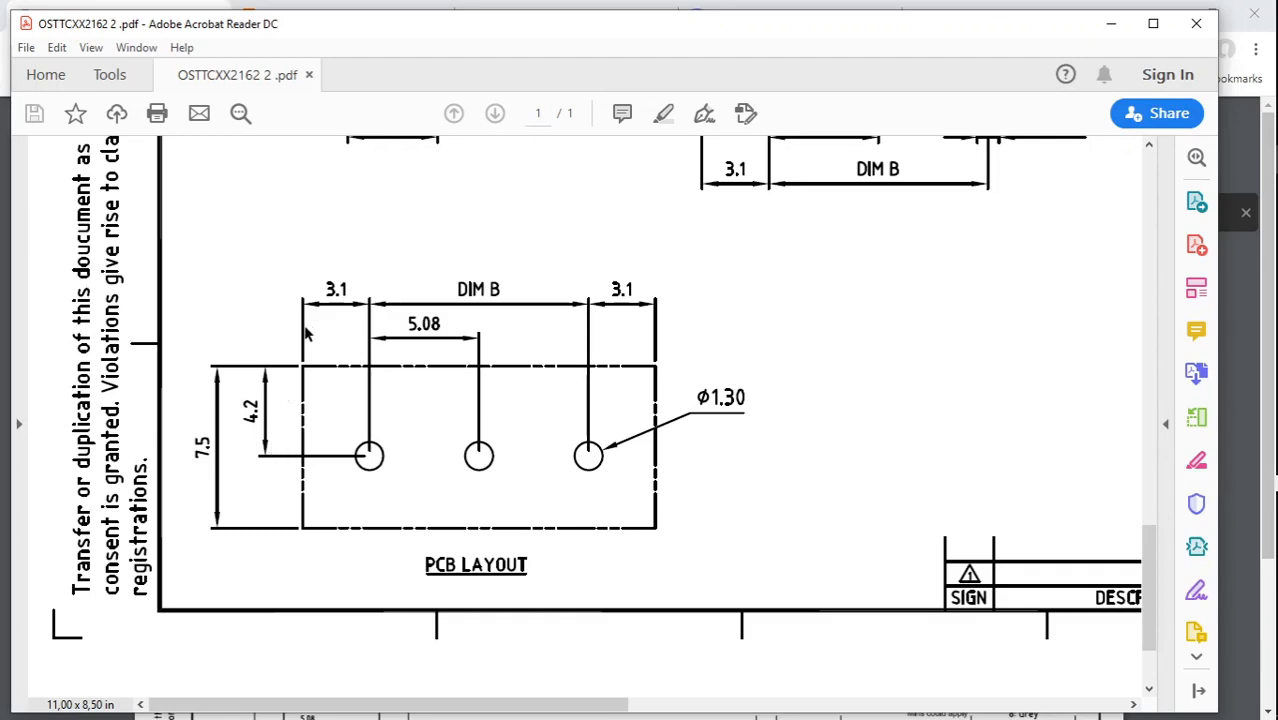
mouse_move(364, 342)
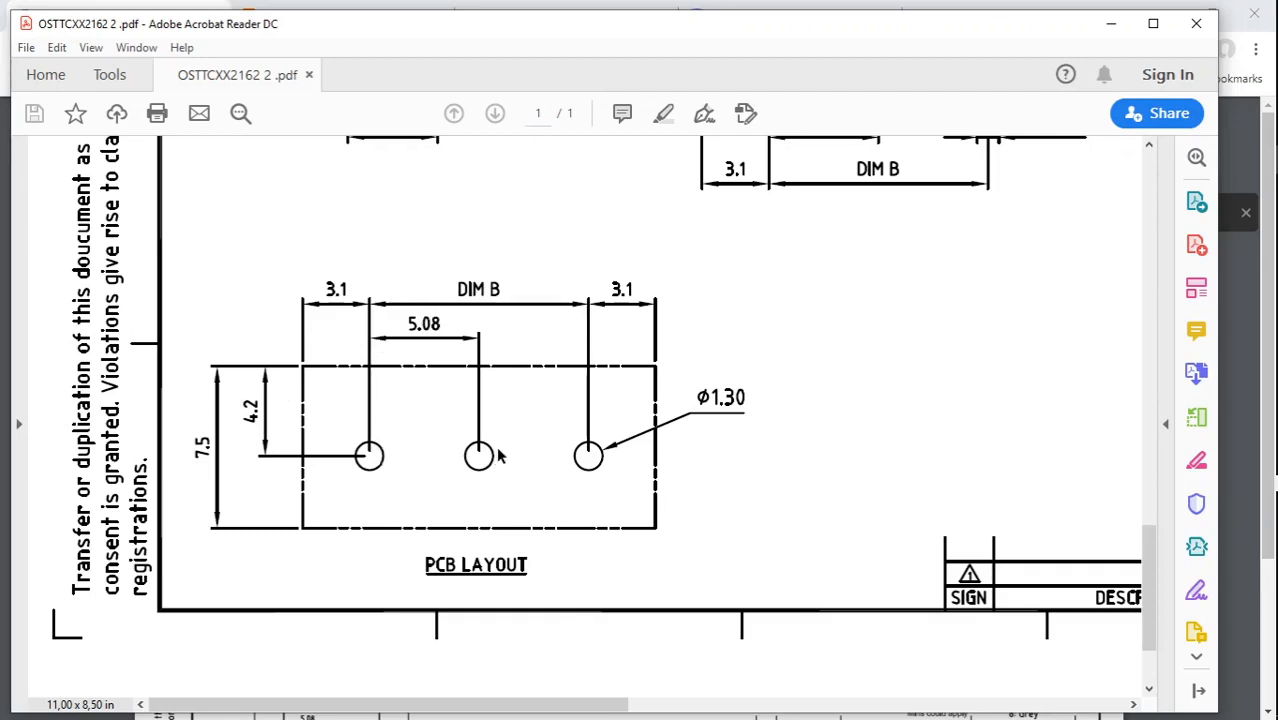
mouse_move(1063, 68)
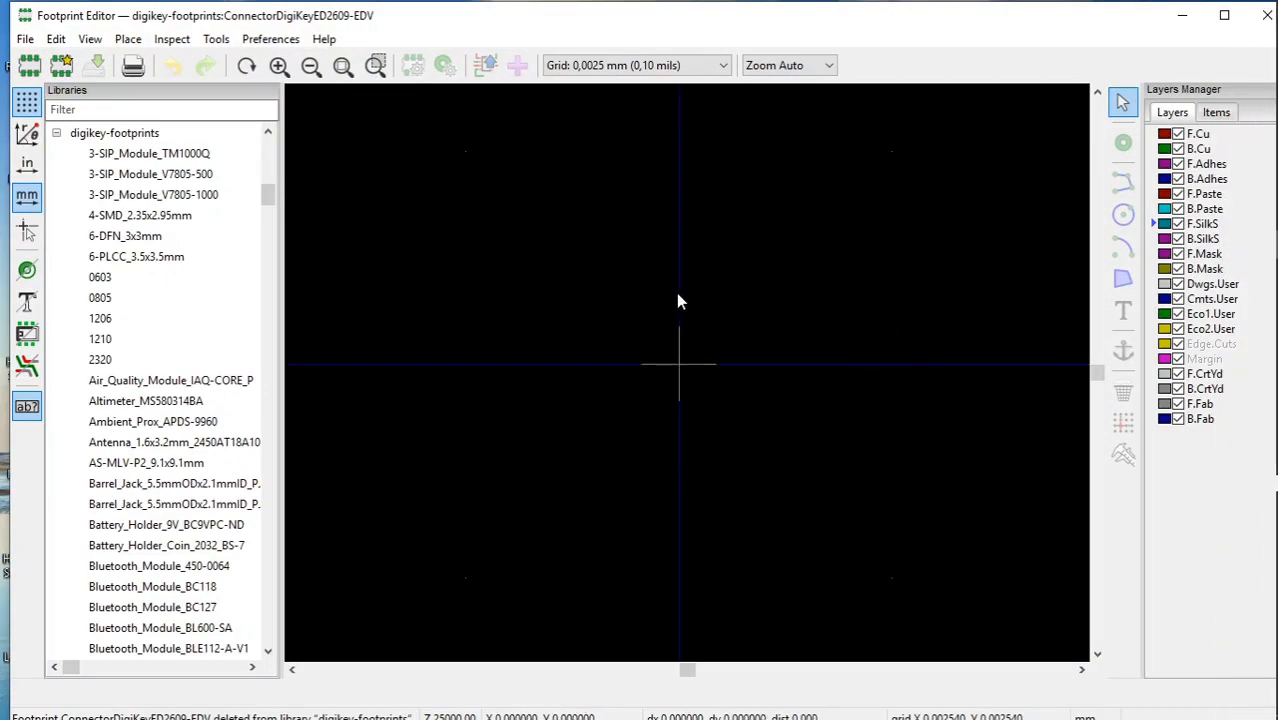
mouse_move(185, 219)
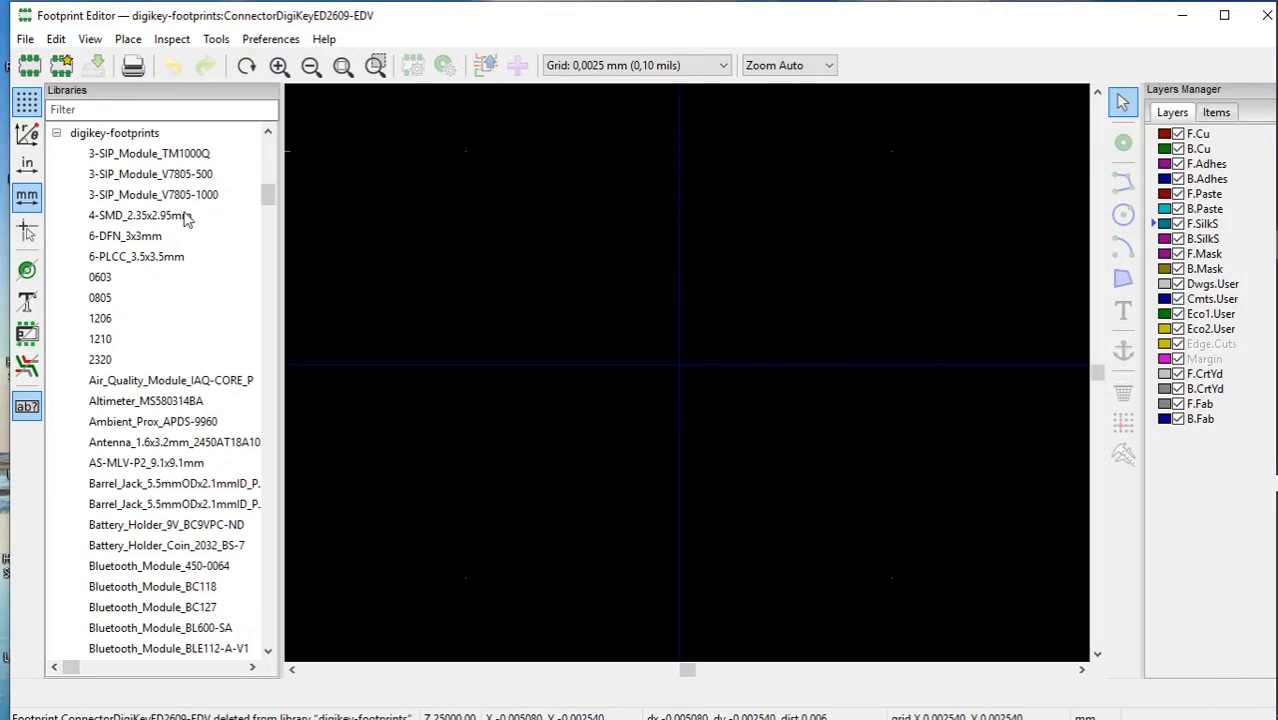
mouse_move(26, 66)
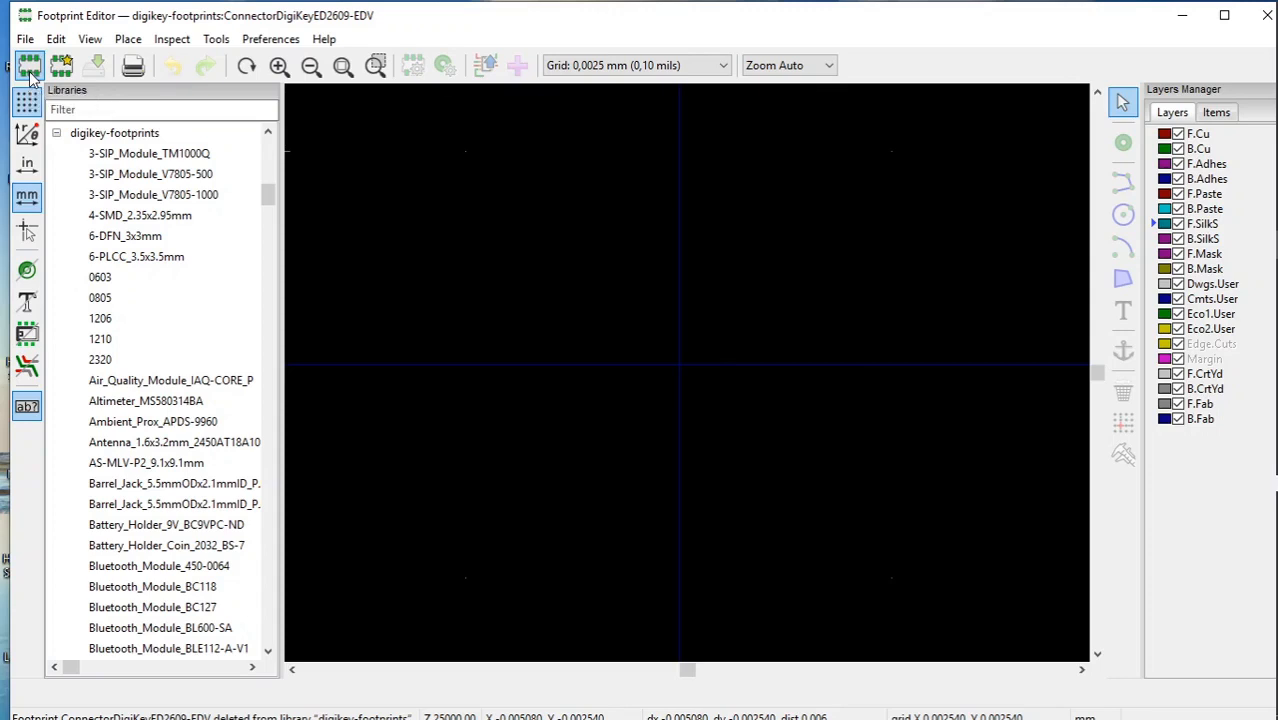
Step: Create a new footprint and name it ConnectorDigiKeyED2609-EDV
left_click(29, 69)
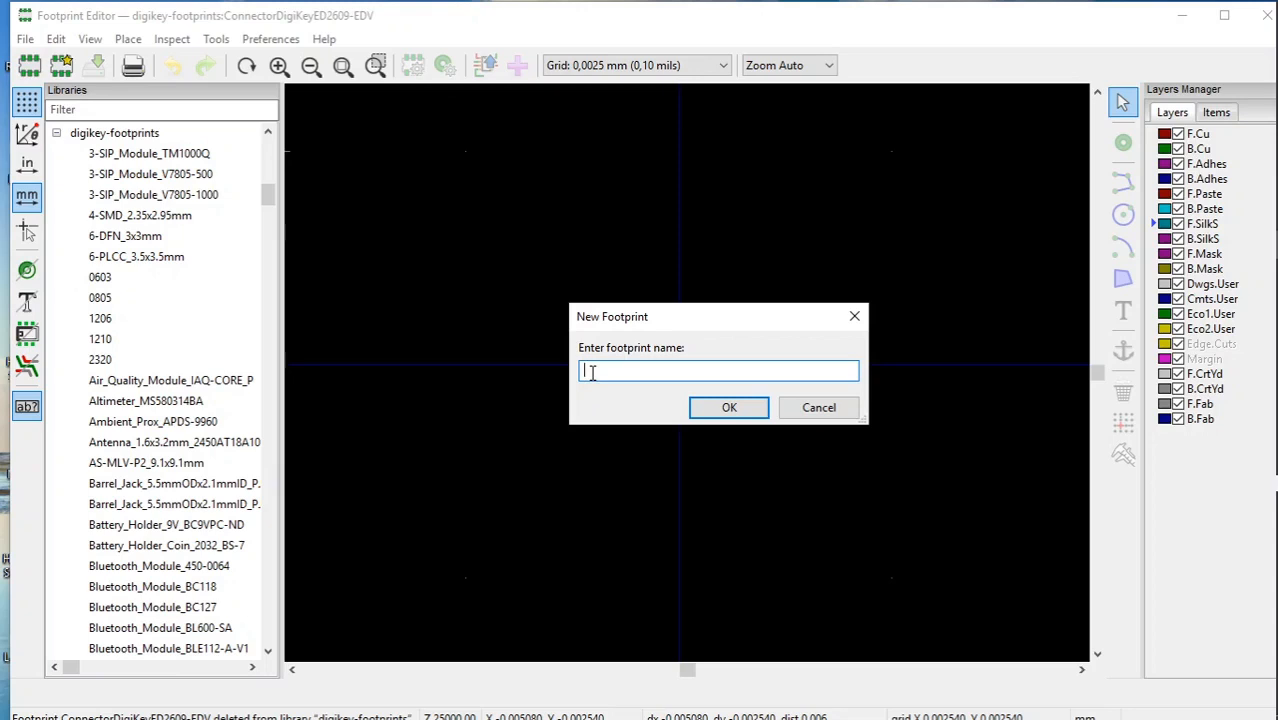
type("C")
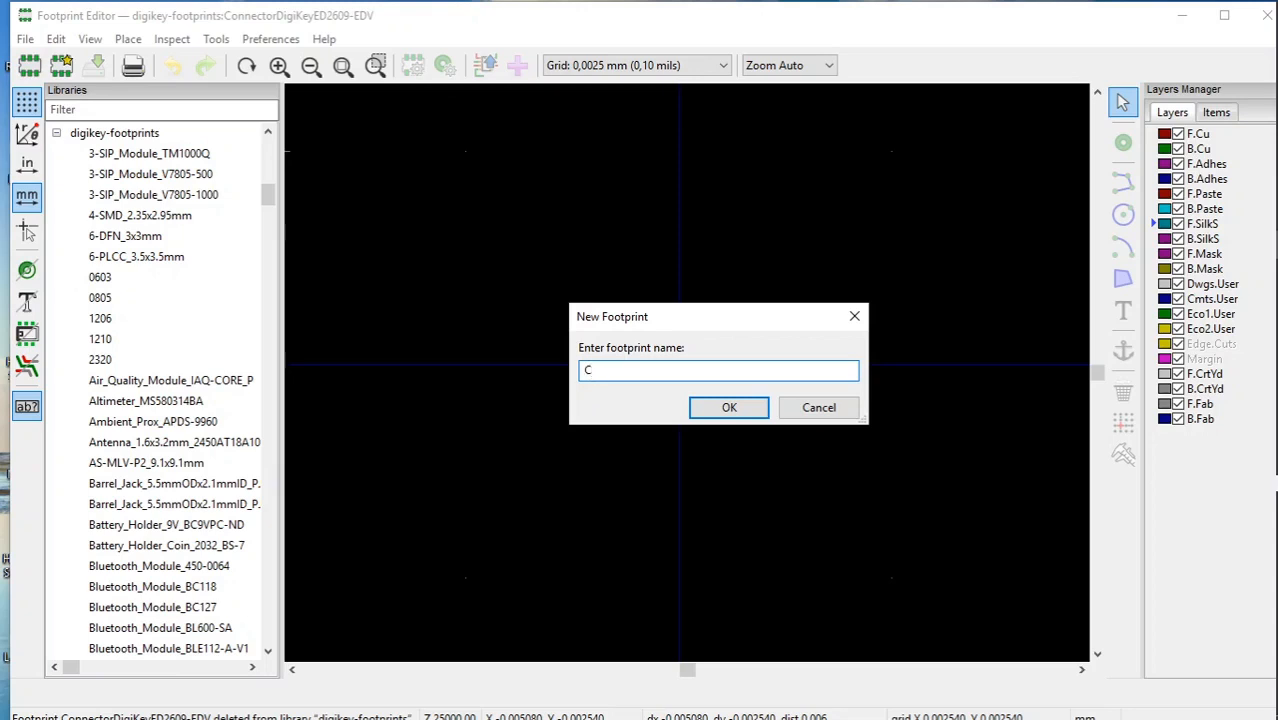
type("onnect")
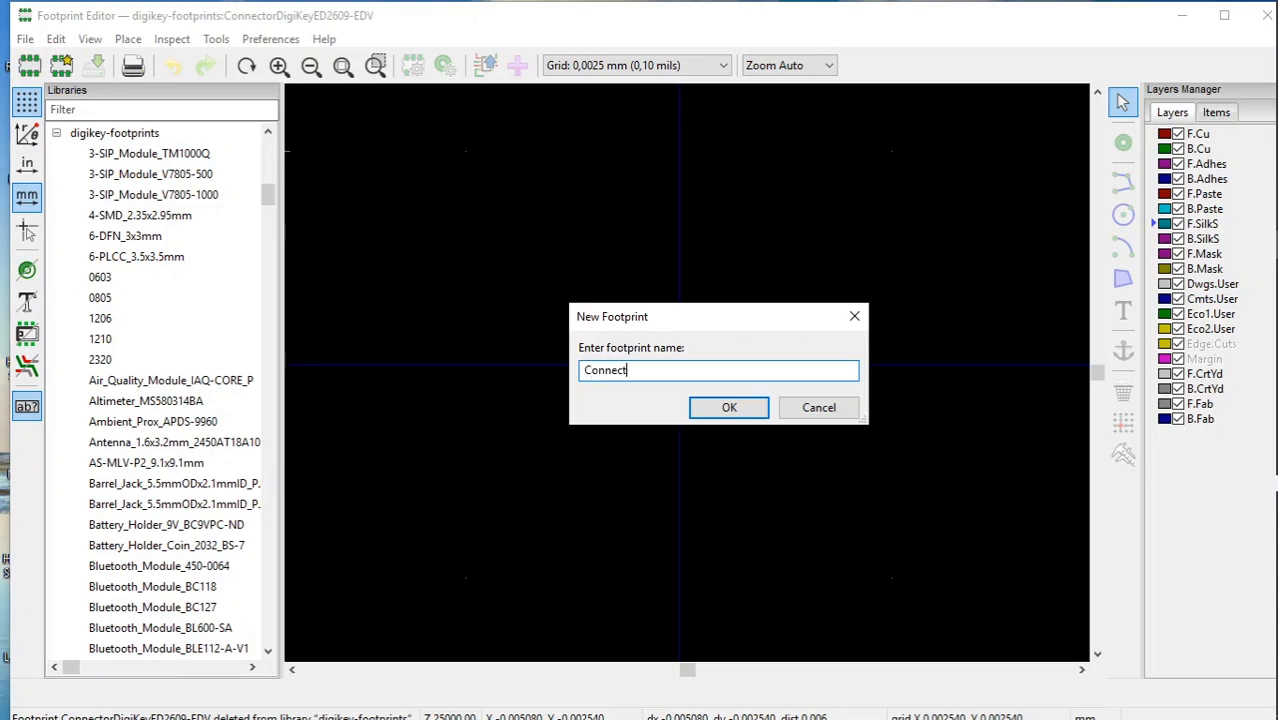
type("orDig")
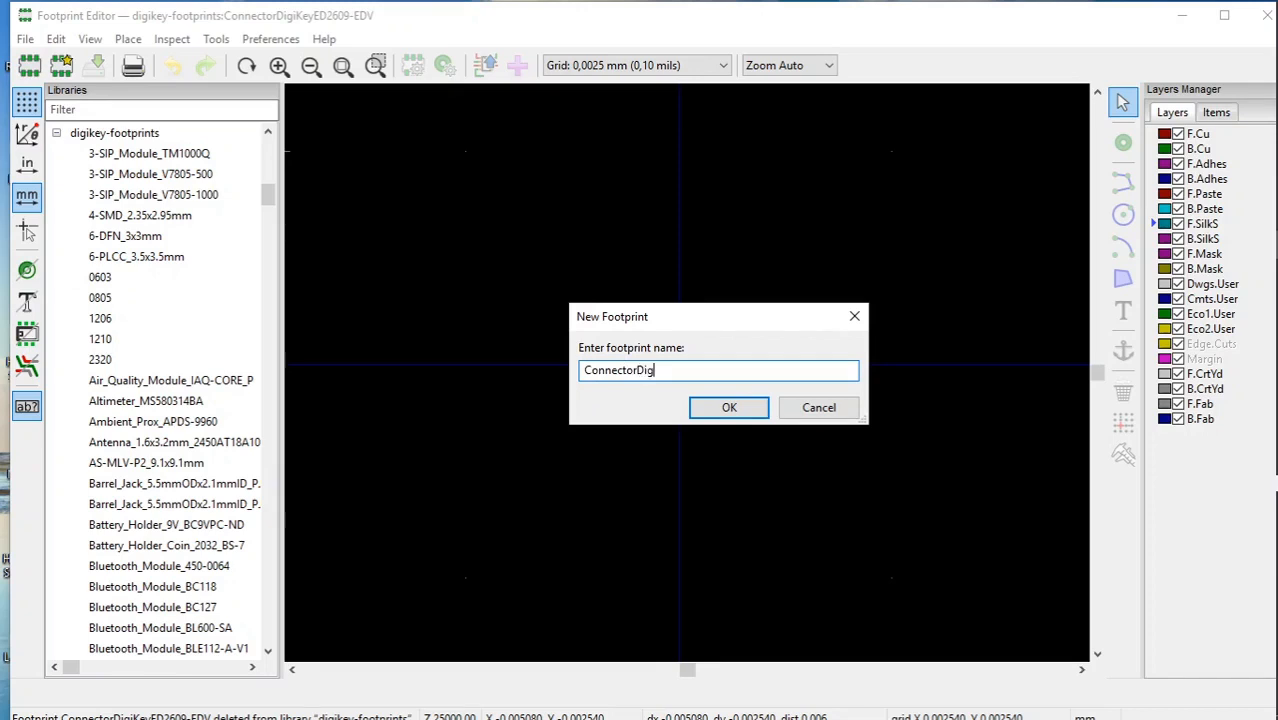
type("KeyE")
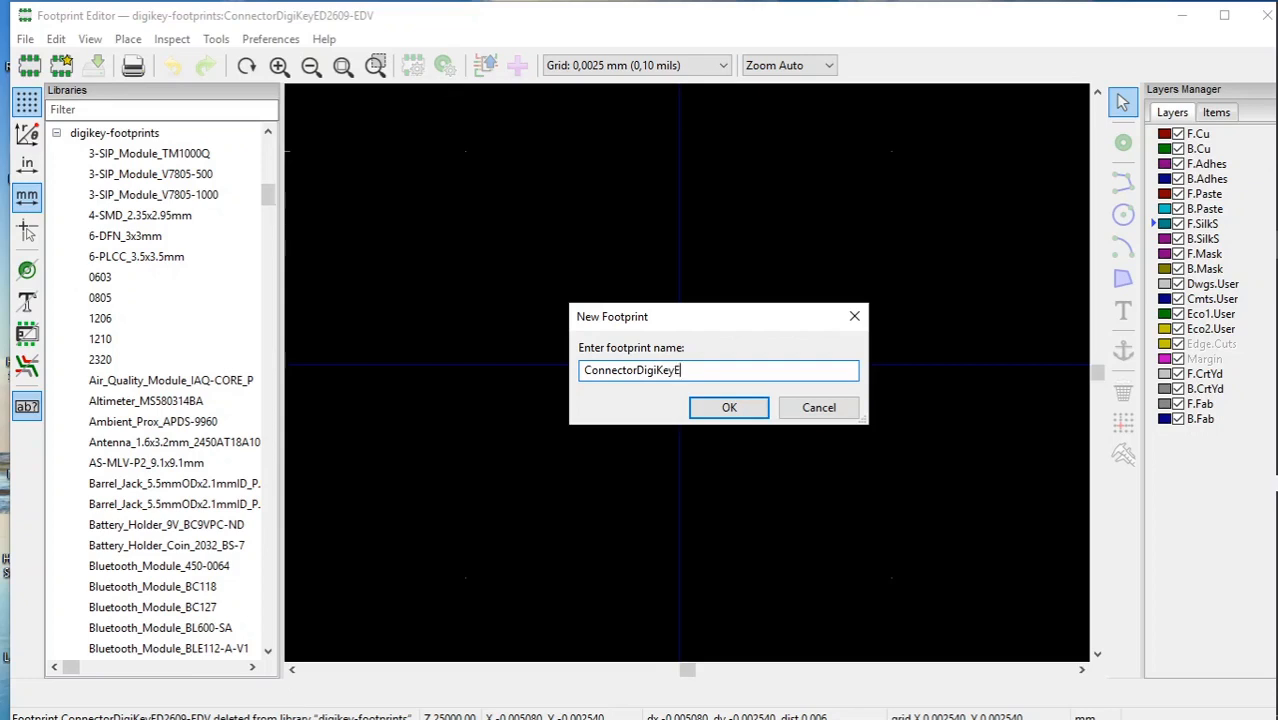
type("D2")
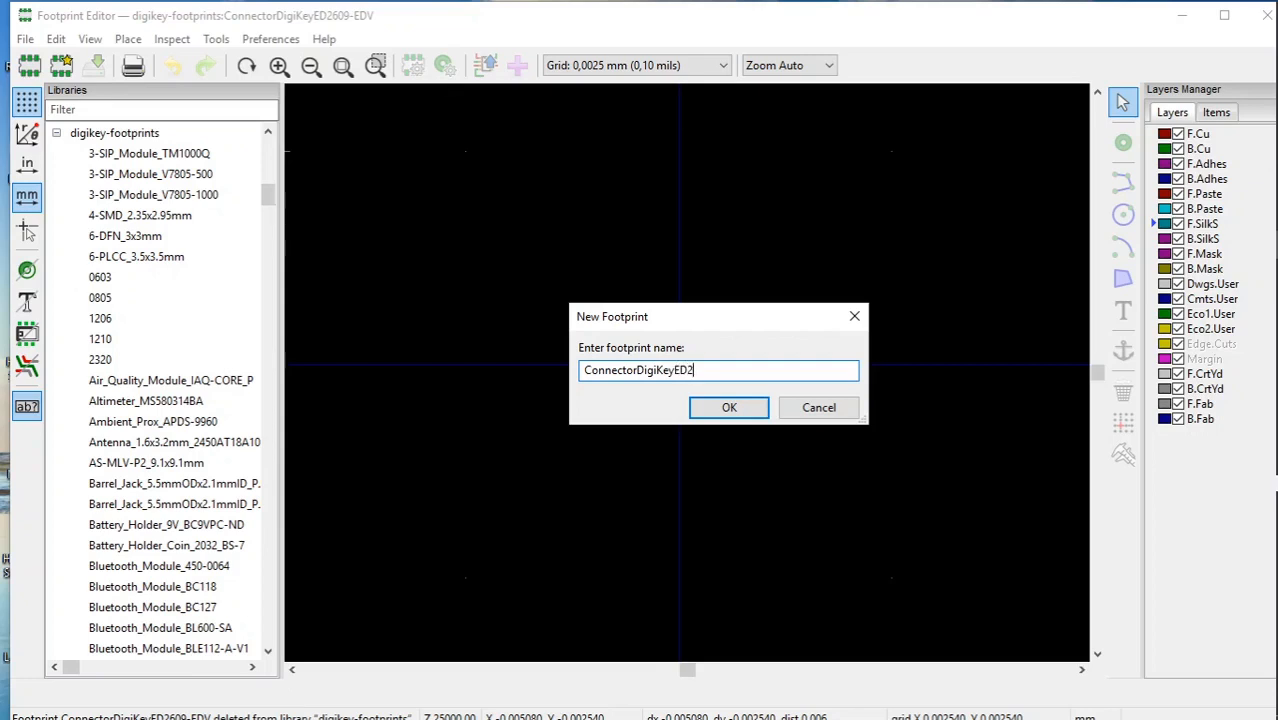
type("609")
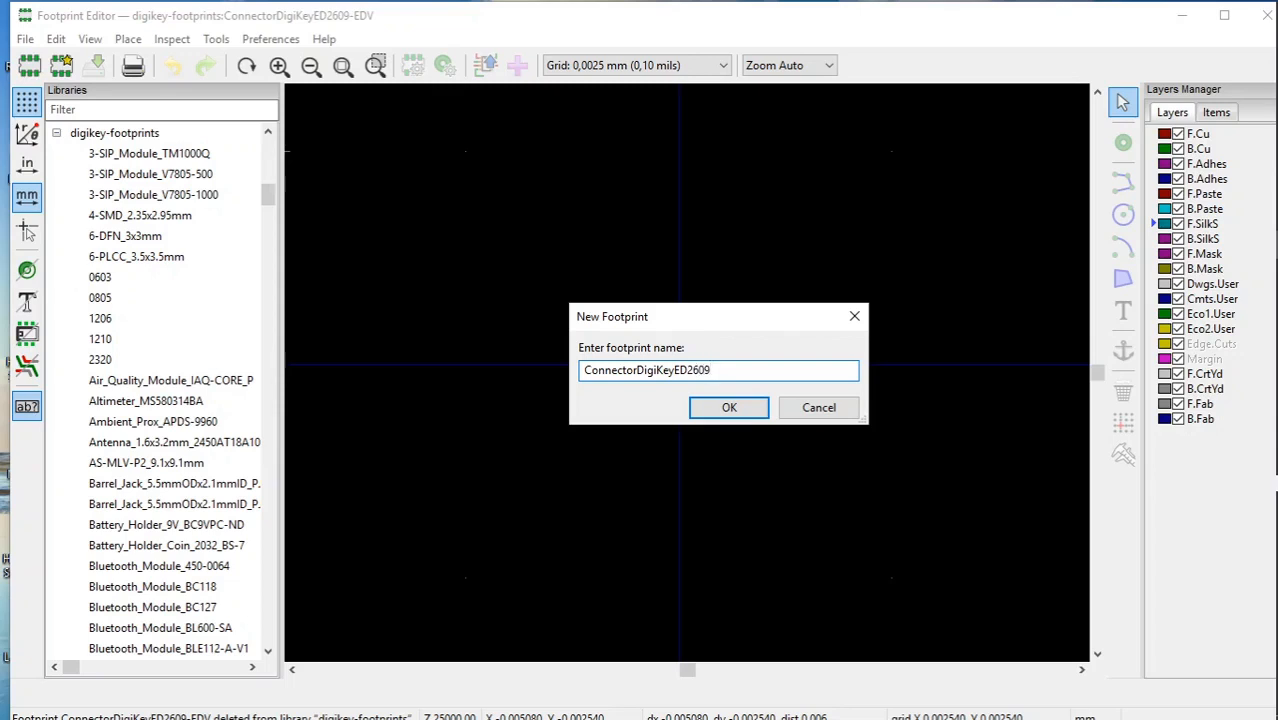
type("-E")
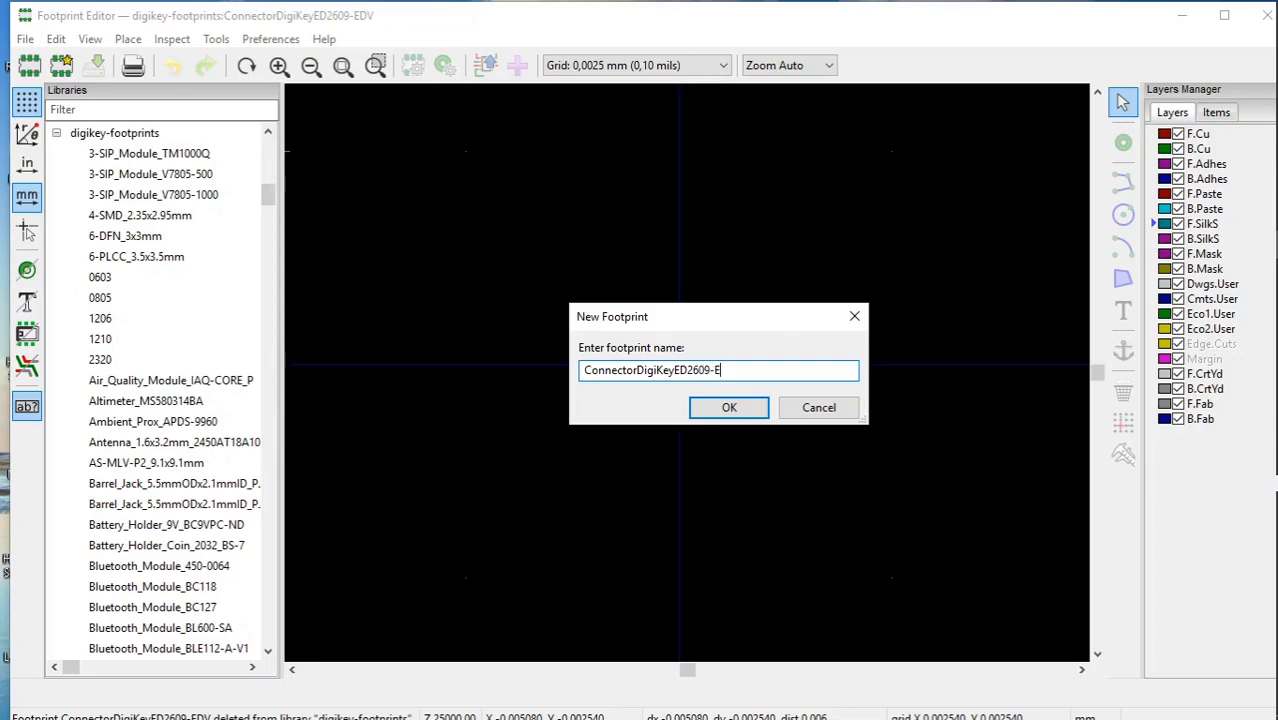
type("DV")
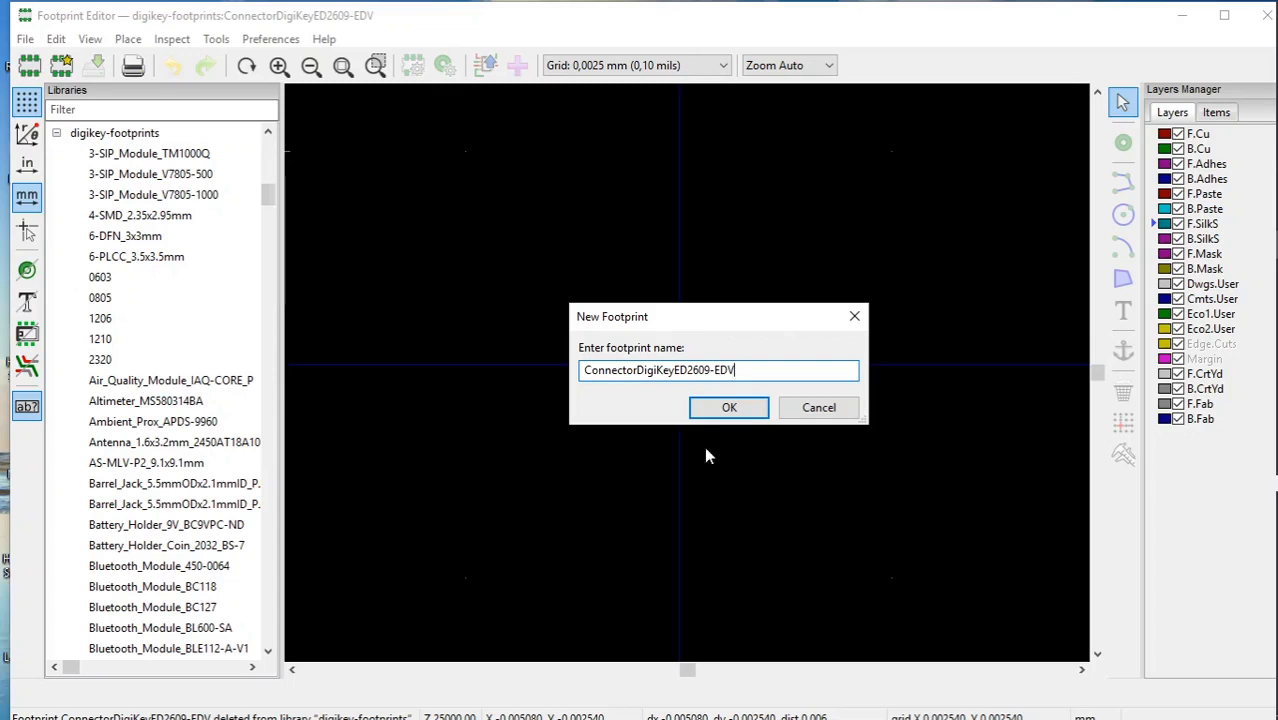
left_click(729, 407)
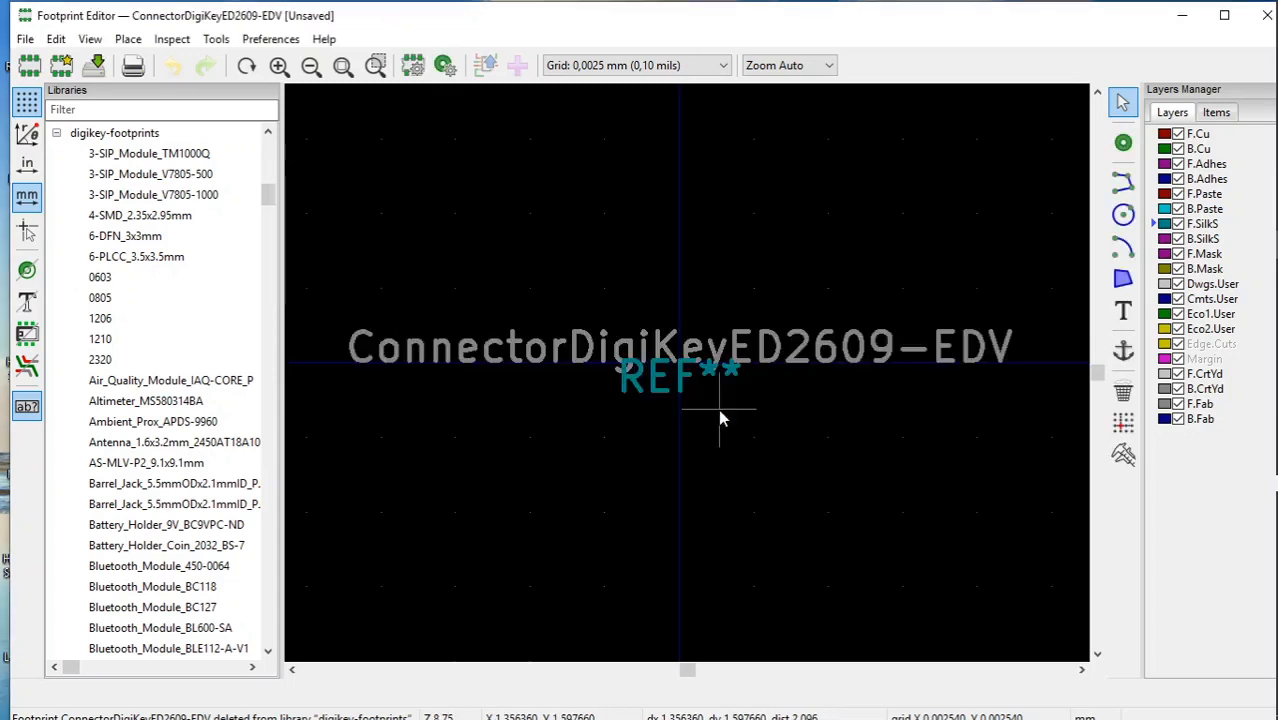
mouse_move(678, 405)
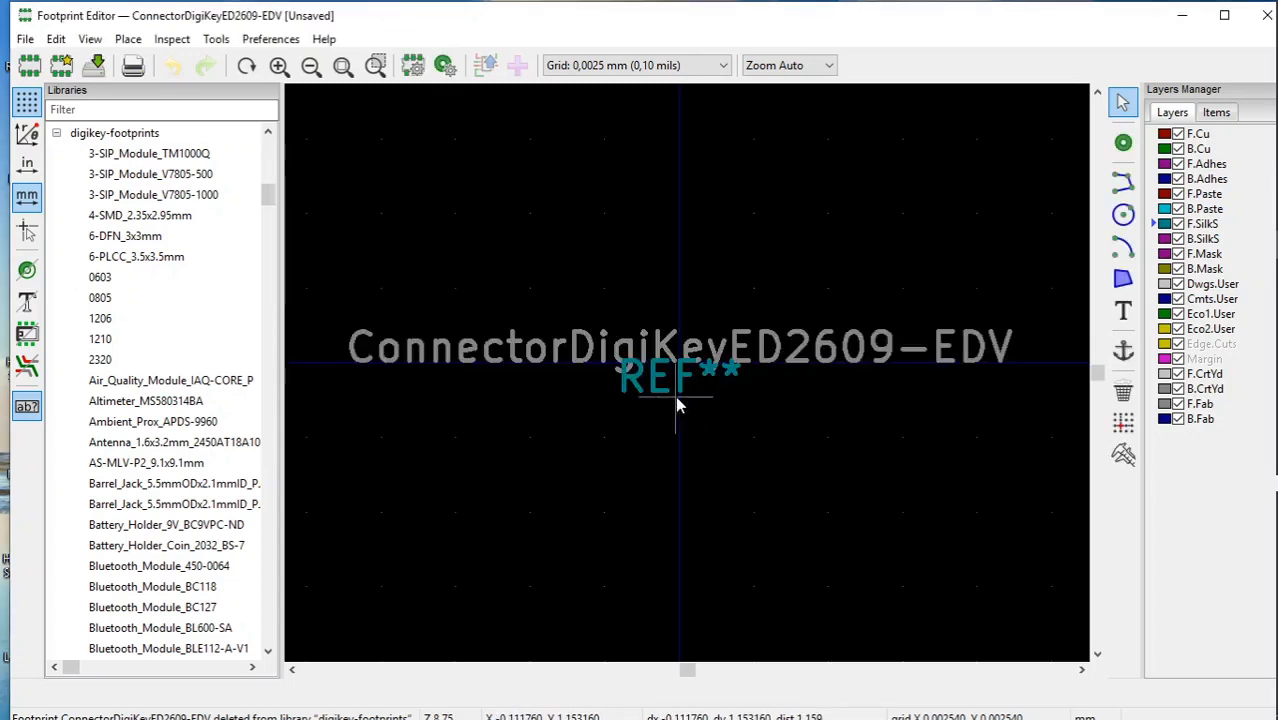
mouse_move(563, 388)
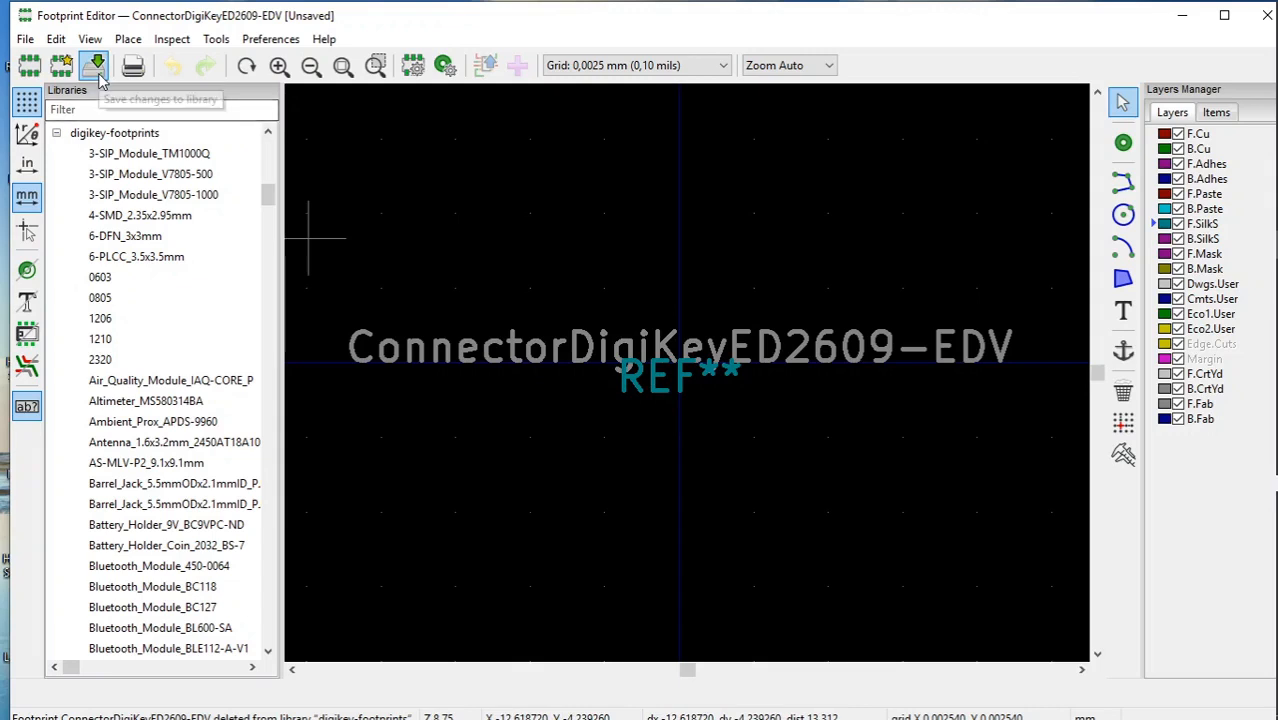
Step: Save ConnectorDigiKeyED2609-EDV into the digikey-footprints library
left_click(91, 69)
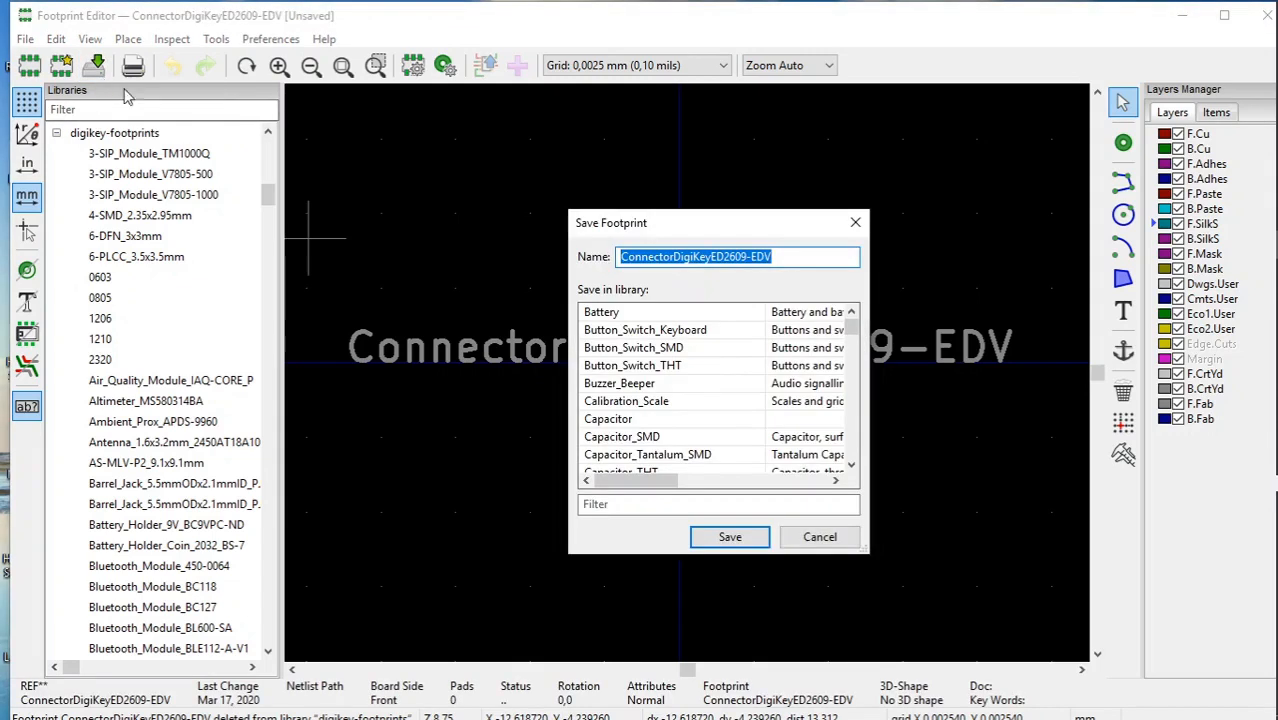
mouse_move(864, 343)
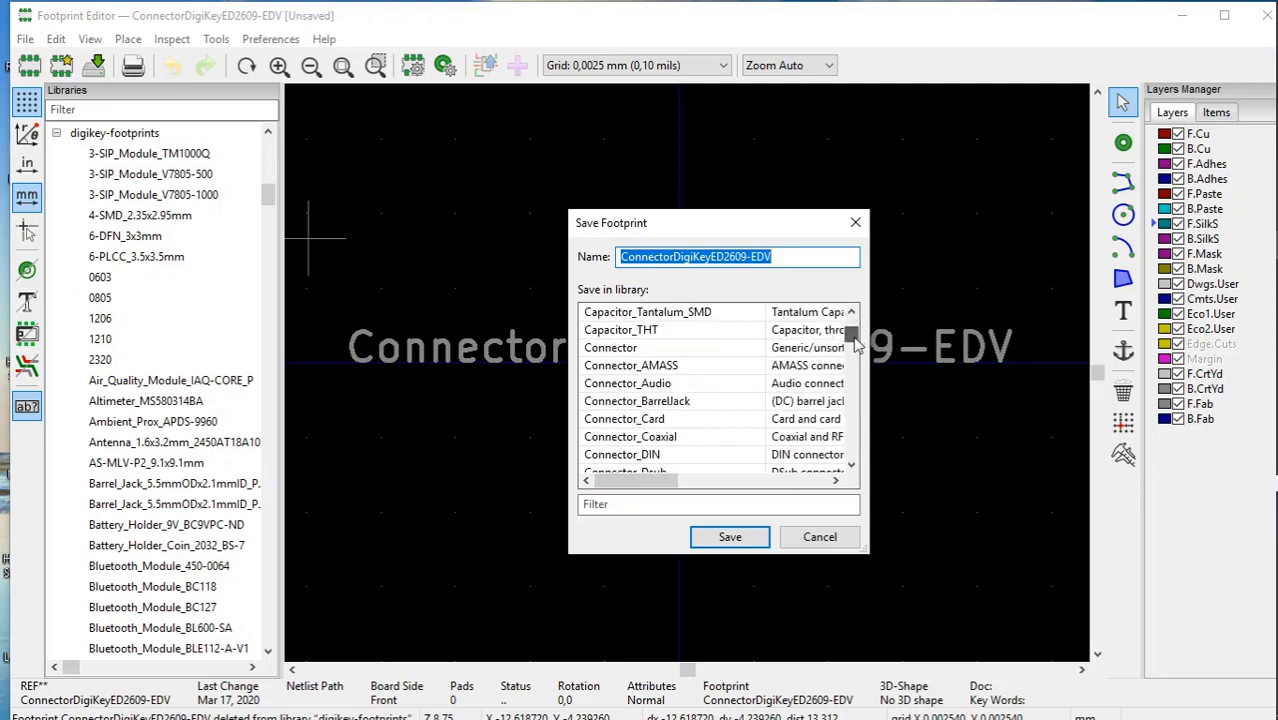
scroll("down", 3)
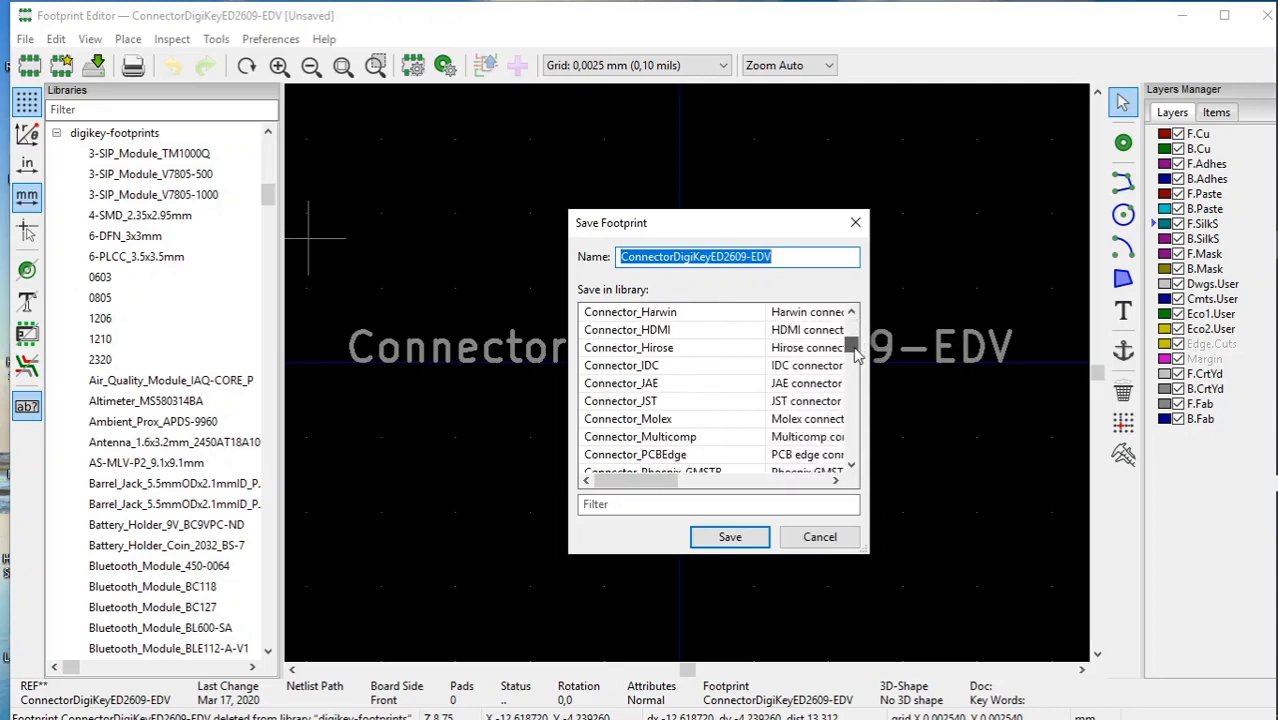
scroll("down", 3)
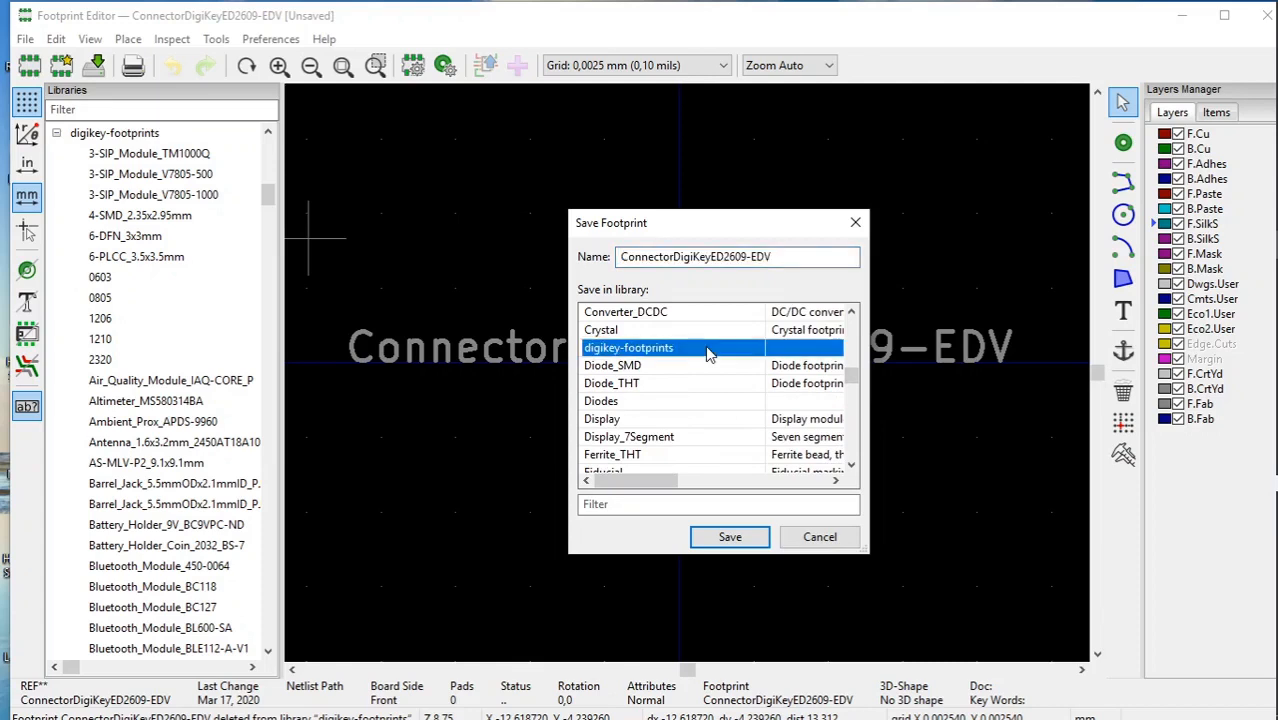
mouse_move(730, 537)
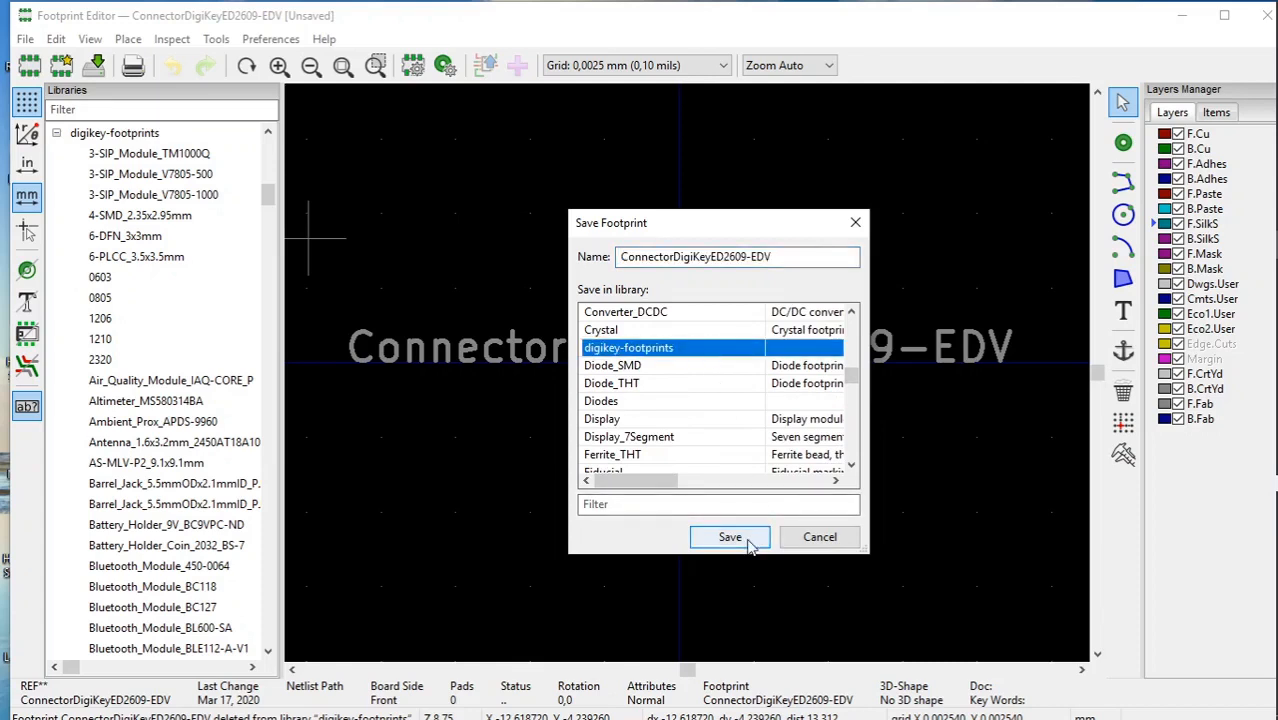
mouse_move(623, 427)
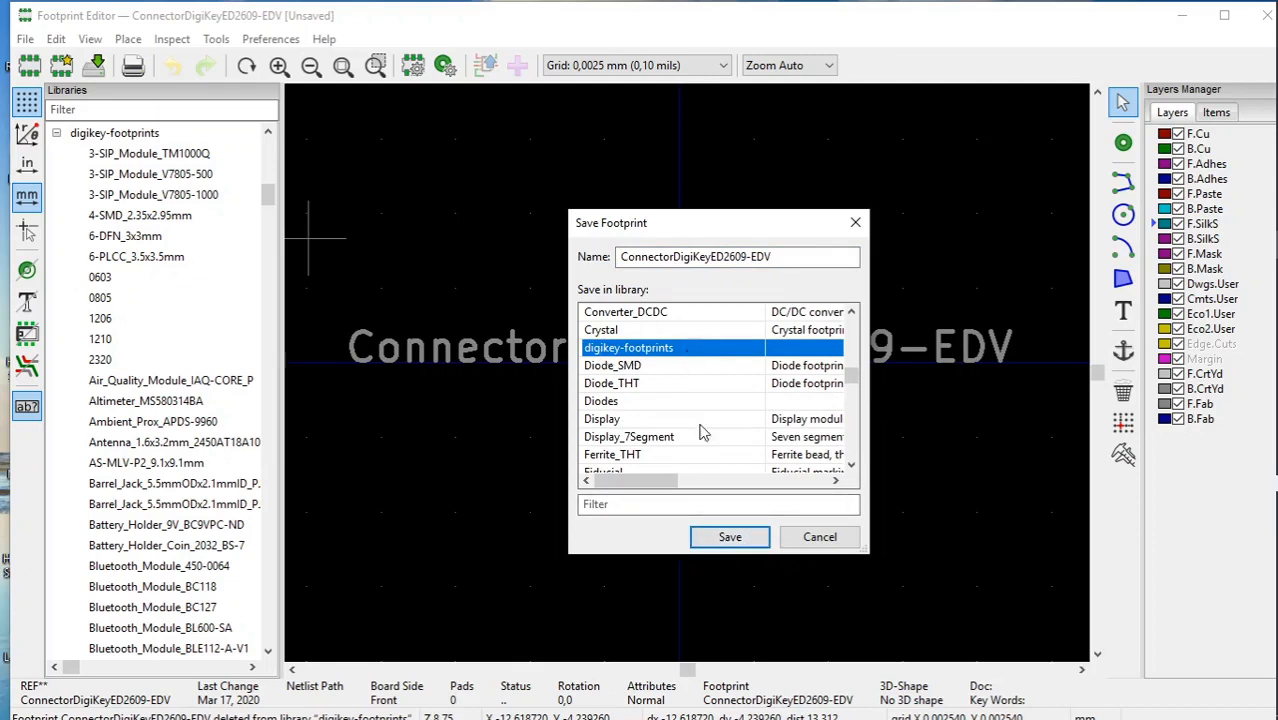
left_click(729, 536)
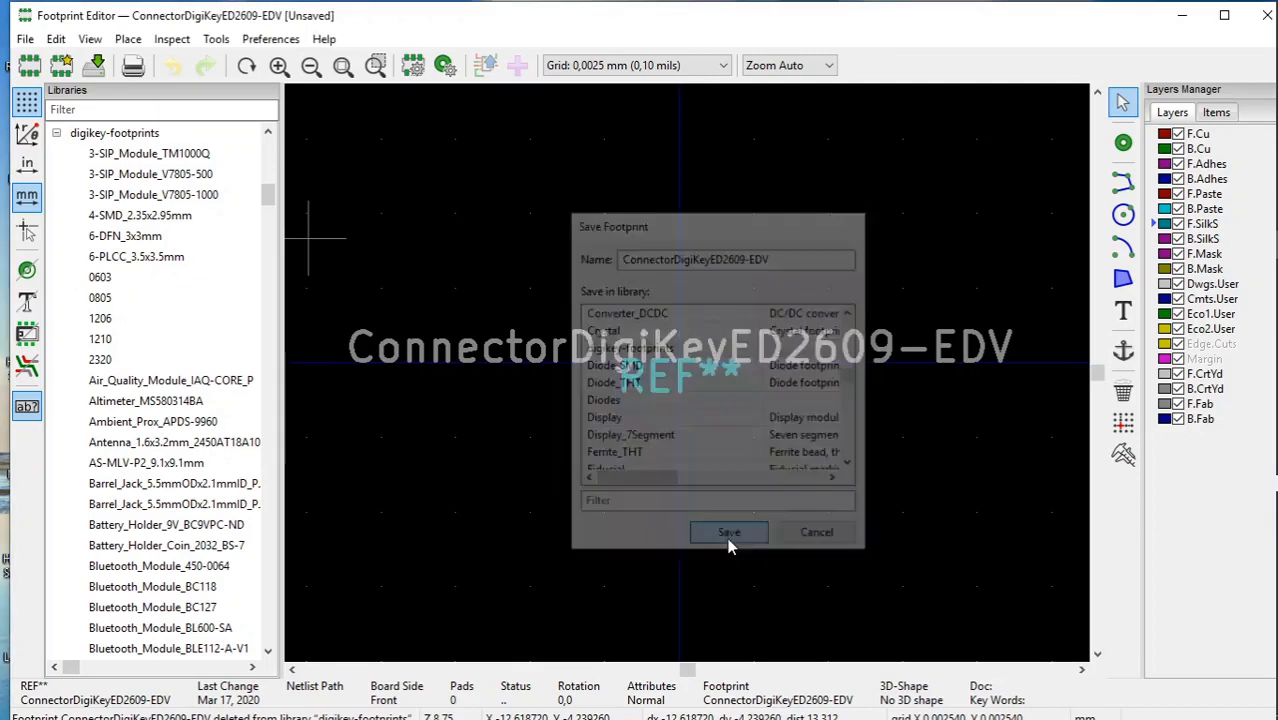
left_click(728, 532)
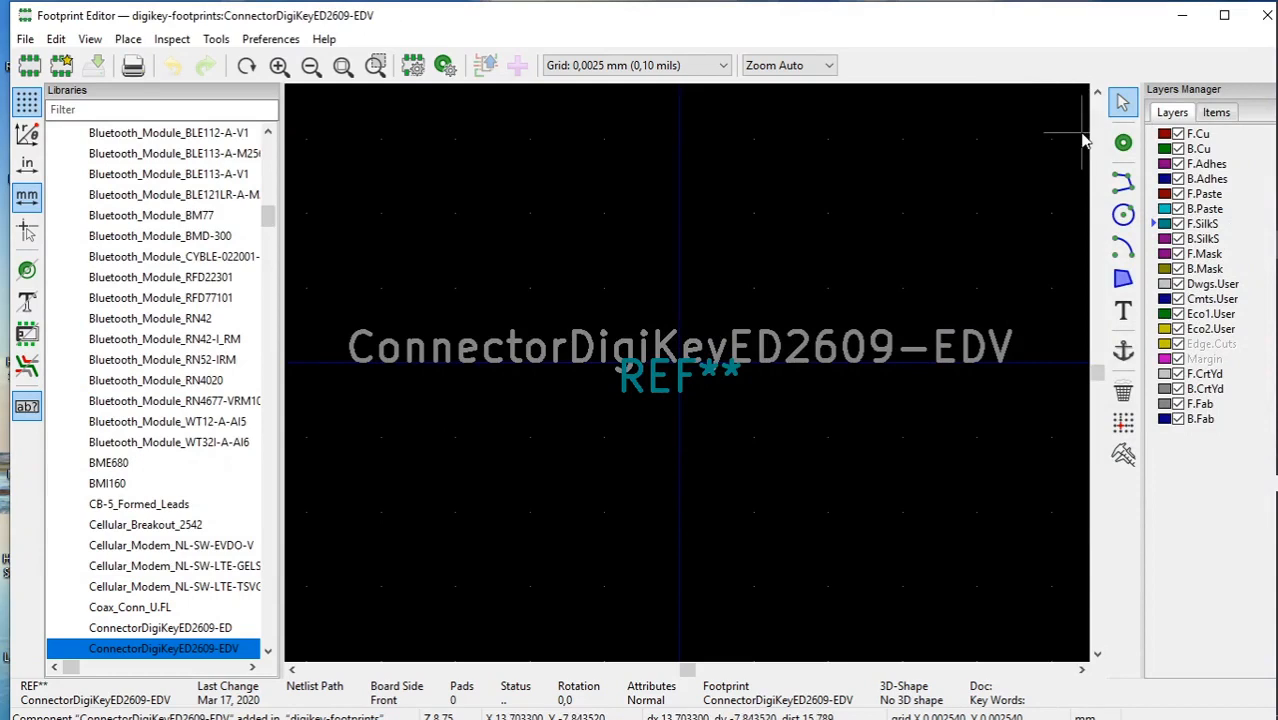
mouse_move(640, 308)
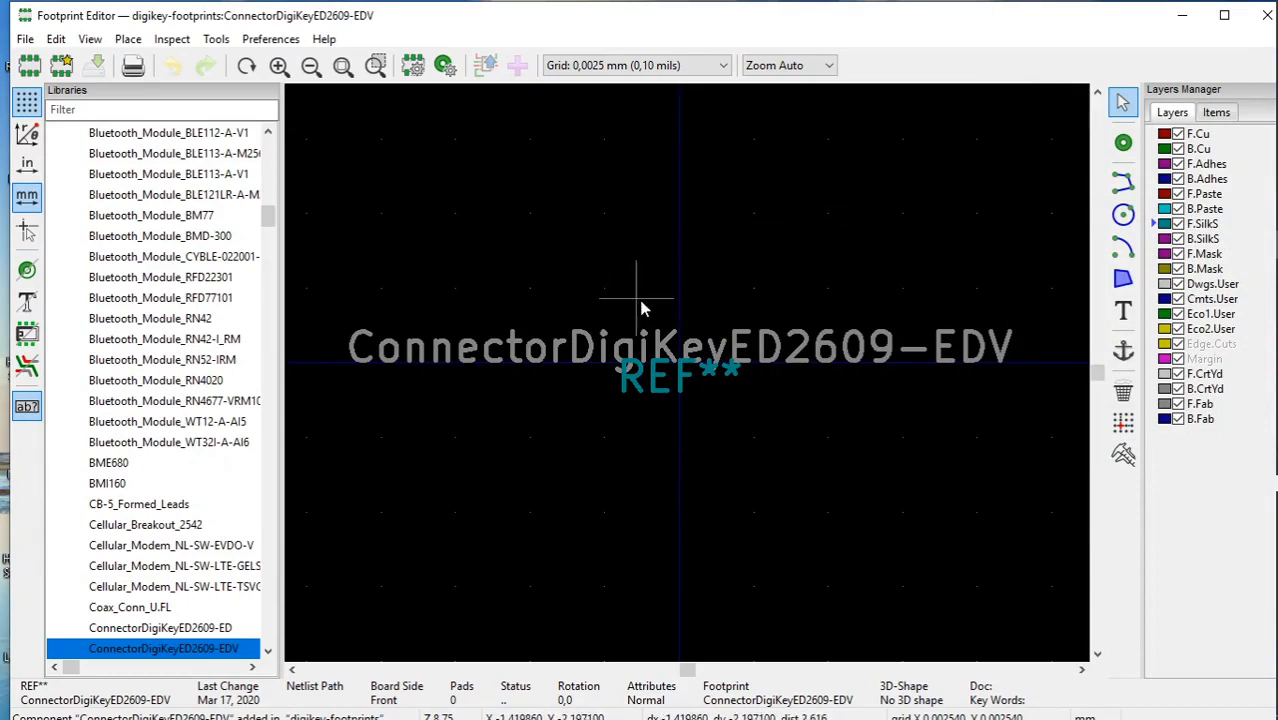
mouse_move(660, 350)
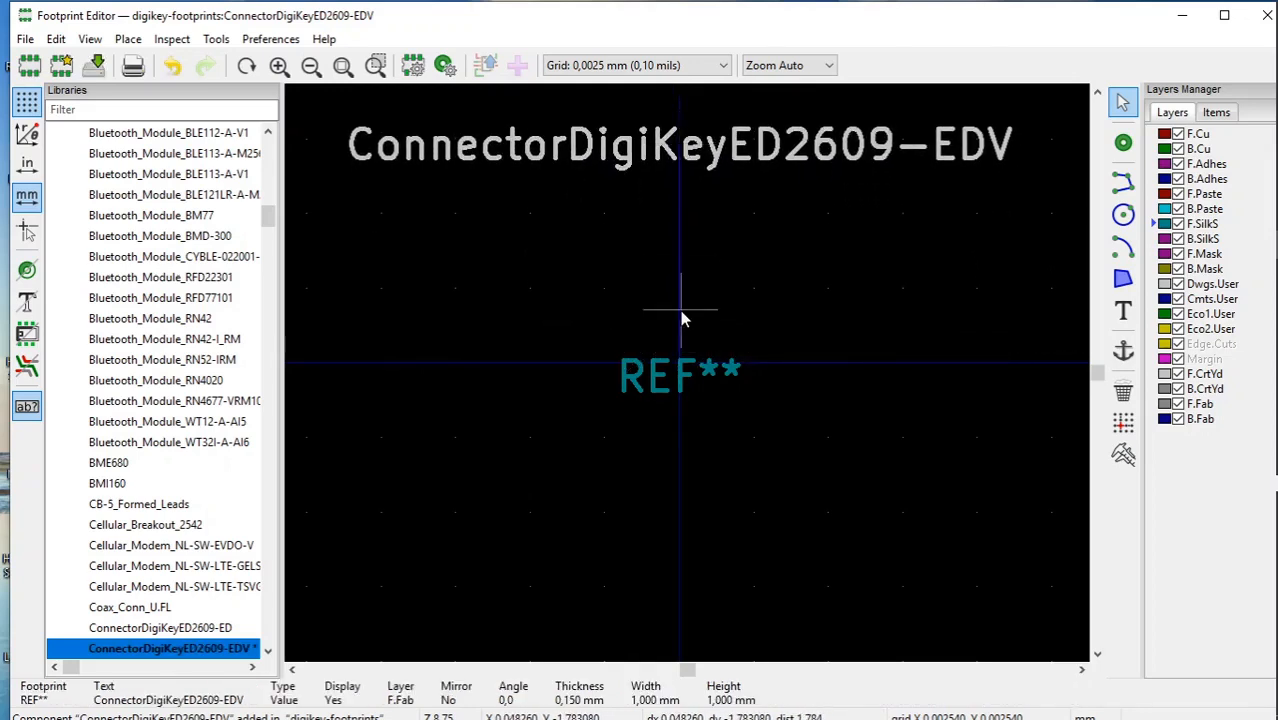
Step: Drop the footprint name label near the top of the footprint
left_click(665, 383)
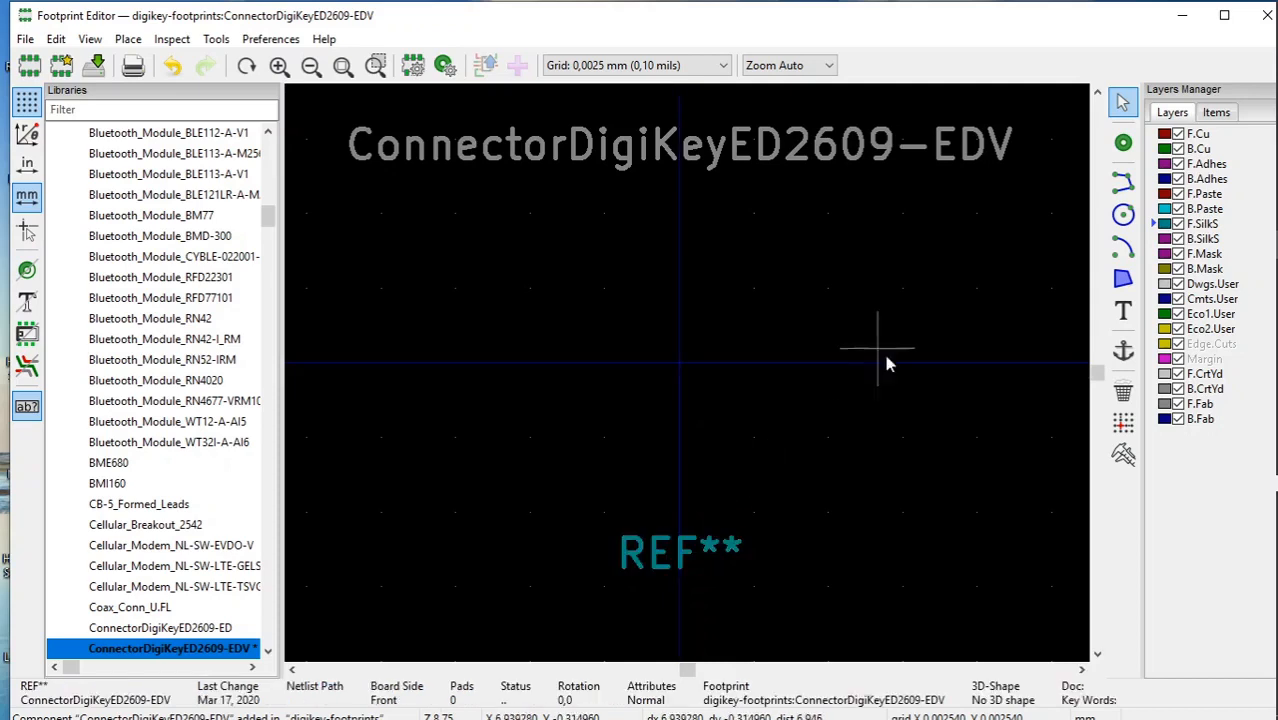
mouse_move(982, 373)
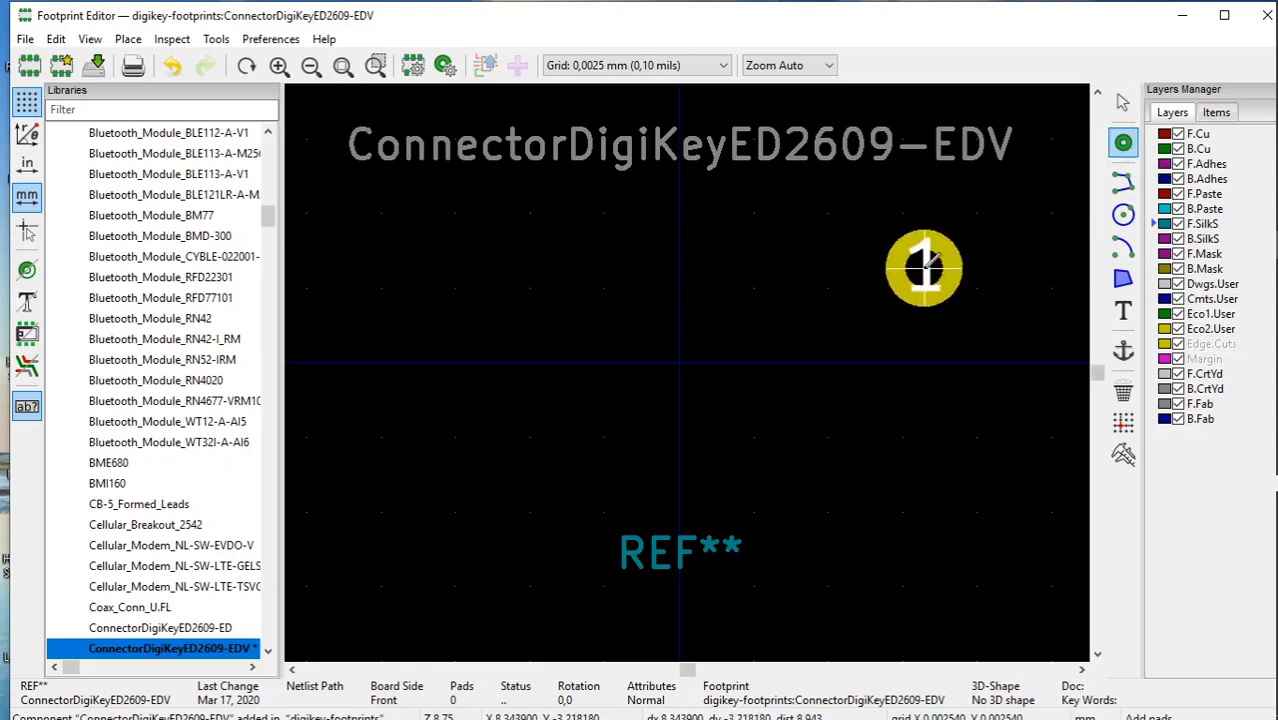
Step: Place through-hole pad 1 at the origin, cancel the second pad, and open pad 1's properties
left_click_drag(923, 267, 585, 363)
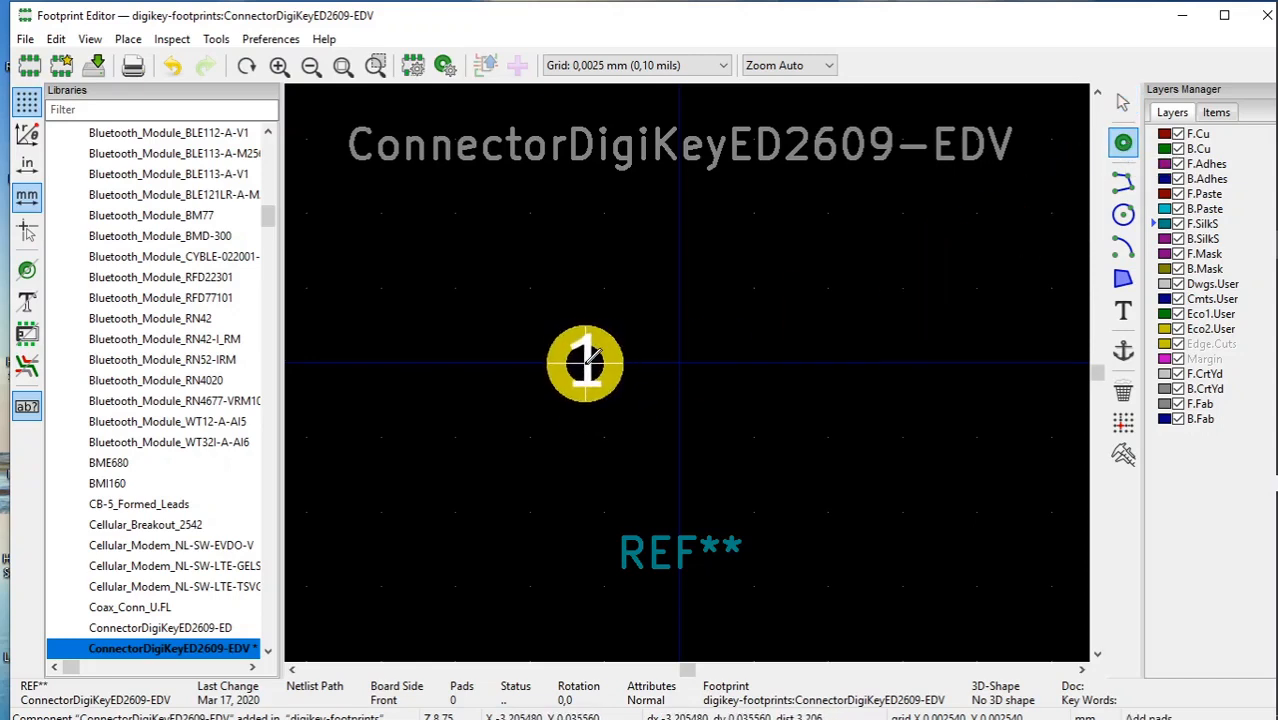
left_click(623, 275)
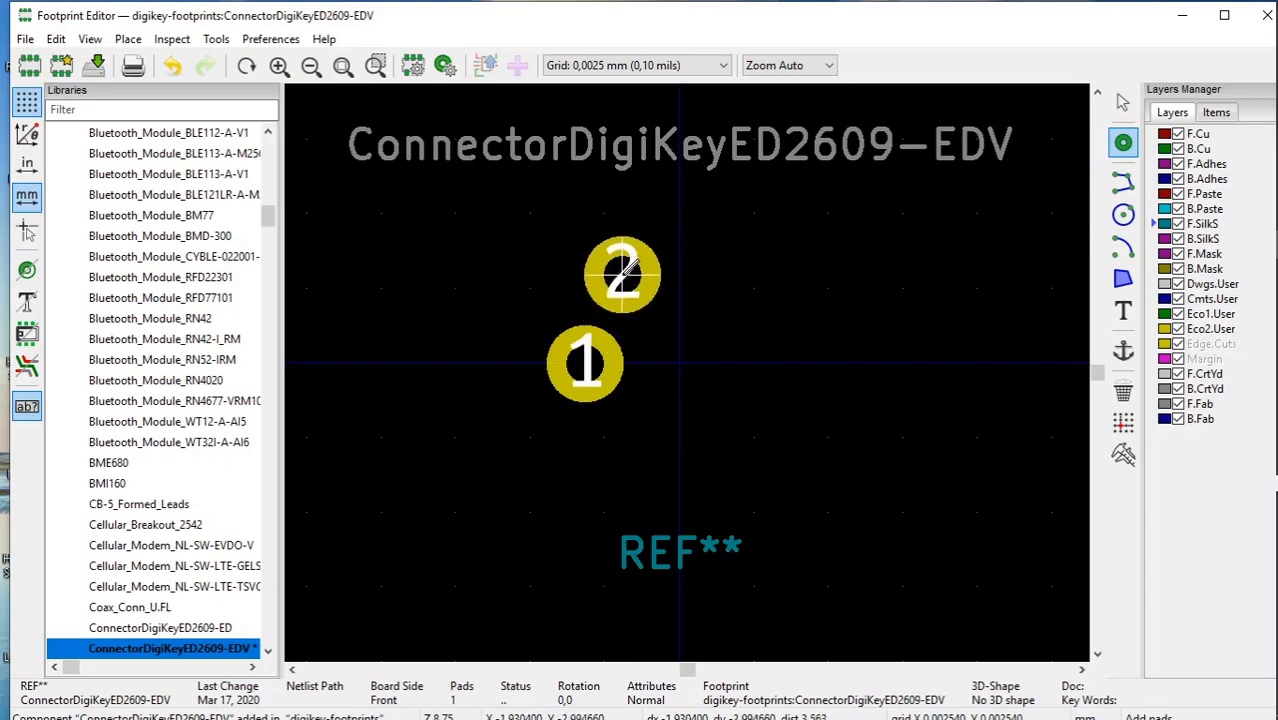
right_click(622, 278)
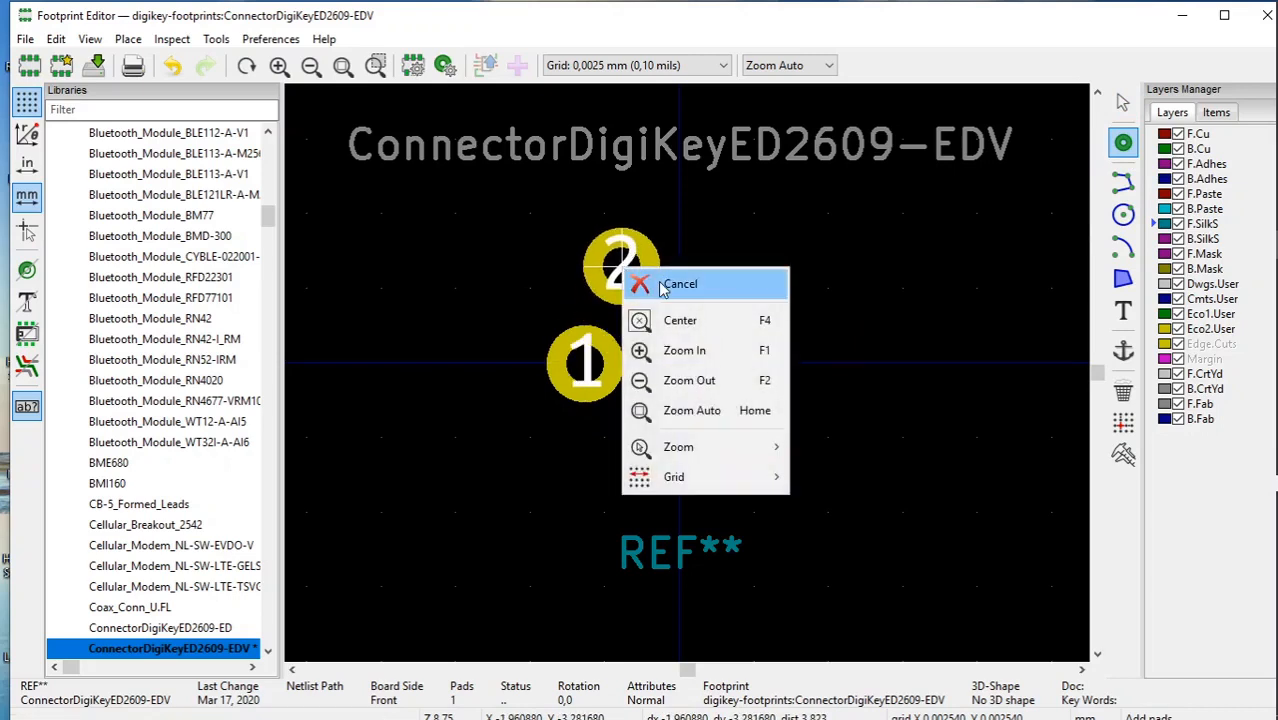
left_click(680, 284)
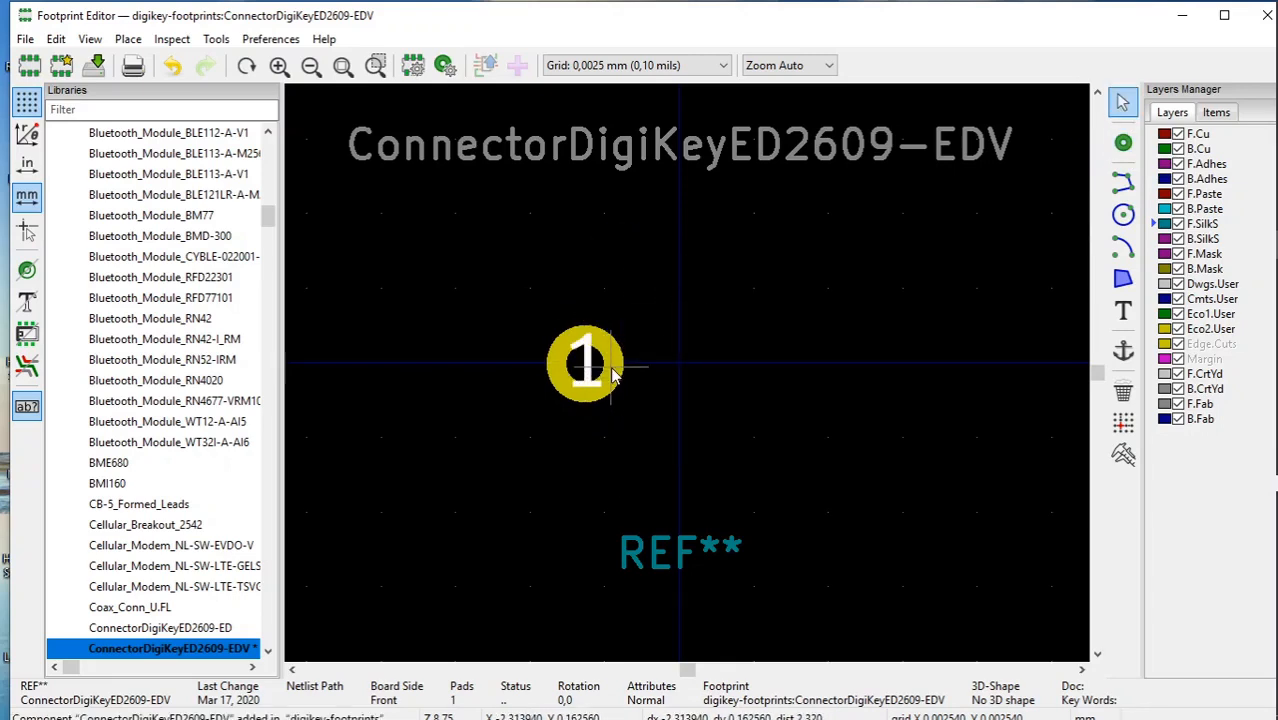
right_click(610, 376)
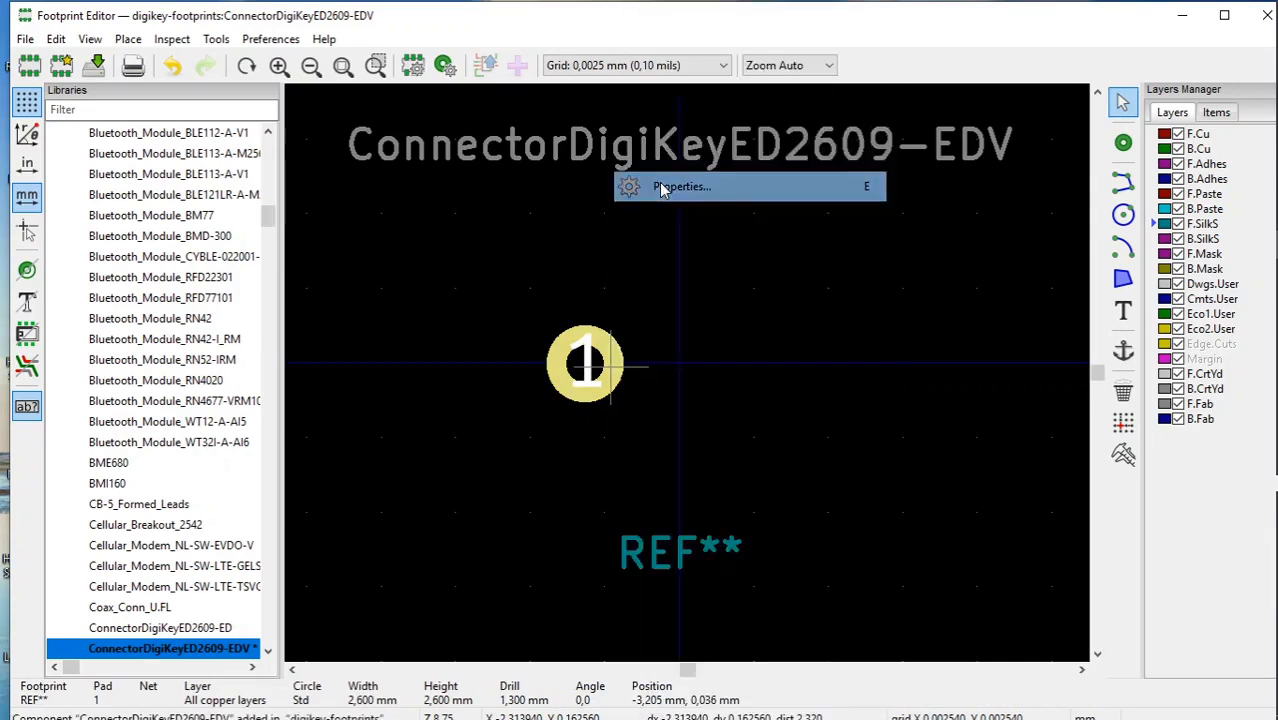
left_click(682, 186)
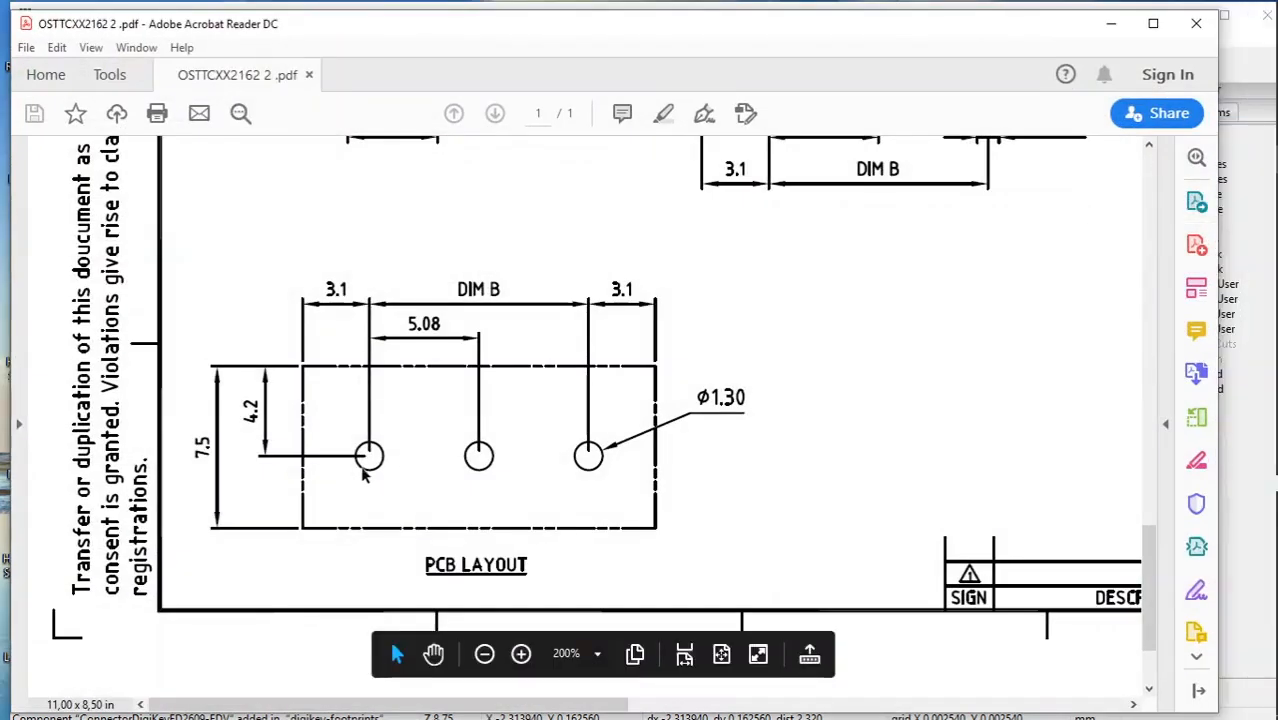
mouse_move(476, 462)
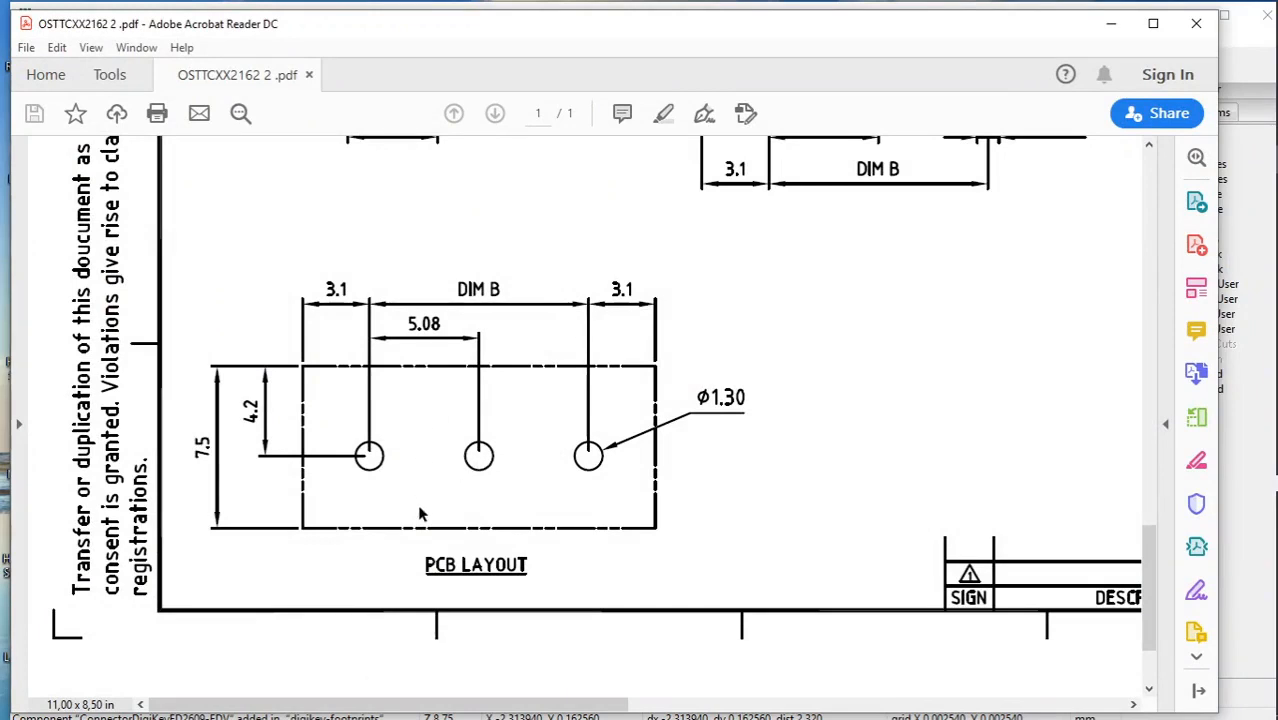
mouse_move(415, 377)
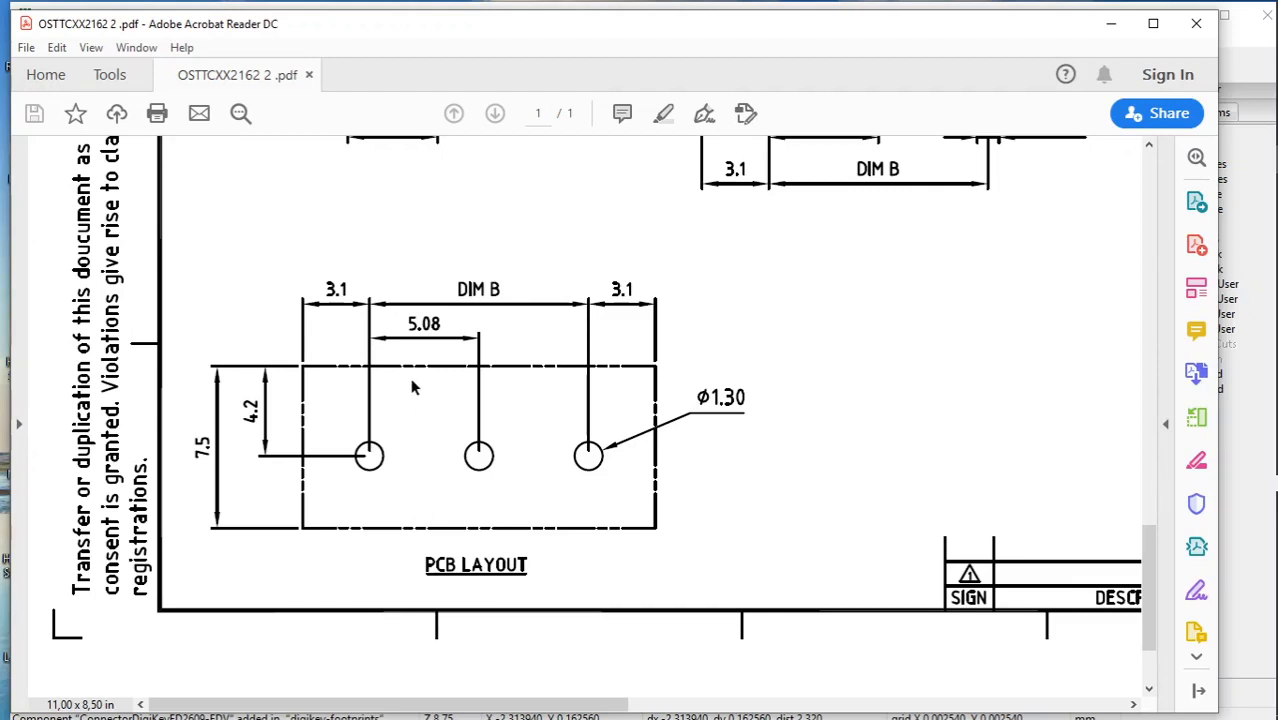
mouse_move(415, 357)
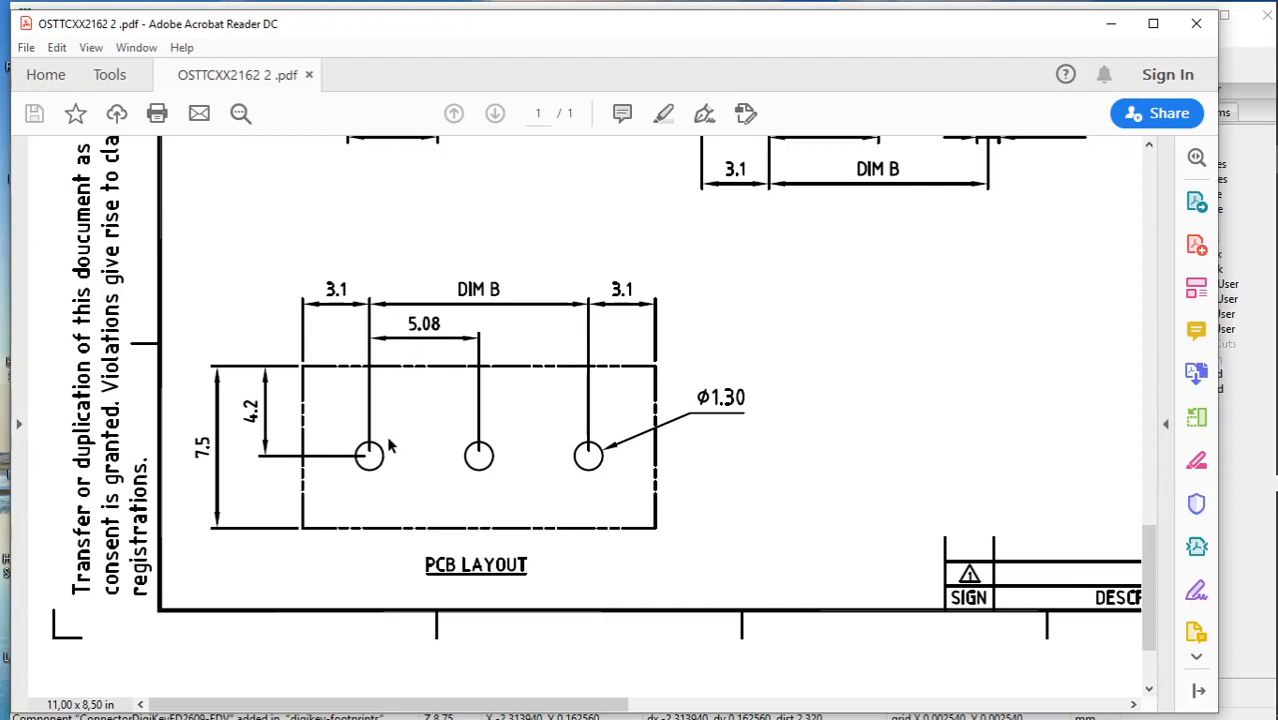
mouse_move(395, 400)
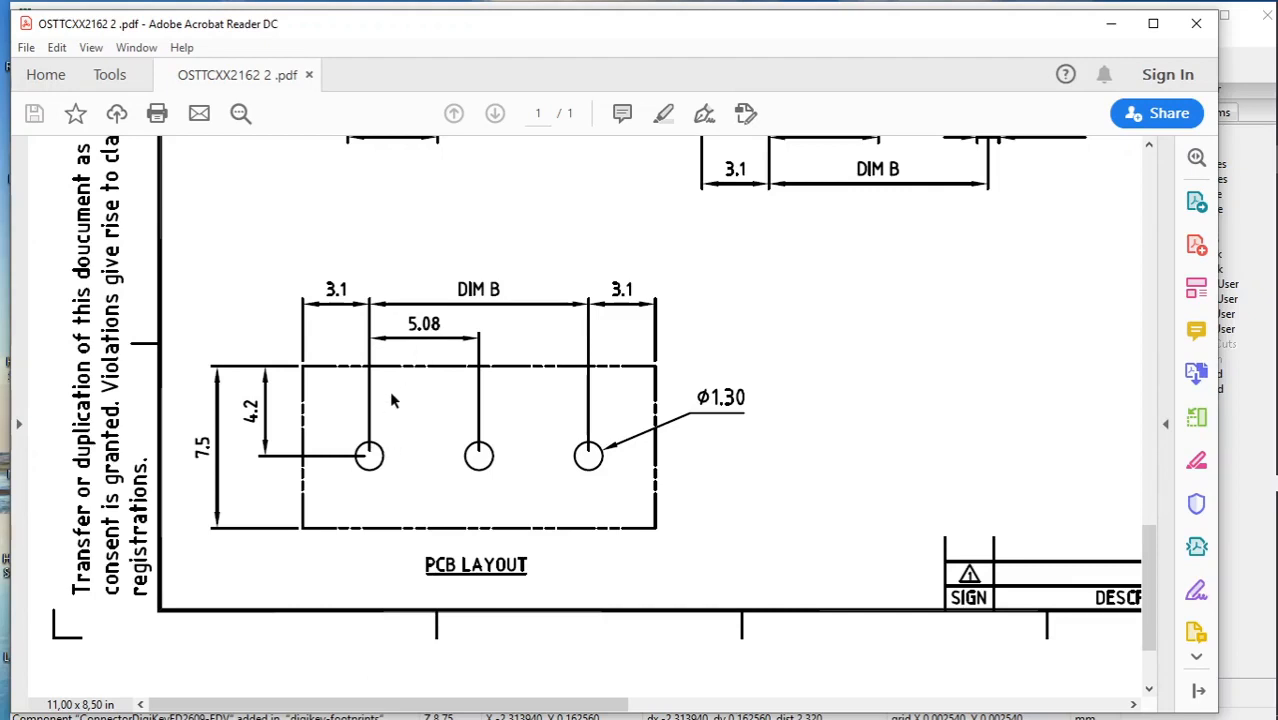
mouse_move(420, 340)
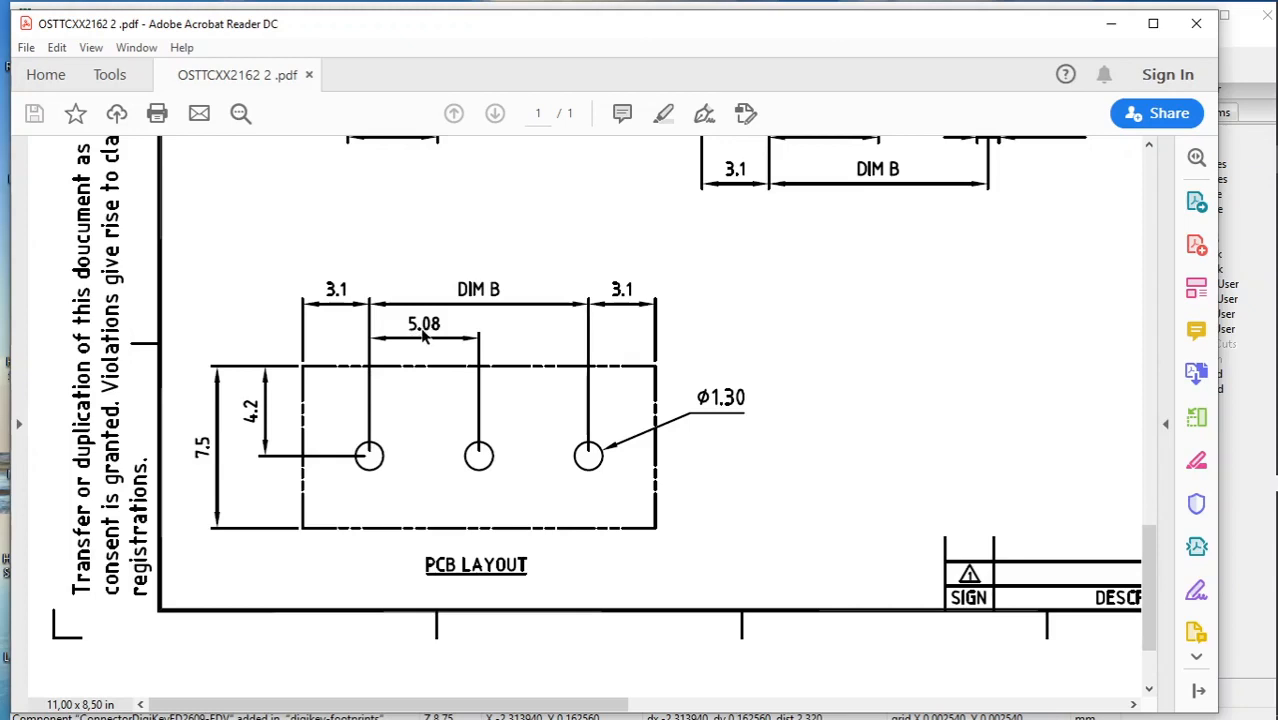
mouse_move(438, 340)
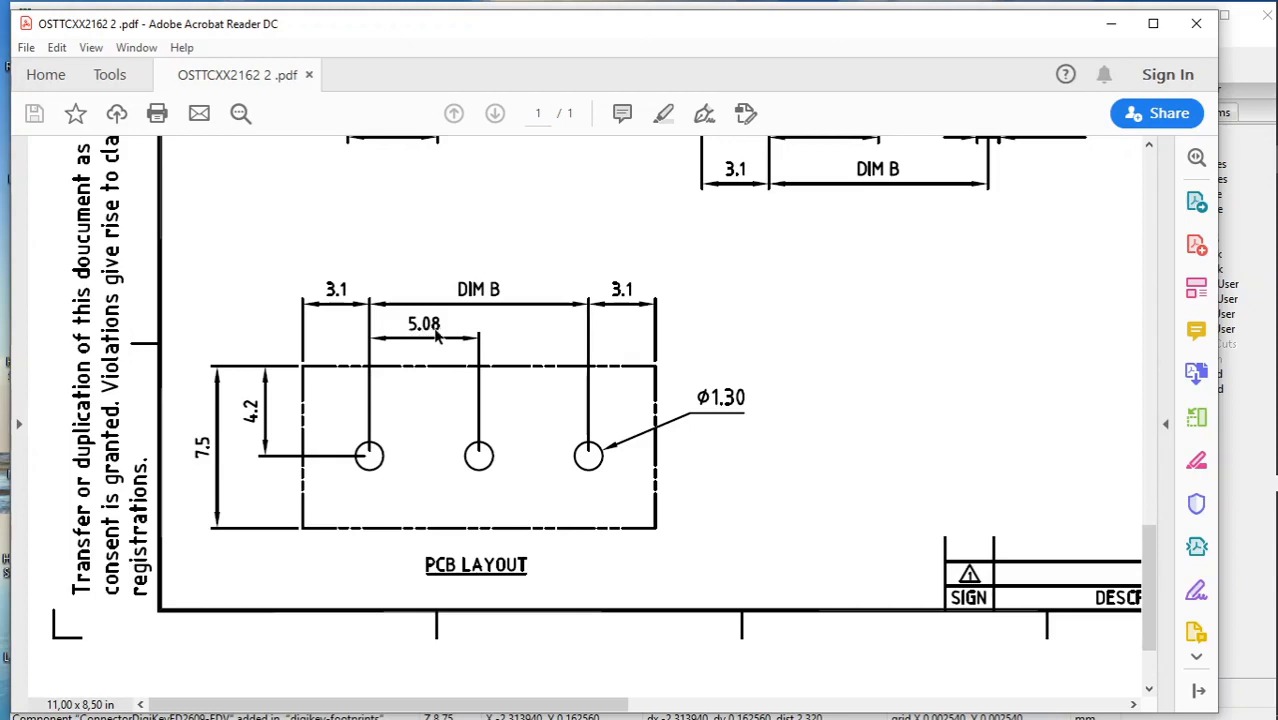
mouse_move(1097, 62)
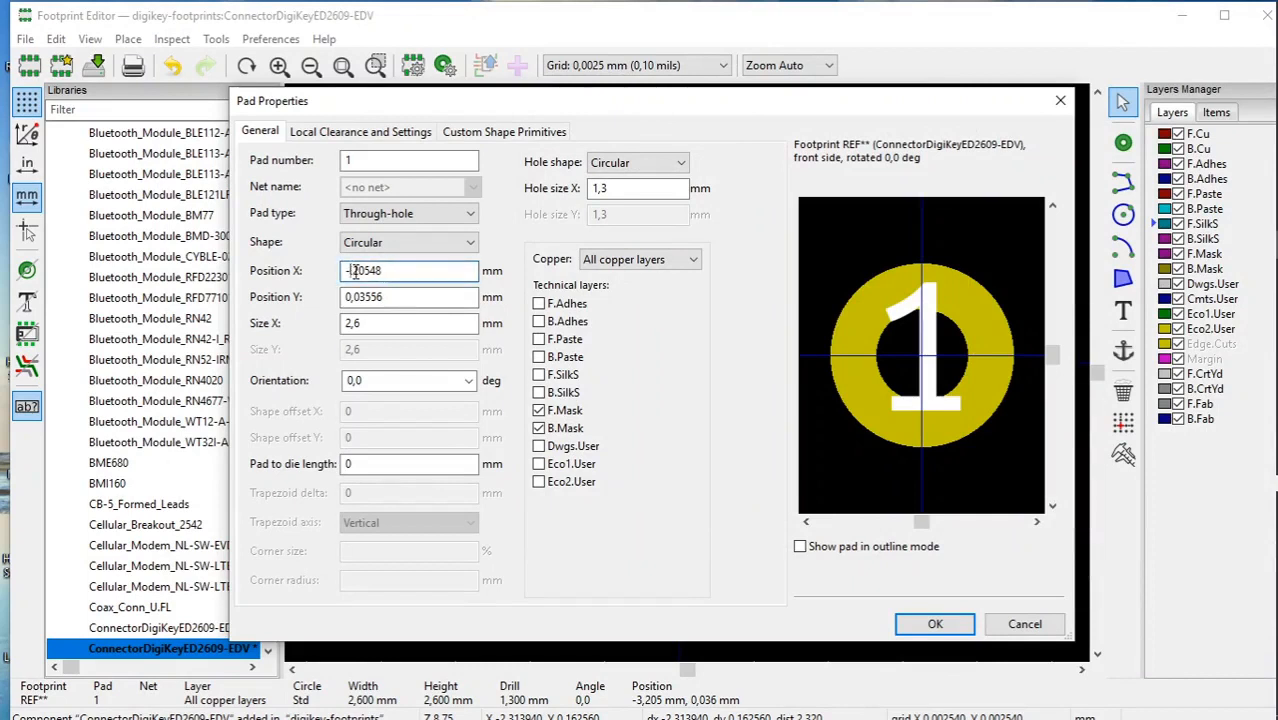
Step: Enter pad 1's position as X -2,54 mm and Y 0 mm
type("-2,20548")
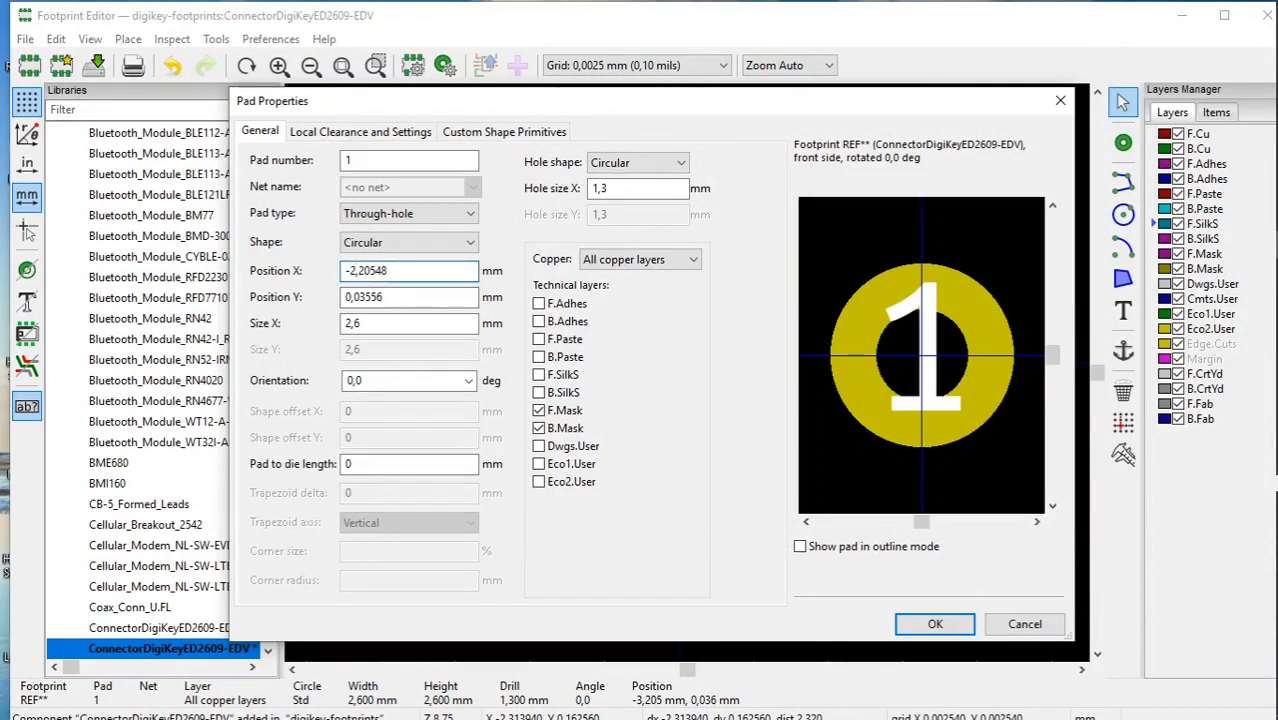
left_click(409, 270)
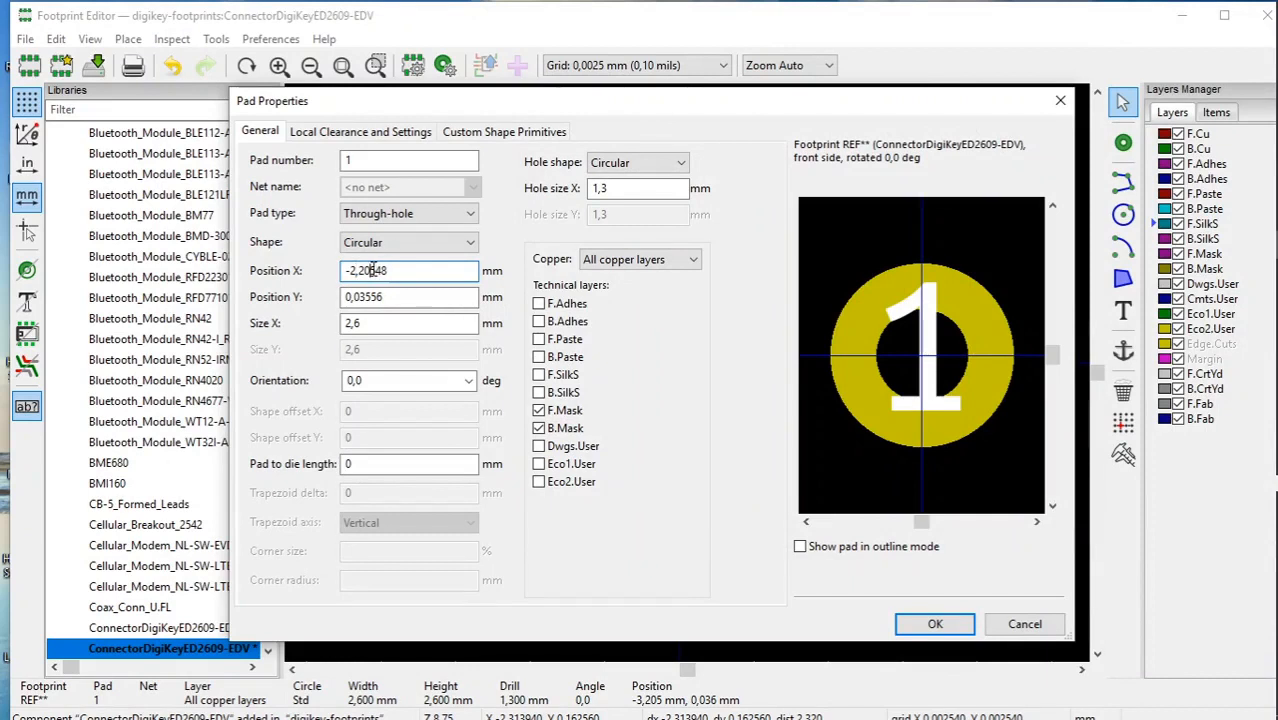
type("-2,543")
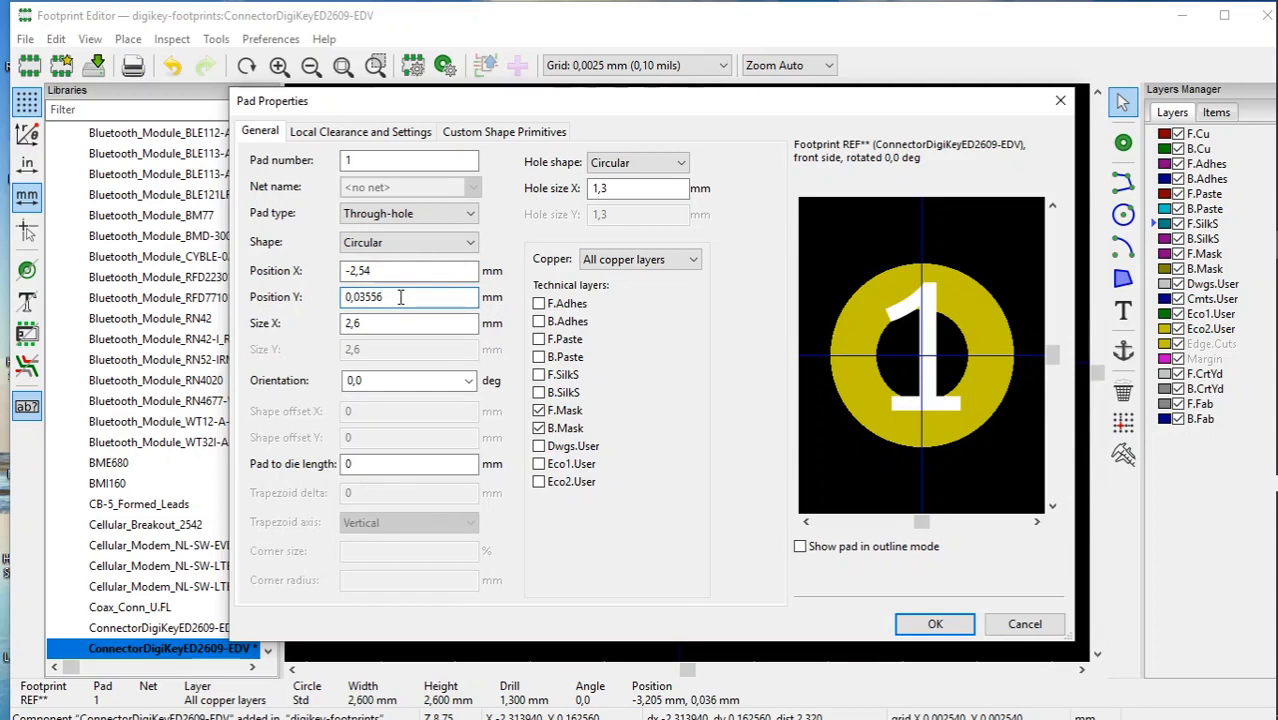
type("0,0")
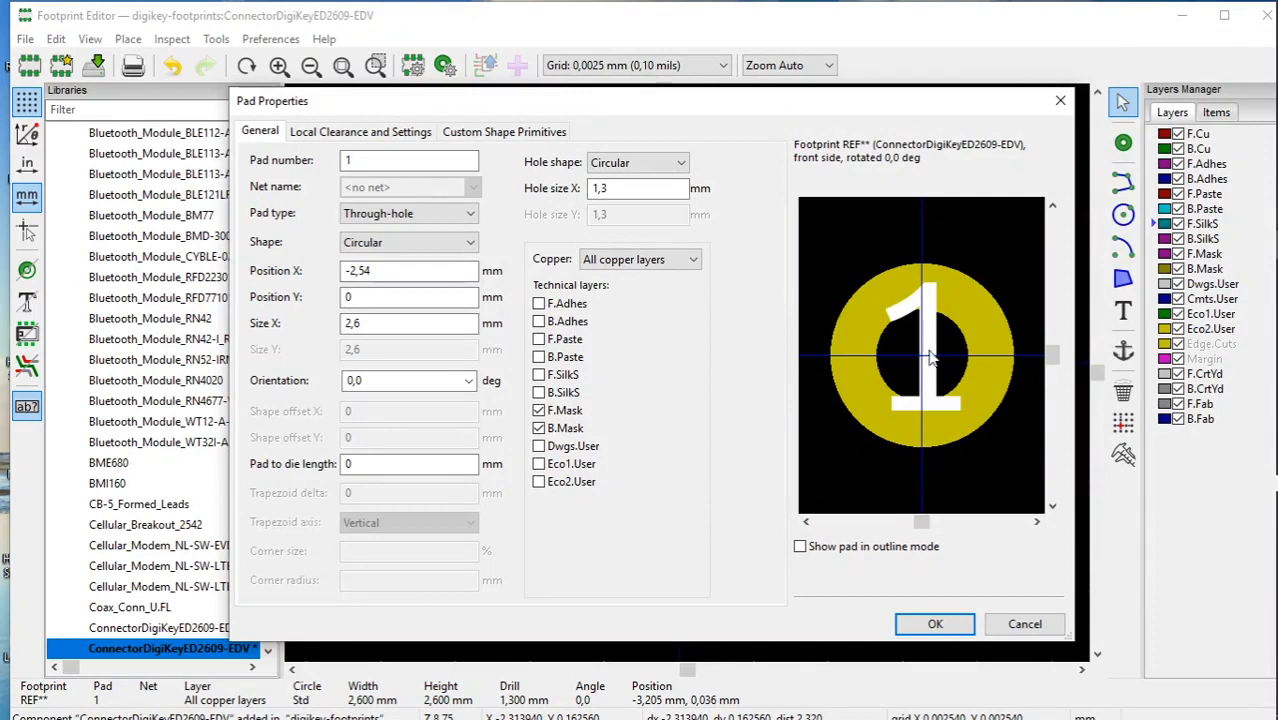
mouse_move(835, 362)
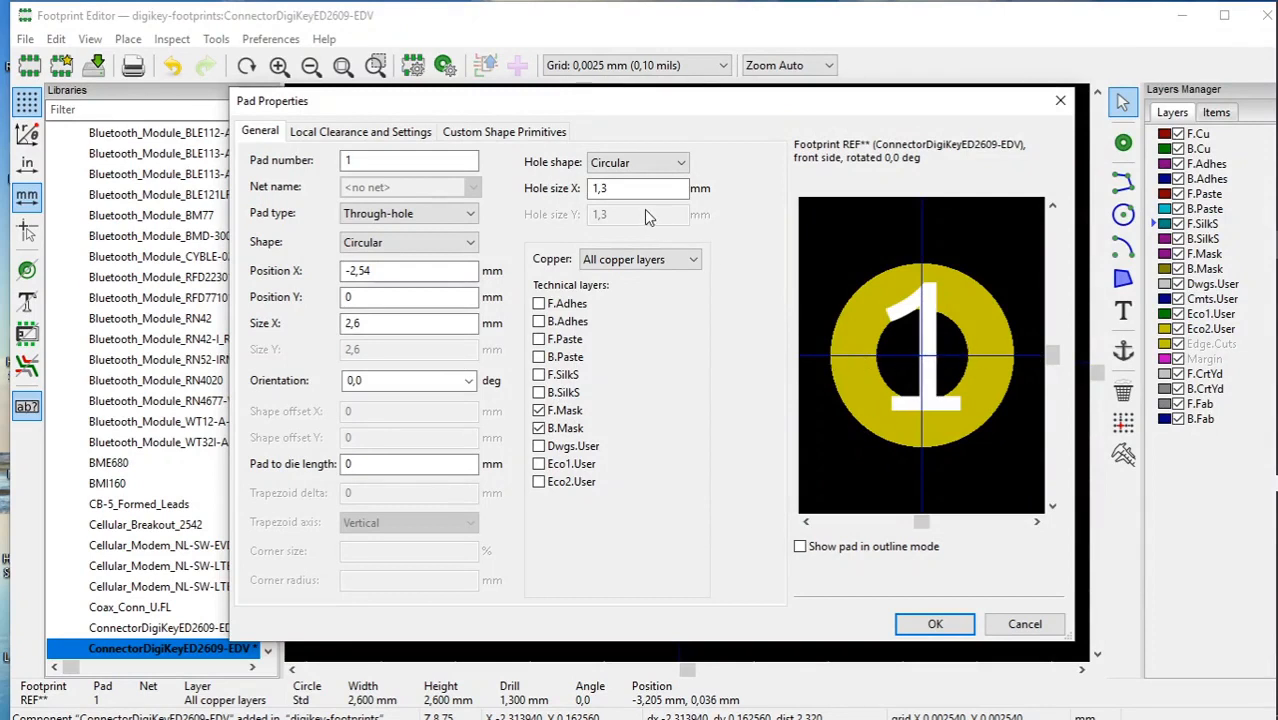
left_click(409, 323)
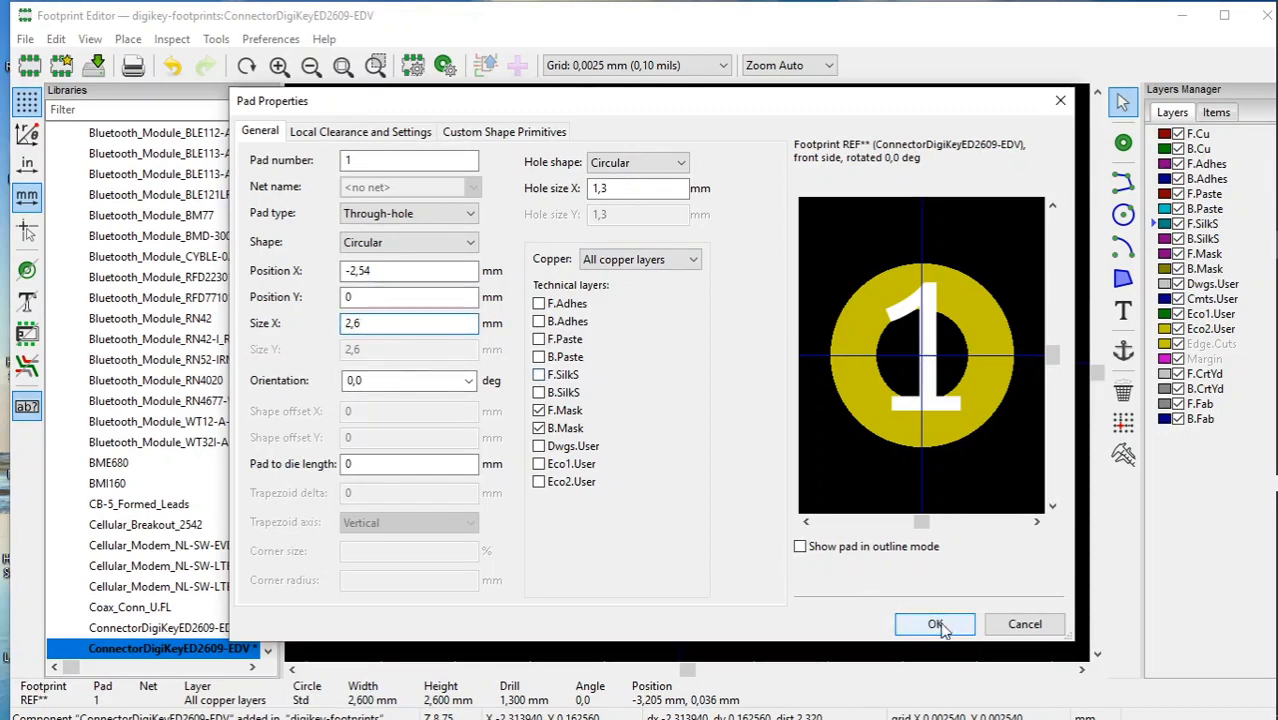
Step: Apply pad 1 at X -2,54 and place a duplicate pad right of the origin
left_click(934, 624)
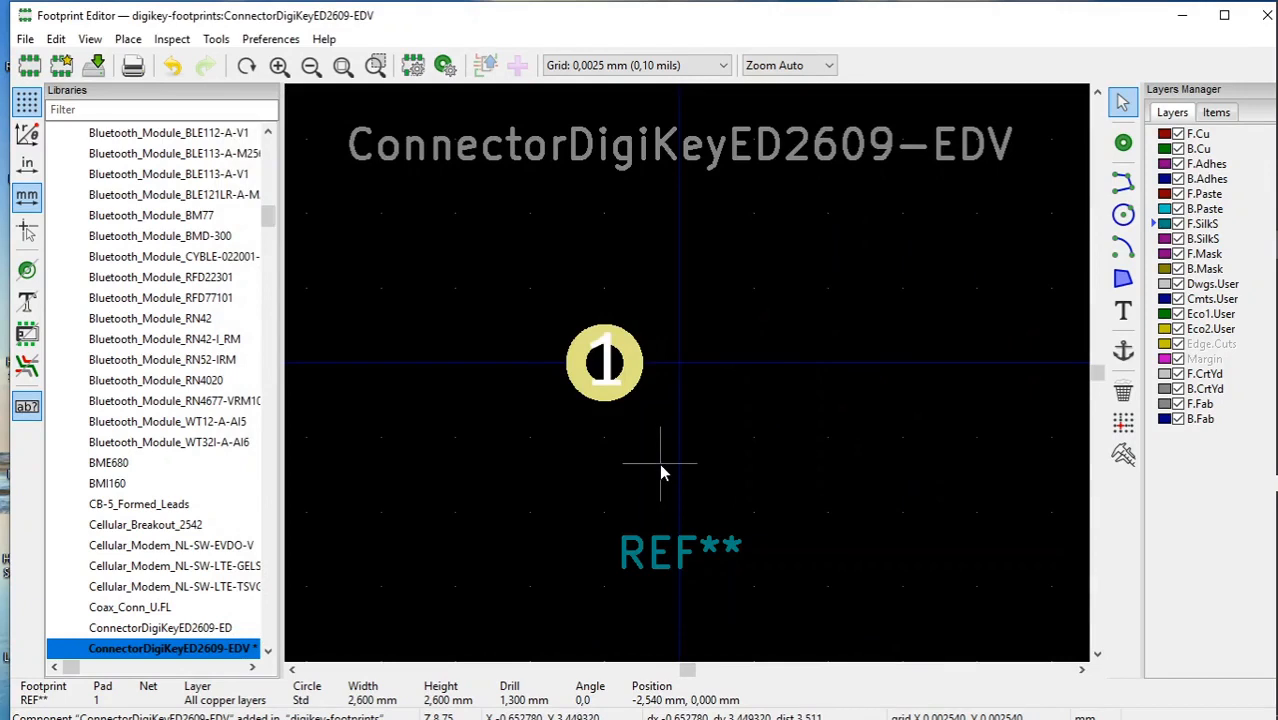
mouse_move(630, 385)
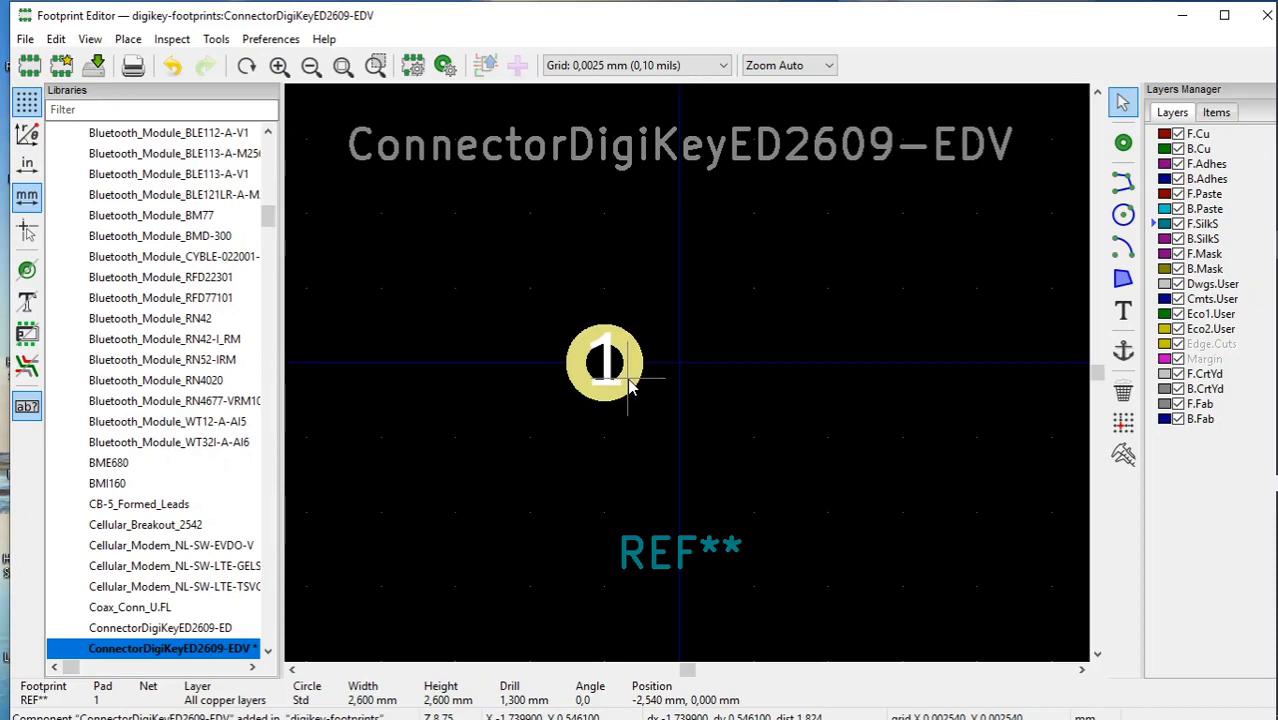
right_click(628, 383)
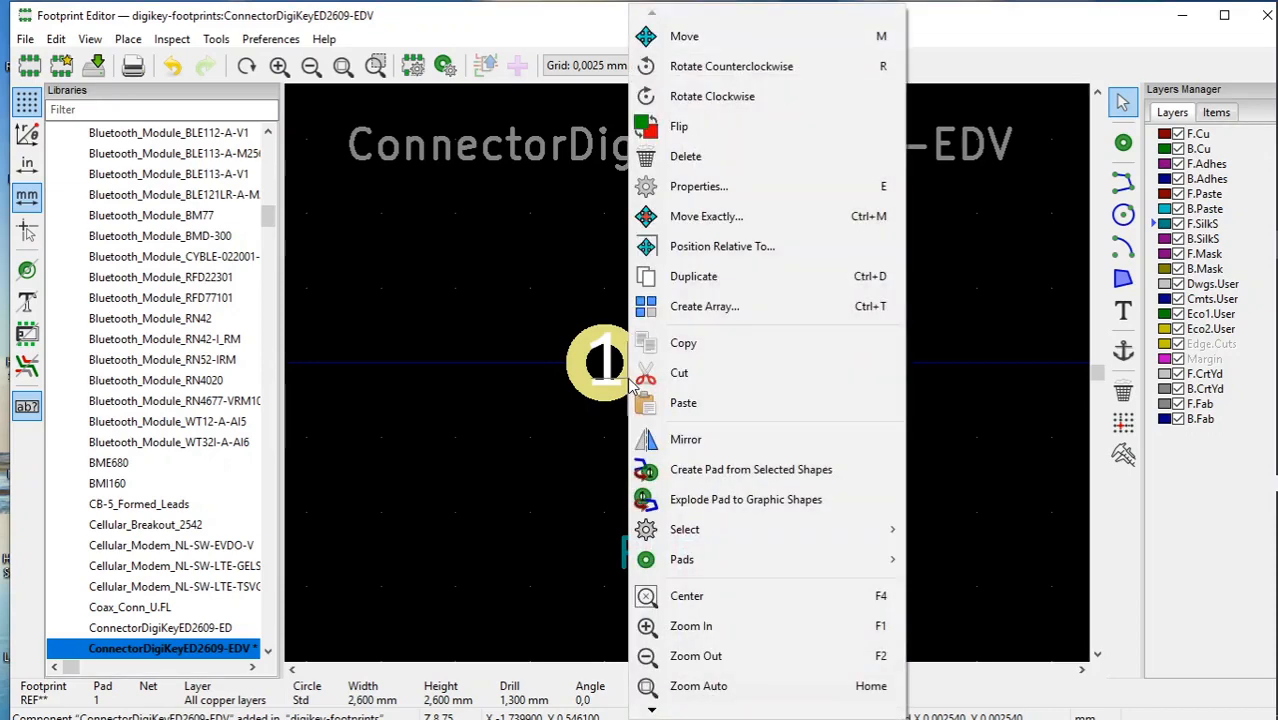
left_click(693, 276)
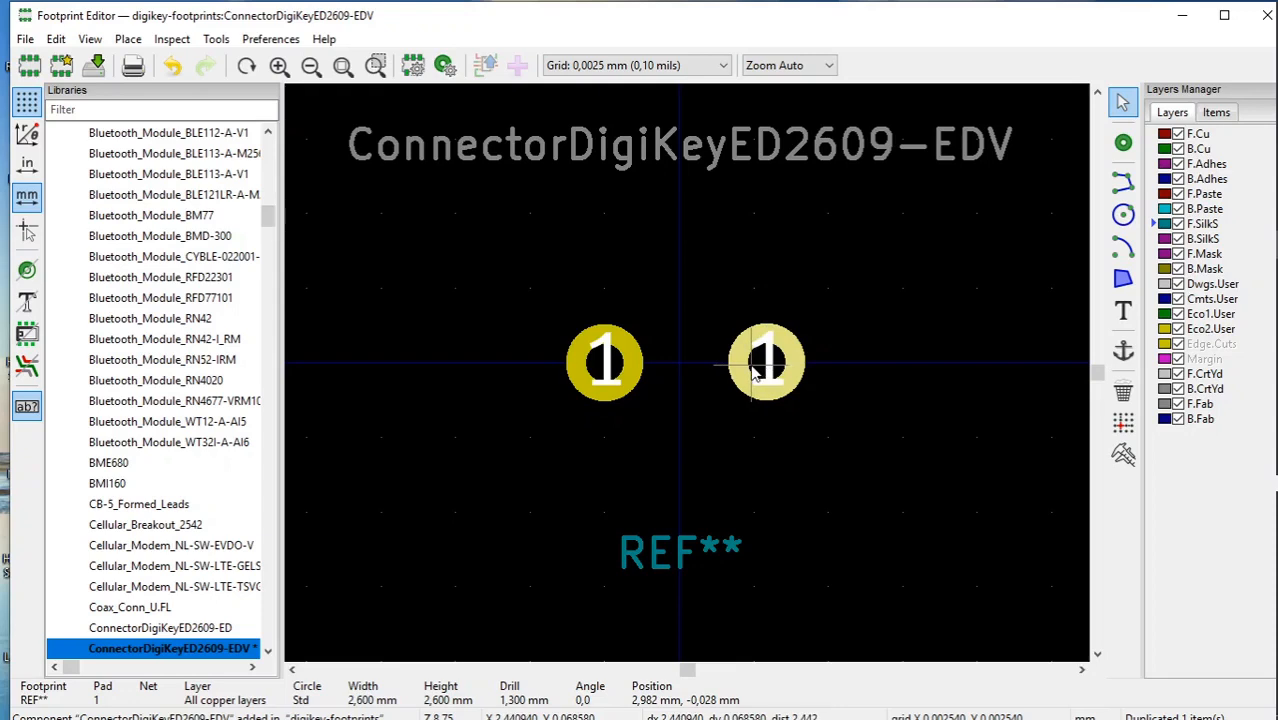
right_click(765, 364)
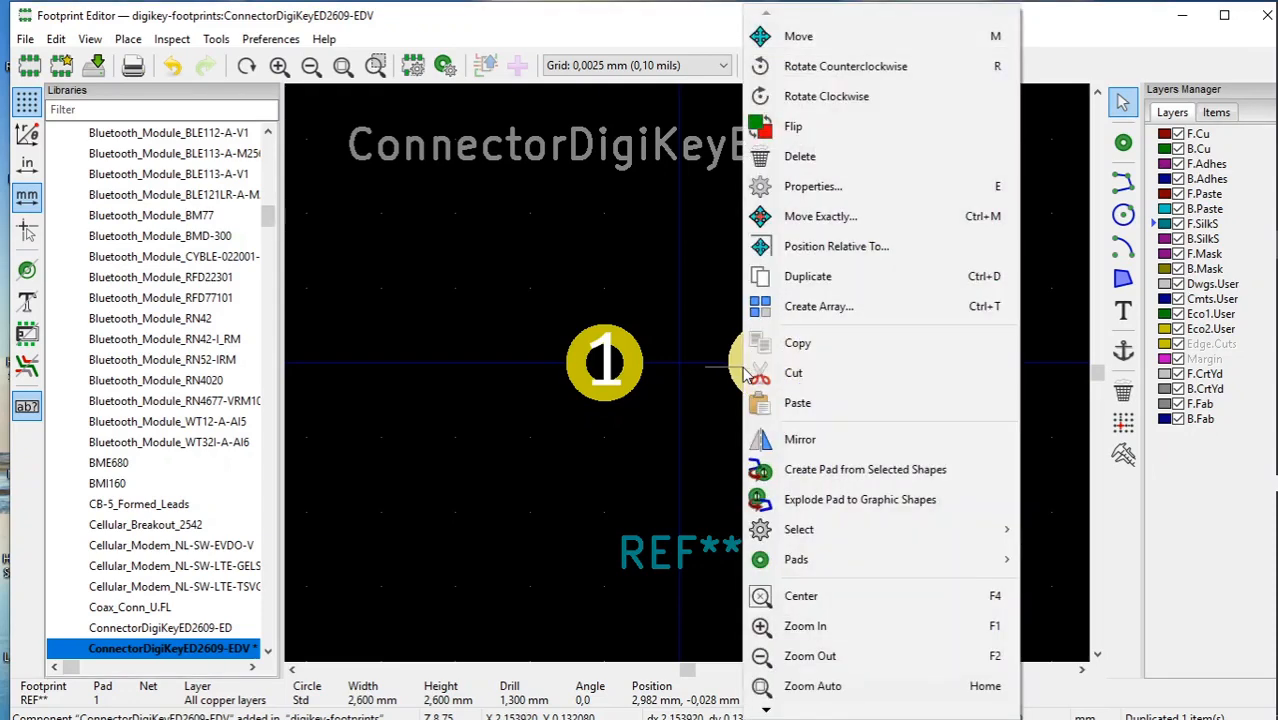
mouse_move(812, 186)
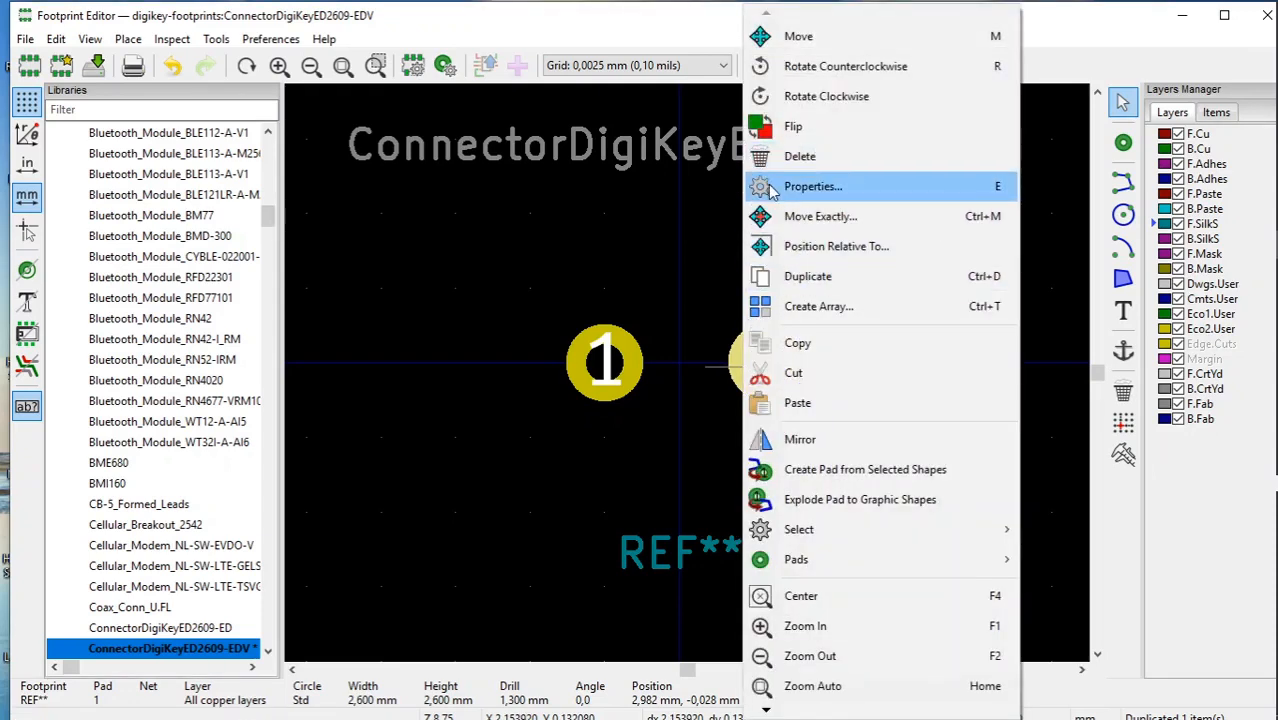
Step: Renumber the duplicated pad to 2 and enter position X 2,54, Y 0
left_click(812, 186)
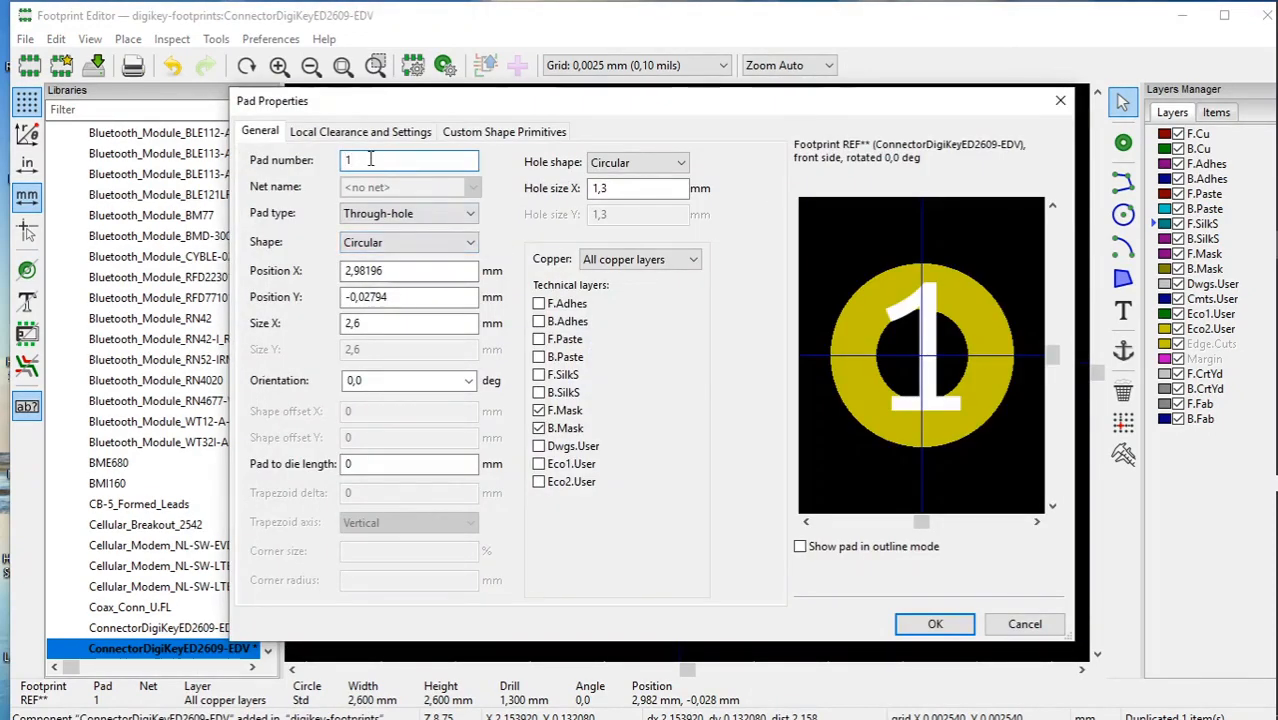
type("2")
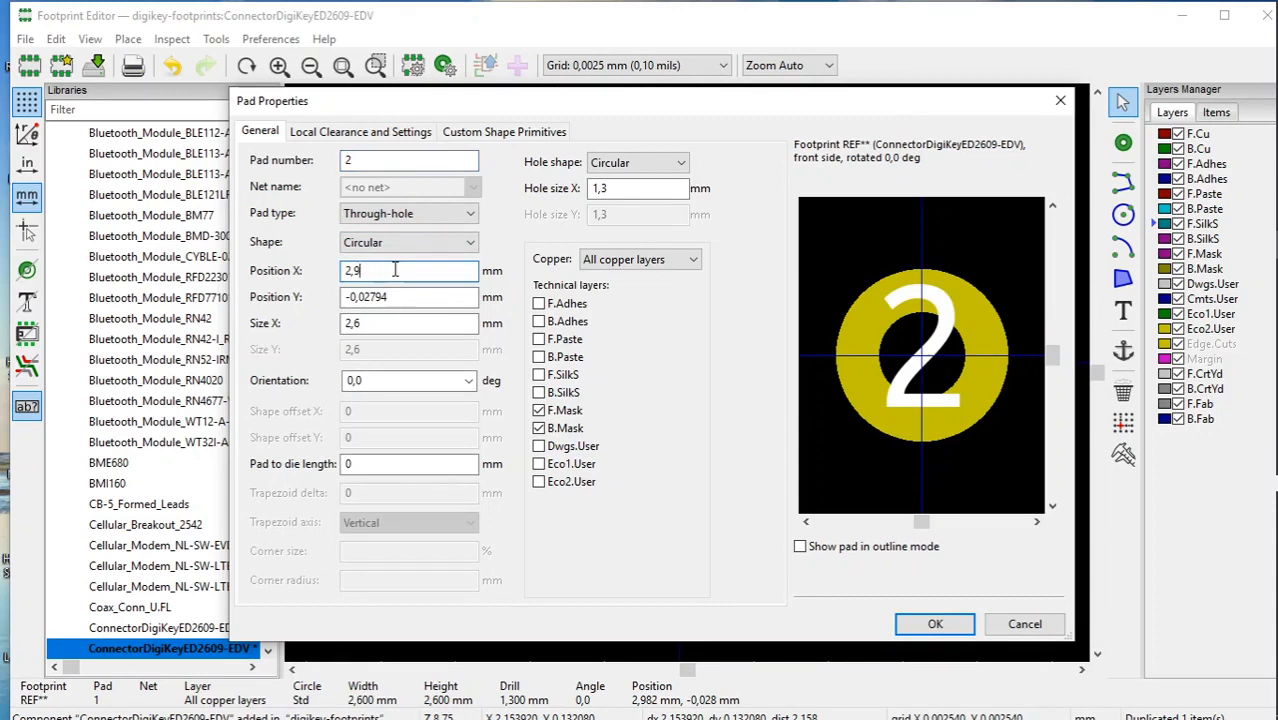
key("BackSpace")
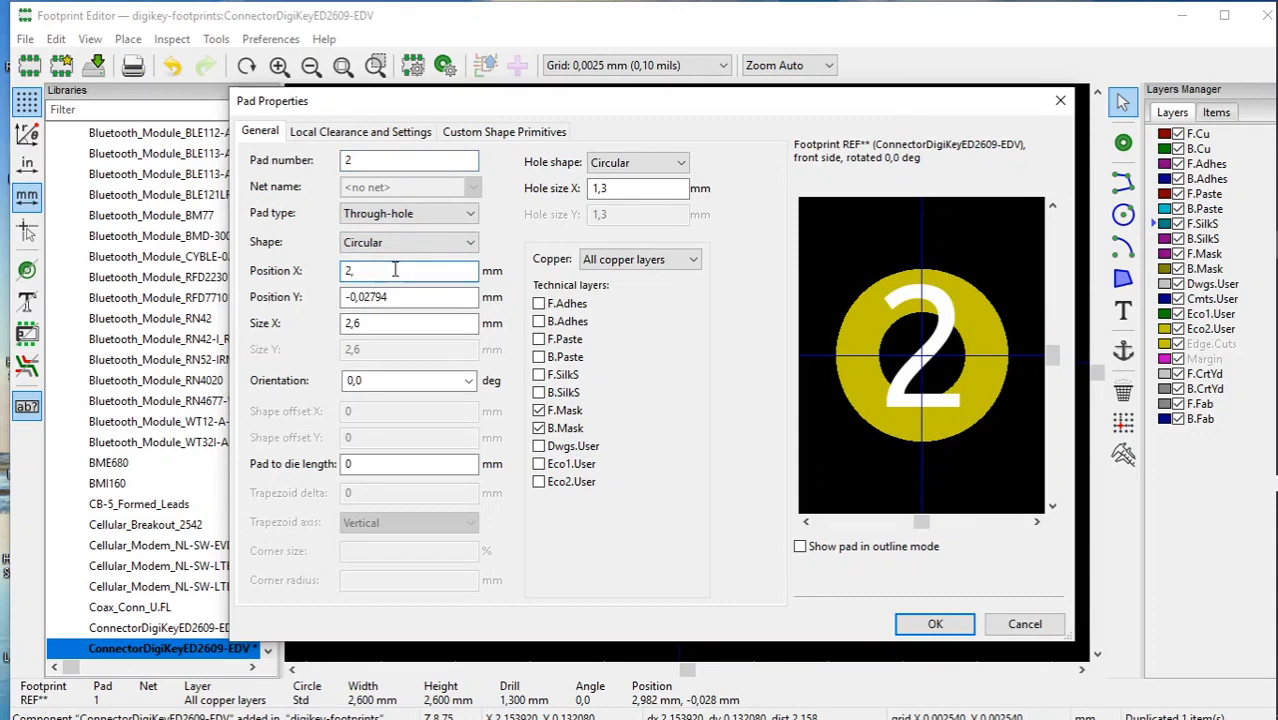
type("2,54")
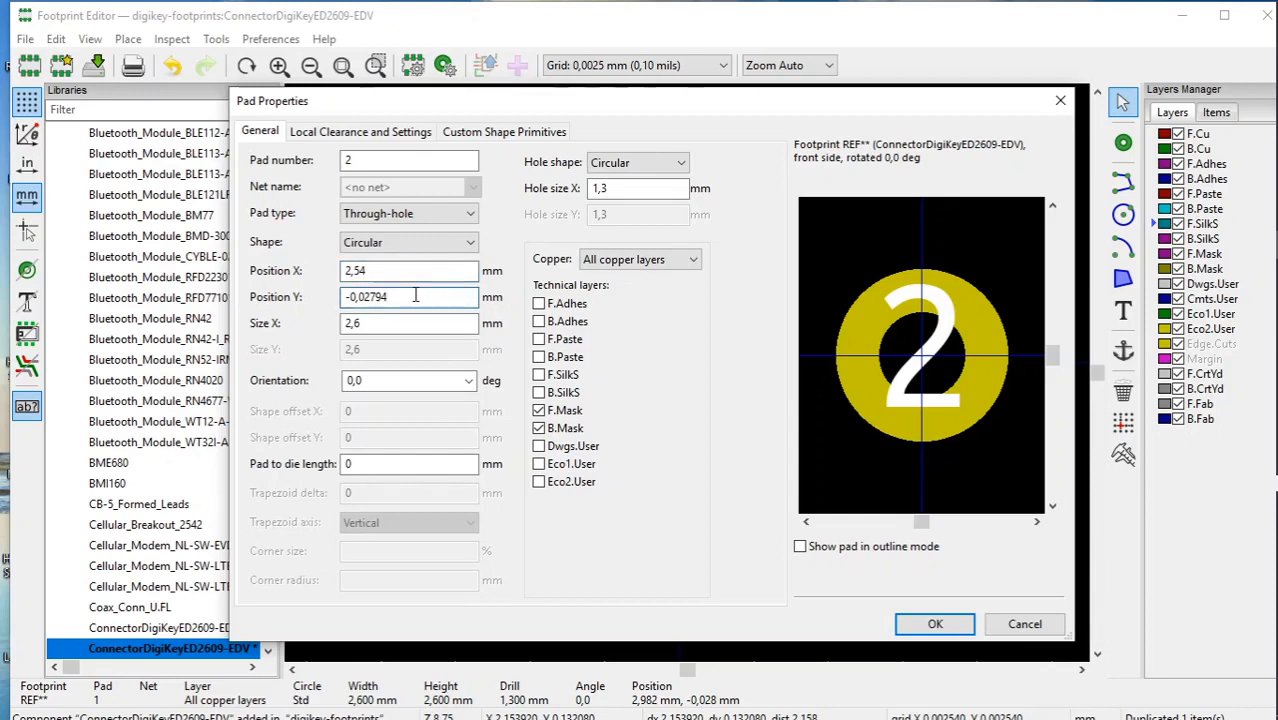
type("-0,0")
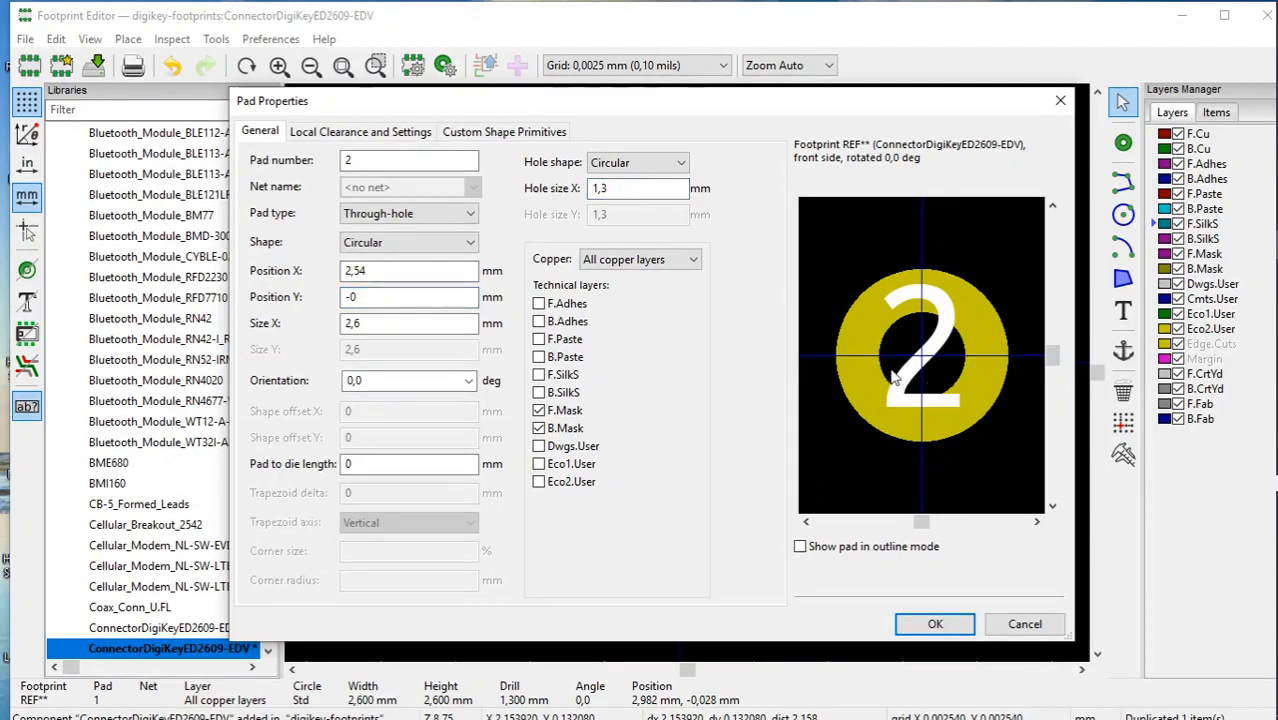
mouse_move(966, 364)
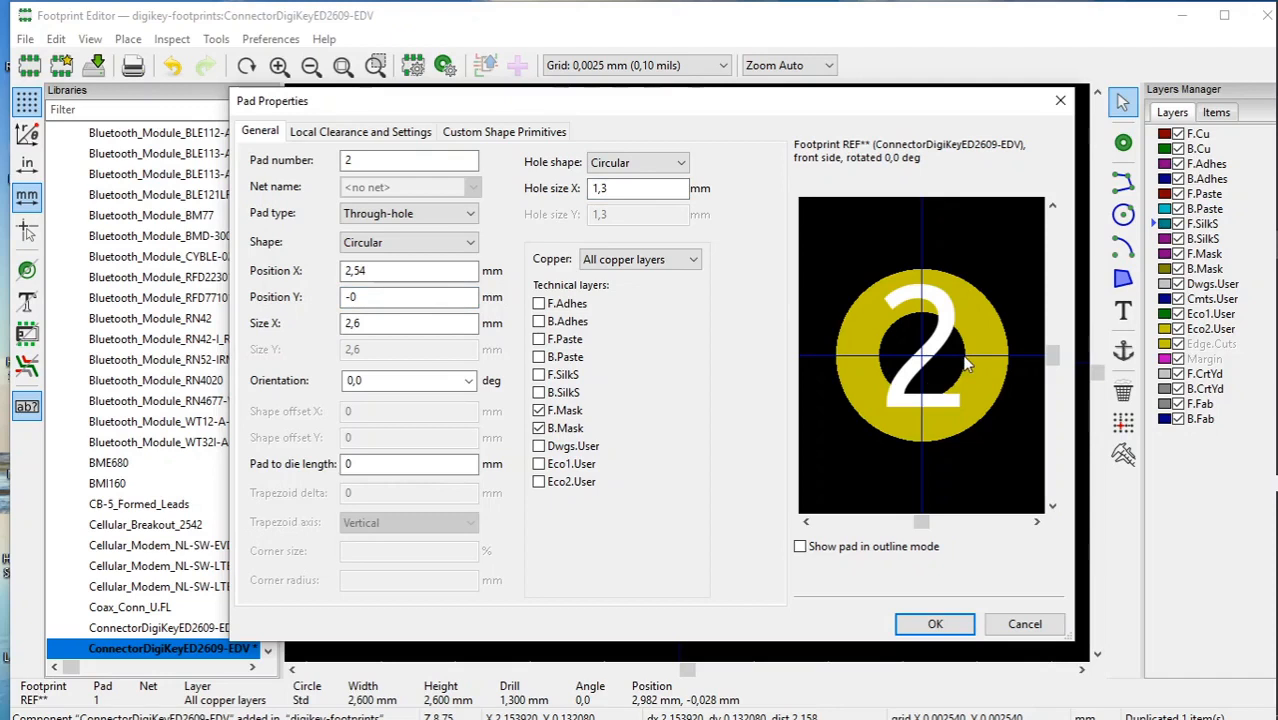
mouse_move(1028, 362)
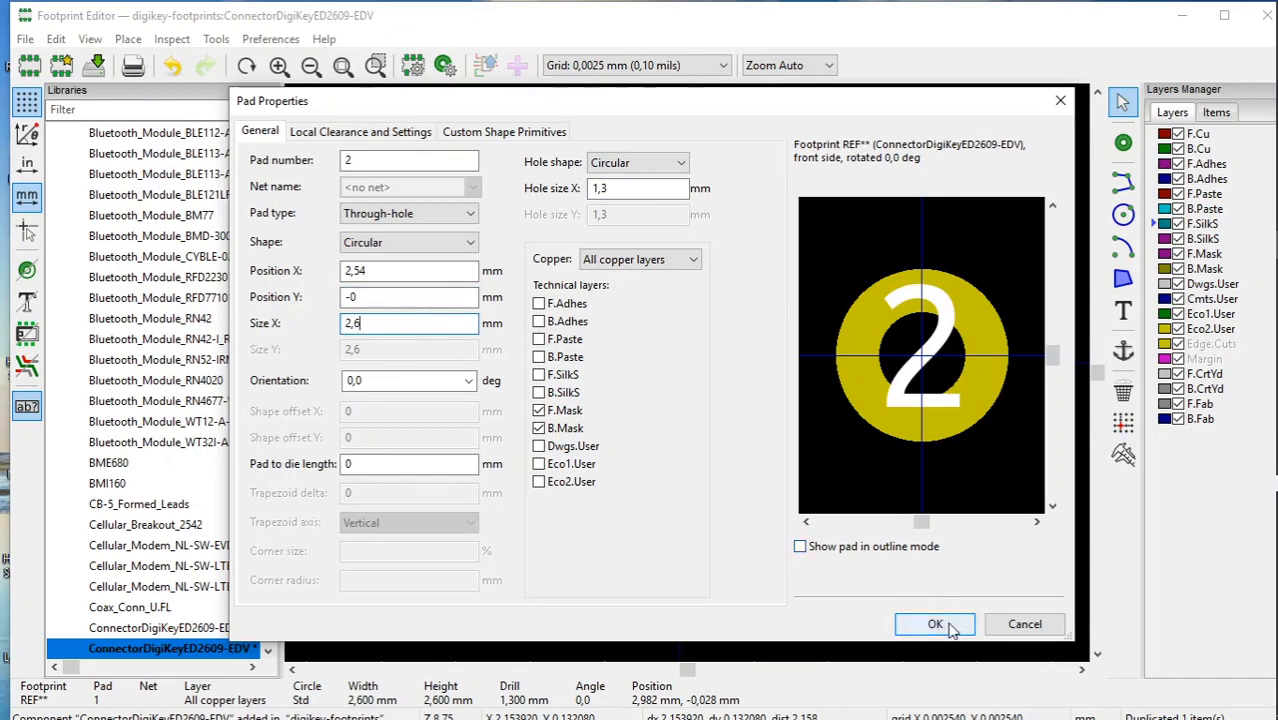
Step: Confirm the Pad Properties so pad 2 lands at X 2,54, Y 0
left_click(934, 624)
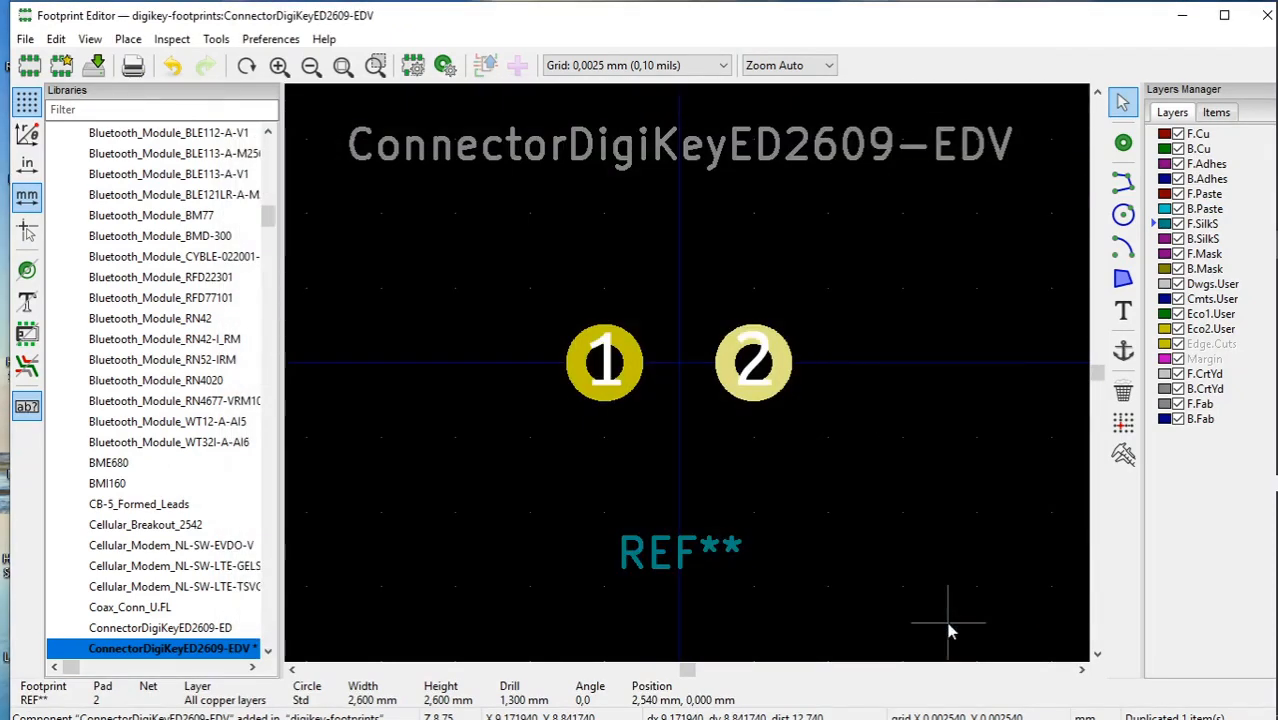
mouse_move(686, 500)
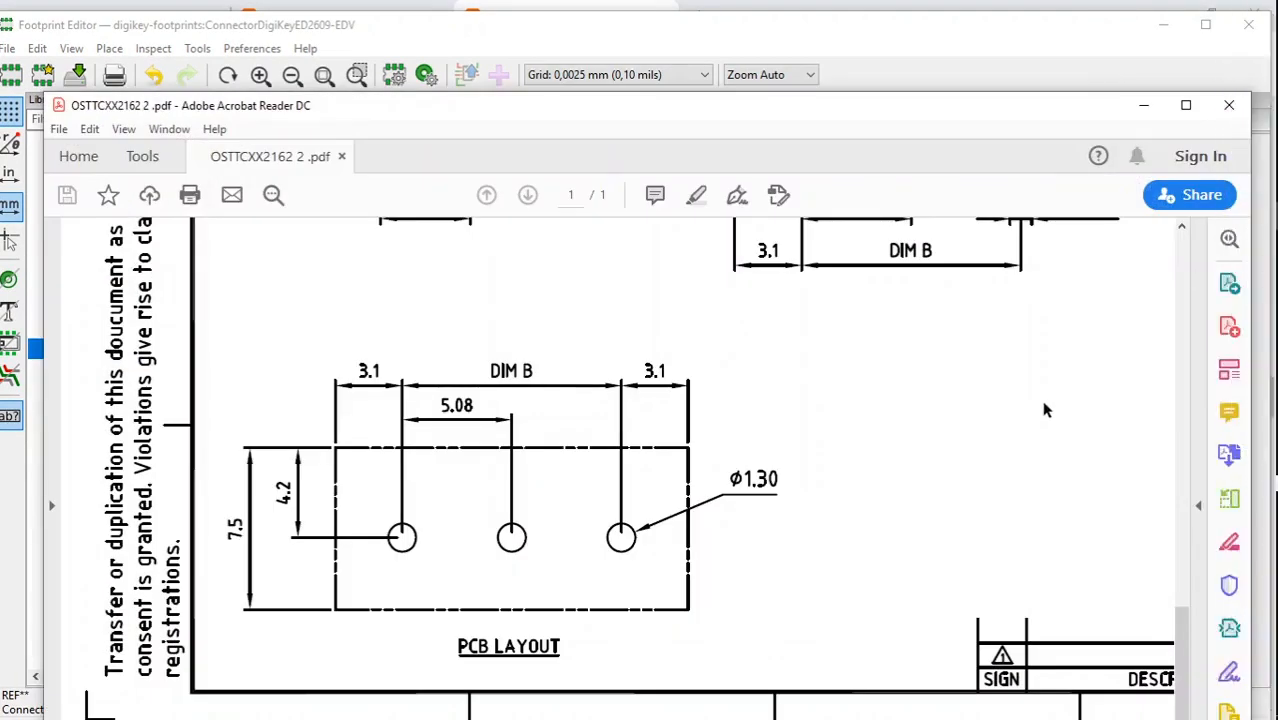
mouse_move(592, 391)
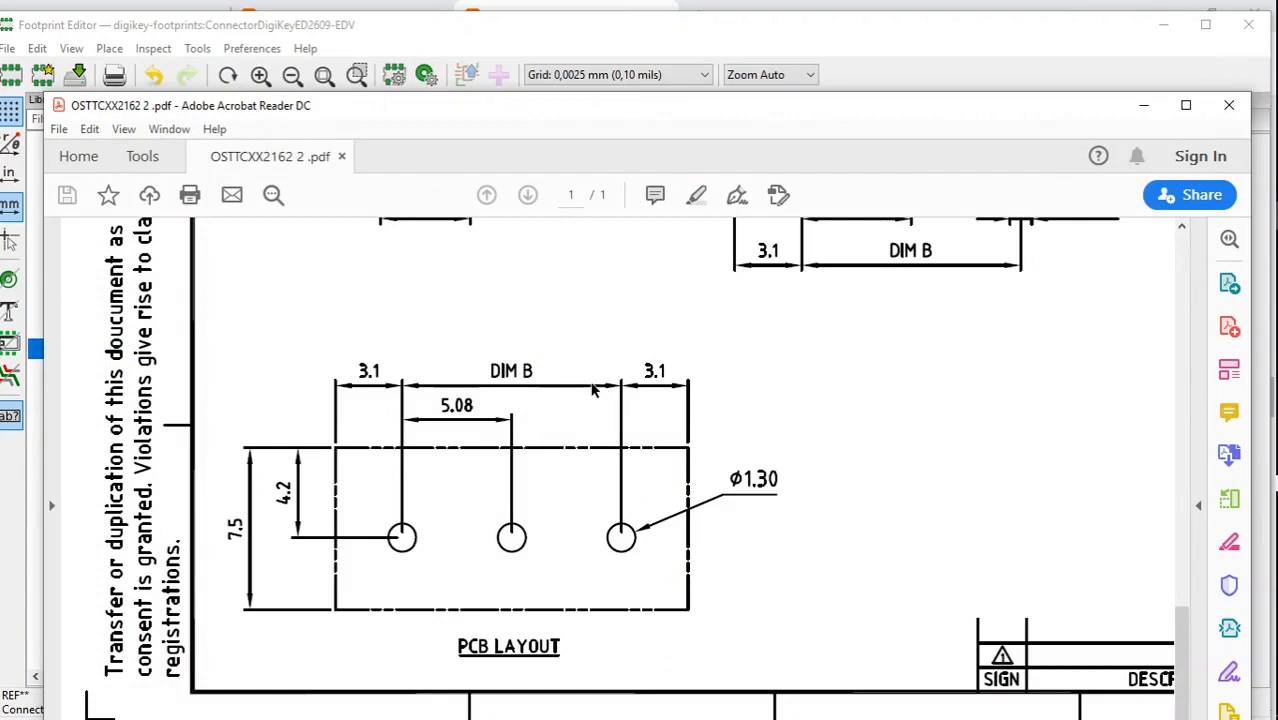
mouse_move(337, 461)
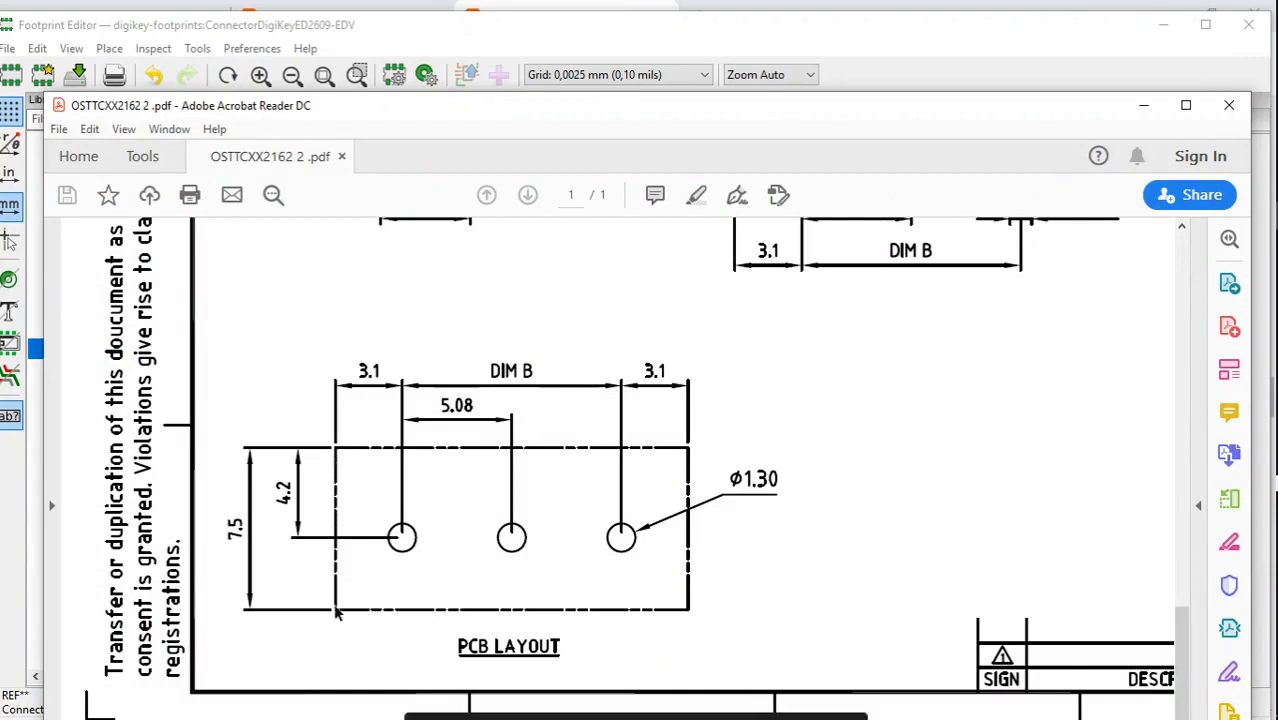
mouse_move(360, 448)
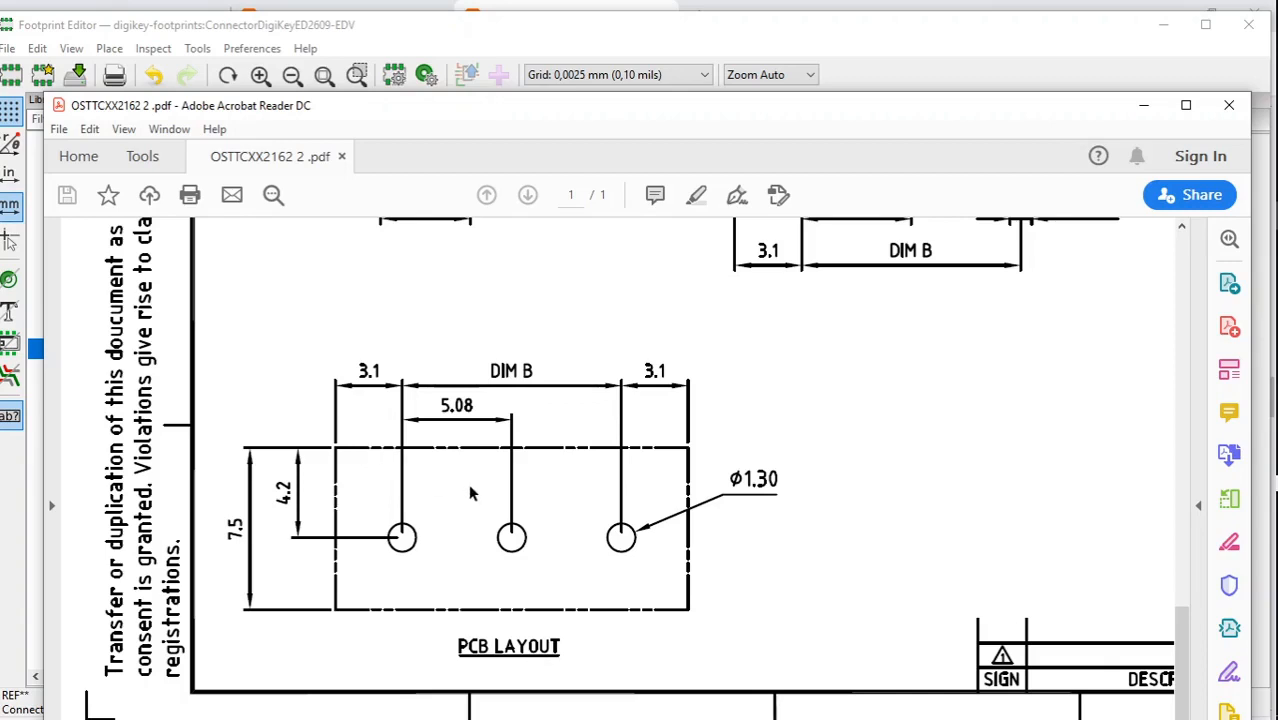
mouse_move(458, 443)
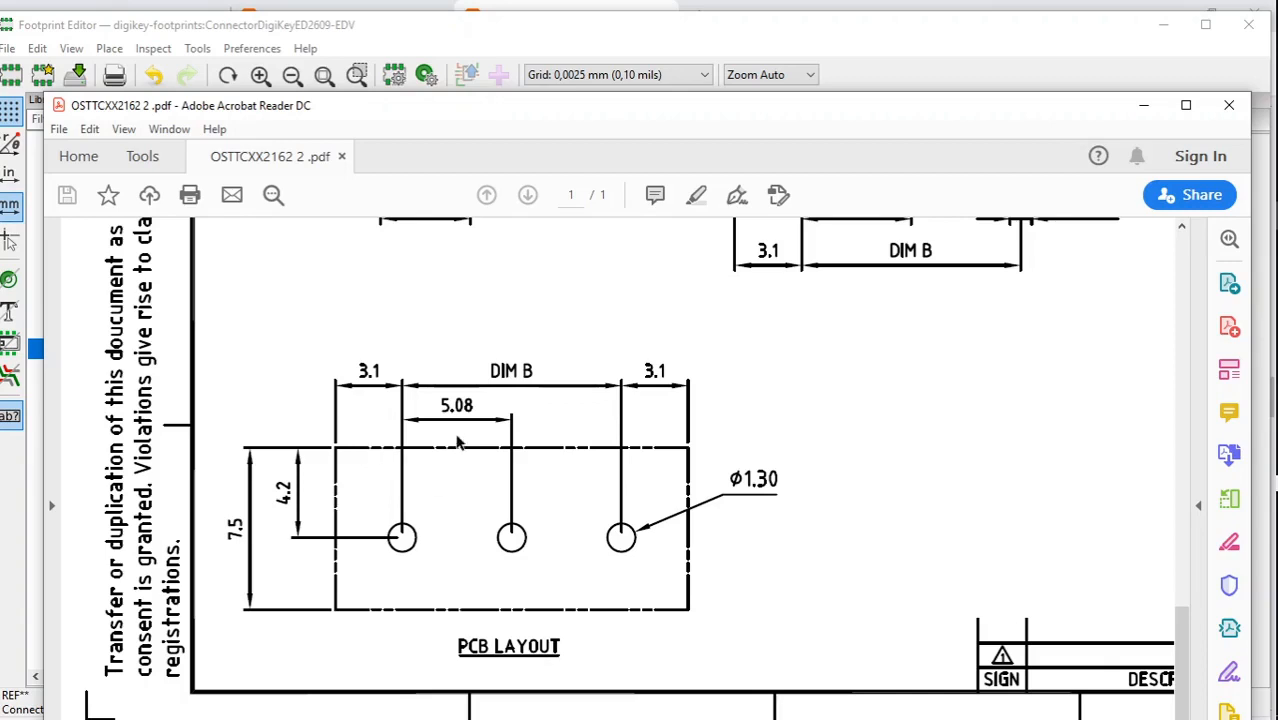
mouse_move(447, 426)
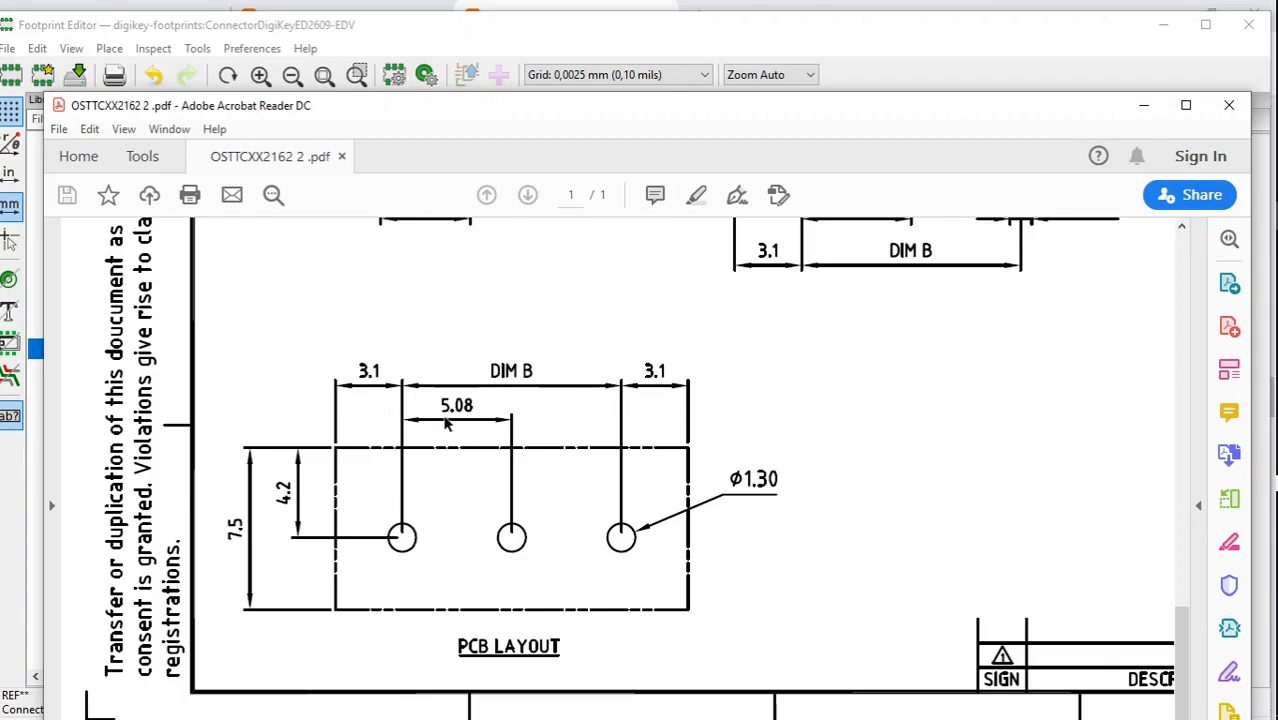
mouse_move(447, 422)
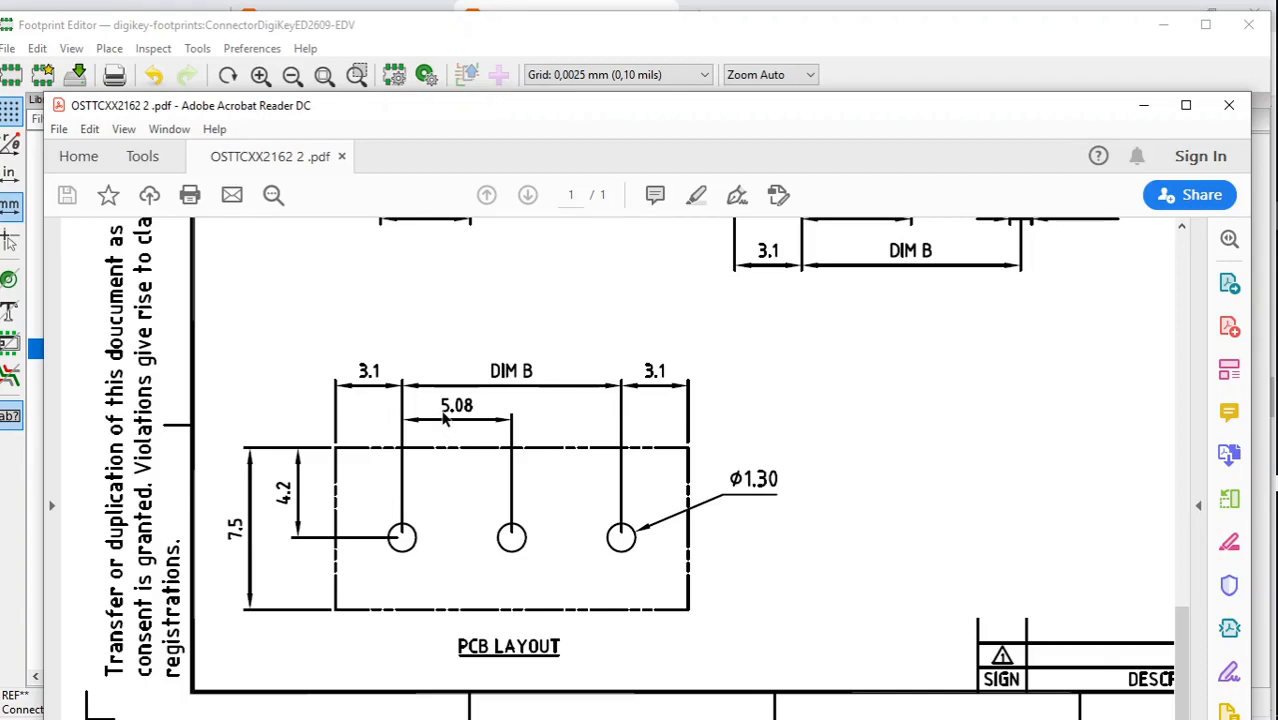
mouse_move(460, 421)
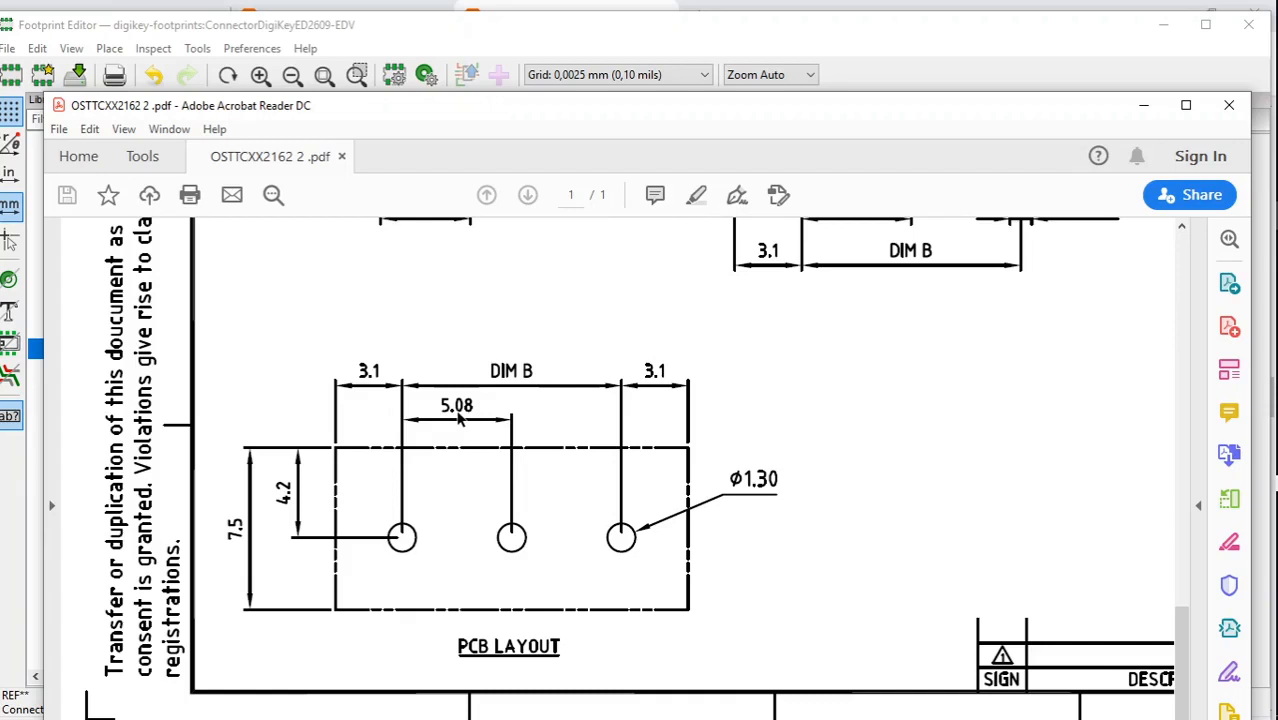
mouse_move(443, 423)
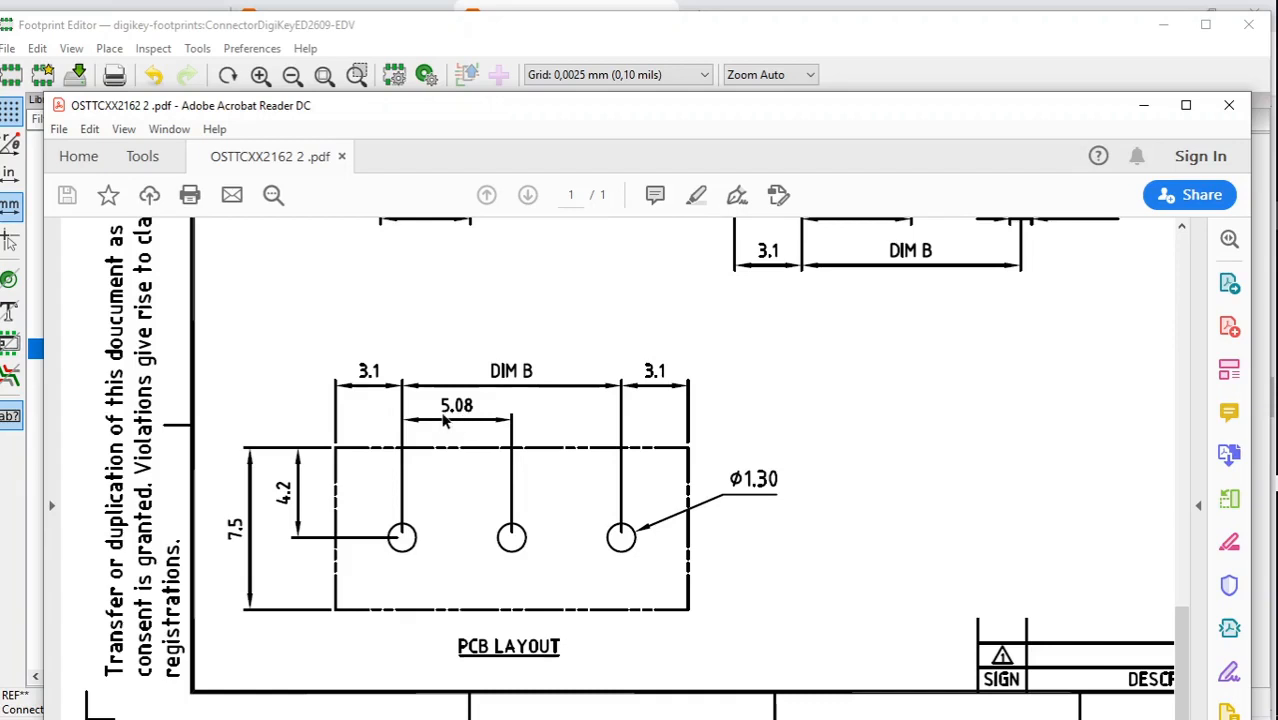
mouse_move(456, 422)
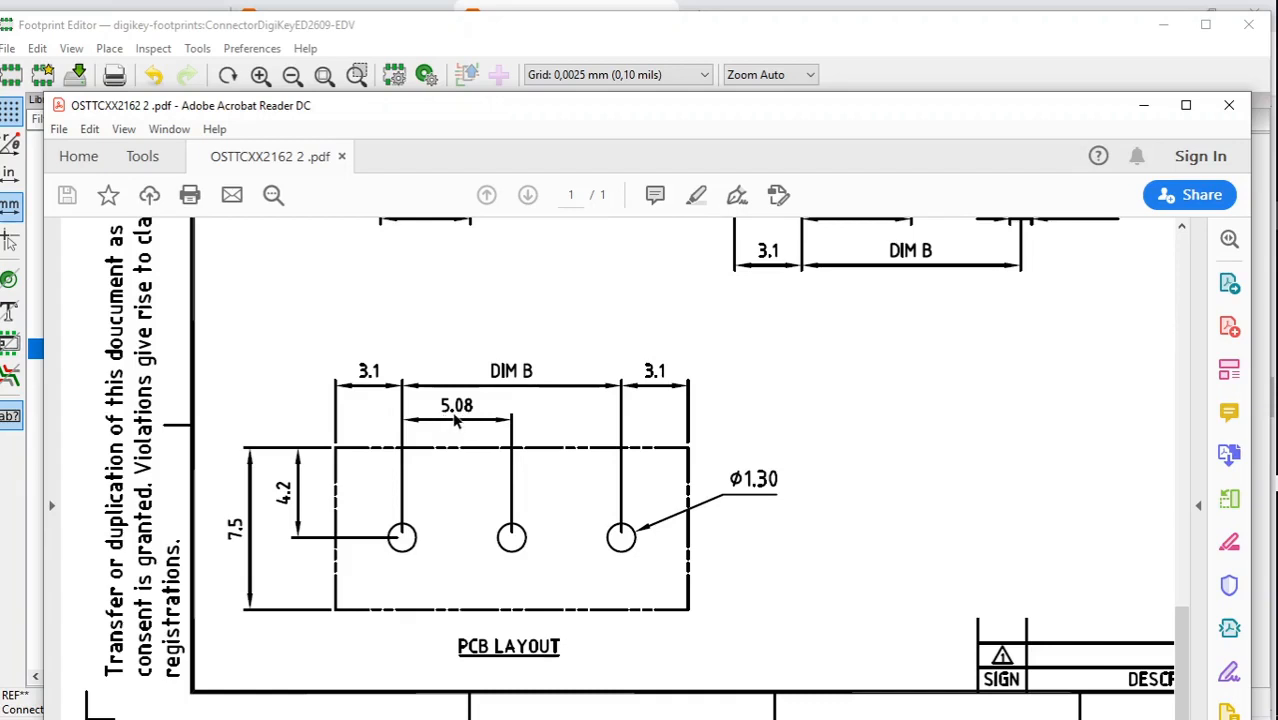
mouse_move(360, 372)
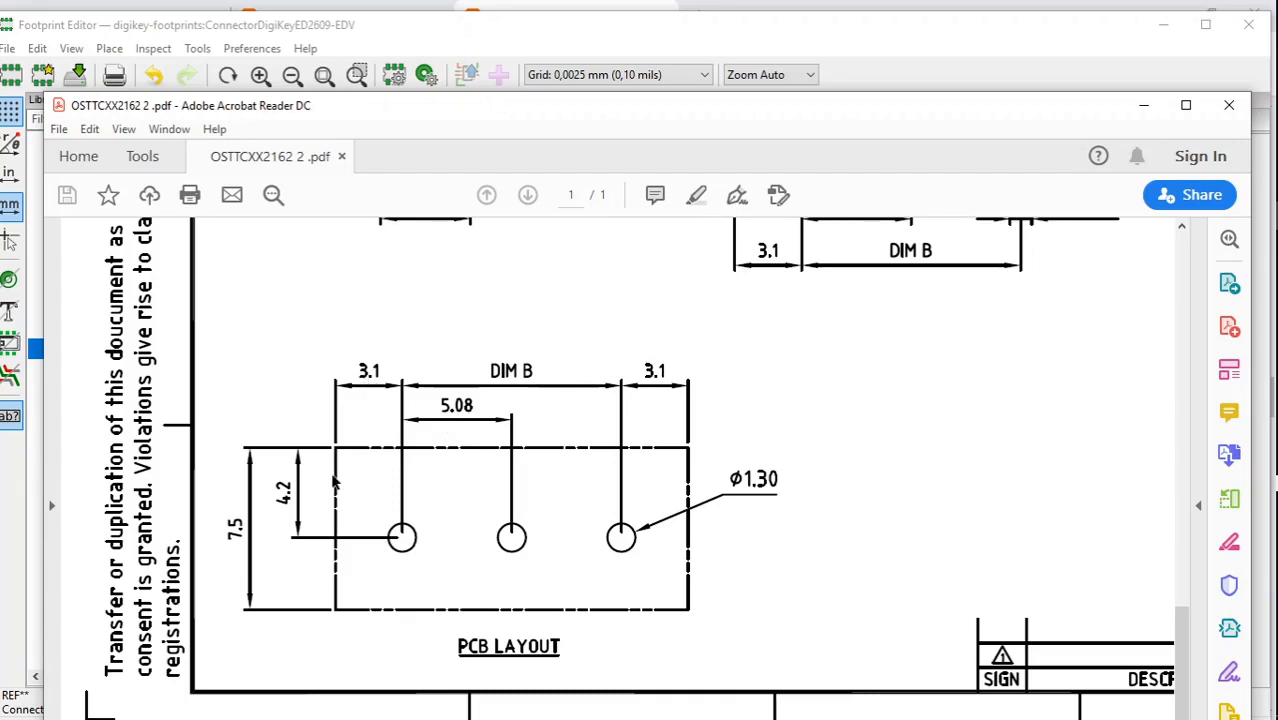
mouse_move(336, 475)
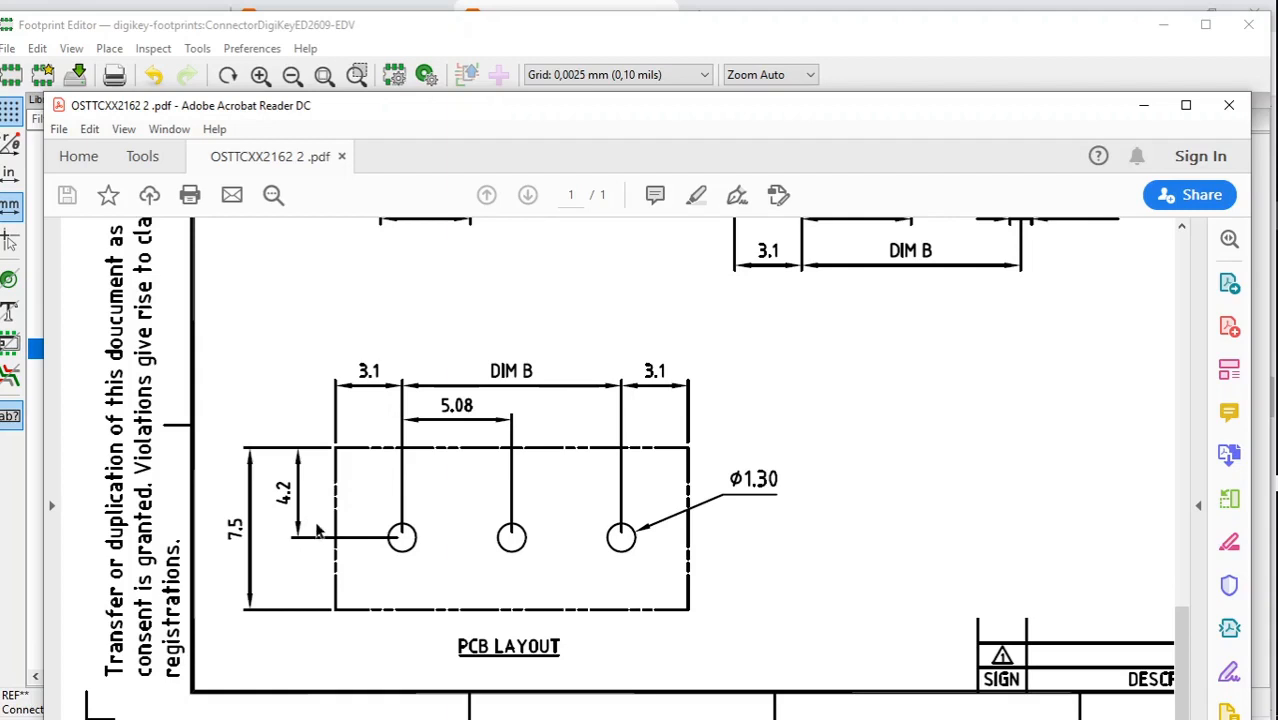
mouse_move(288, 511)
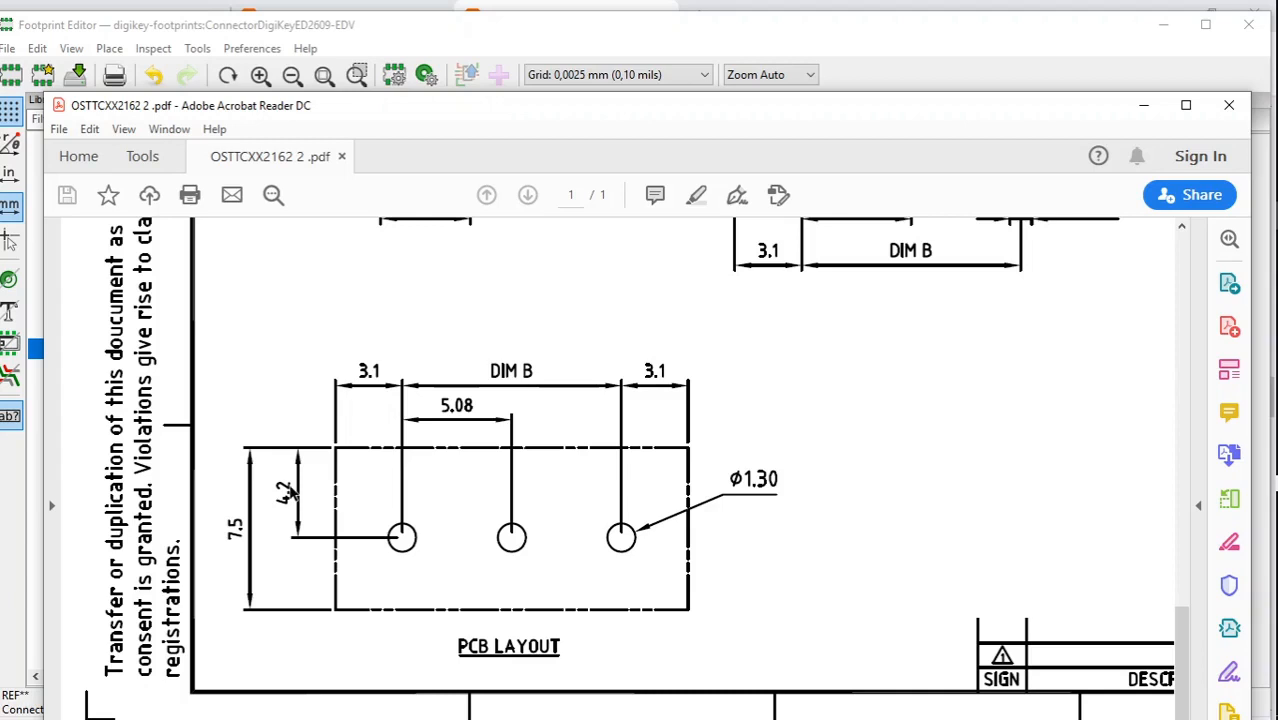
mouse_move(278, 649)
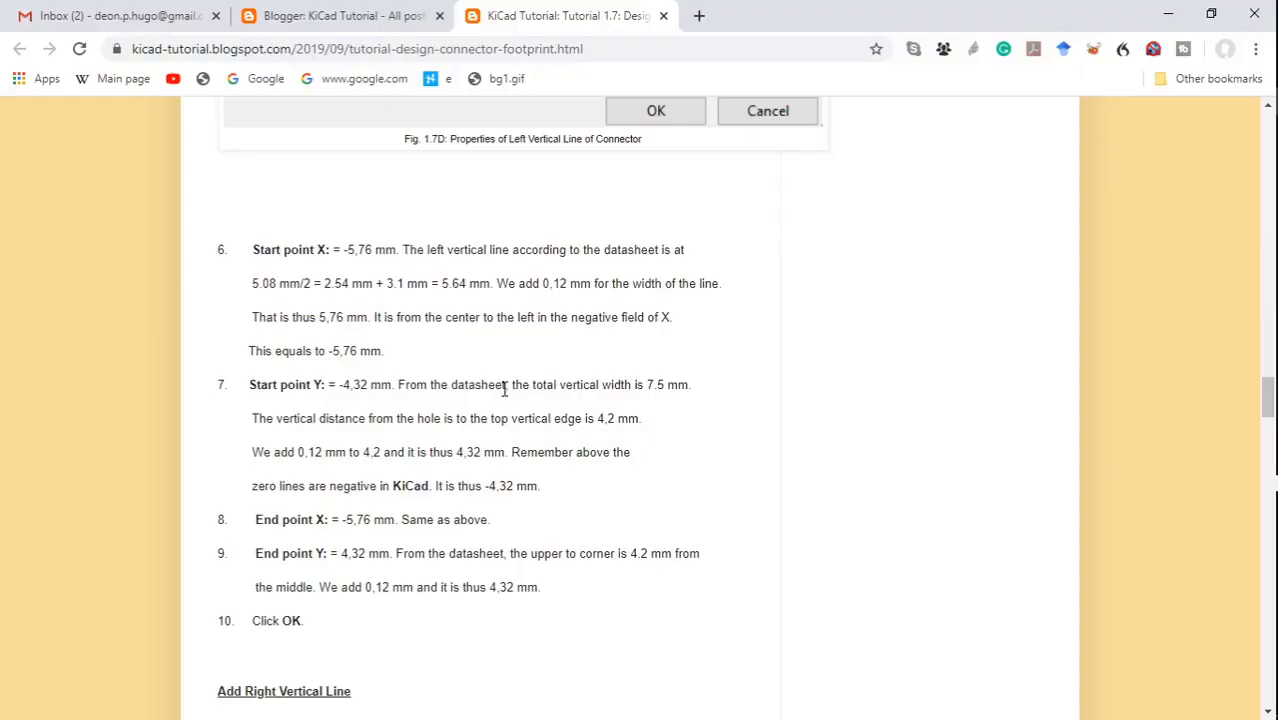
mouse_move(258, 300)
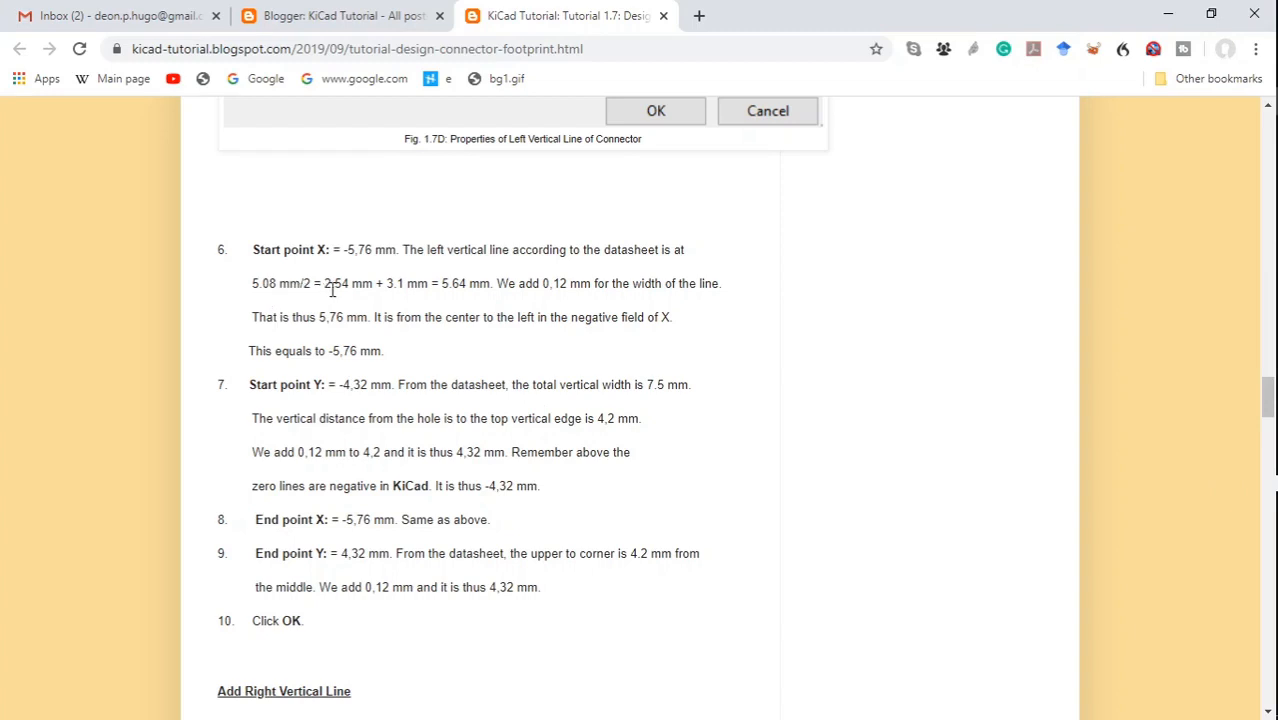
mouse_move(375, 288)
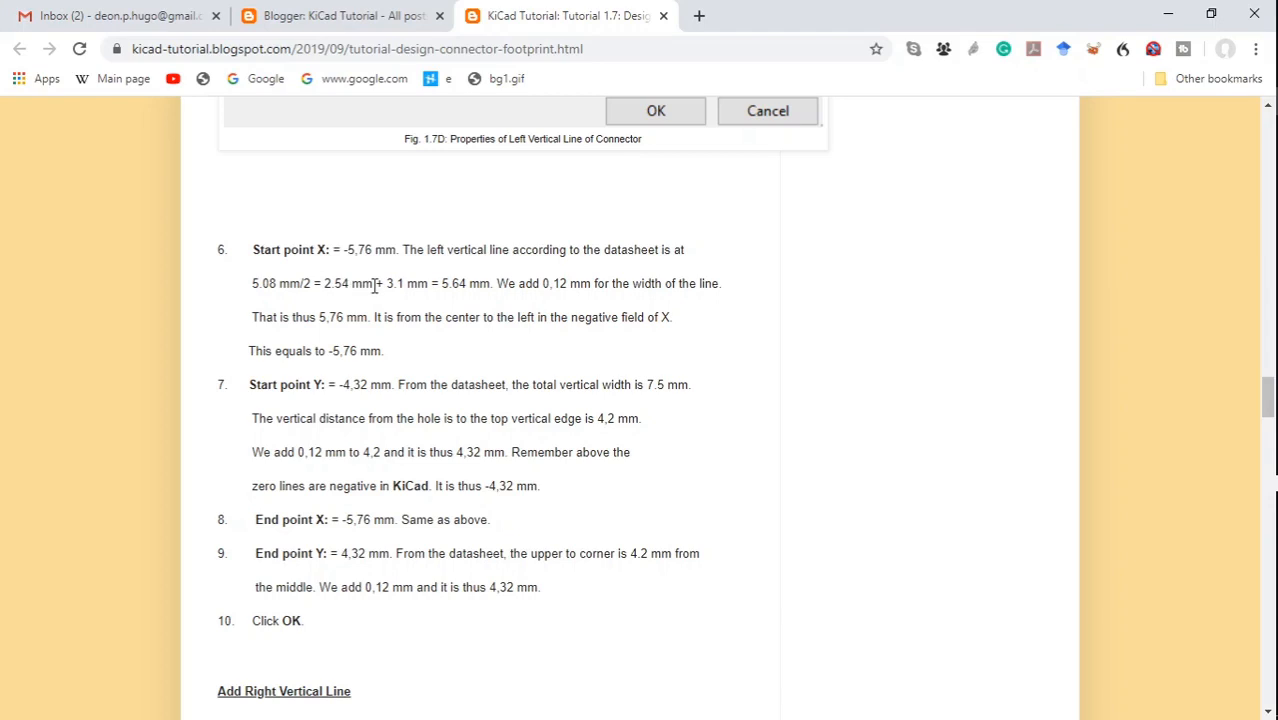
mouse_move(405, 290)
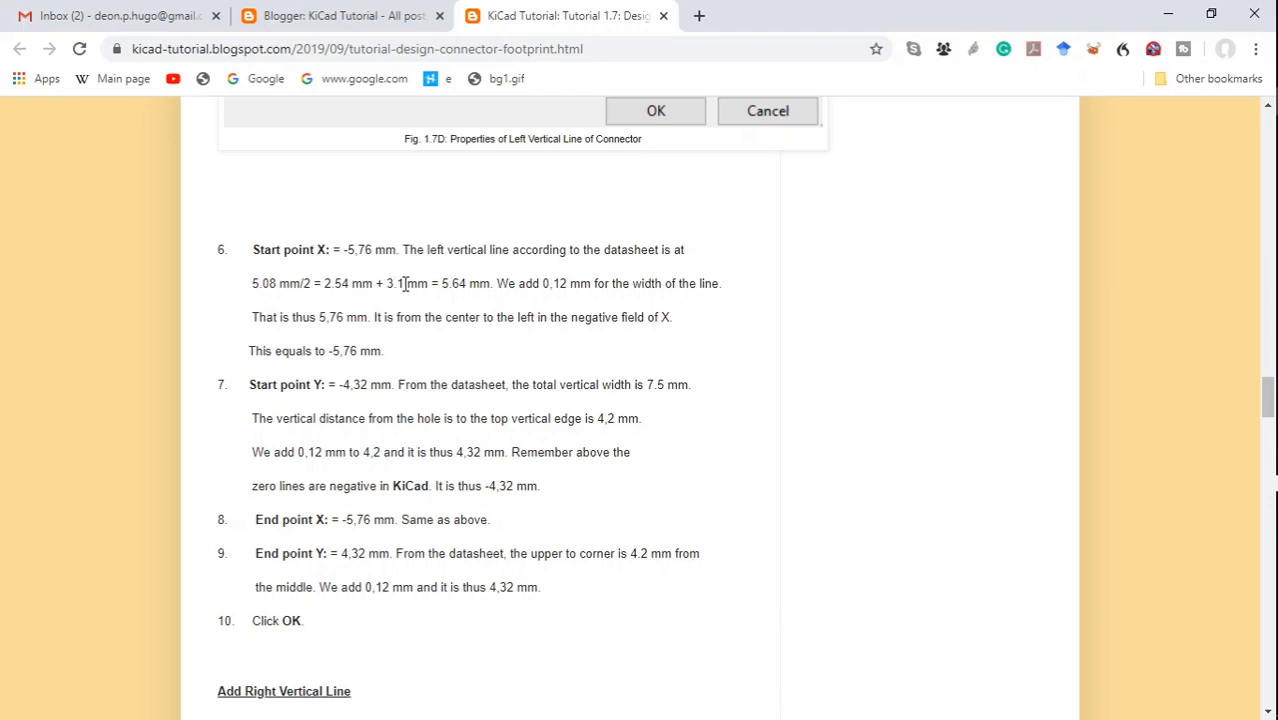
mouse_move(446, 287)
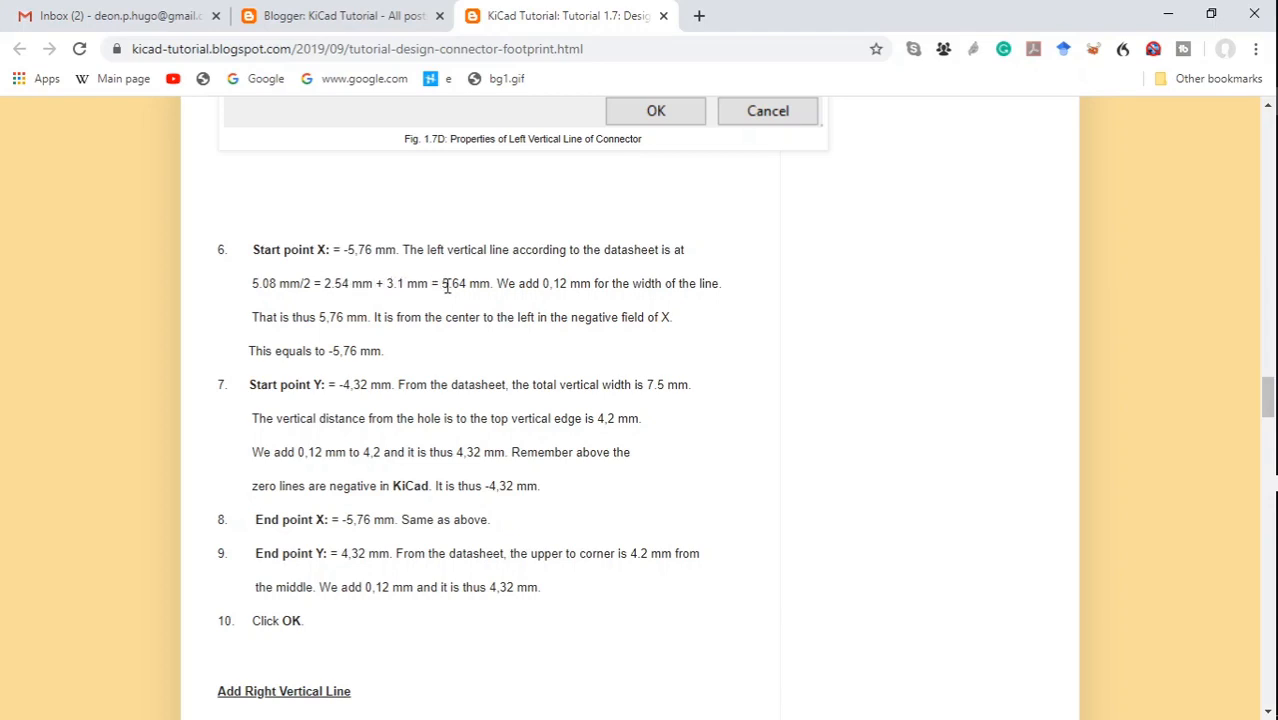
mouse_move(519, 288)
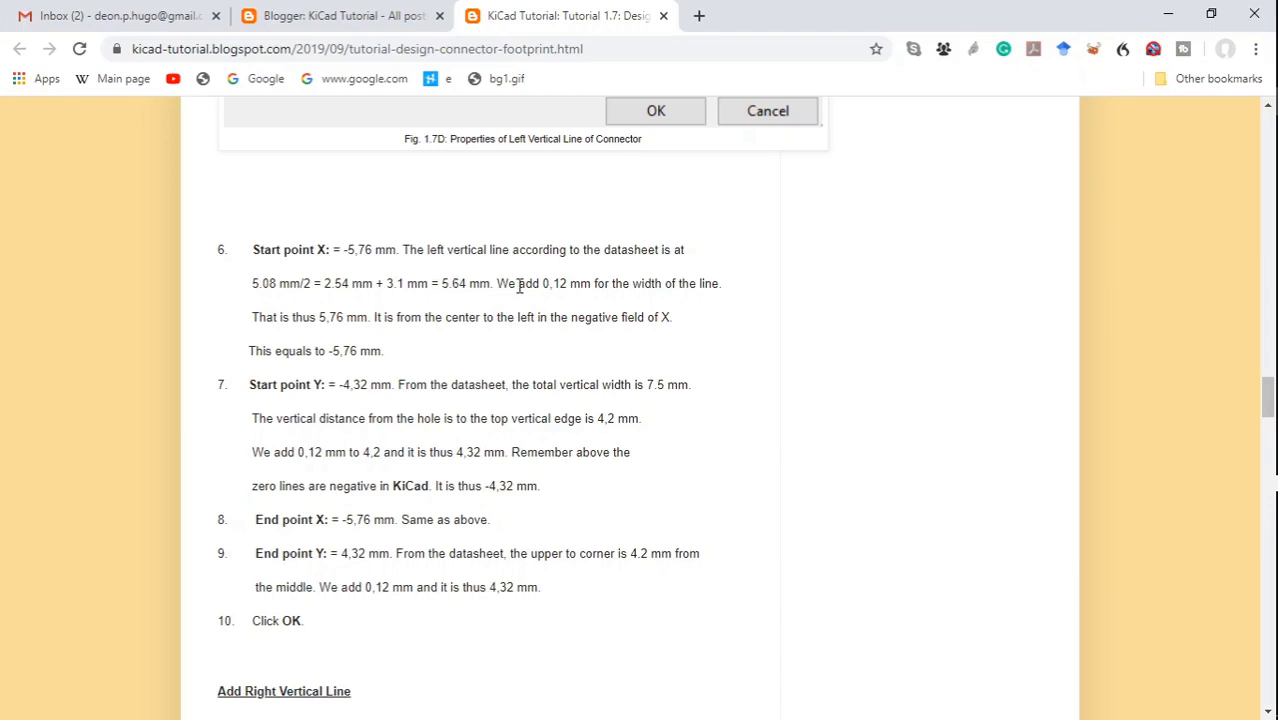
mouse_move(556, 303)
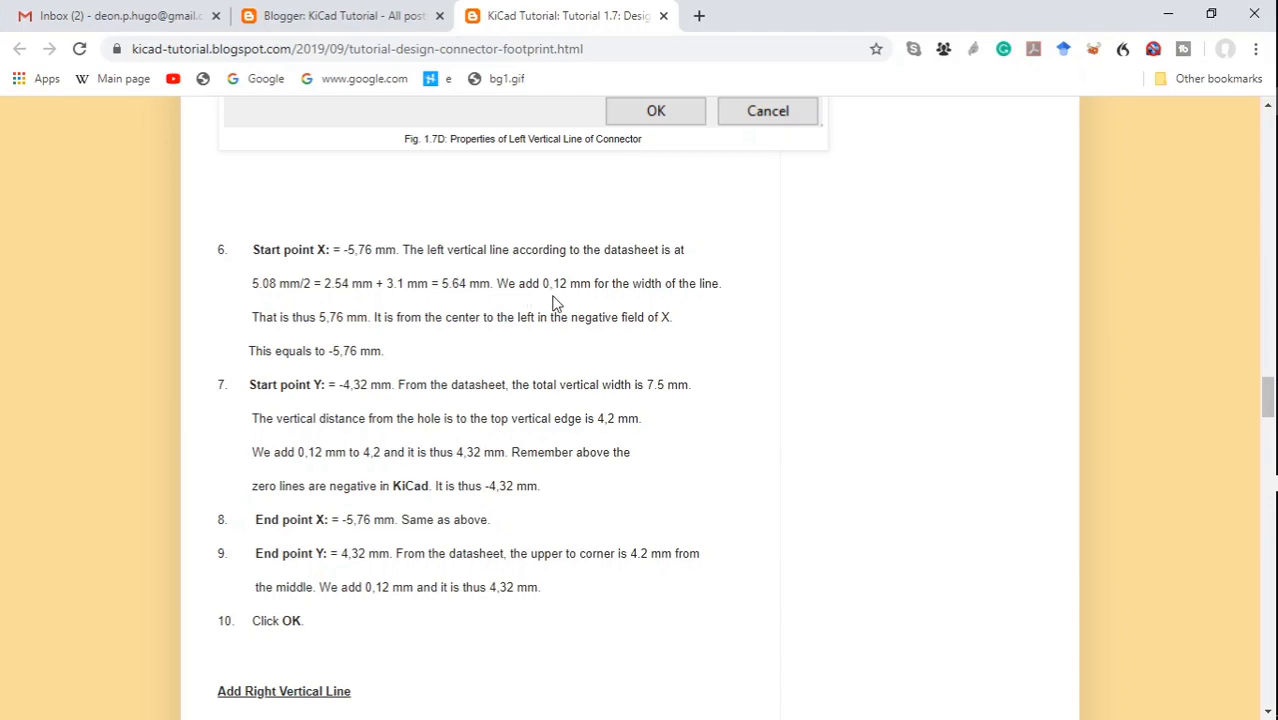
mouse_move(366, 332)
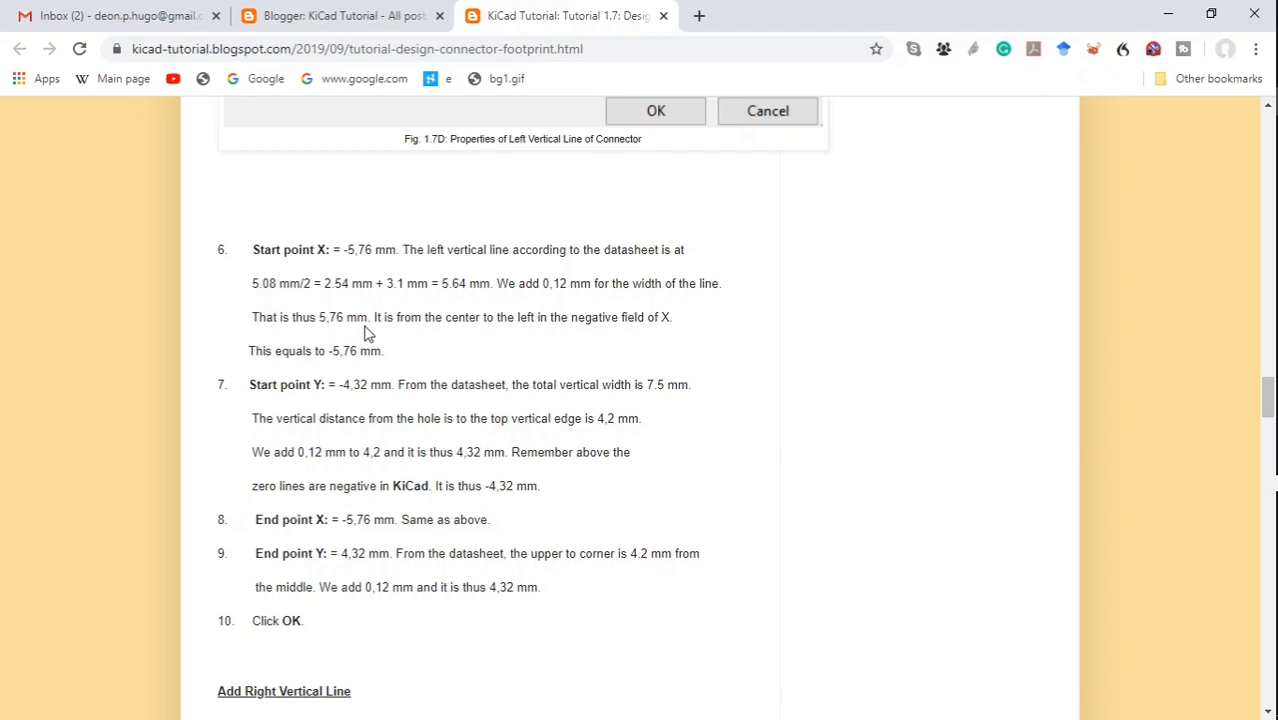
mouse_move(329, 334)
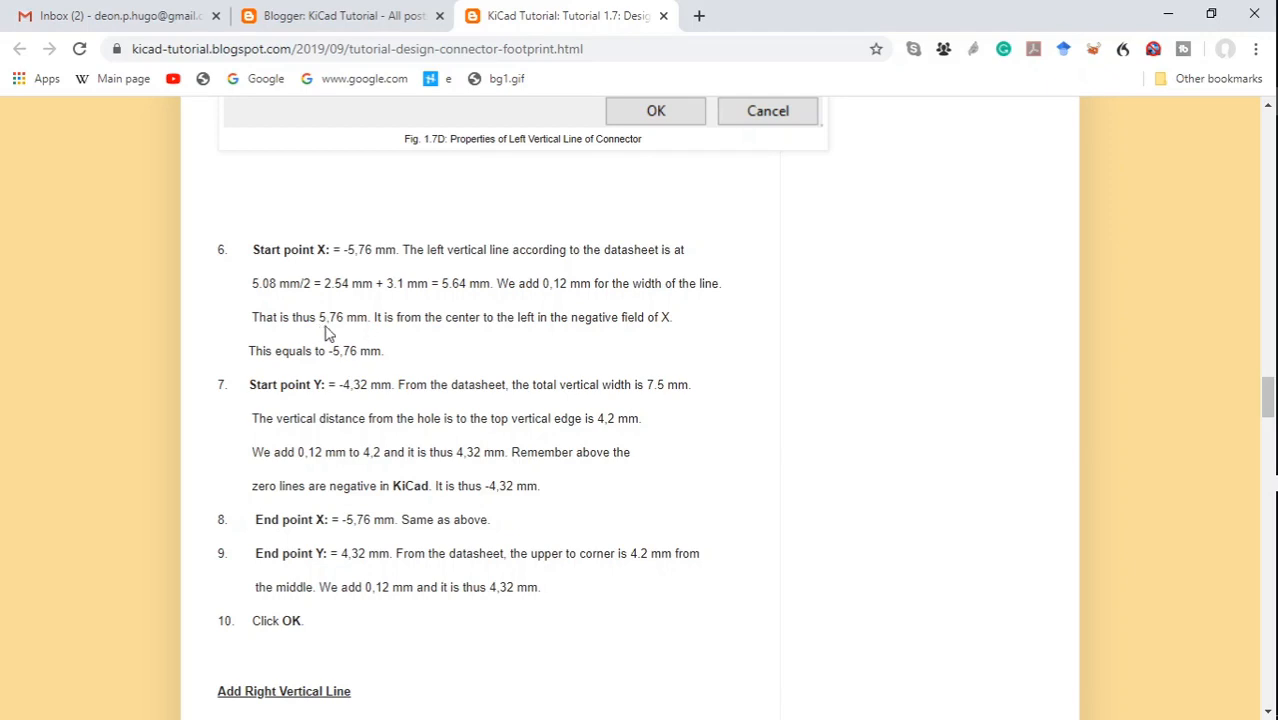
mouse_move(347, 345)
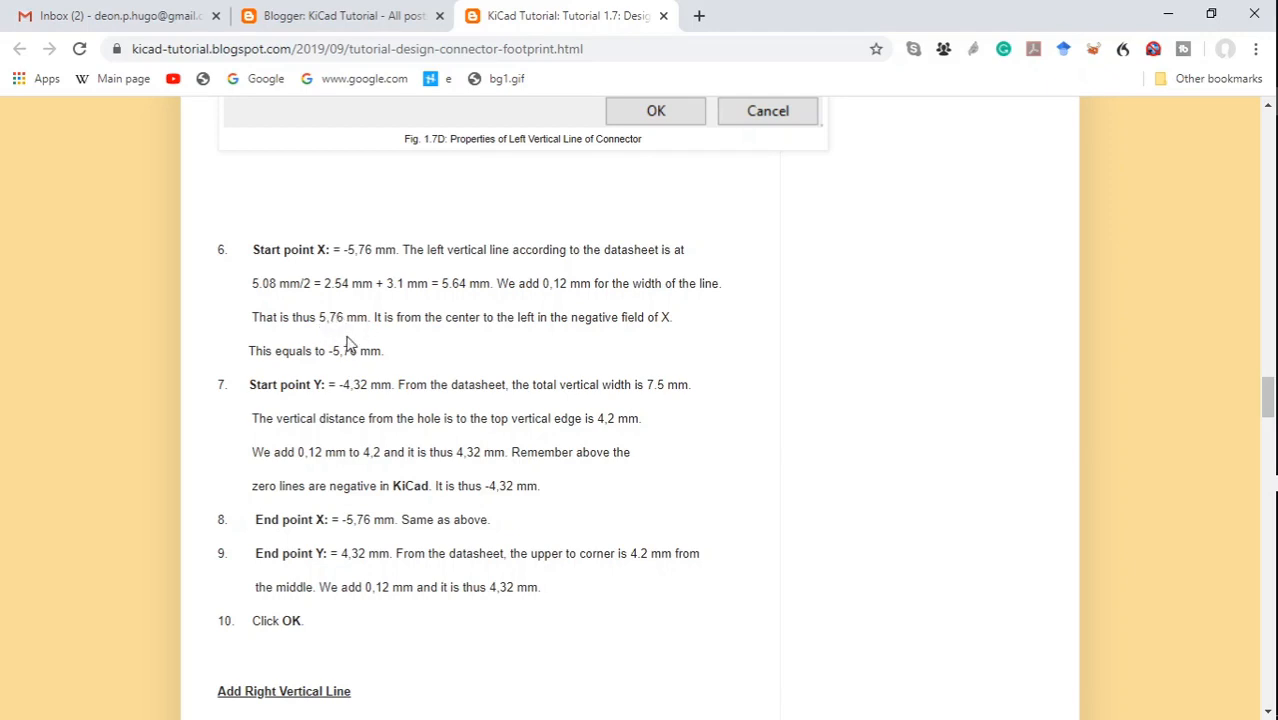
mouse_move(407, 338)
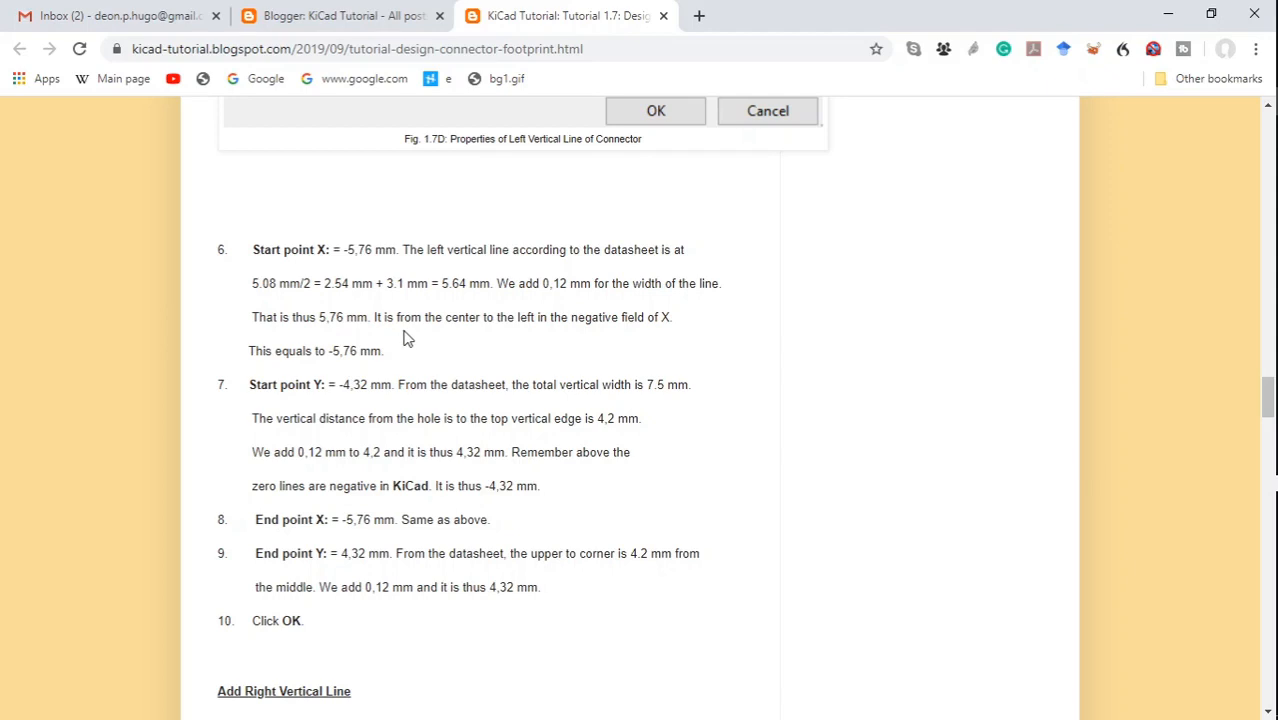
mouse_move(407, 351)
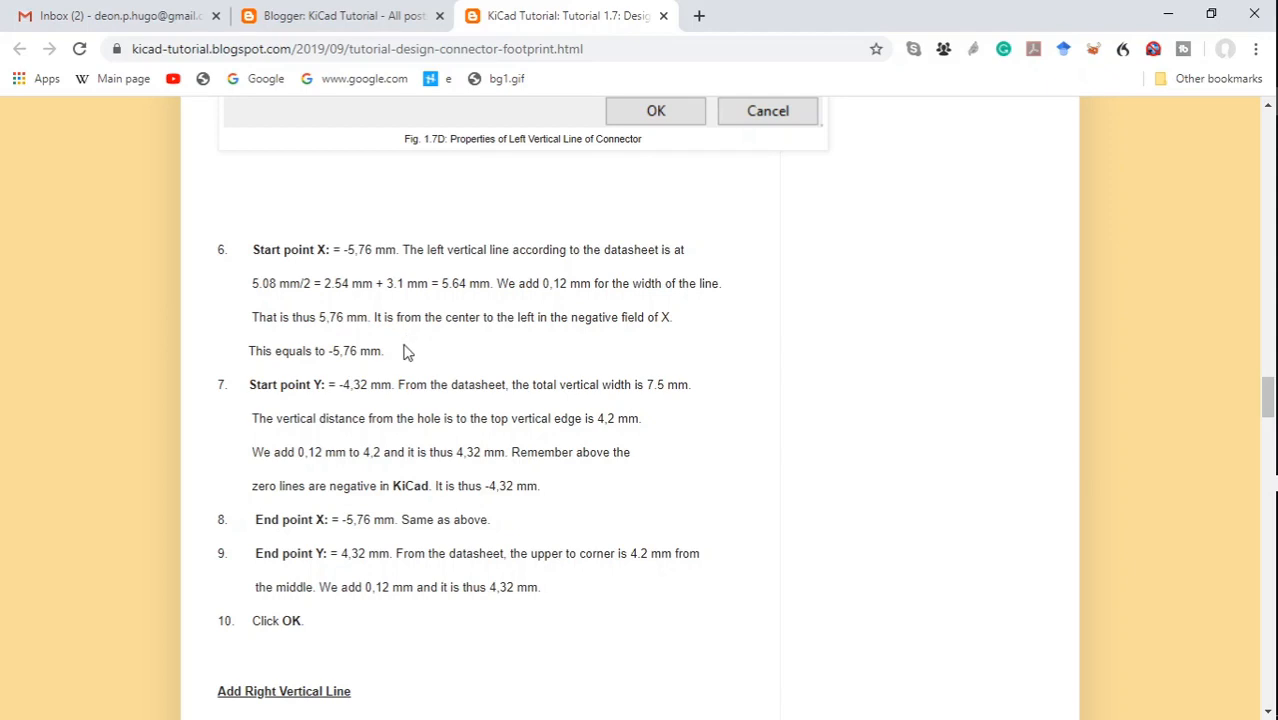
mouse_move(404, 357)
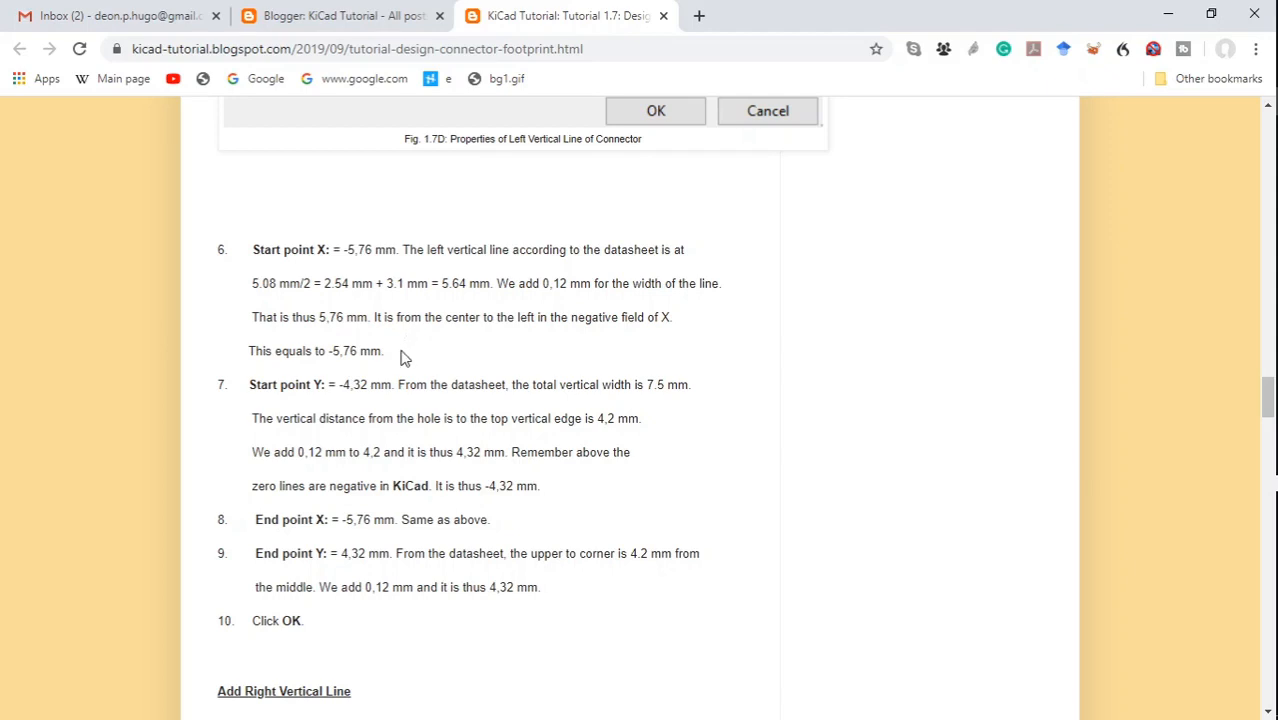
mouse_move(378, 368)
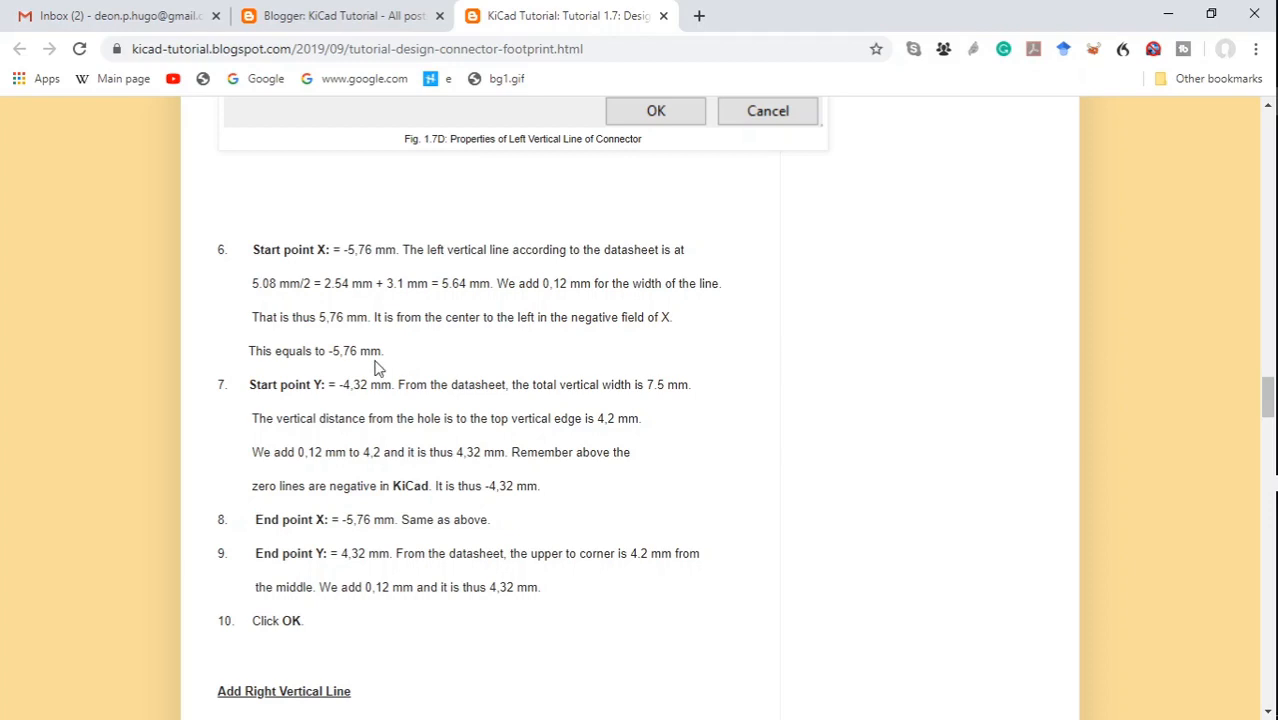
mouse_move(336, 357)
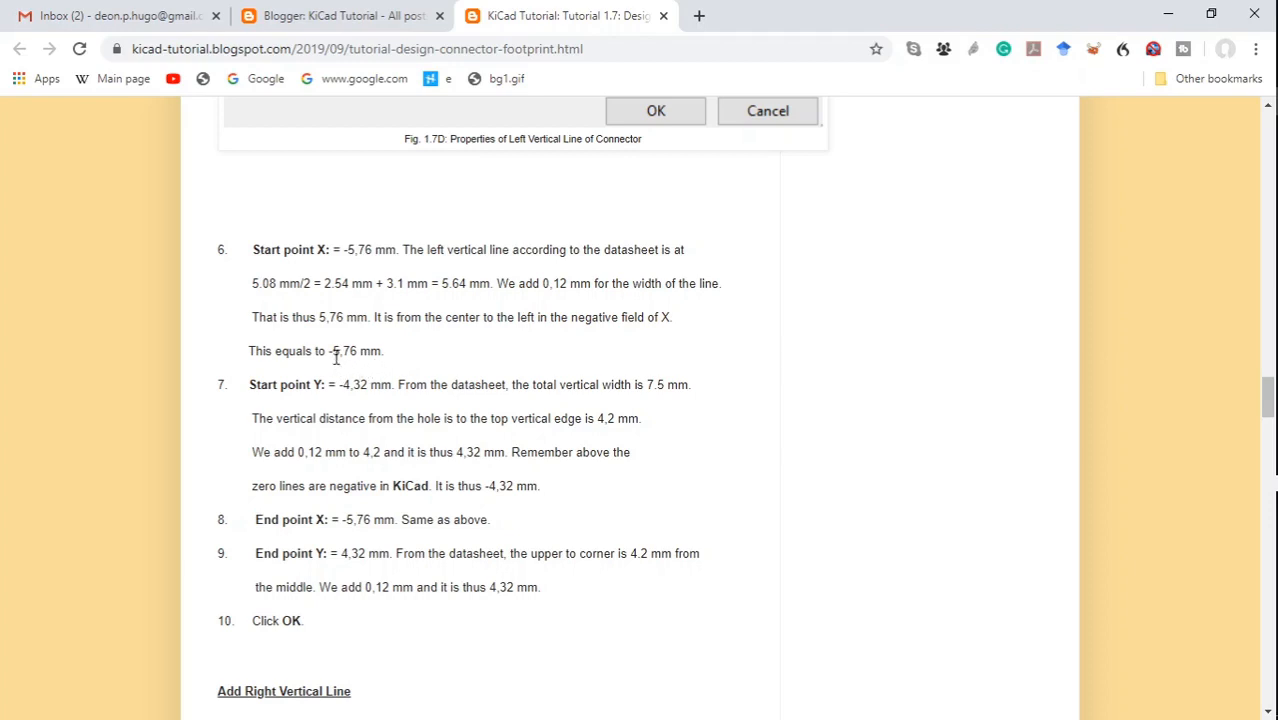
mouse_move(352, 375)
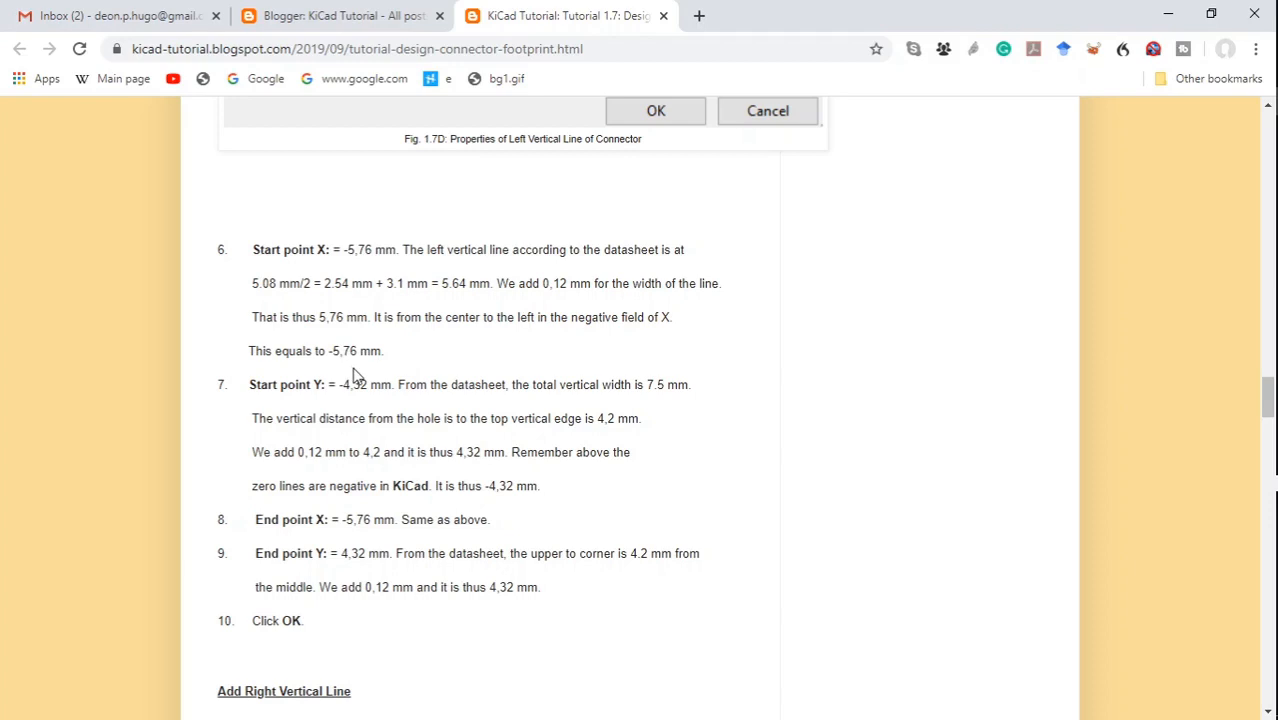
mouse_move(359, 404)
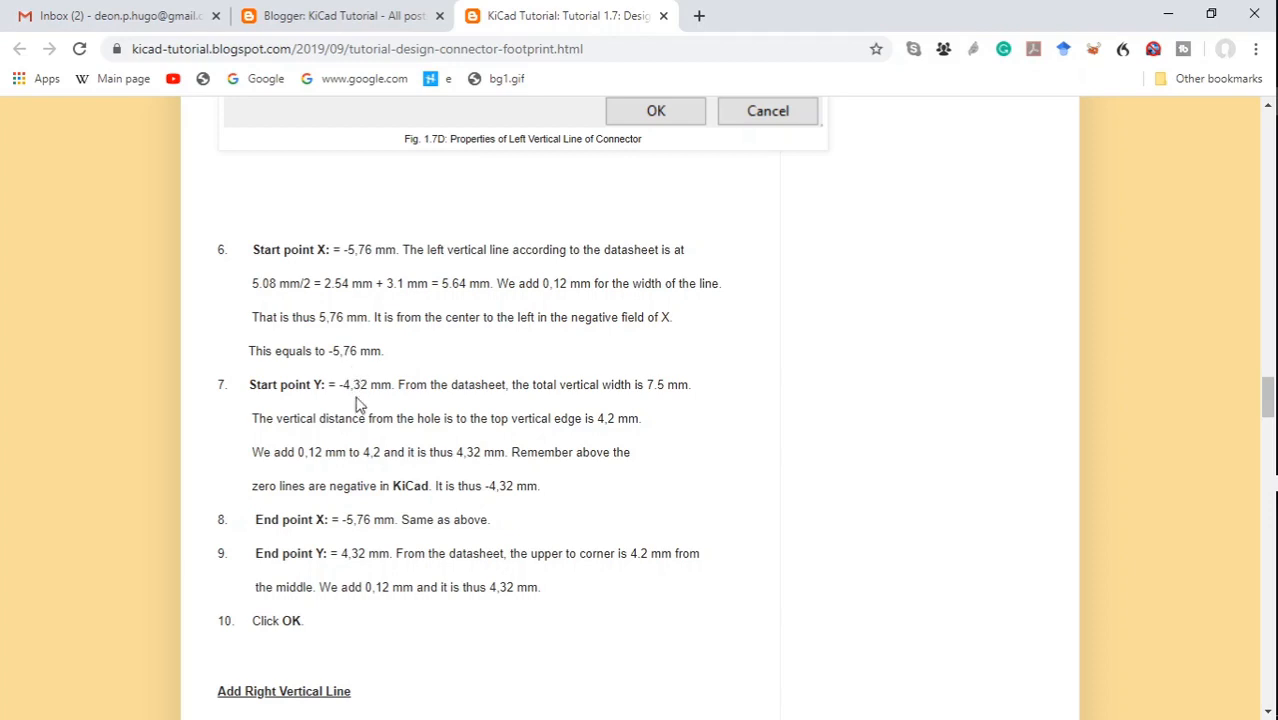
mouse_move(407, 452)
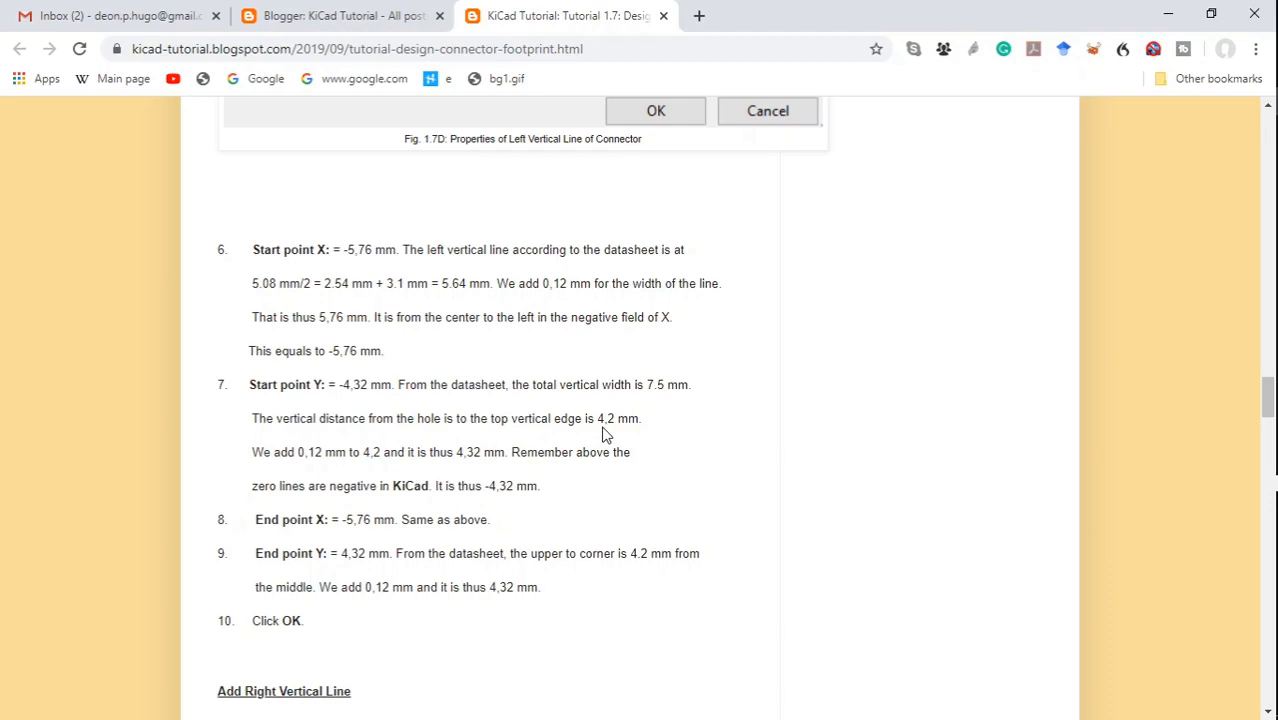
mouse_move(375, 461)
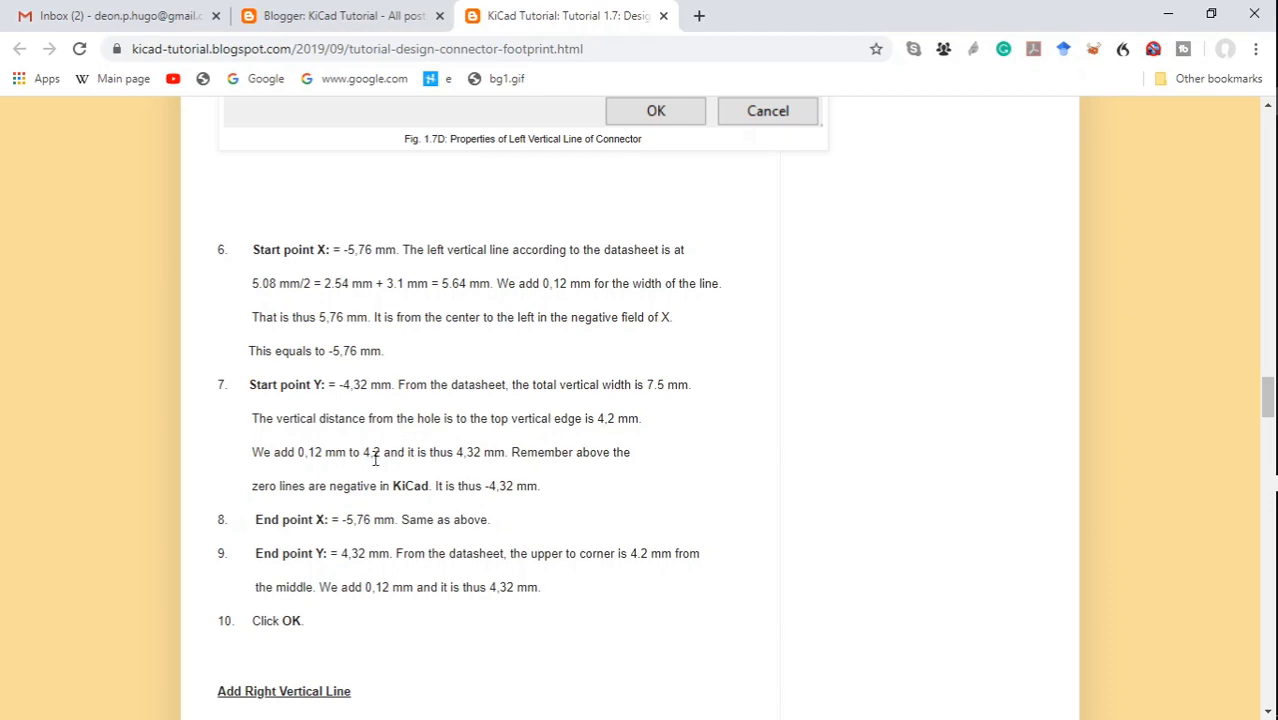
mouse_move(310, 472)
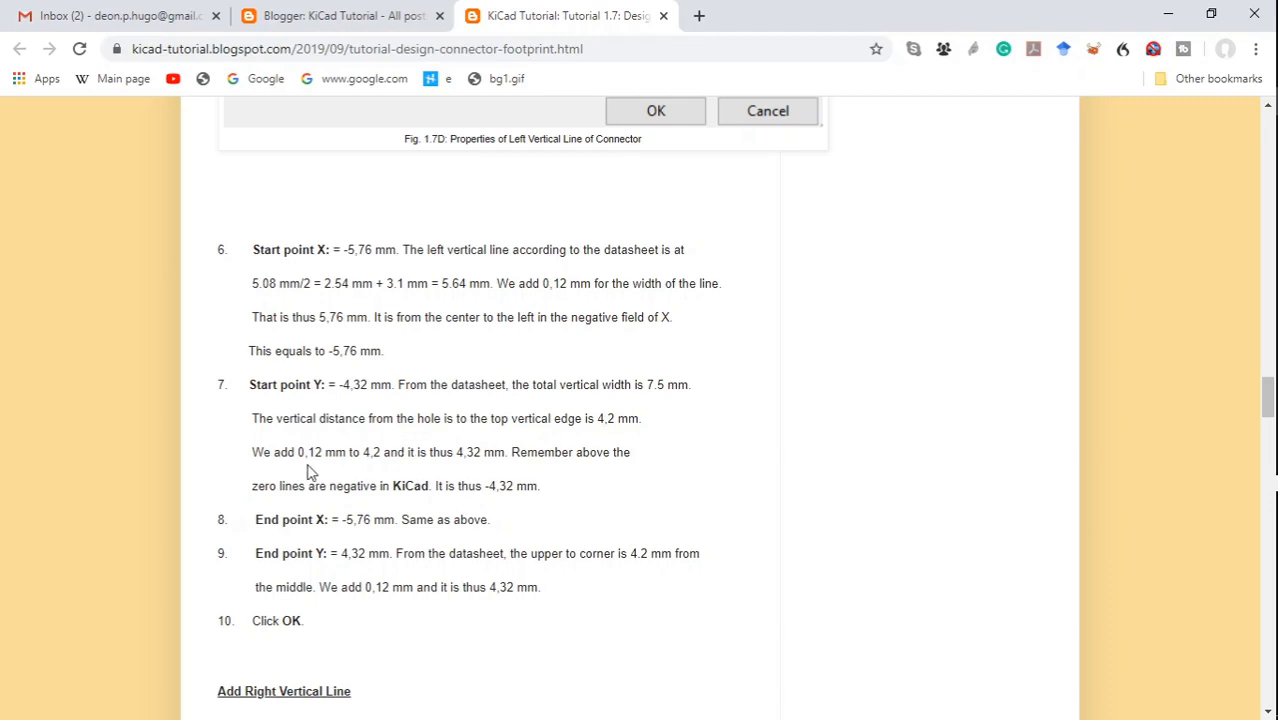
mouse_move(466, 473)
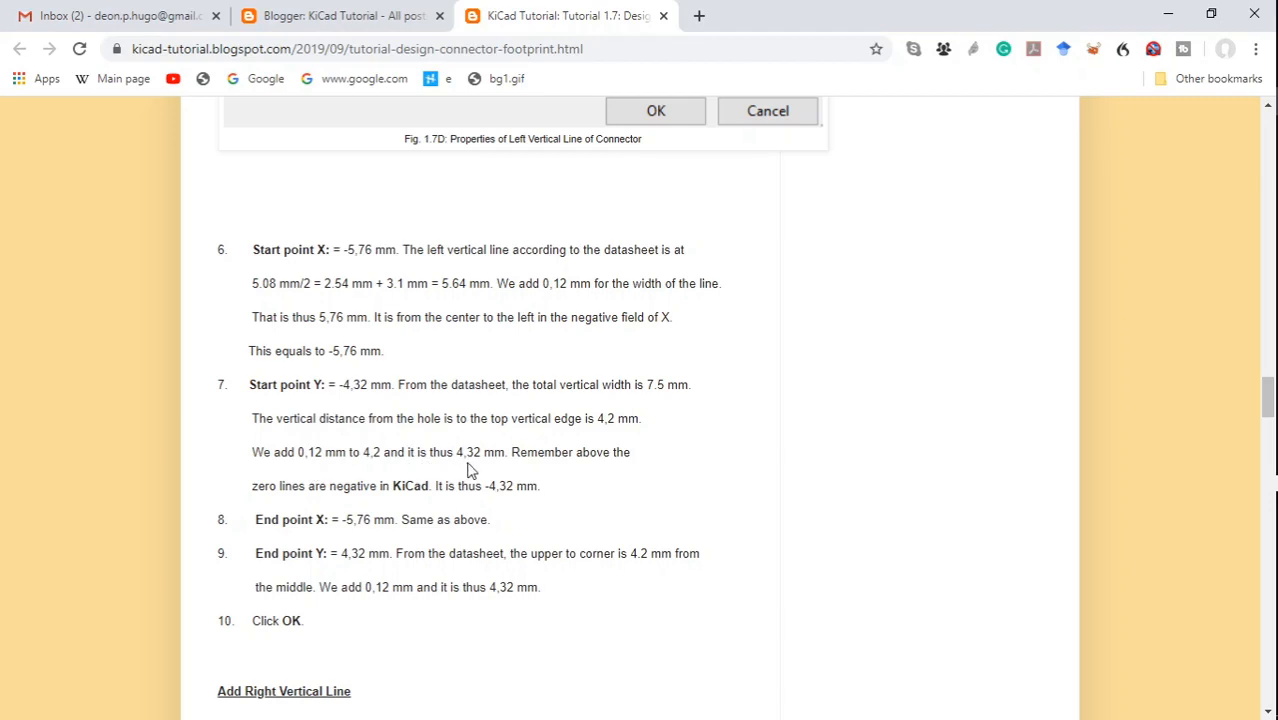
mouse_move(1172, 14)
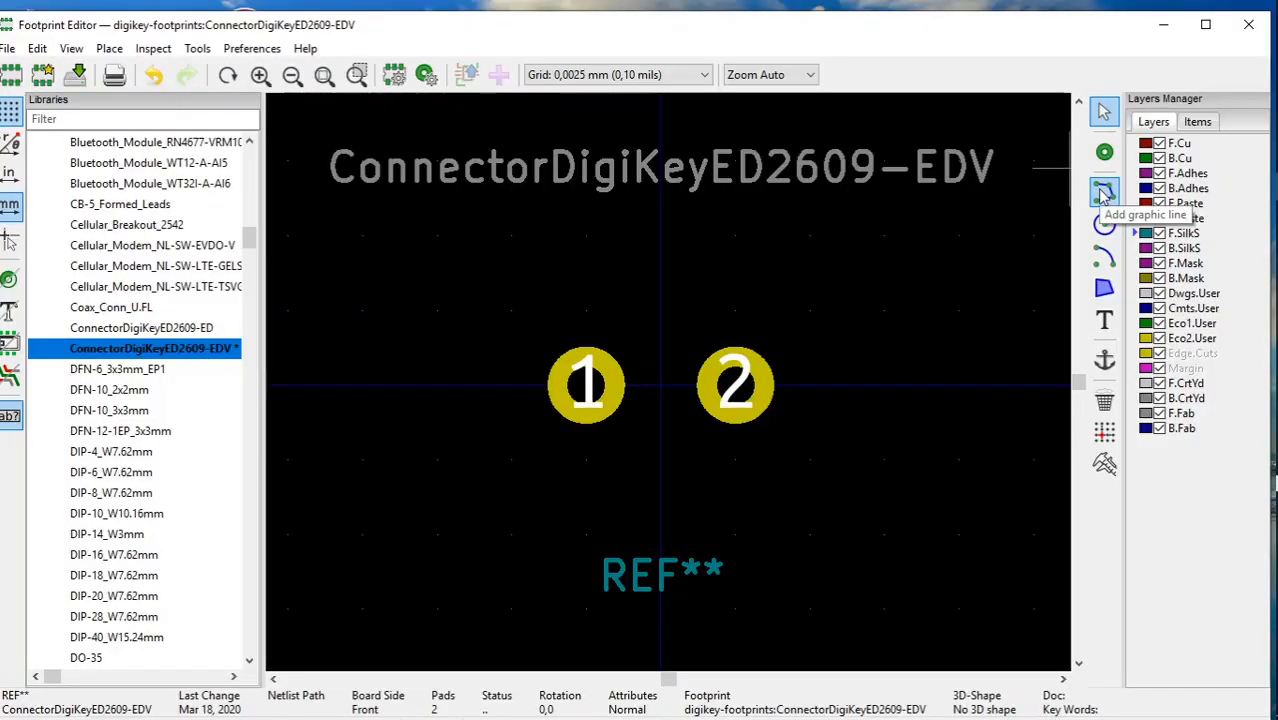
Step: Draw a vertical silkscreen line left of pad 1 and end the line tool
left_click(1104, 192)
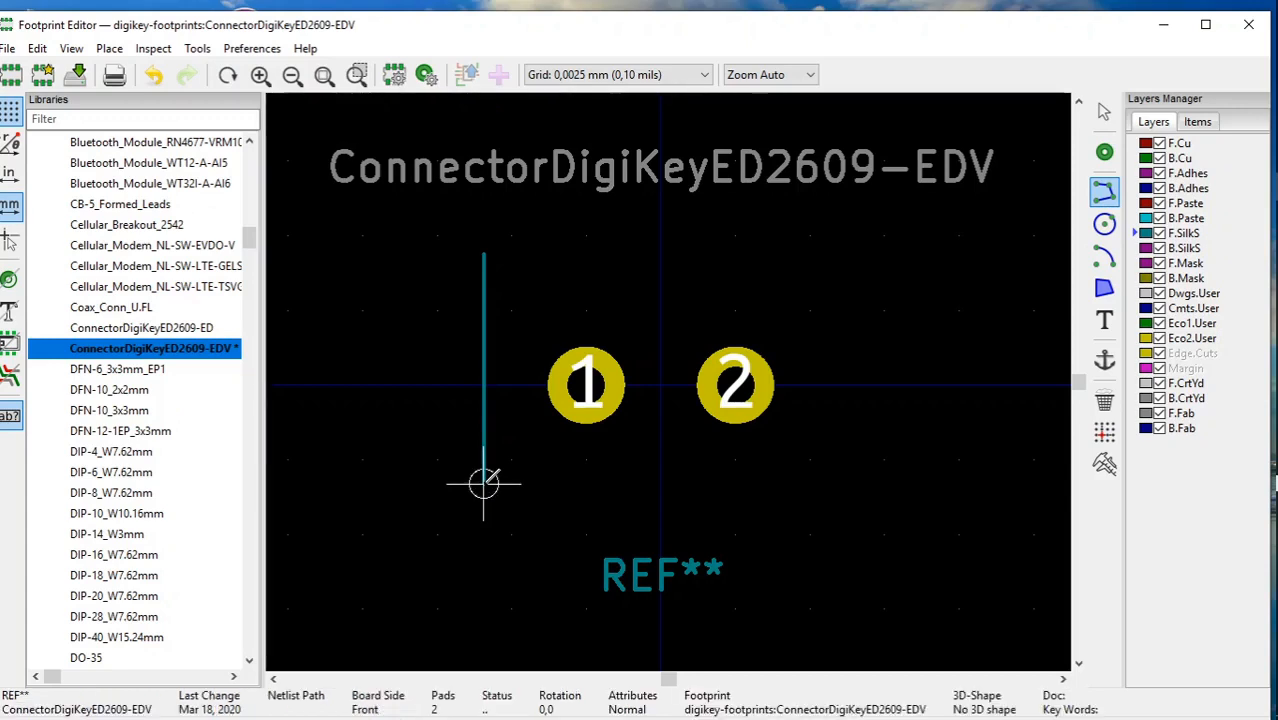
right_click(500, 470)
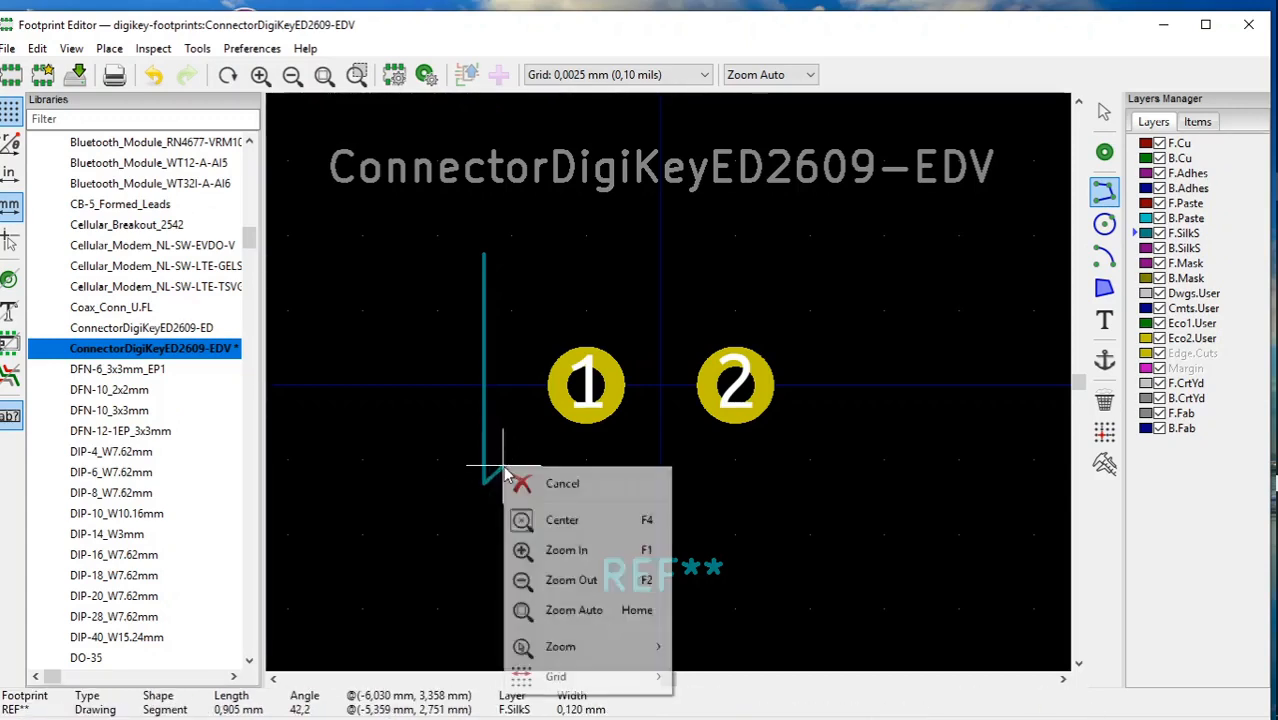
left_click(562, 484)
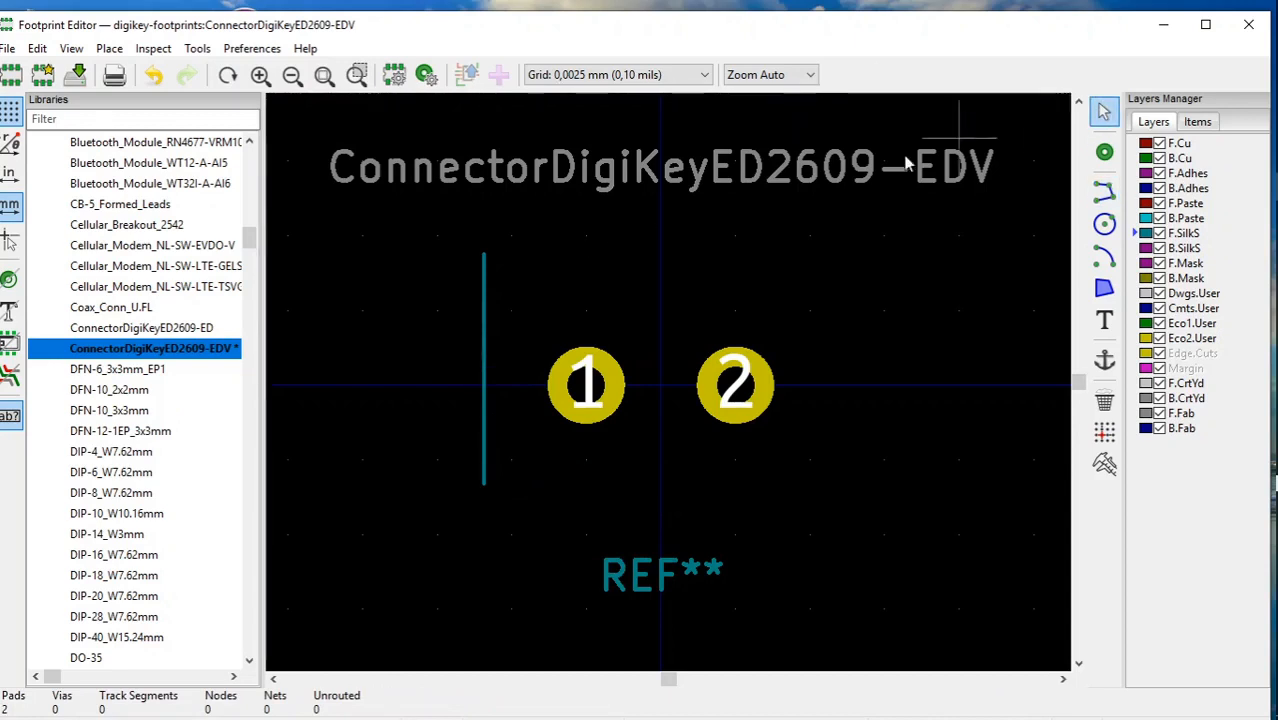
mouse_move(488, 313)
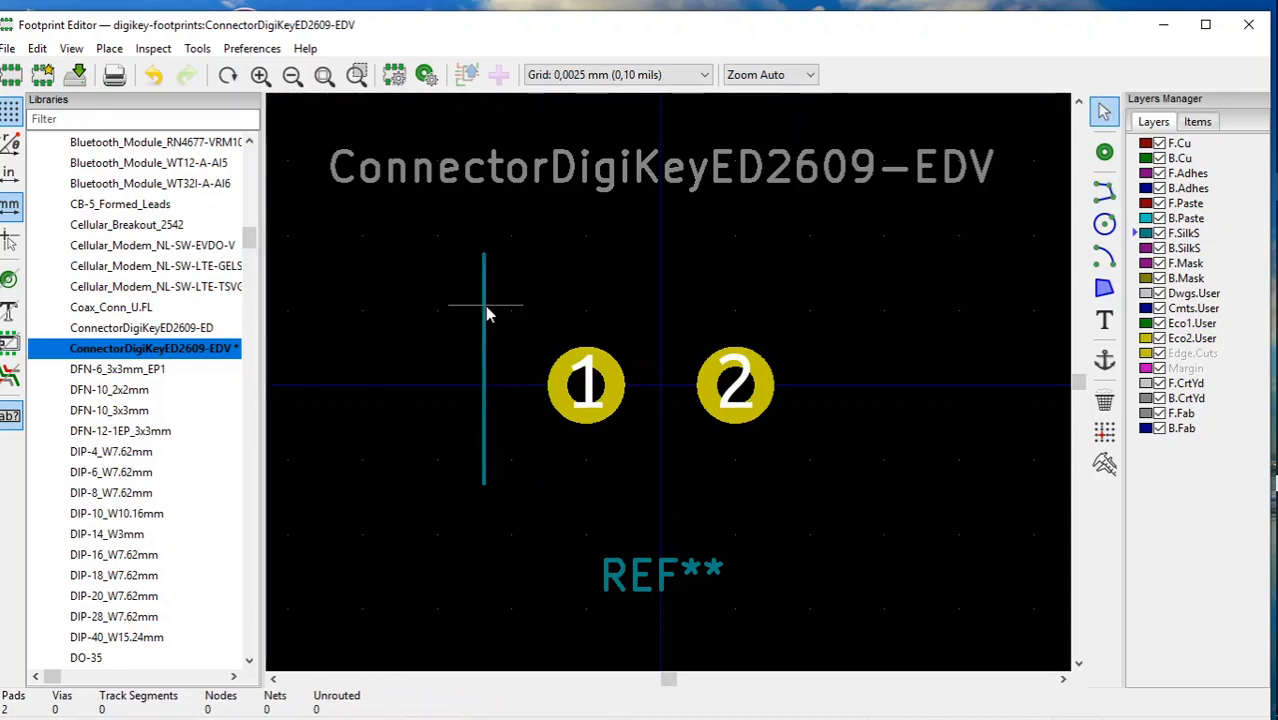
Step: Select the new vertical line and open its Line Segment Properties
left_click(484, 370)
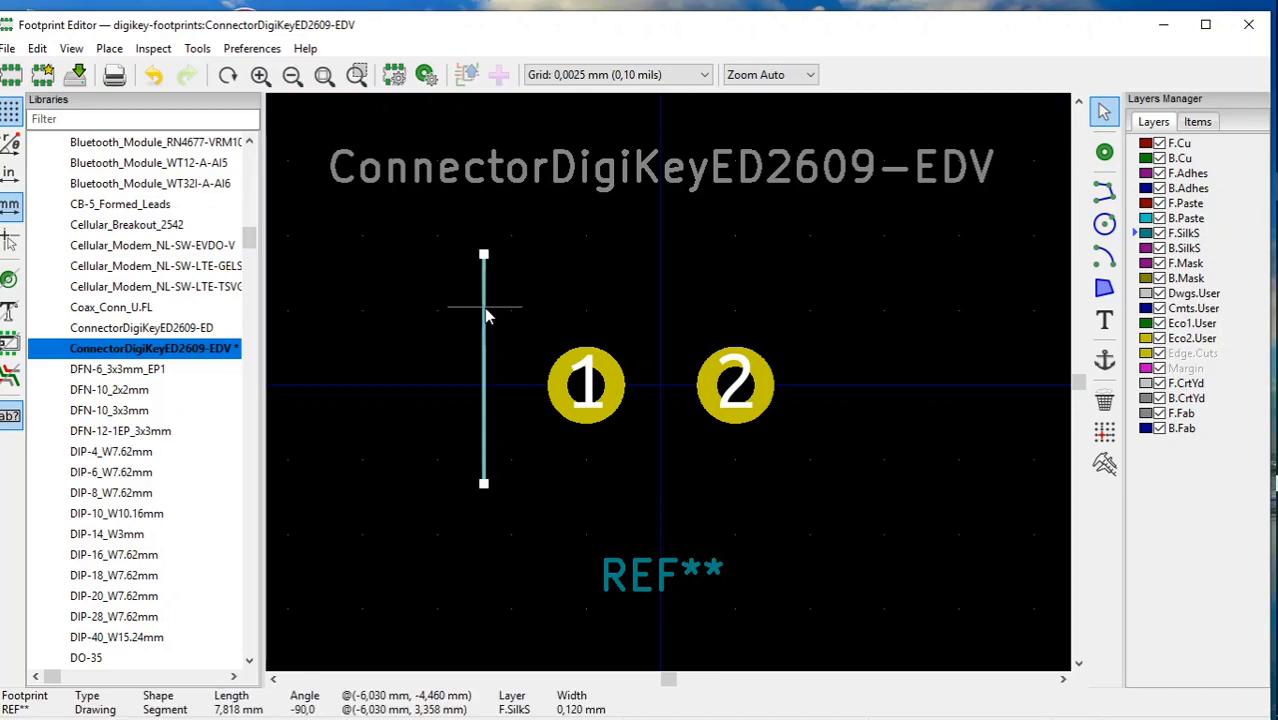
right_click(485, 315)
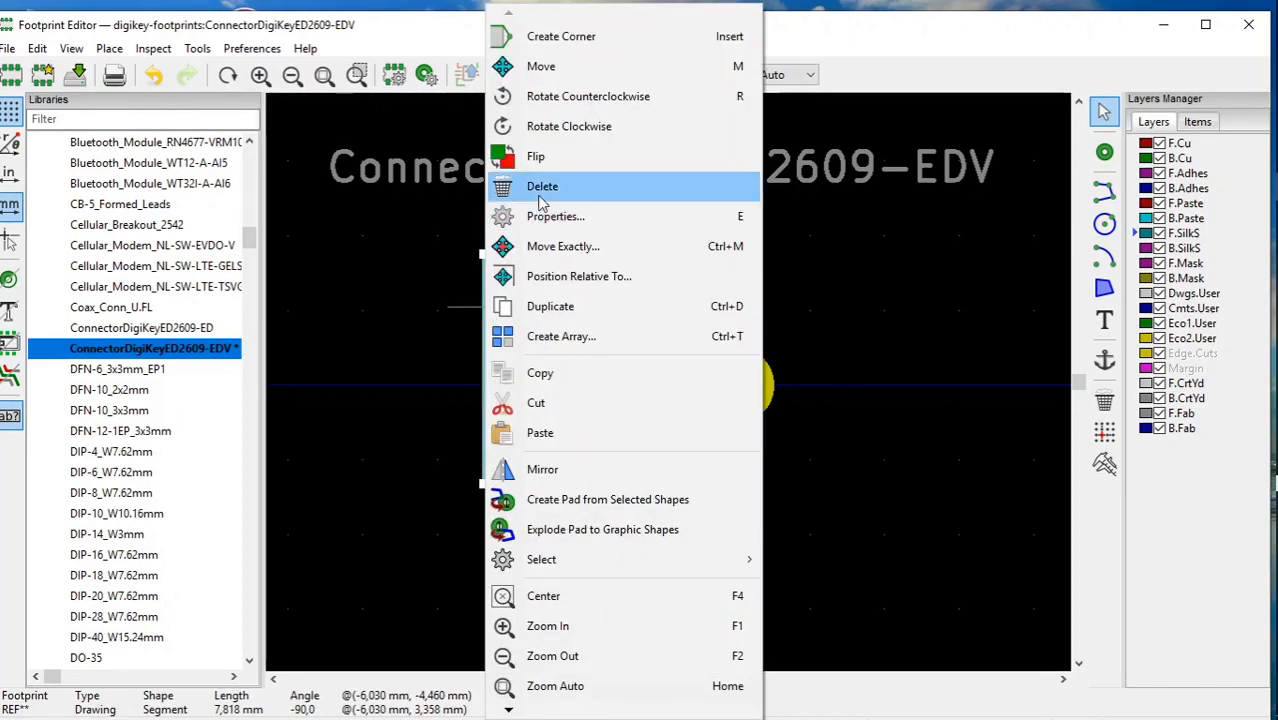
left_click(555, 216)
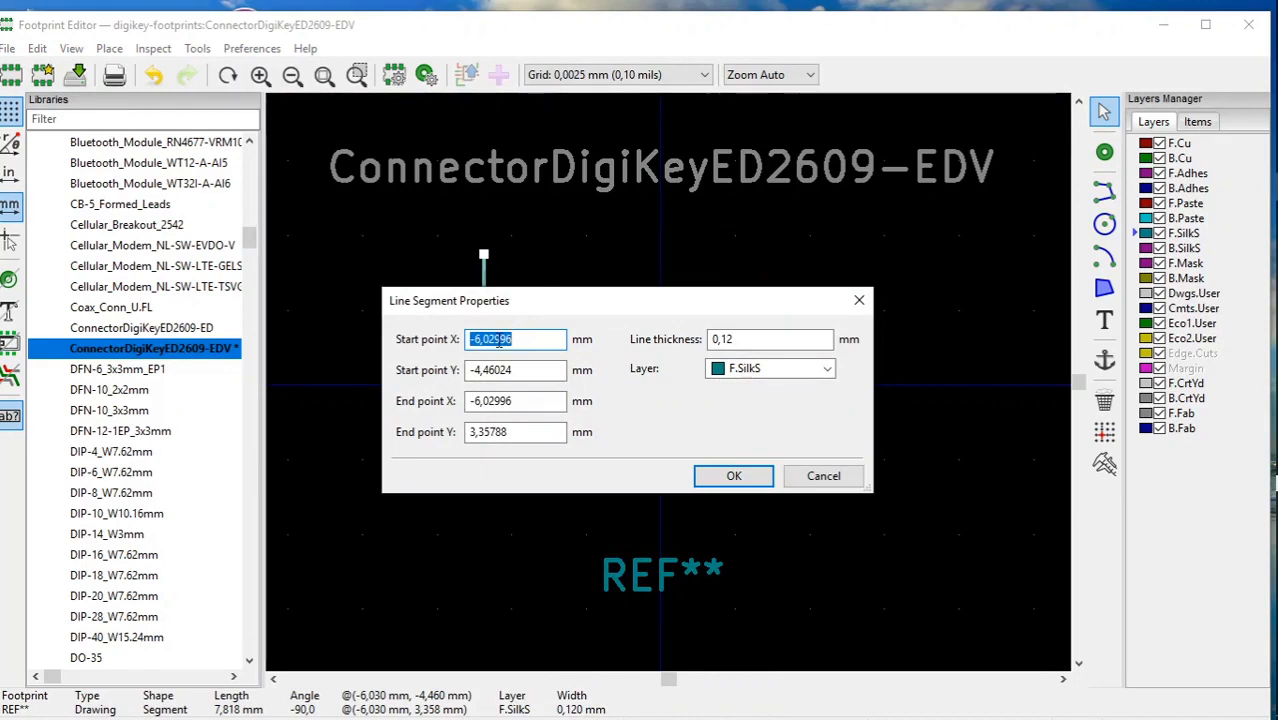
Step: Give the left line start -5,76/-4,32 and end -5,76/4,32, and confirm
left_click(486, 339)
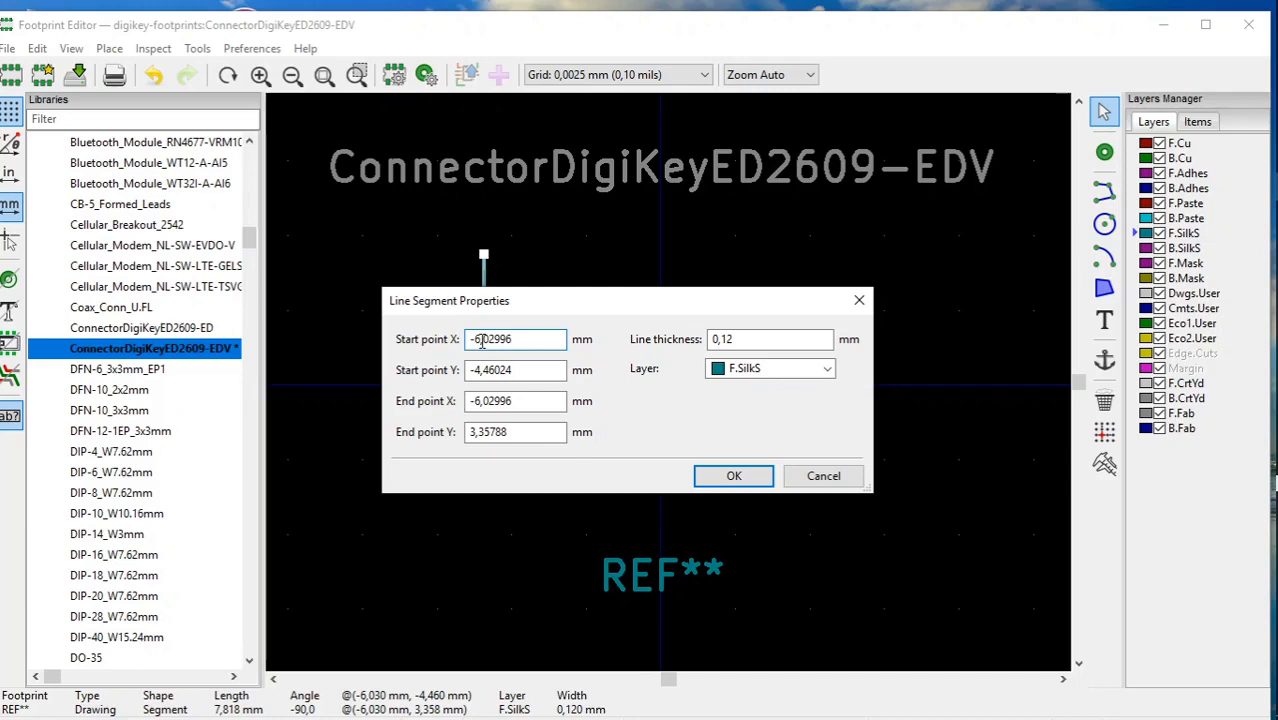
type("-5,02996")
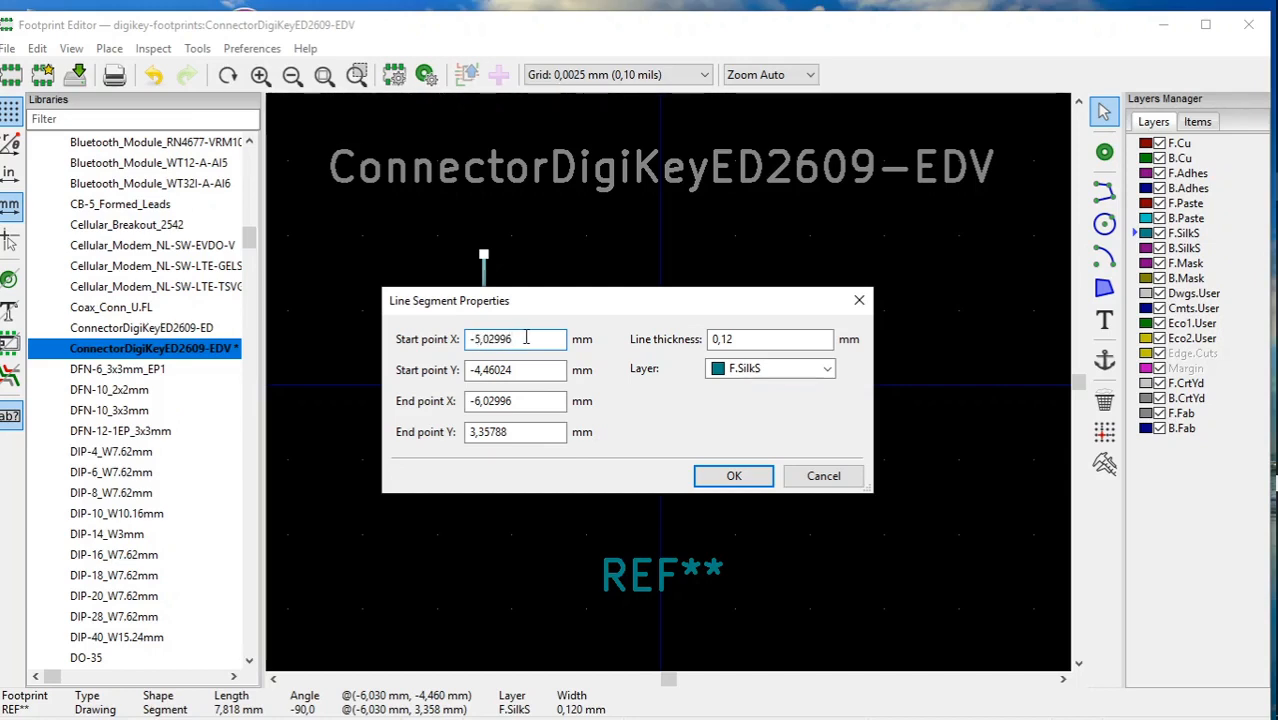
type("-5,")
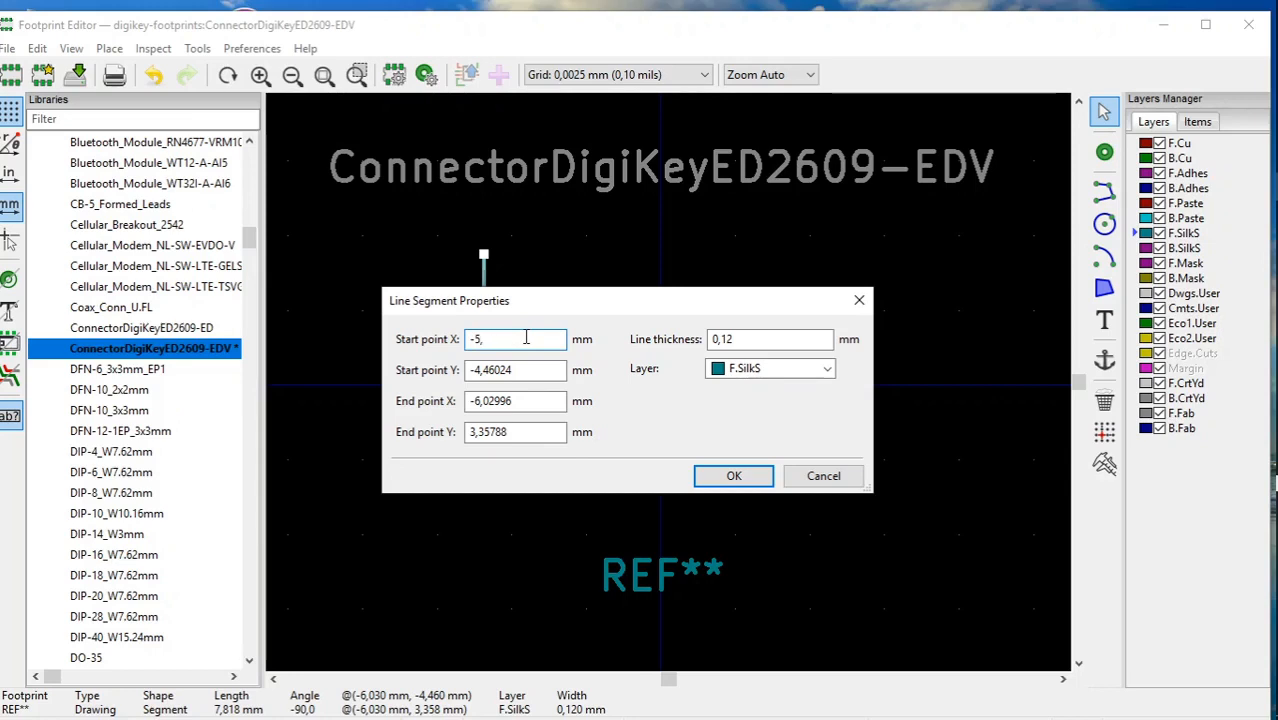
type("76")
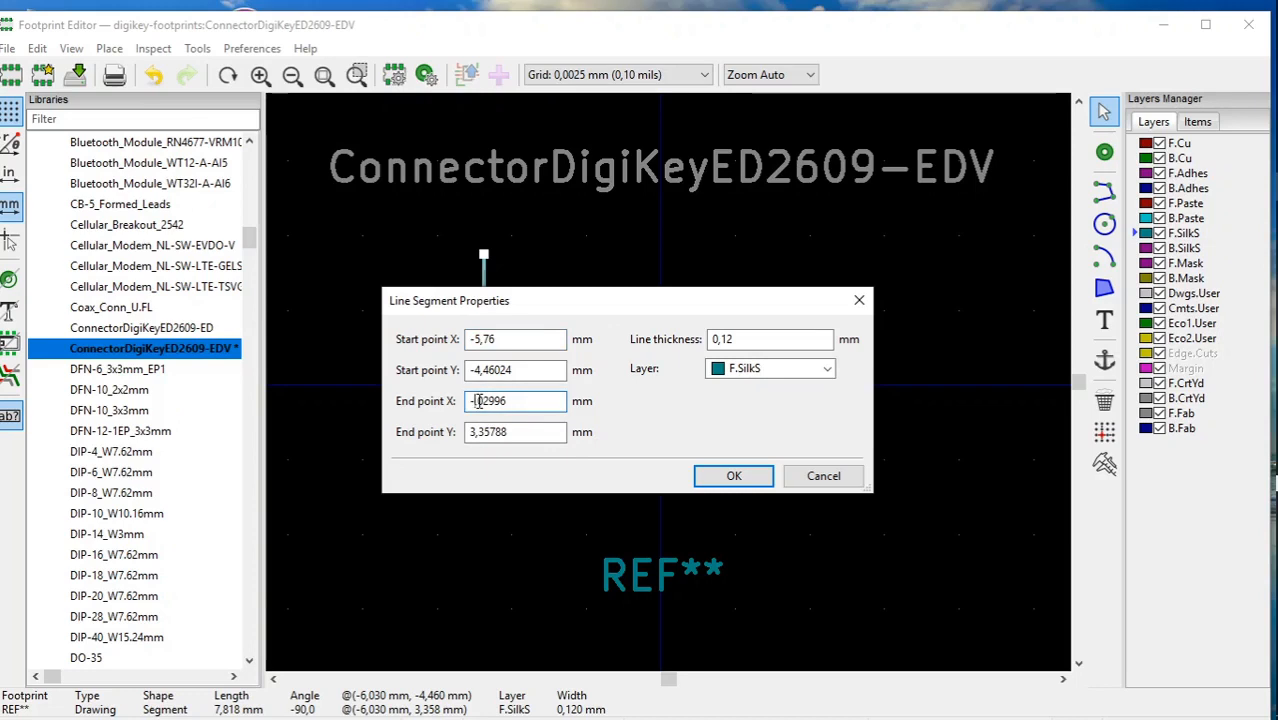
type("-5,02996")
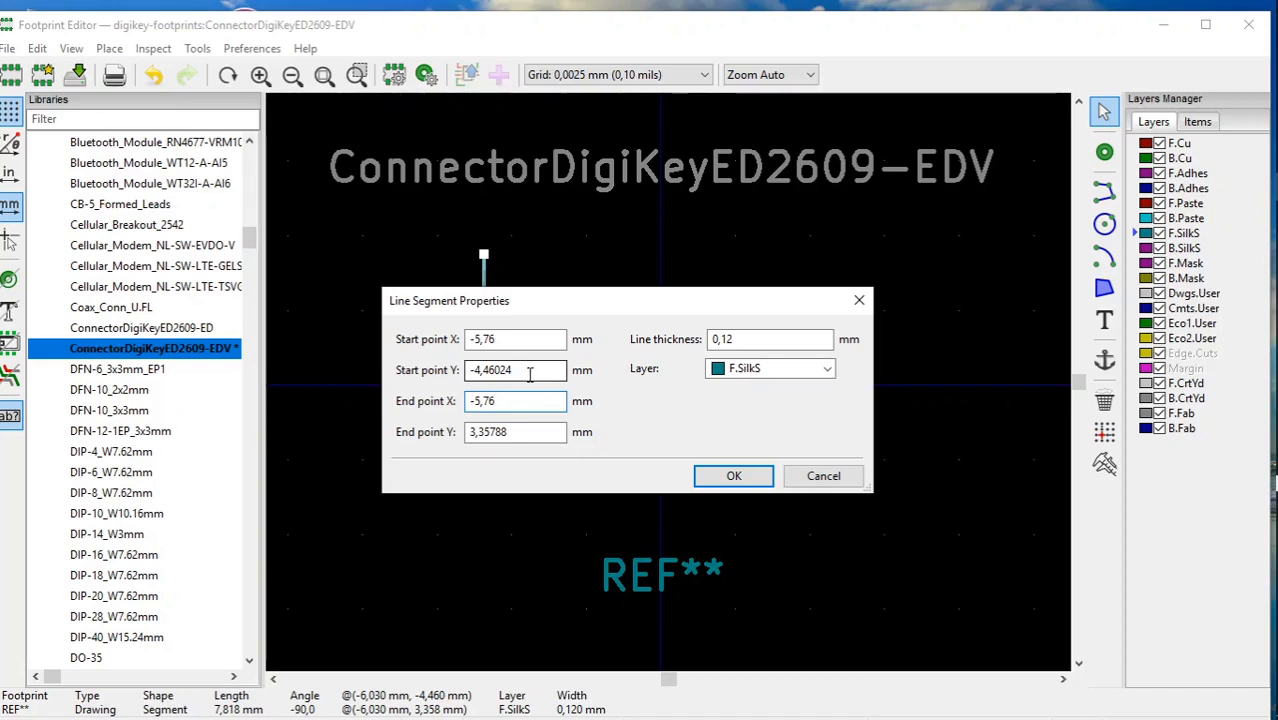
left_click(515, 401)
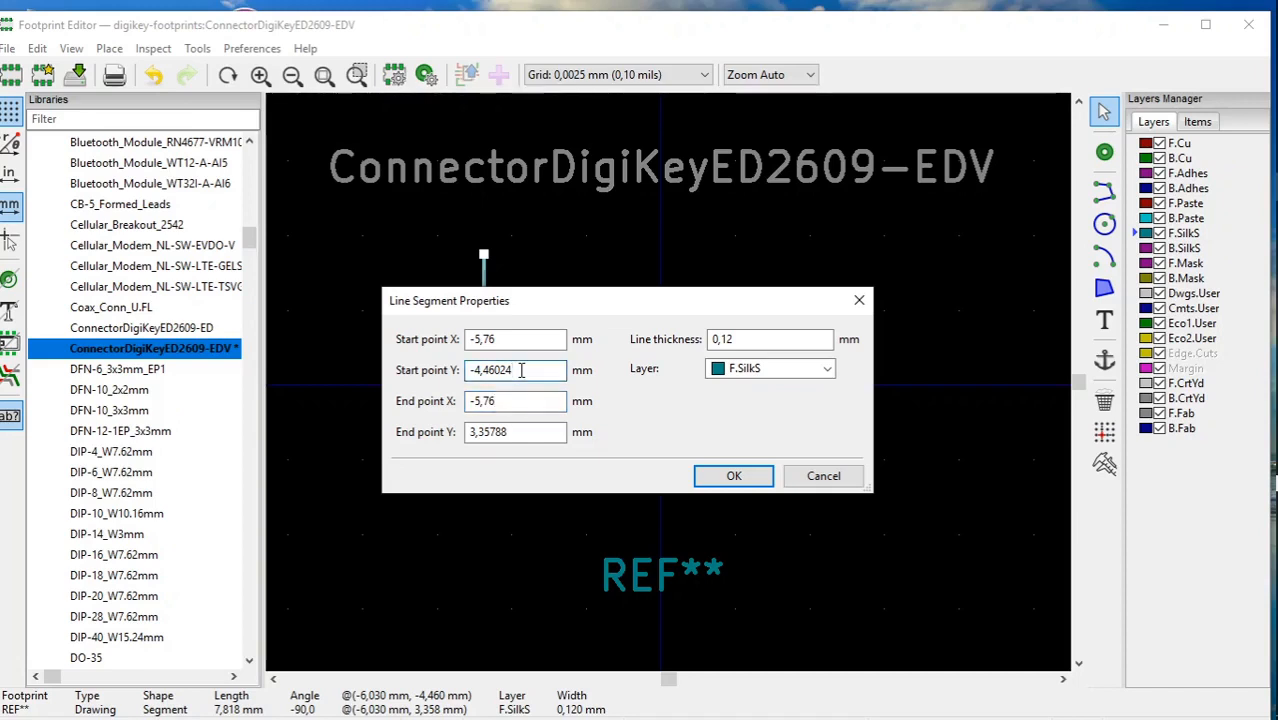
key("BackSpace")
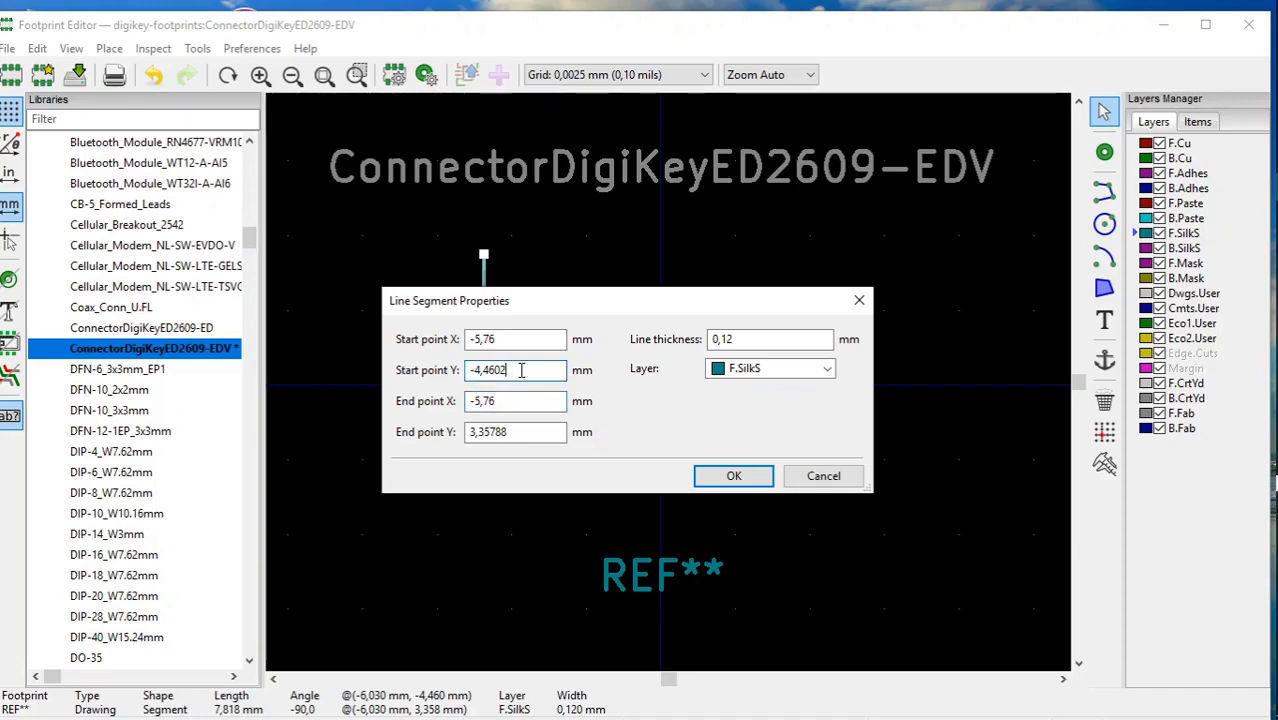
type("-4,3")
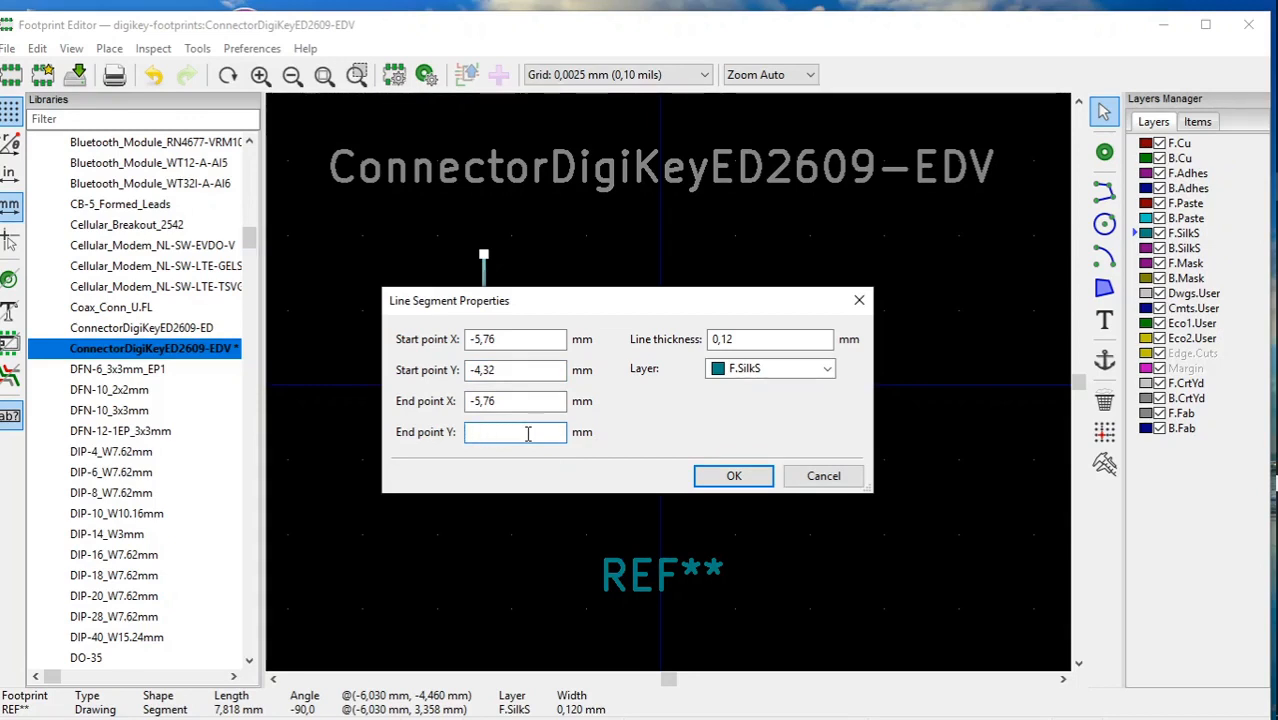
type("4,32")
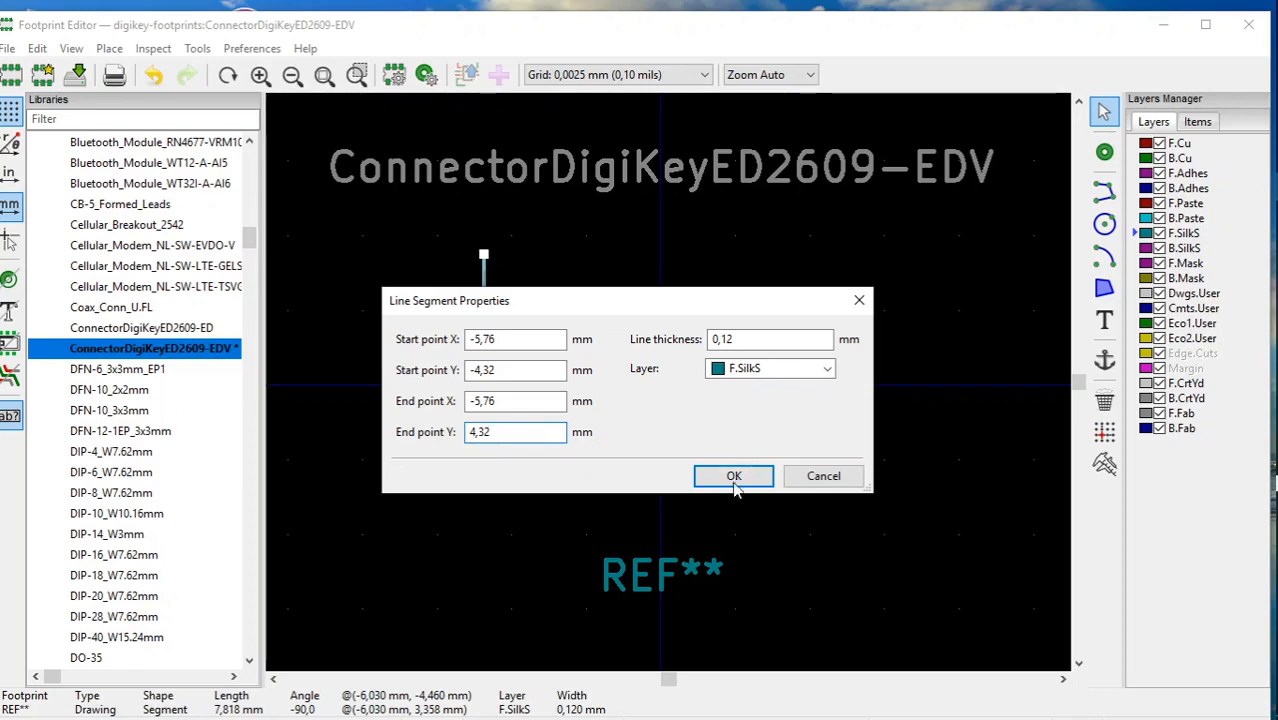
left_click(733, 476)
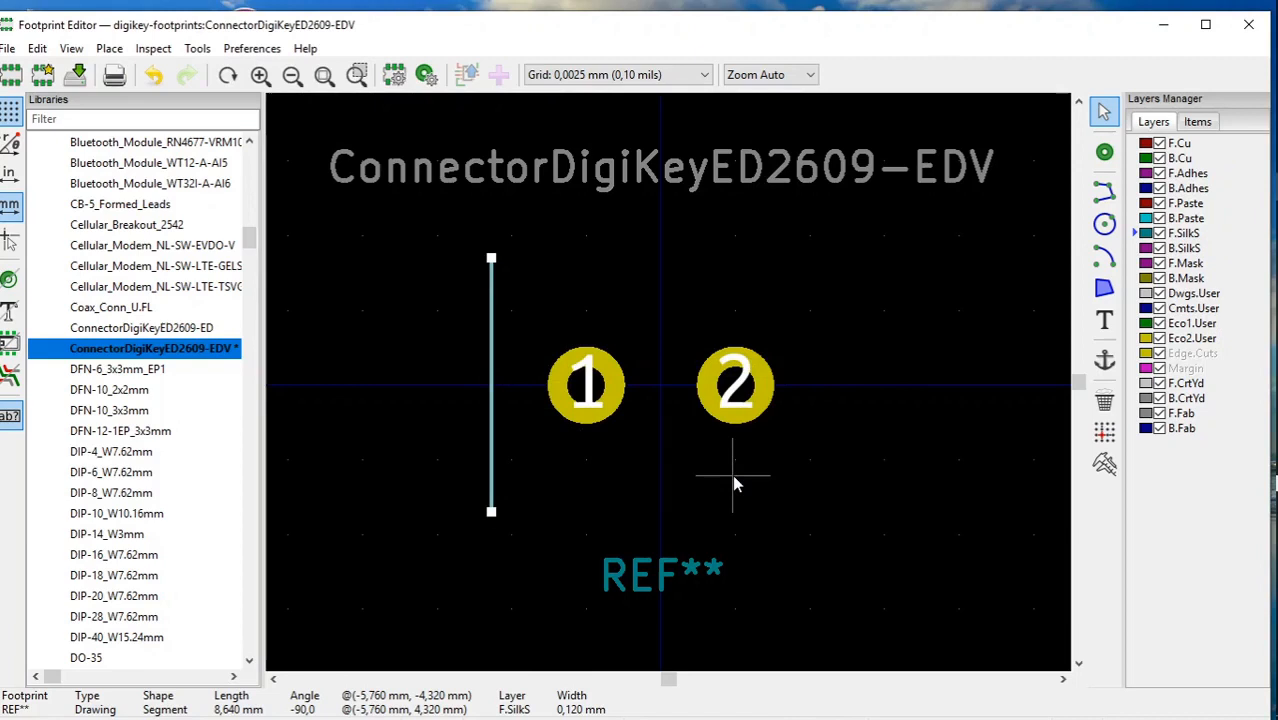
mouse_move(545, 460)
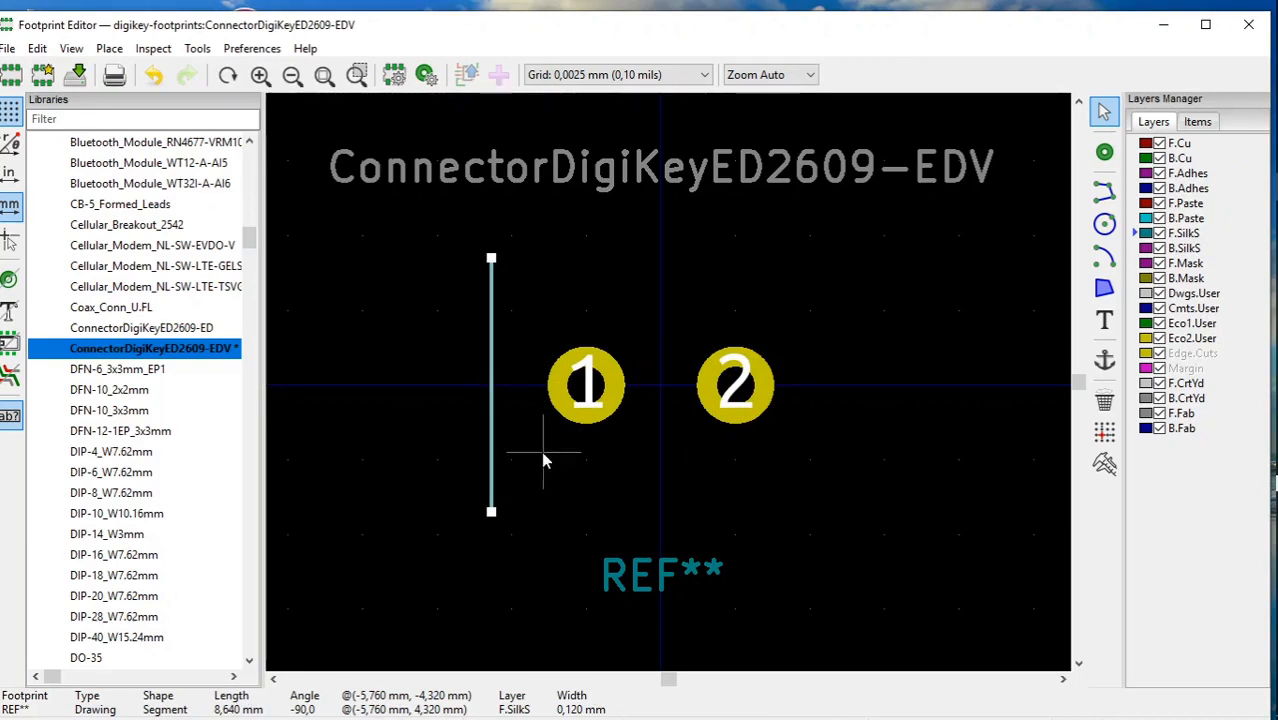
mouse_move(492, 422)
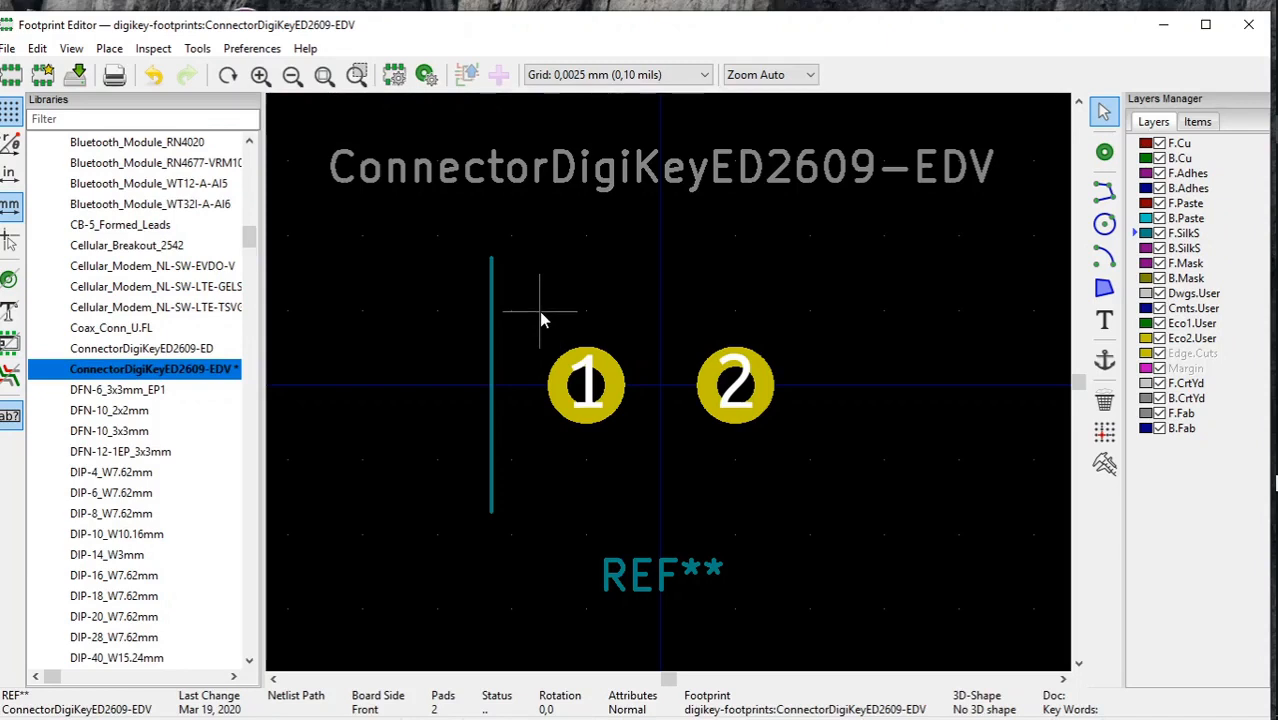
mouse_move(492, 335)
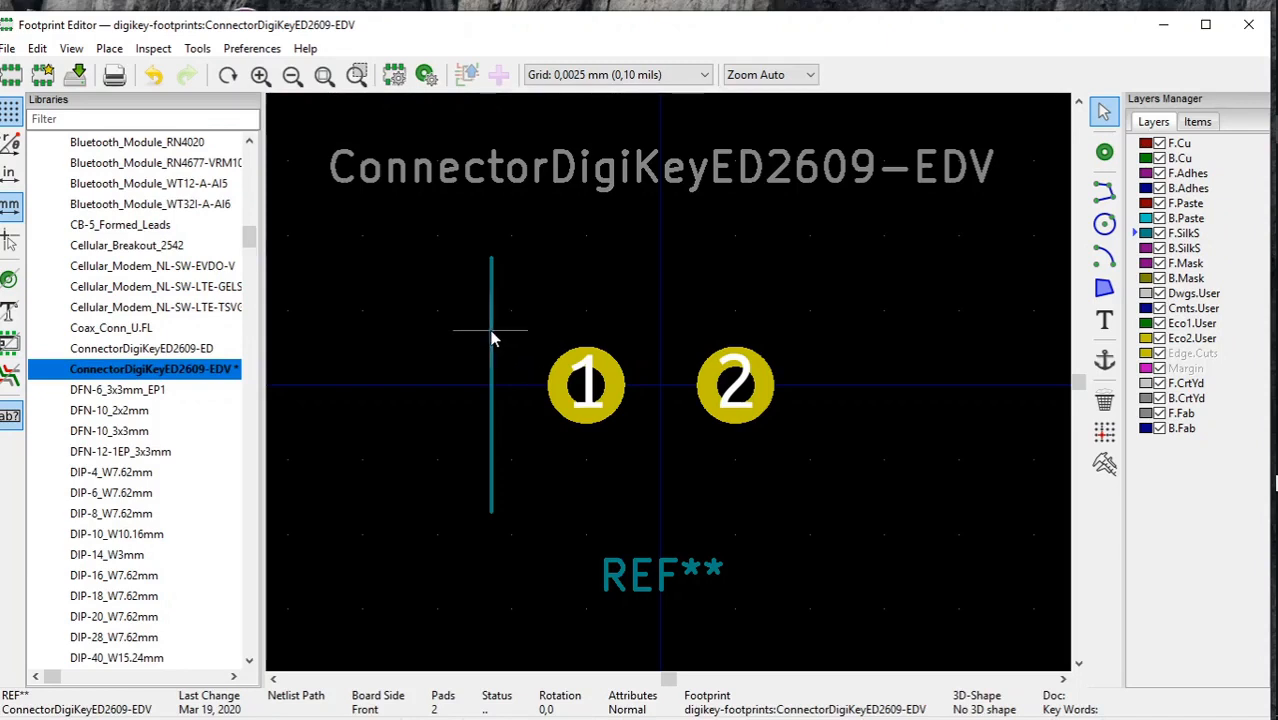
Step: Duplicate the left silkscreen line right of pad 2 and open the copy's properties
left_click(490, 340)
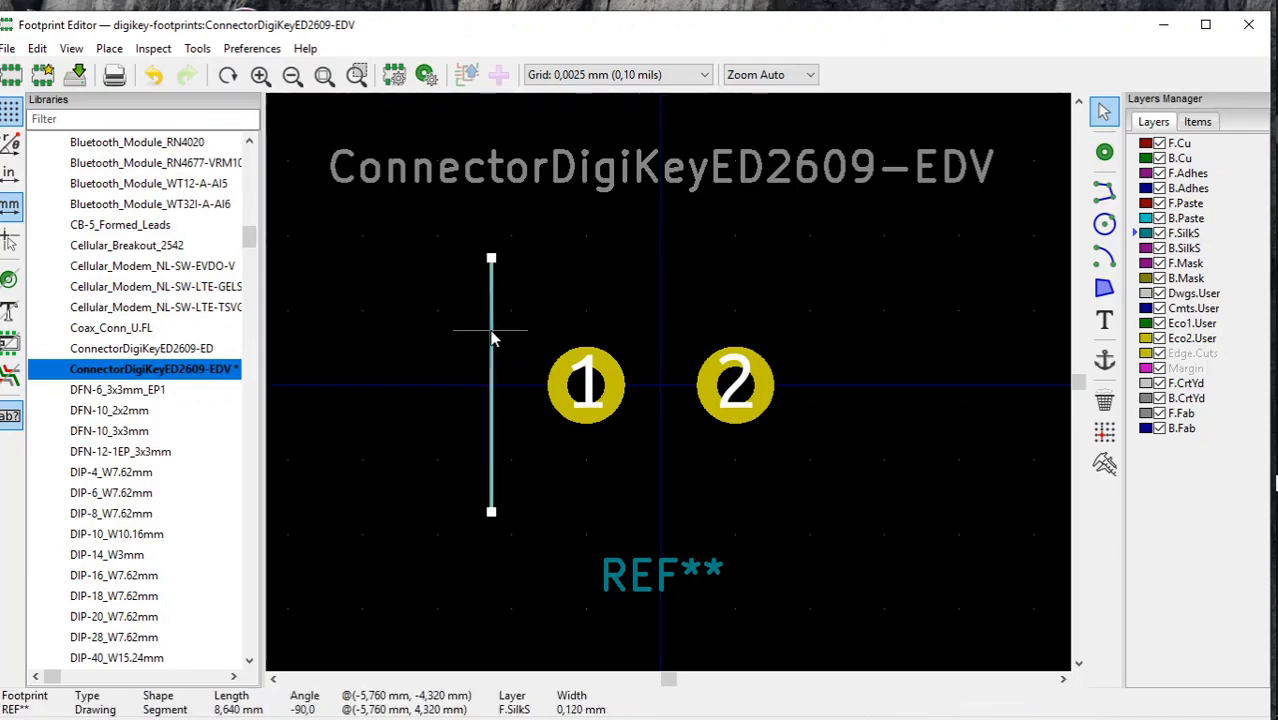
right_click(490, 338)
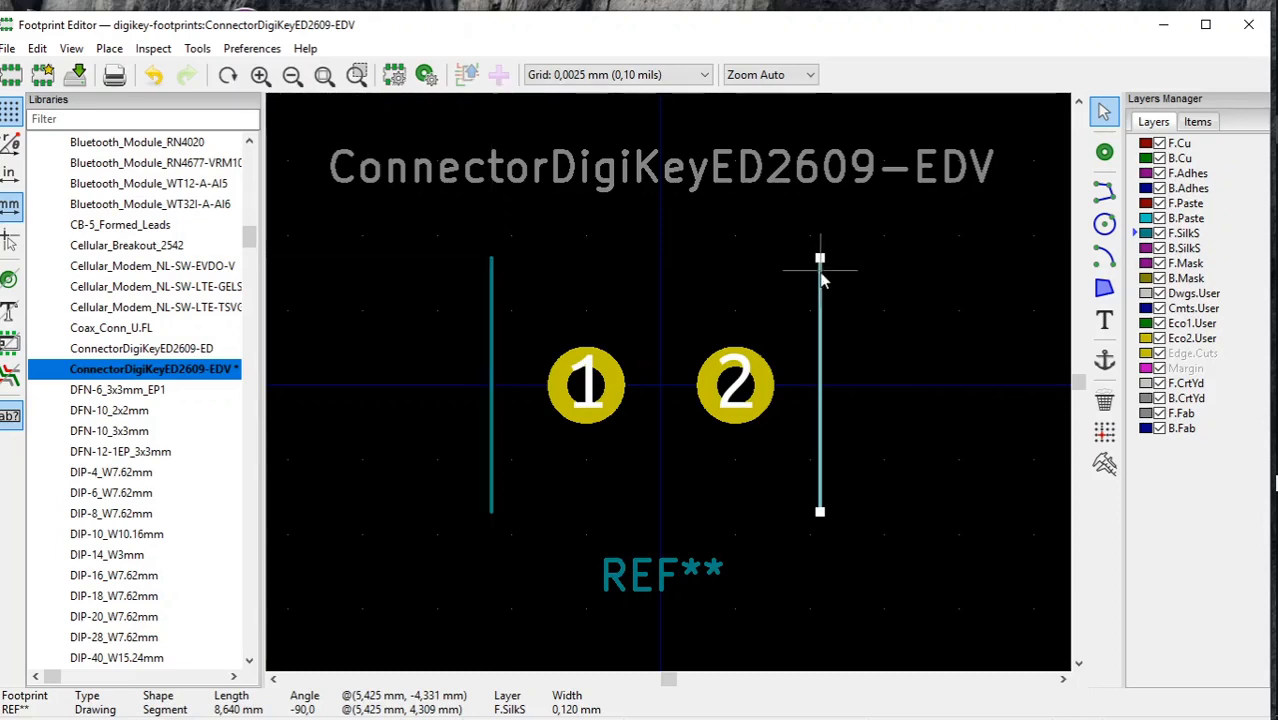
mouse_move(820, 293)
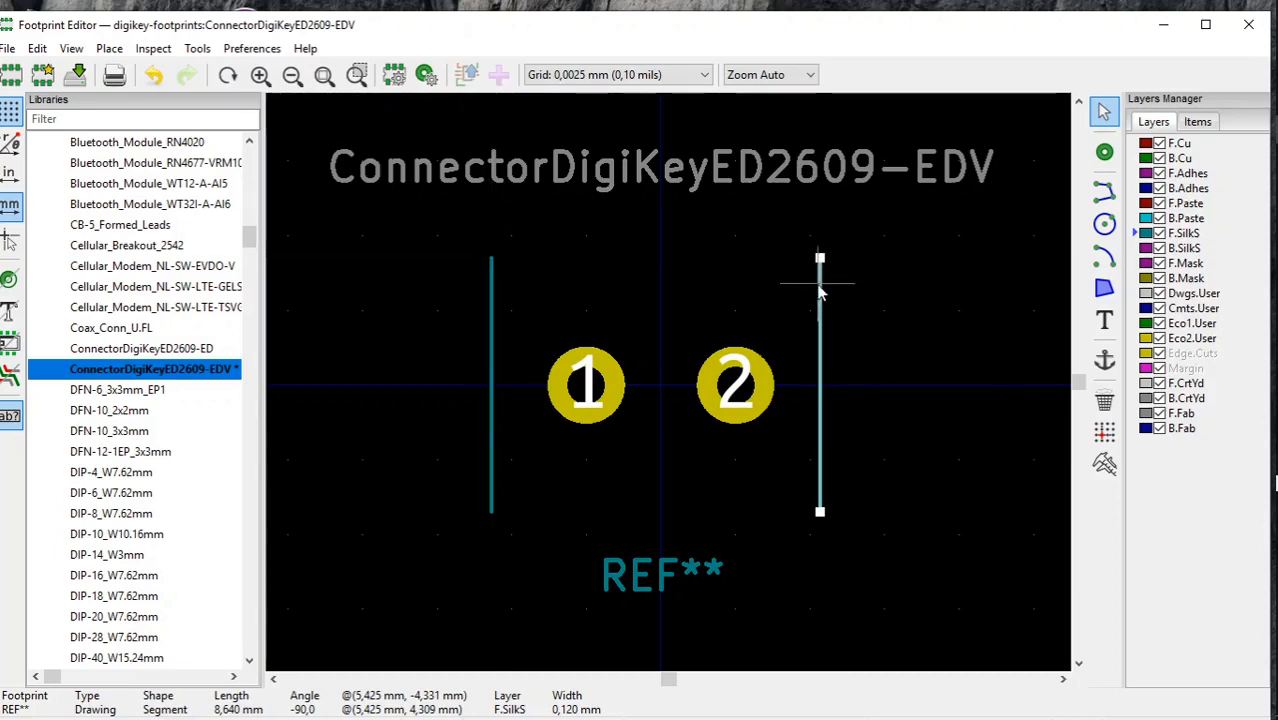
right_click(820, 290)
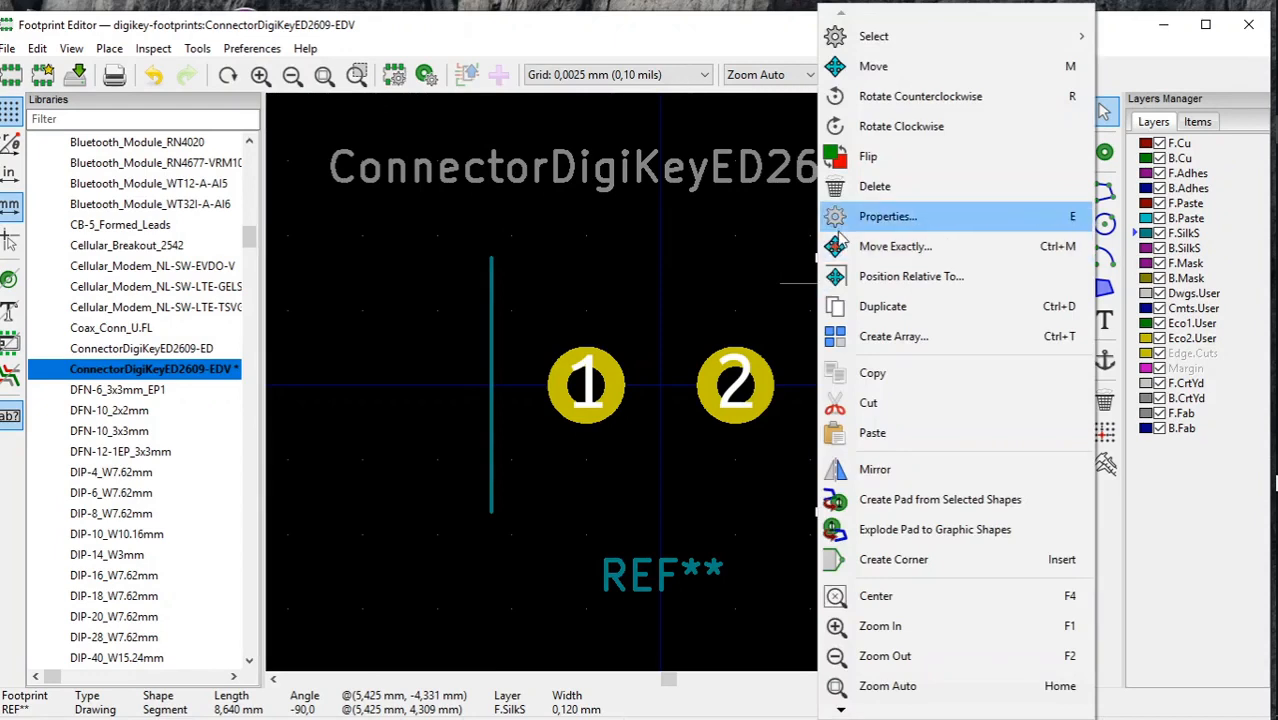
left_click(887, 216)
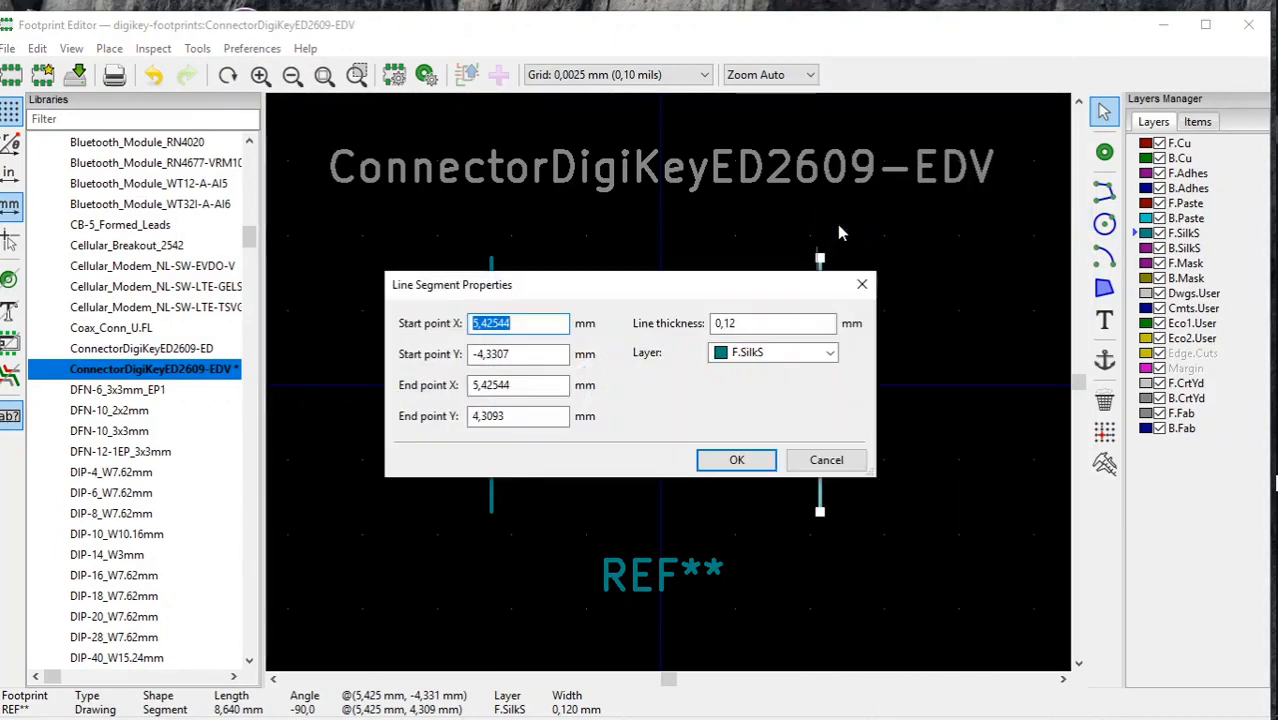
mouse_move(615, 340)
type("5,64")
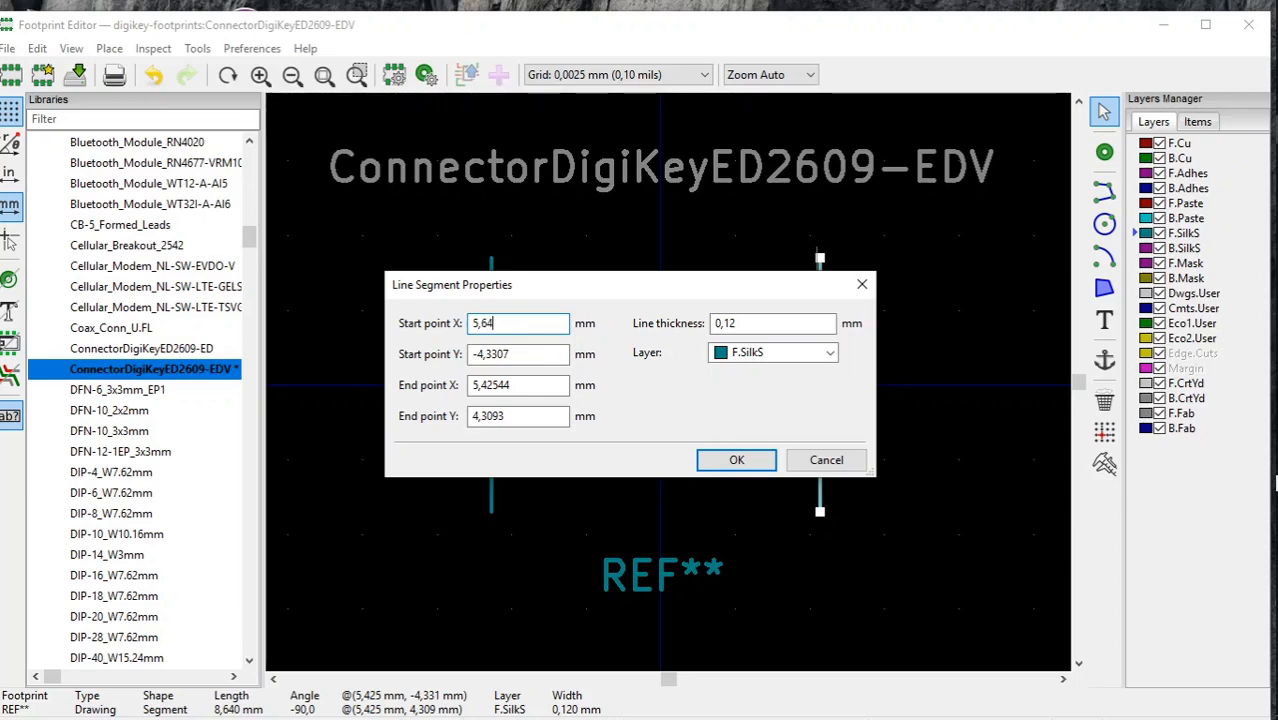
Step: Give the right line Start/End X 5,76, Start Y -4,32, End Y 4,32, and apply
left_click(531, 385)
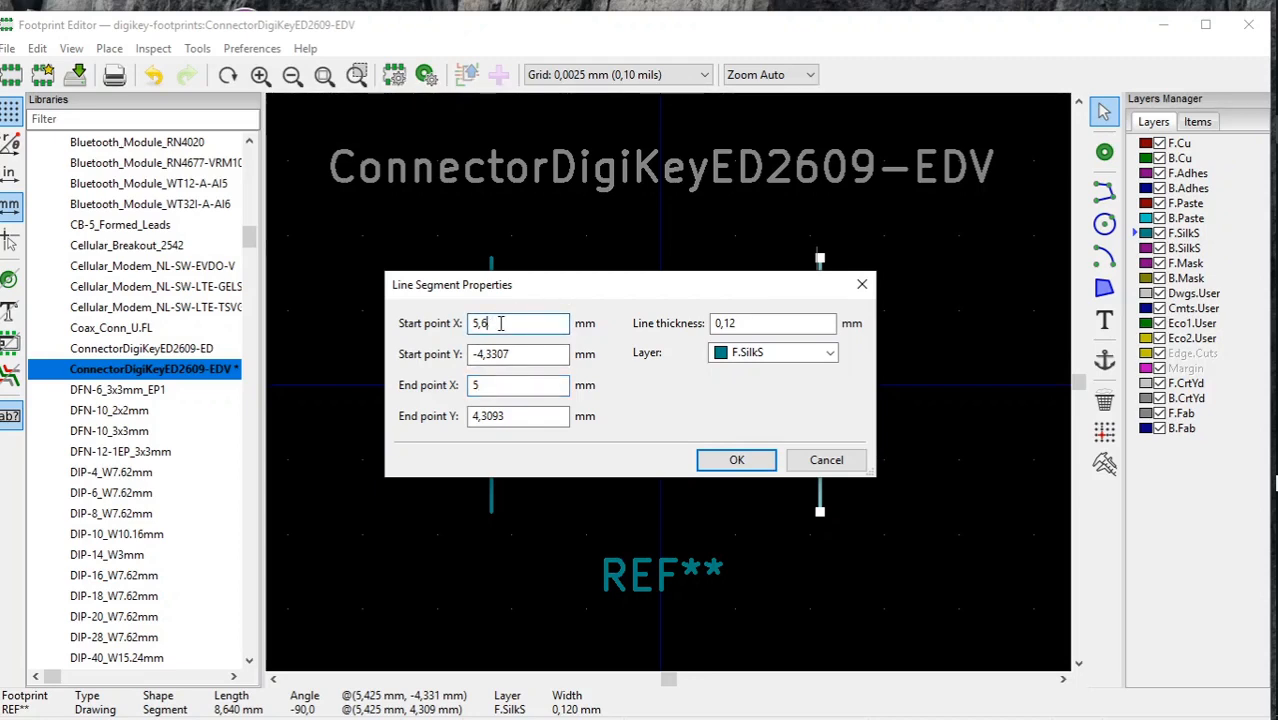
key("BackSpace")
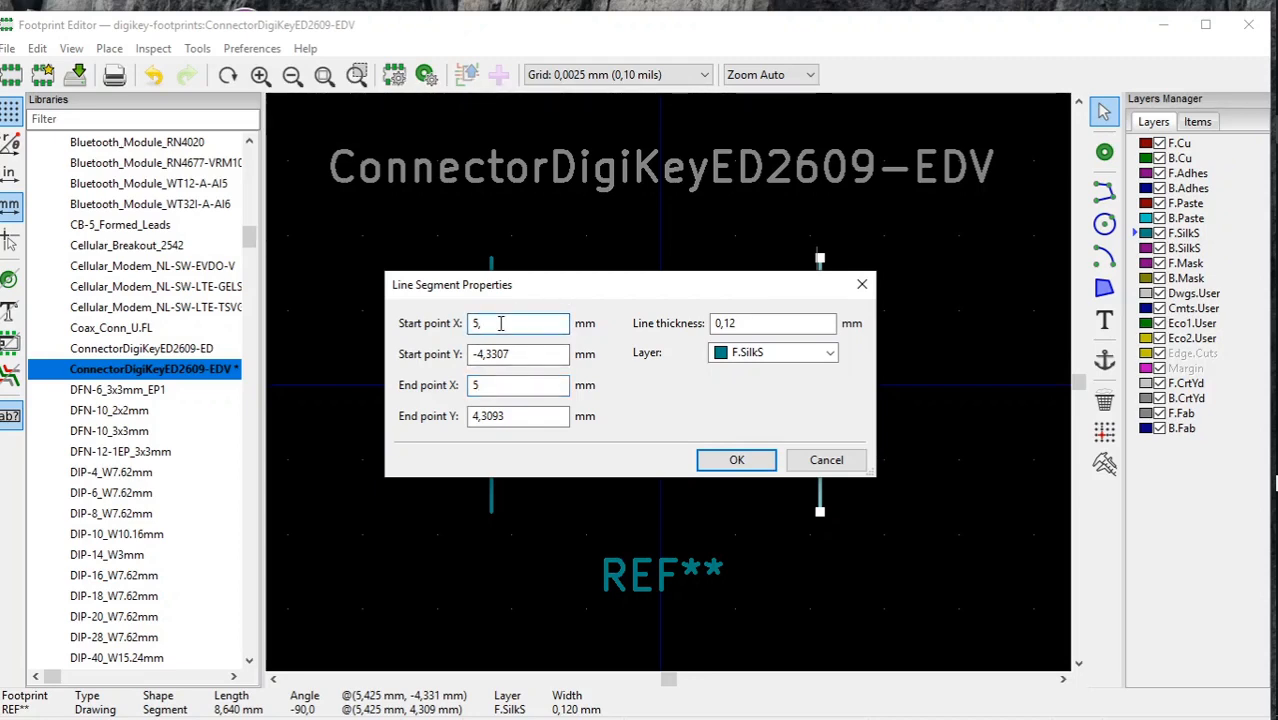
type(",76,")
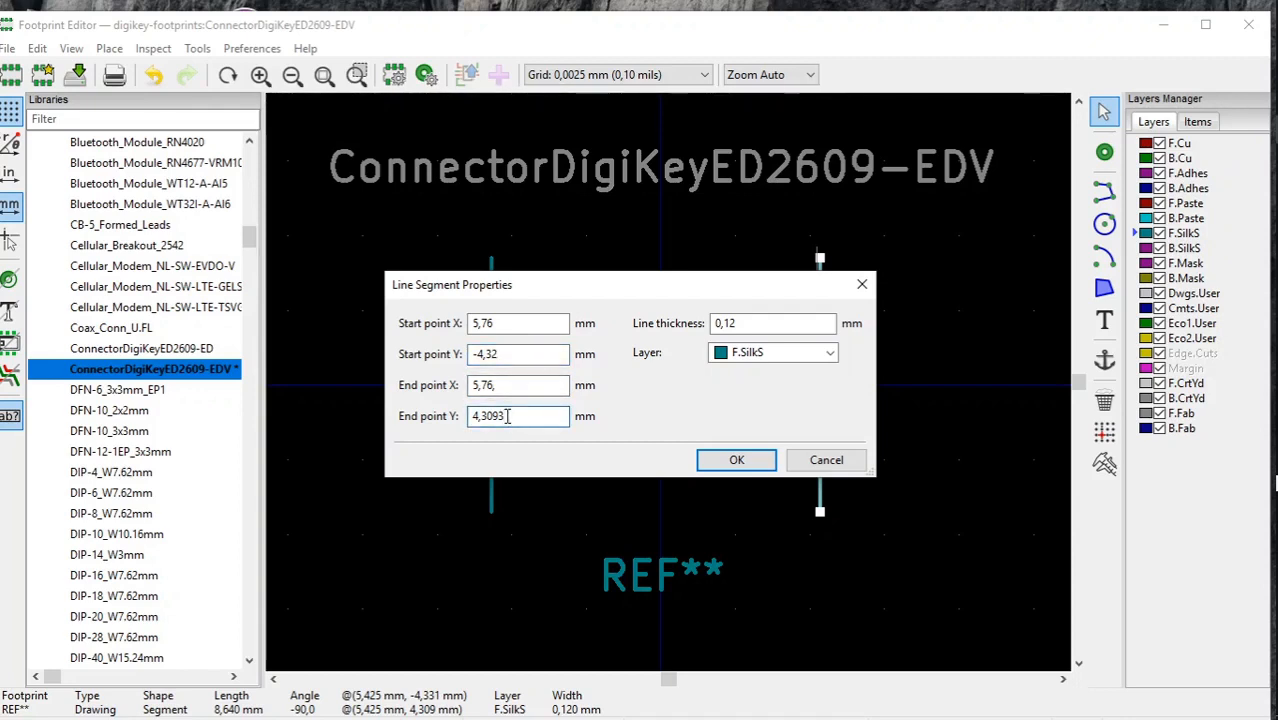
type("4,3")
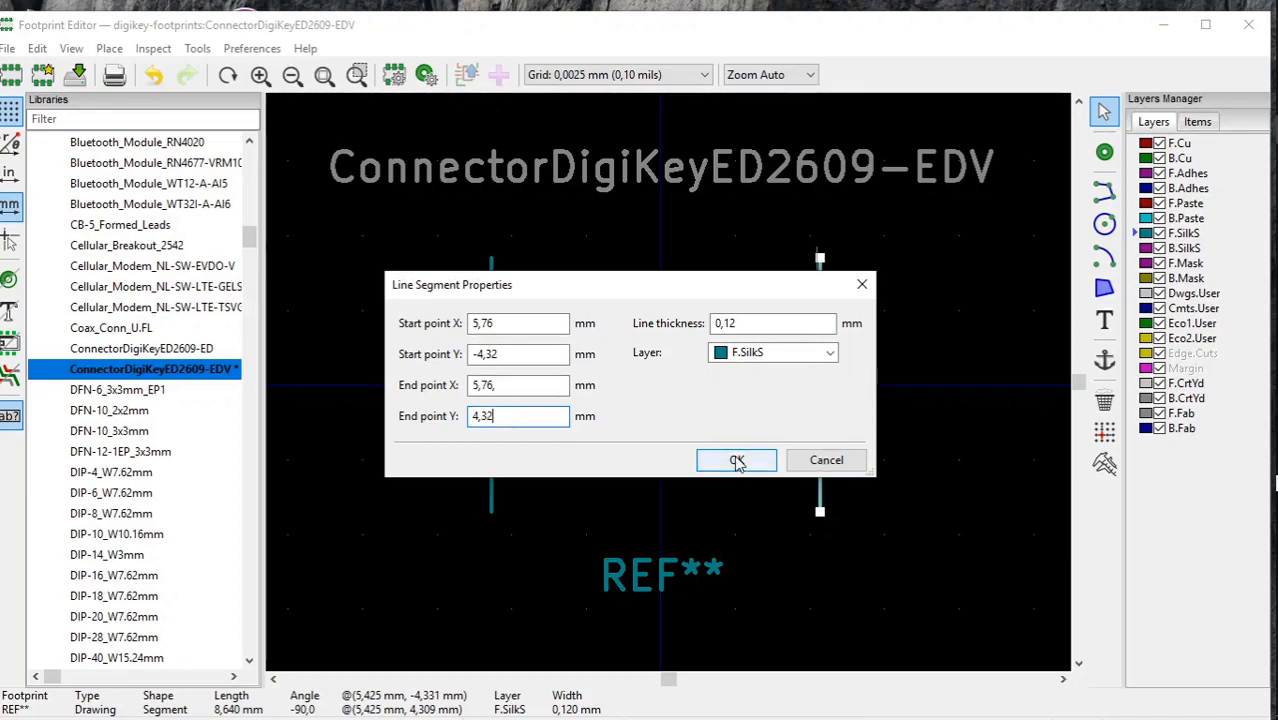
left_click(736, 460)
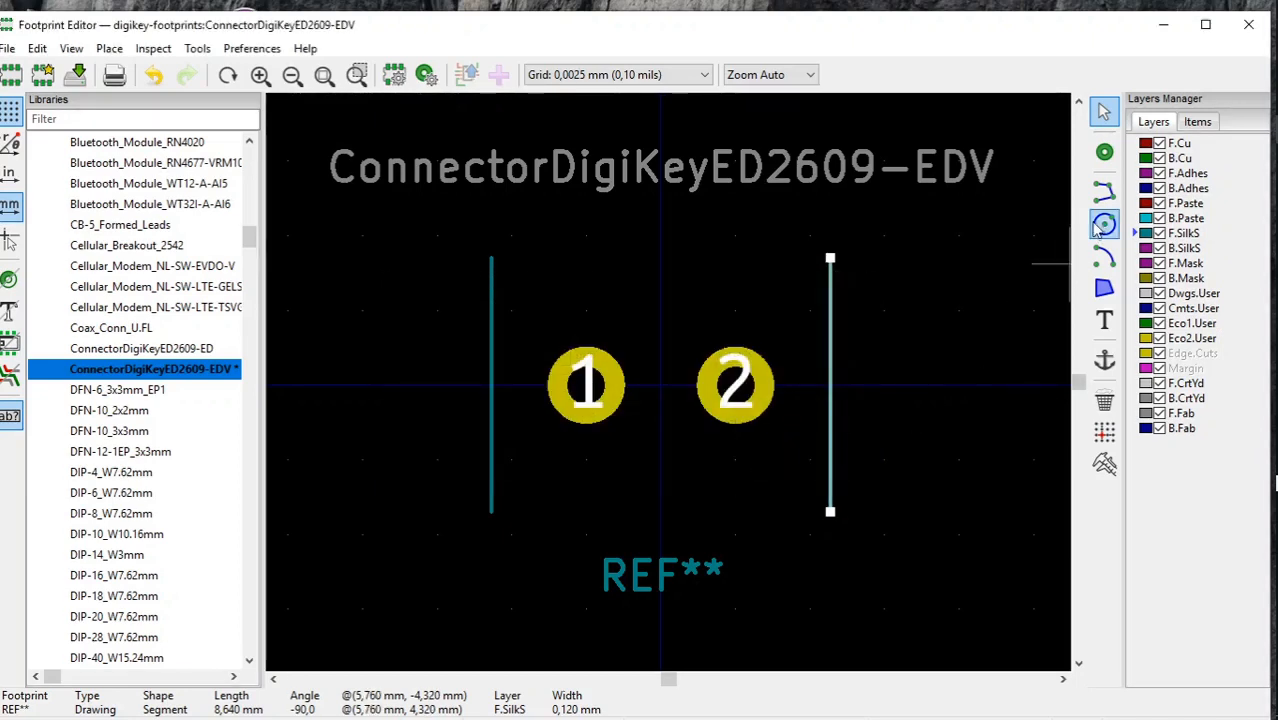
mouse_move(1104, 192)
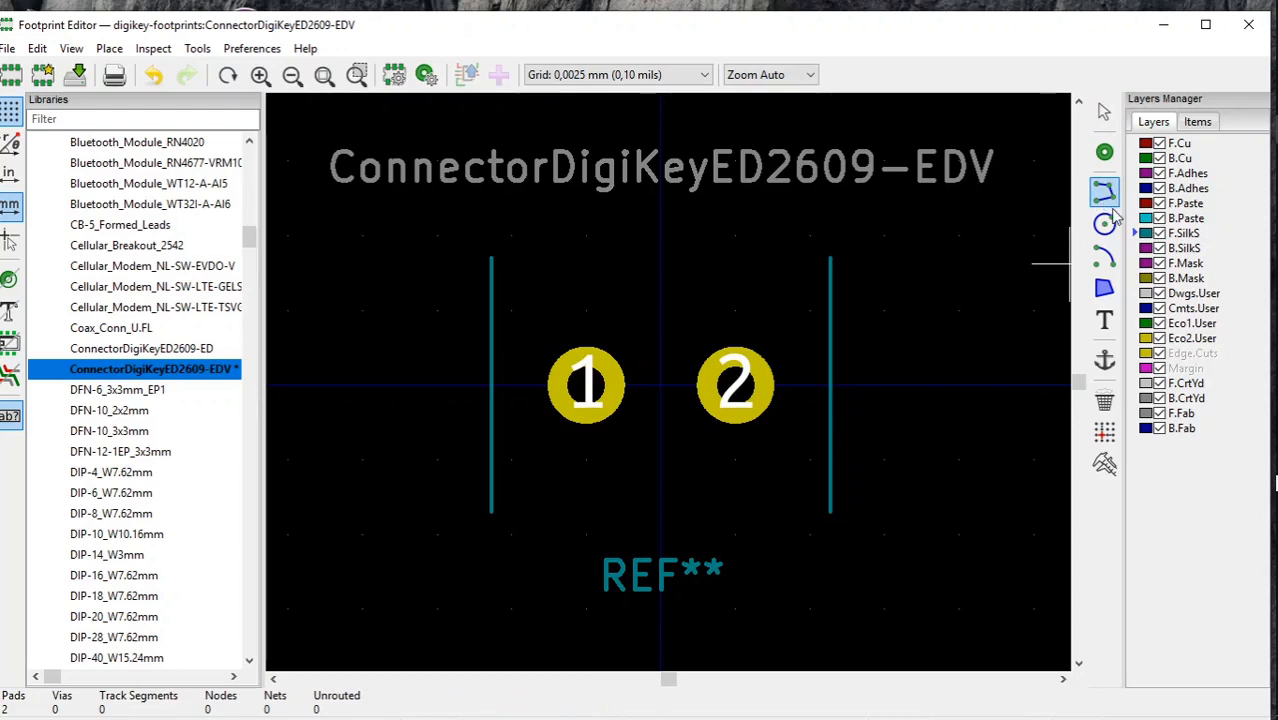
mouse_move(515, 267)
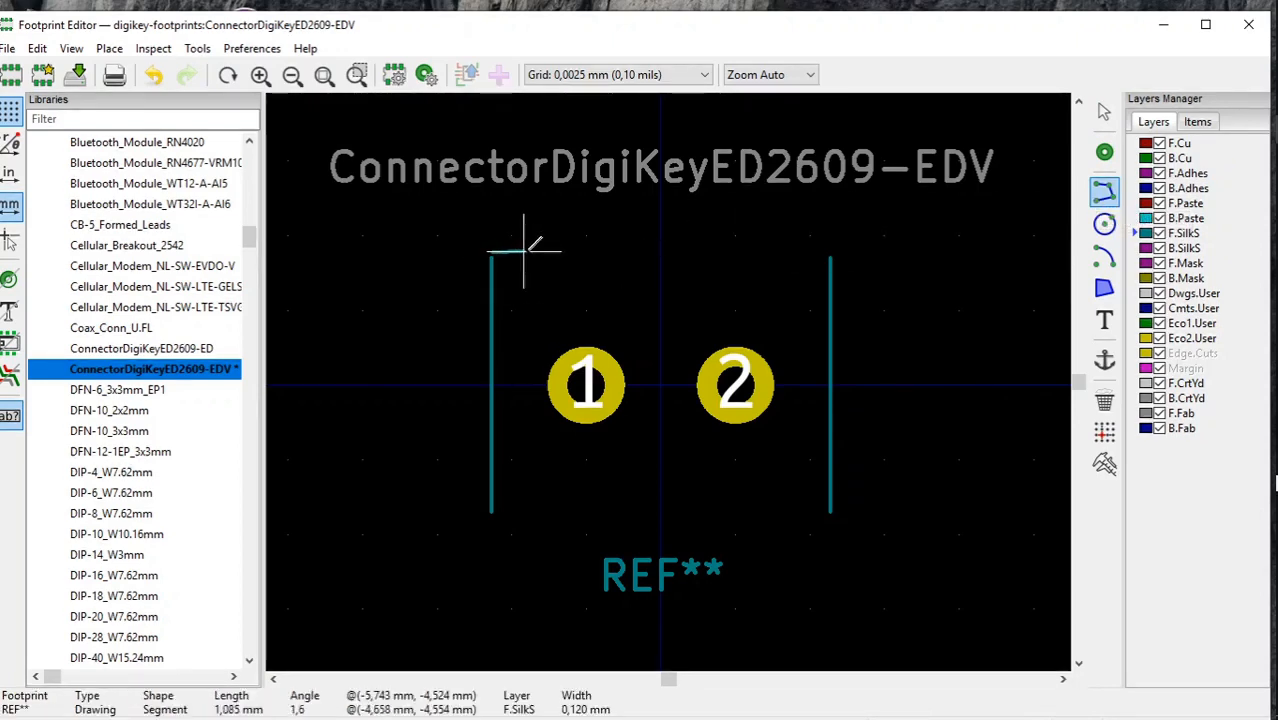
Step: Draw a horizontal top-edge silkscreen line and open its properties
left_click_drag(525, 255, 745, 255)
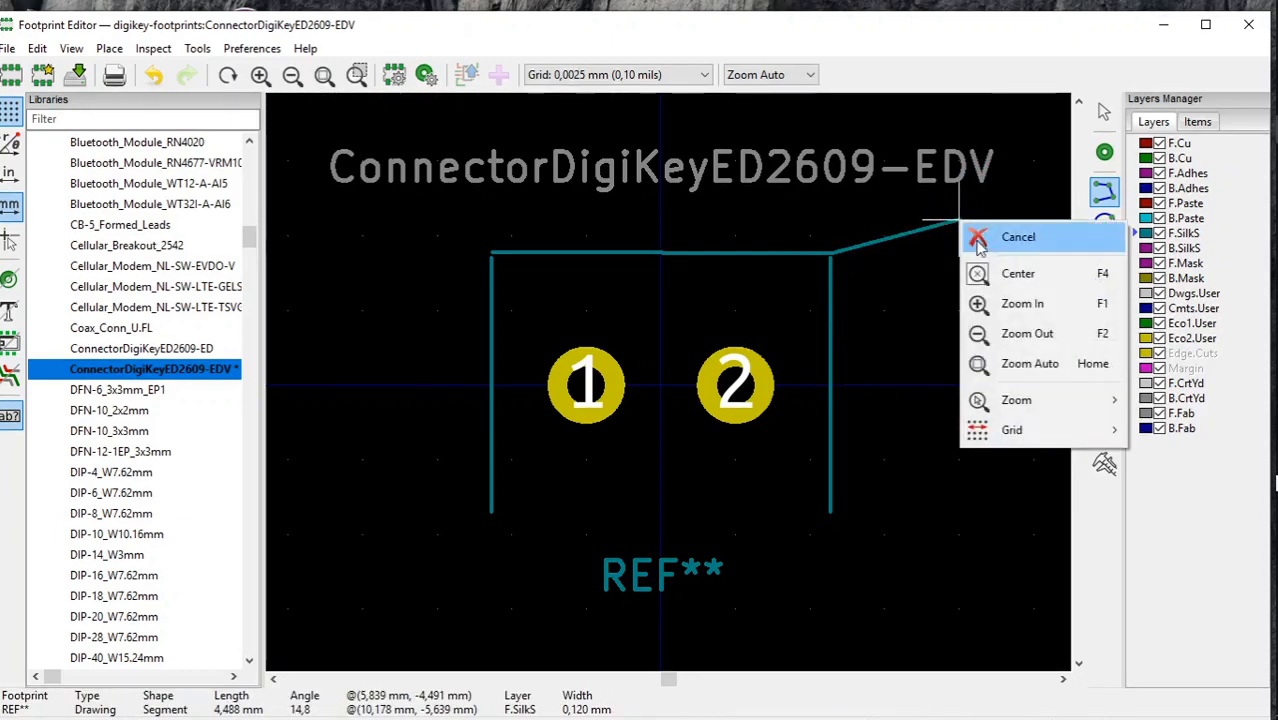
left_click(1017, 237)
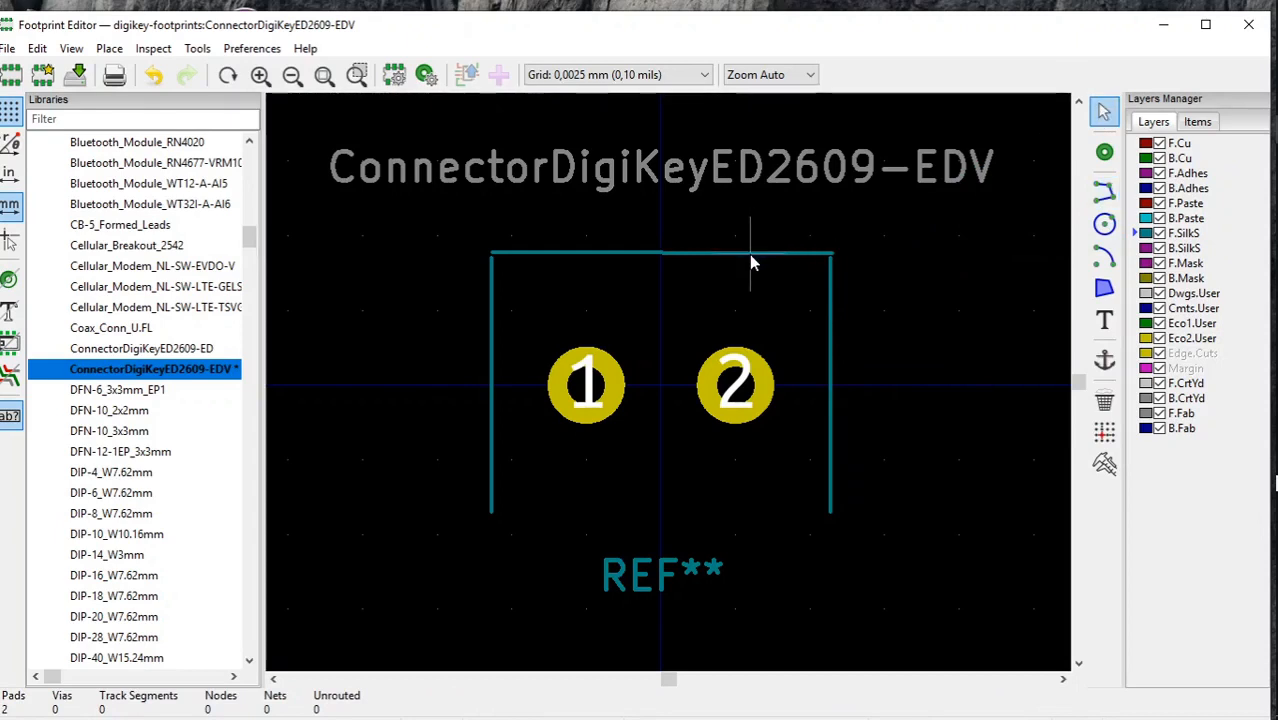
right_click(750, 262)
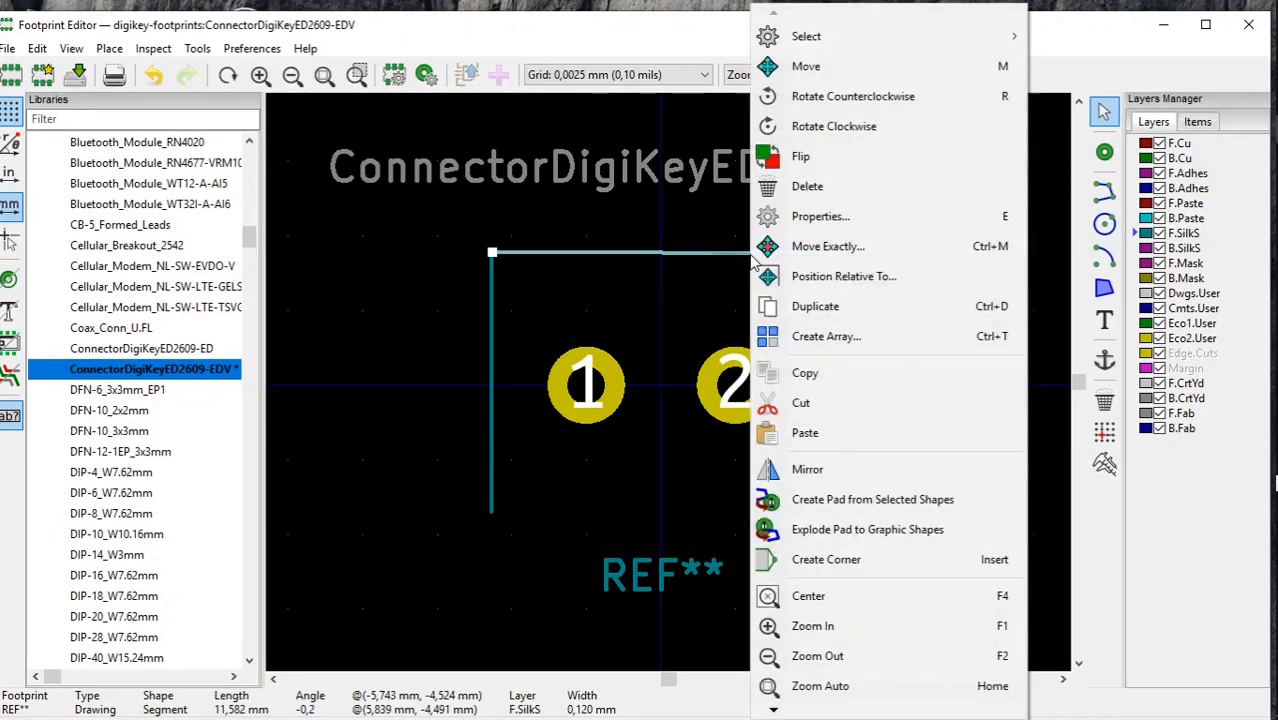
left_click(820, 216)
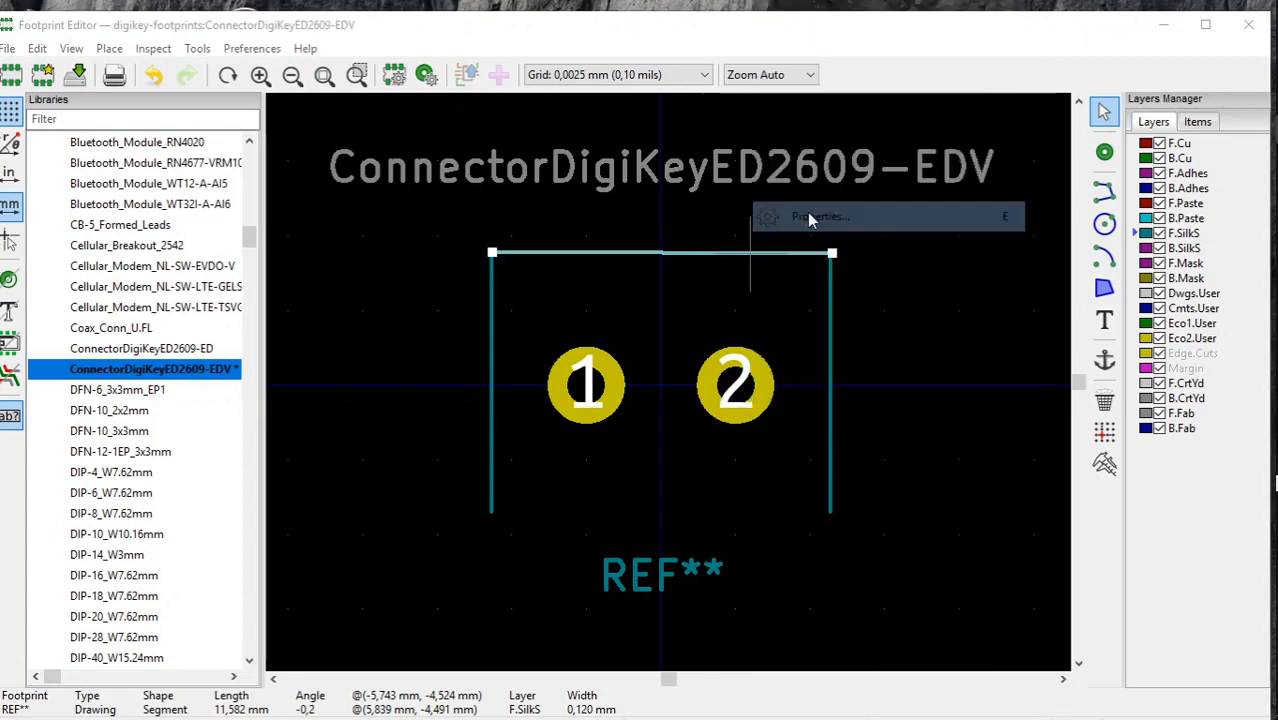
Step: Set the top line from -5,76/-4,32 to 5,76/-4,32 and apply
left_click(815, 217)
type("-5,7")
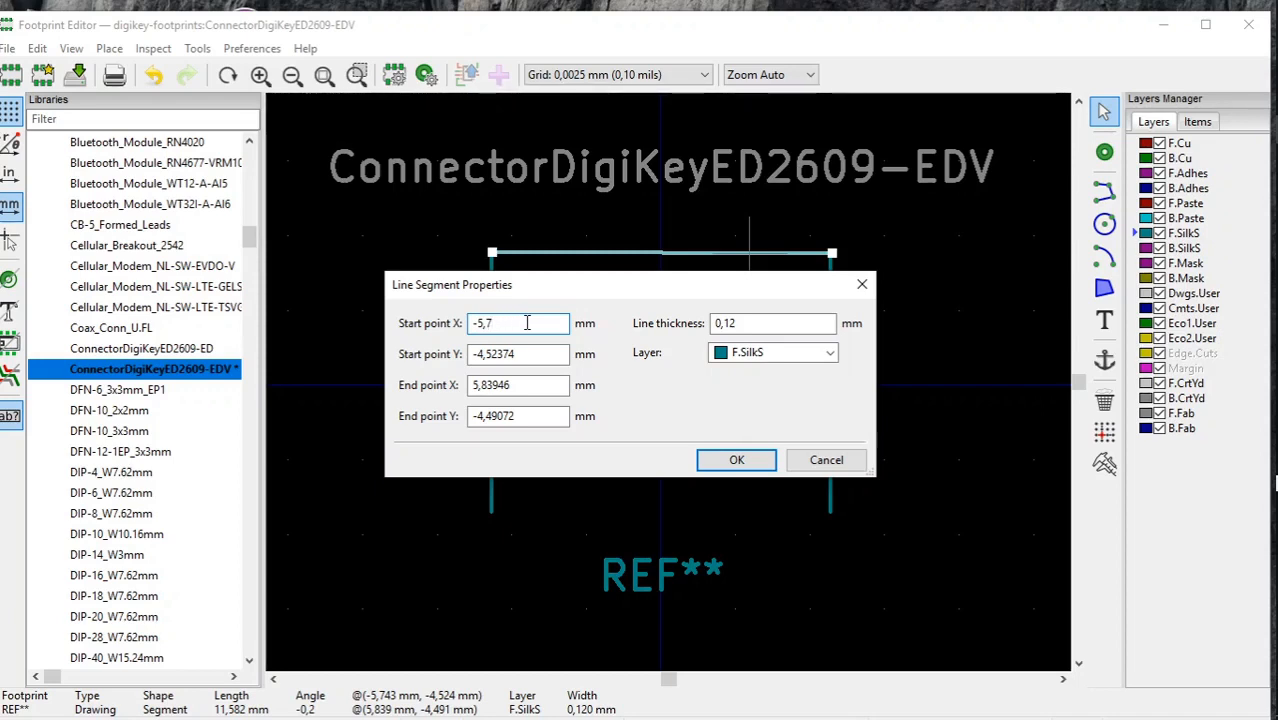
type("6")
left_click(518, 385)
type("5")
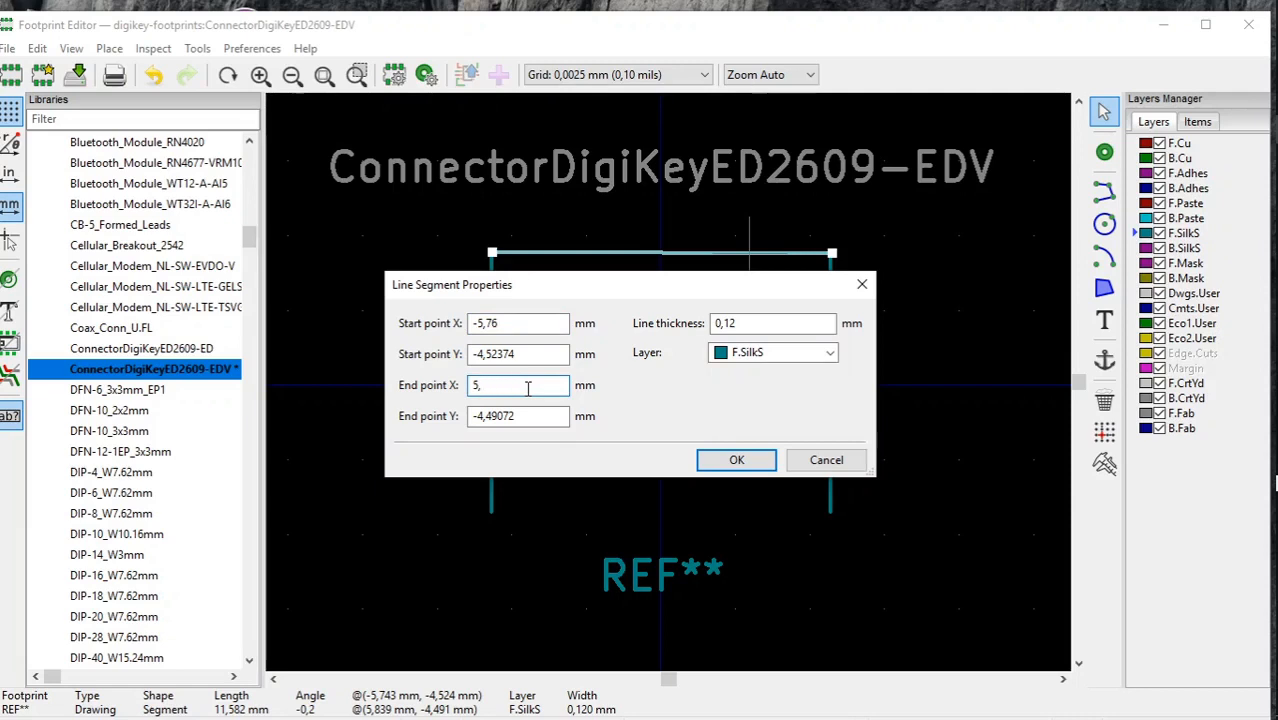
type(",76")
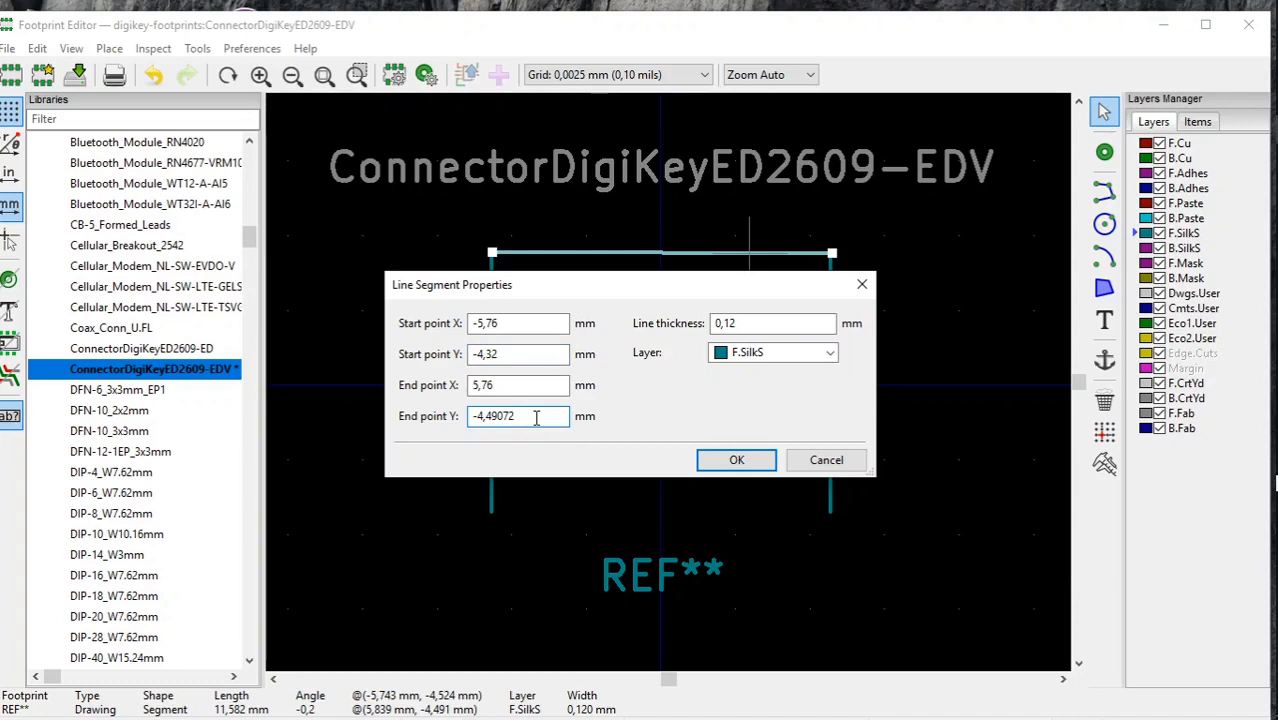
type("-4,3")
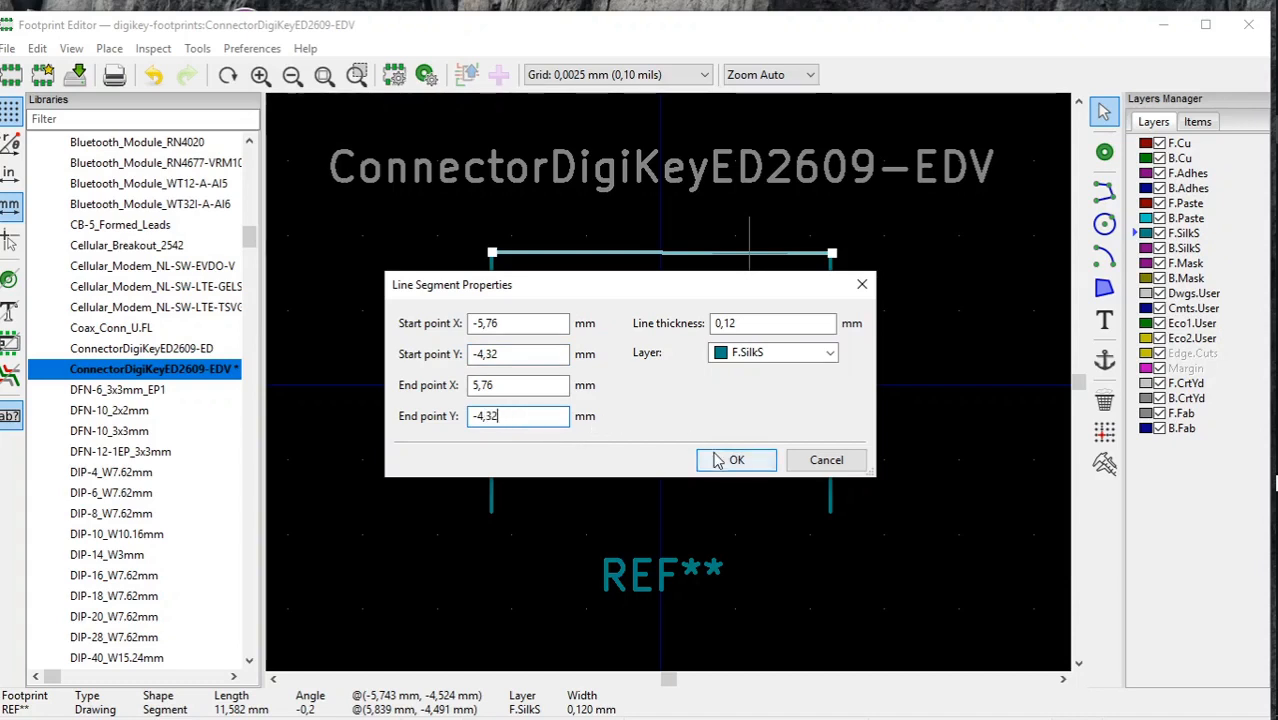
left_click(735, 460)
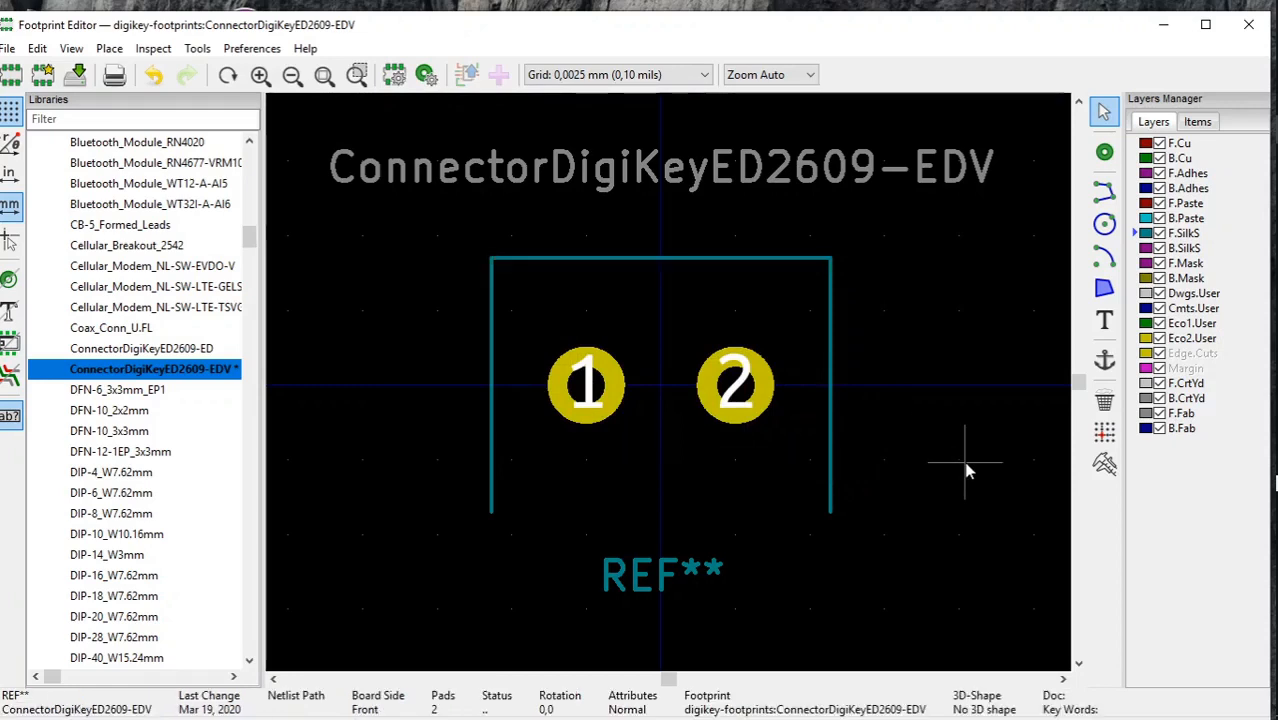
mouse_move(783, 305)
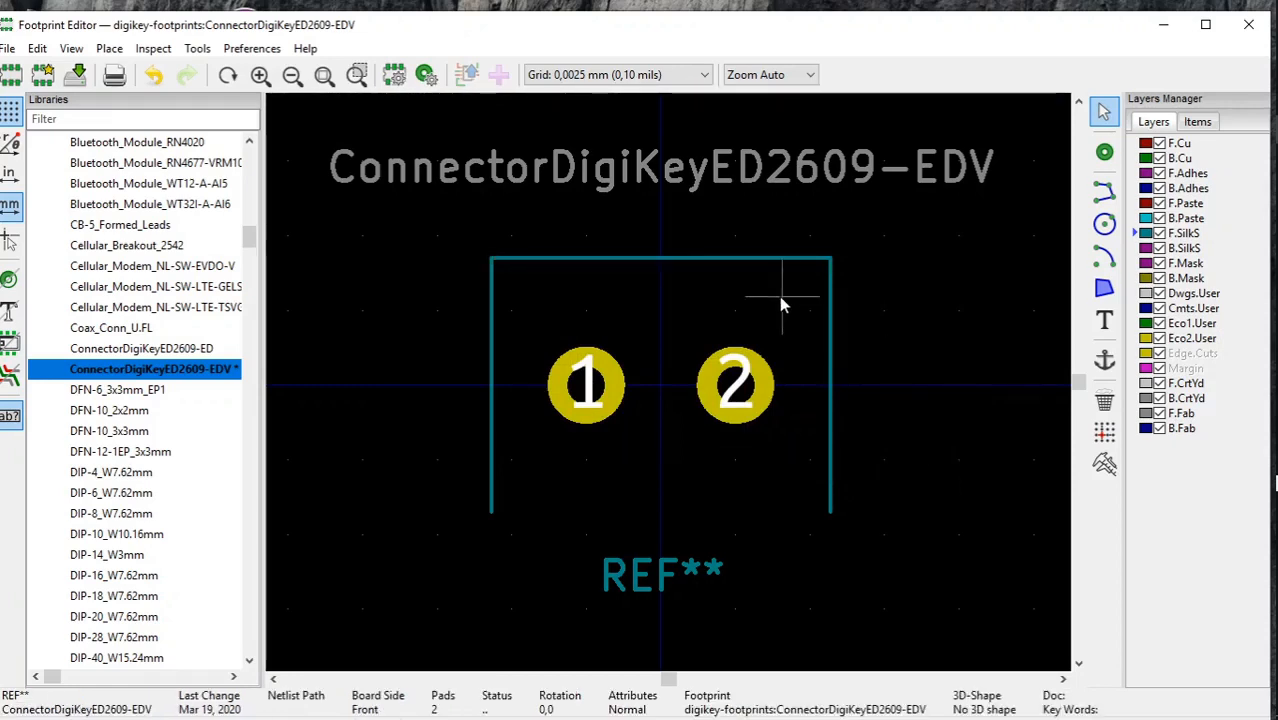
Step: Duplicate the top silkscreen line and drag the copy to the vertical lines' bottom ends
left_click(750, 260)
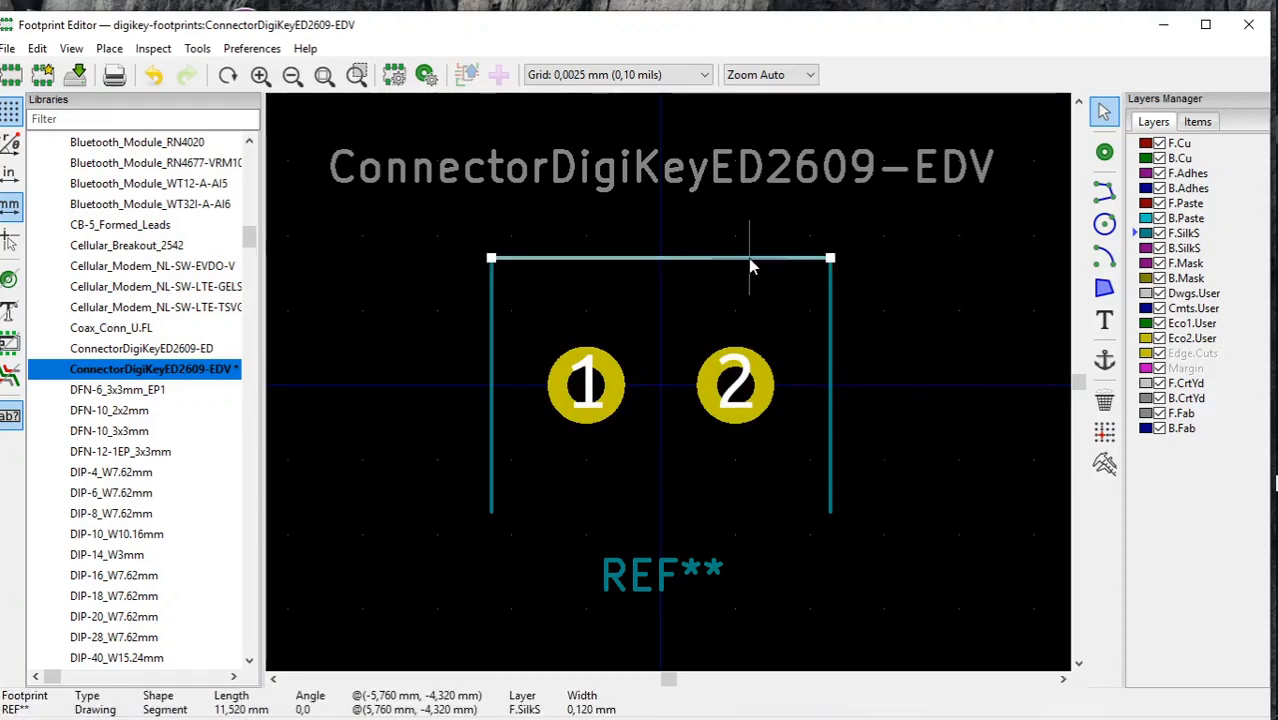
right_click(750, 267)
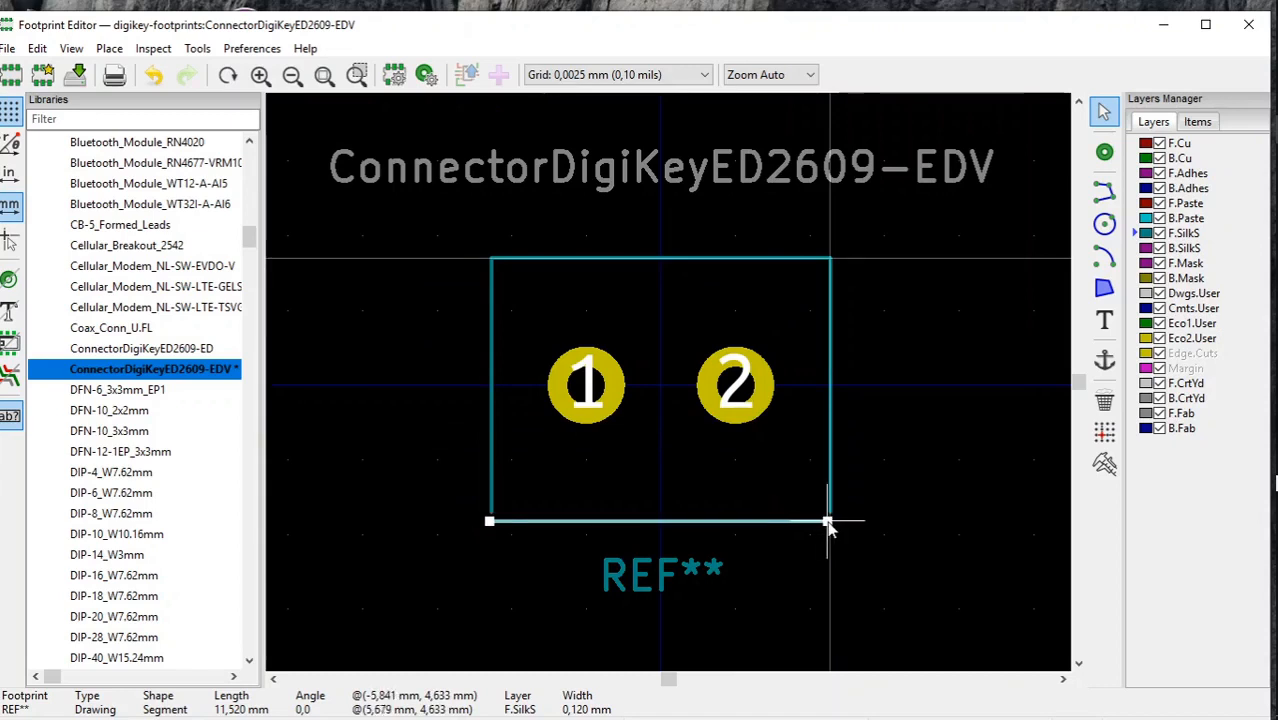
left_click_drag(828, 522, 828, 517)
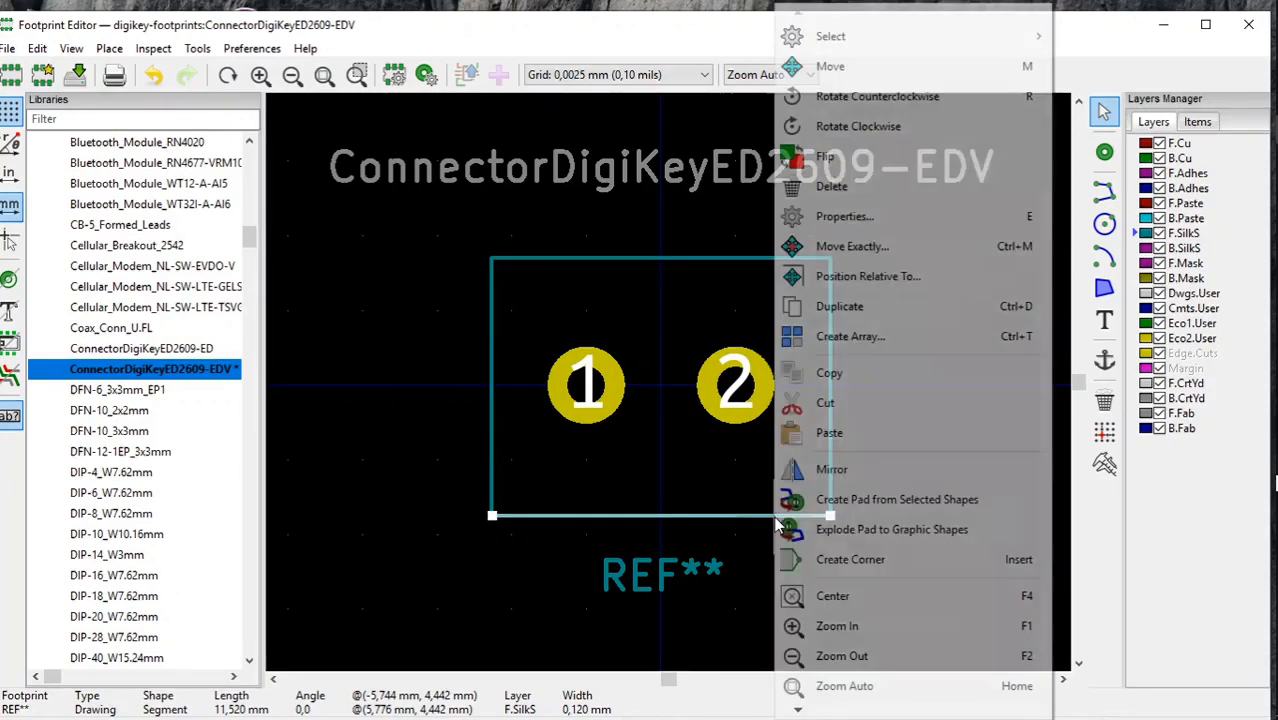
Step: Set the bottom line from -5,76/4,32 to 5,76/4,32 and apply
left_click(843, 216)
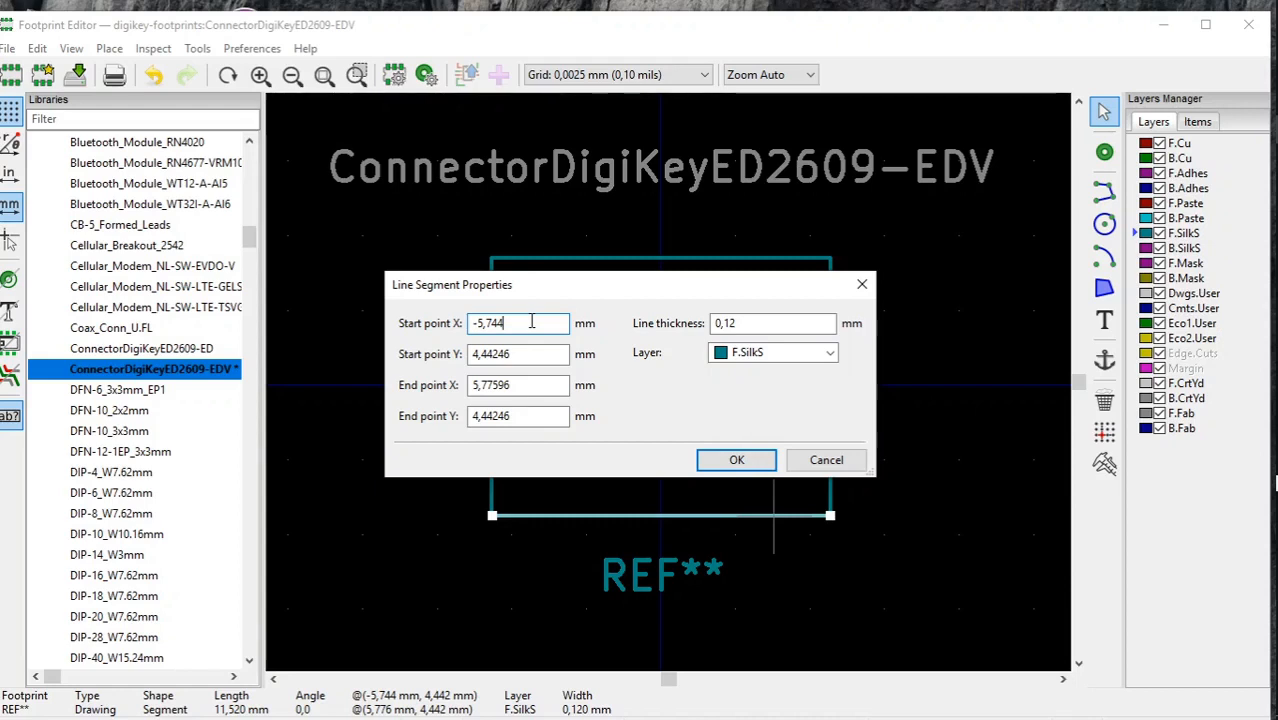
type("-5,76")
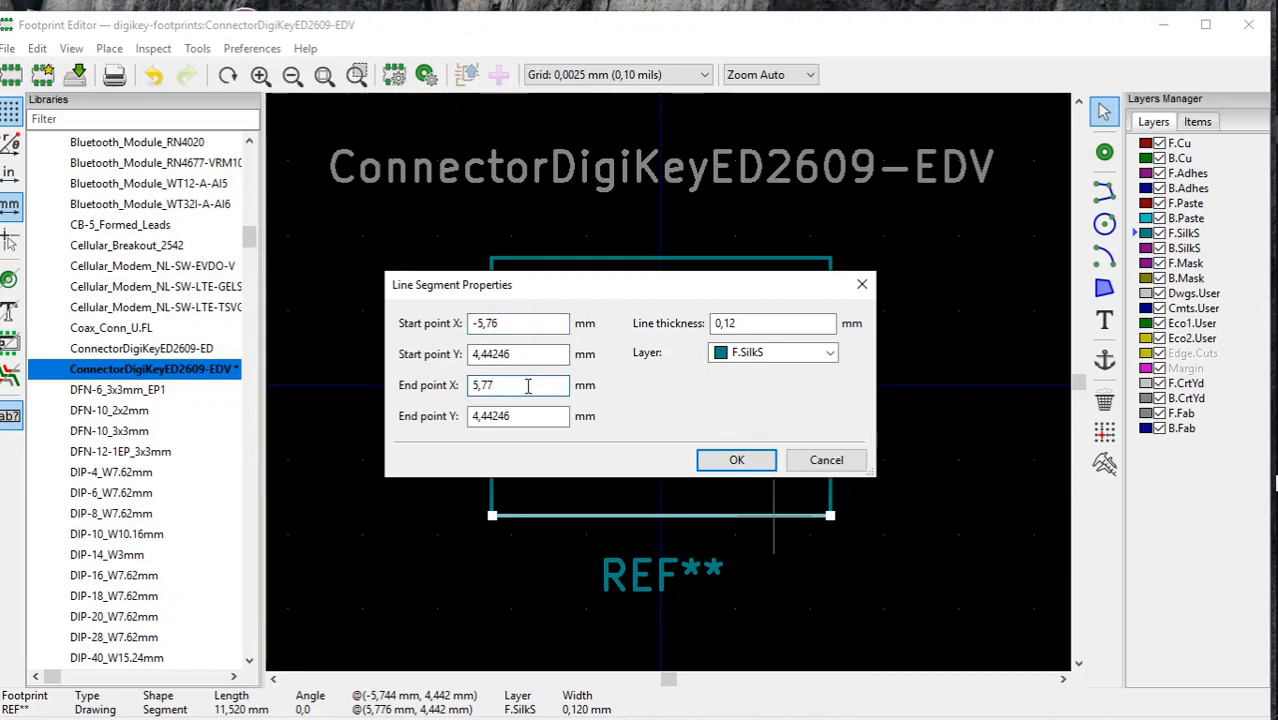
type("5,76")
left_click(518, 354)
type("4,")
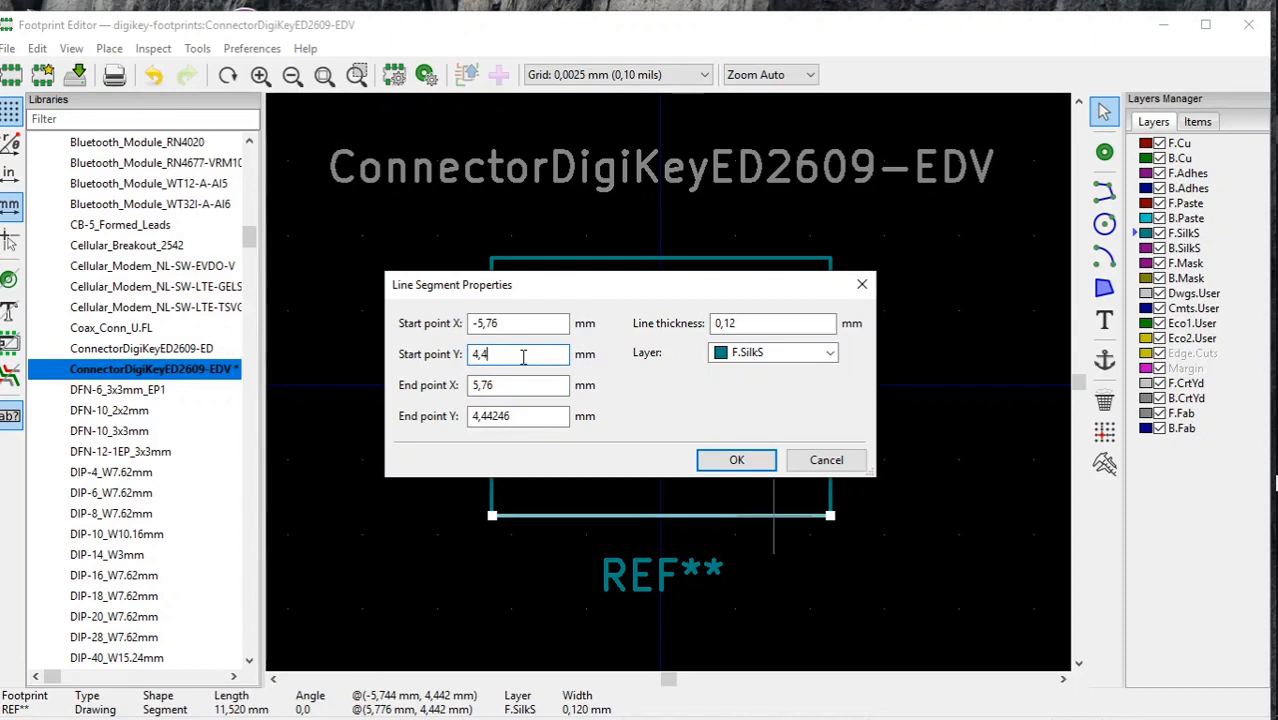
type("4,32")
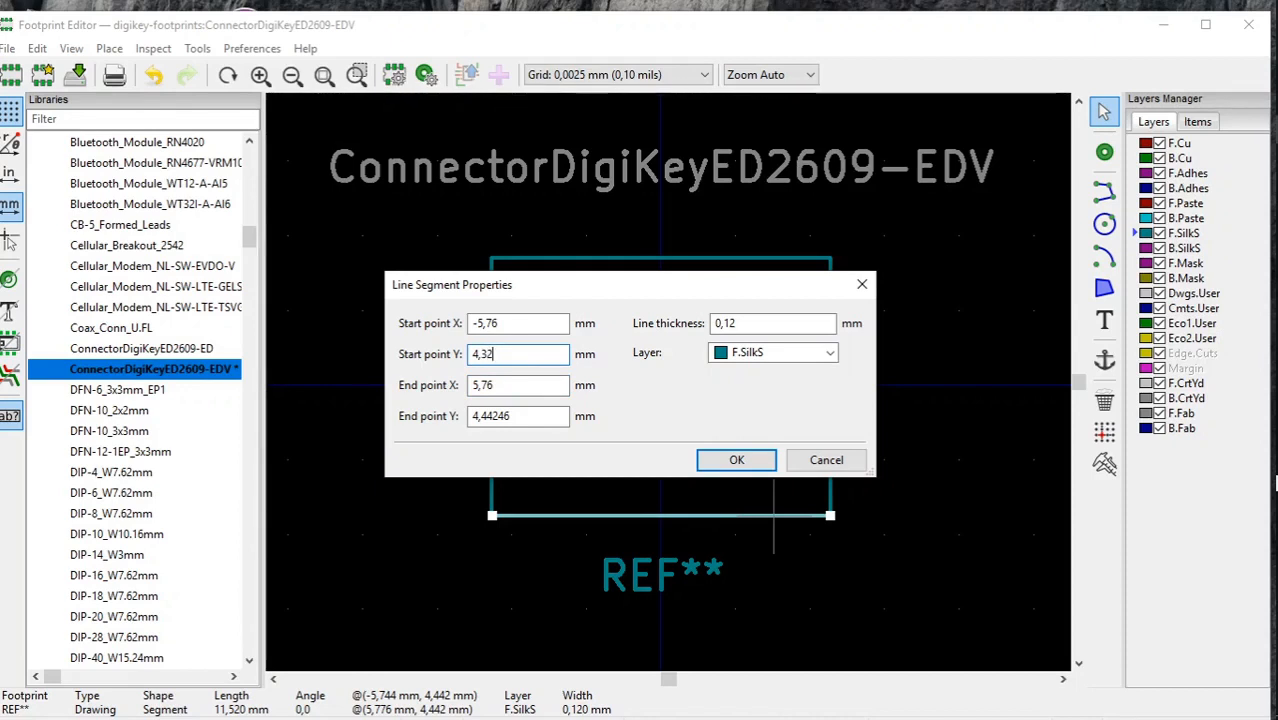
left_click(518, 416)
type("4,32")
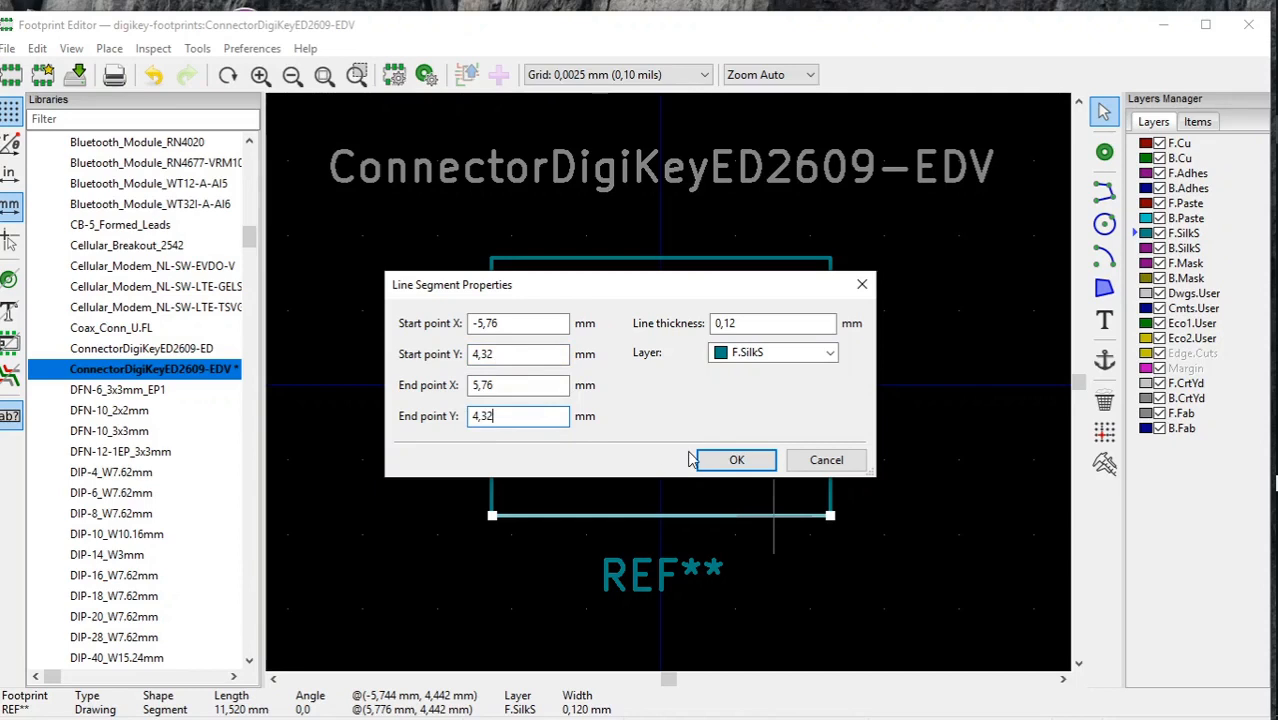
left_click(736, 460)
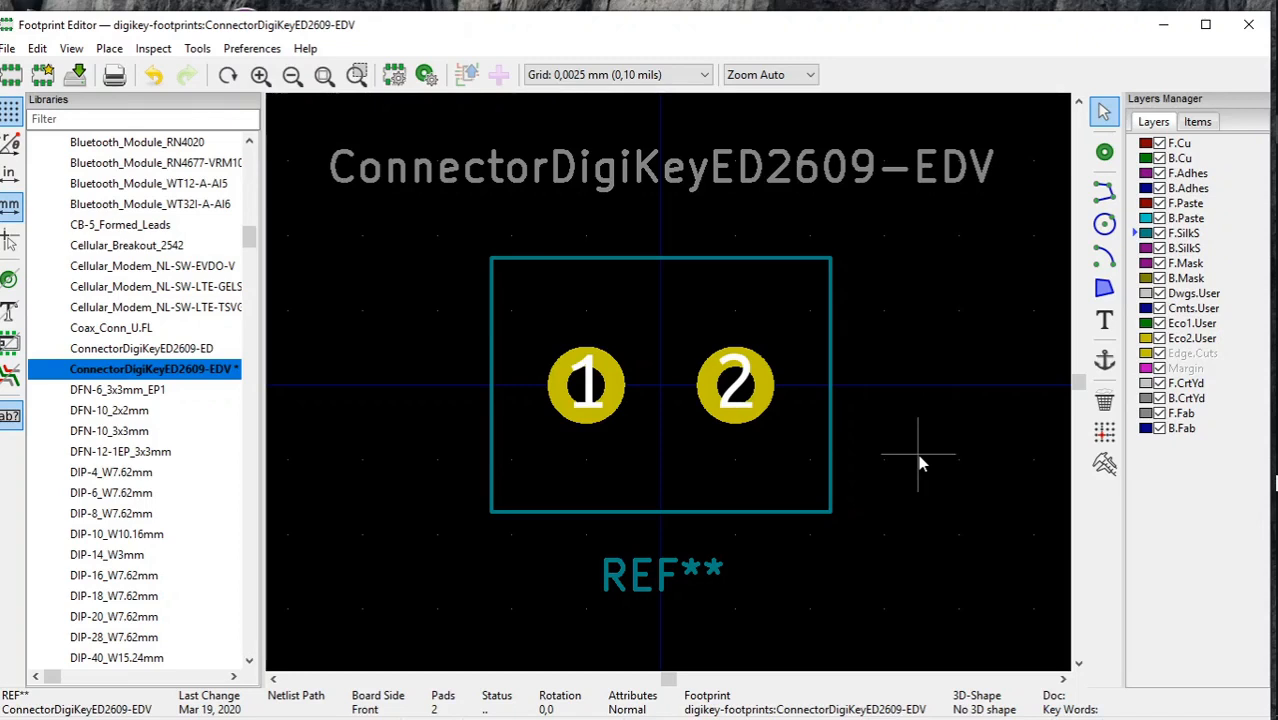
mouse_move(310, 135)
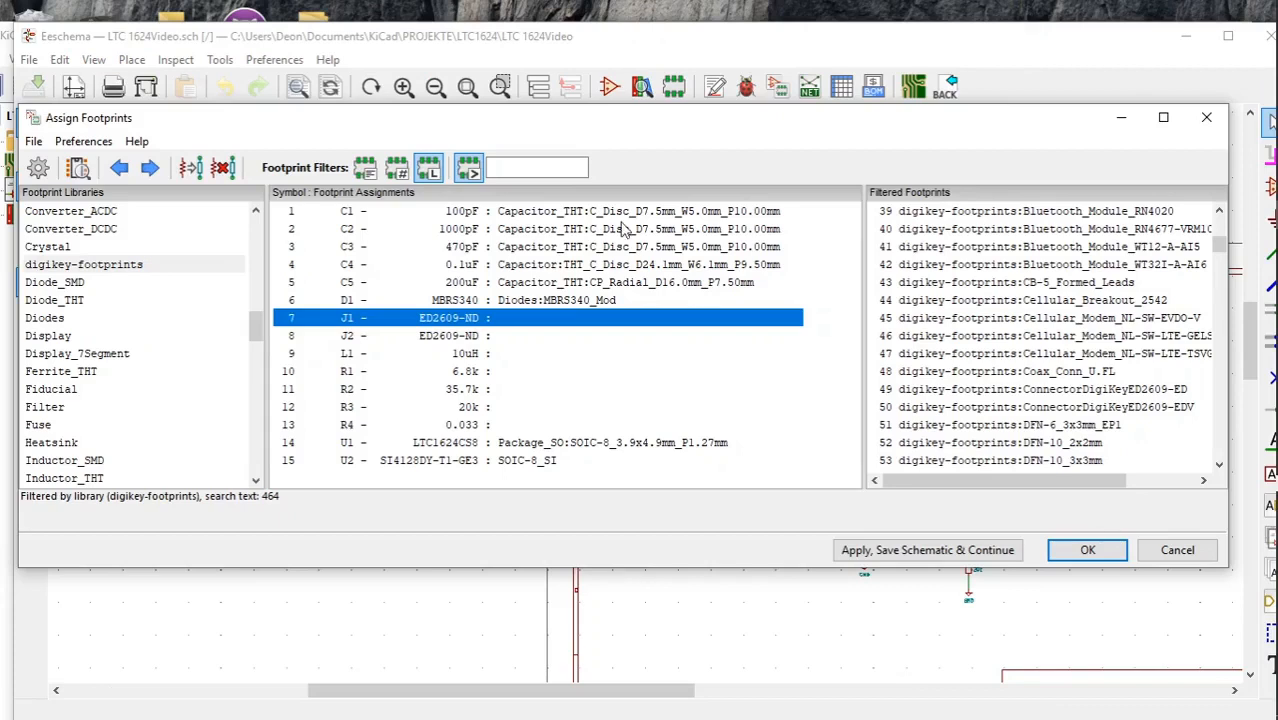
mouse_move(305, 335)
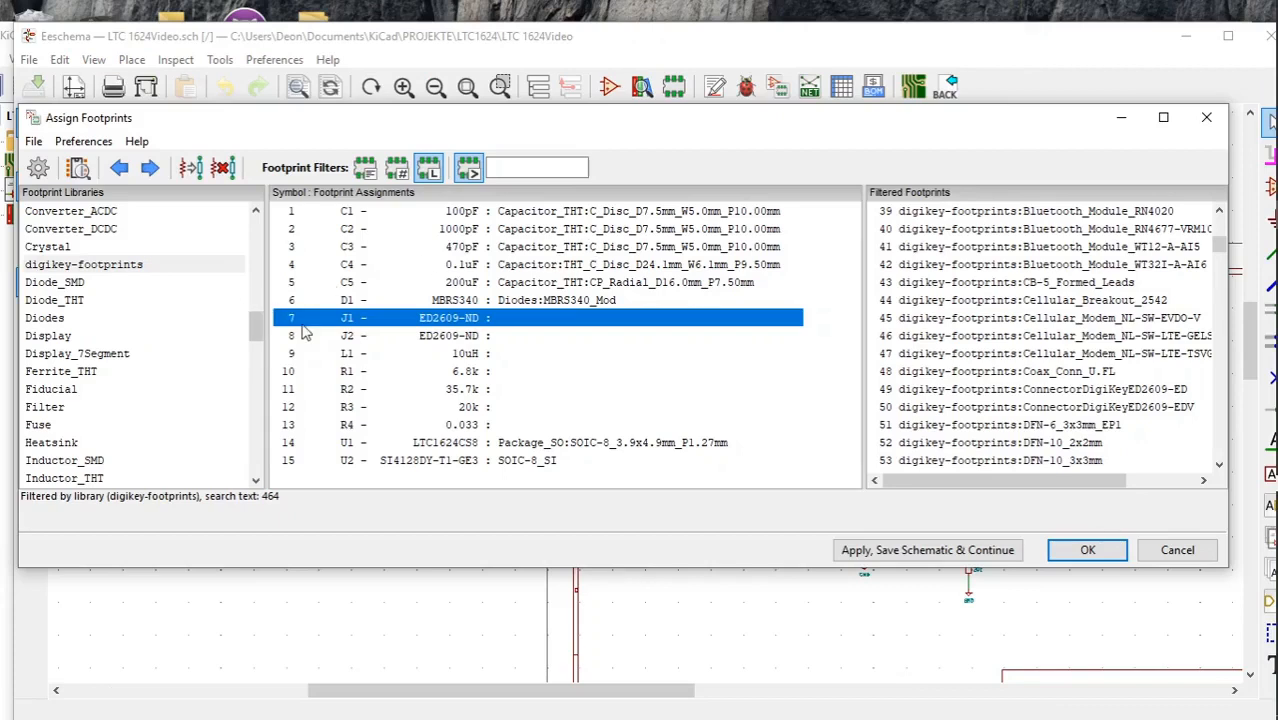
mouse_move(225, 337)
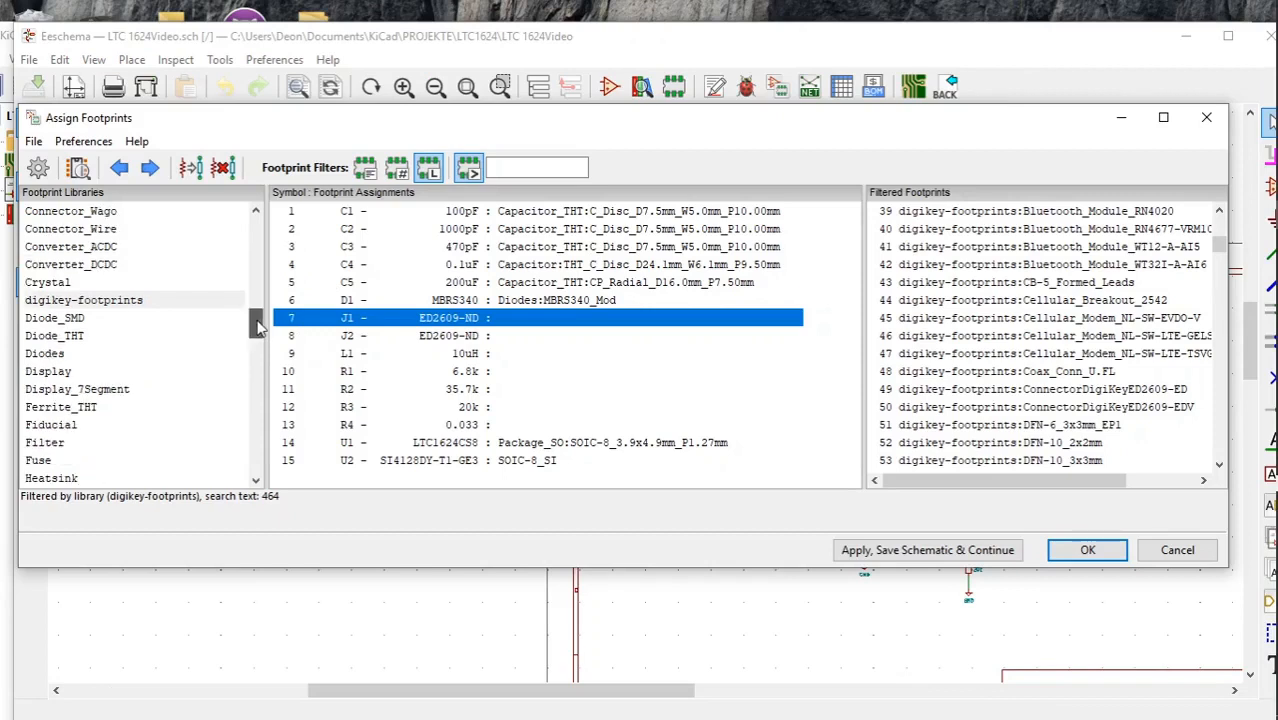
mouse_move(103, 307)
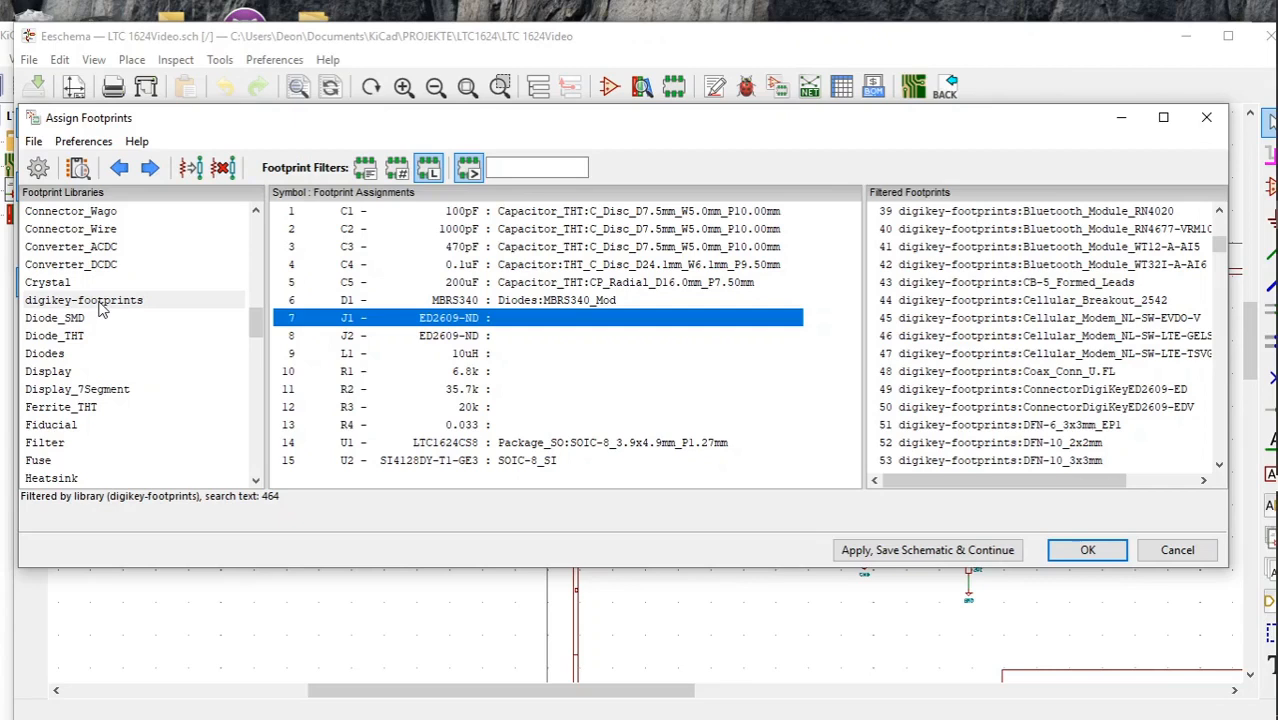
Step: Assign ConnectorDigiKeyED2609-EDV from digikey-footprints to J1 and J2 and save the schematic
left_click(84, 299)
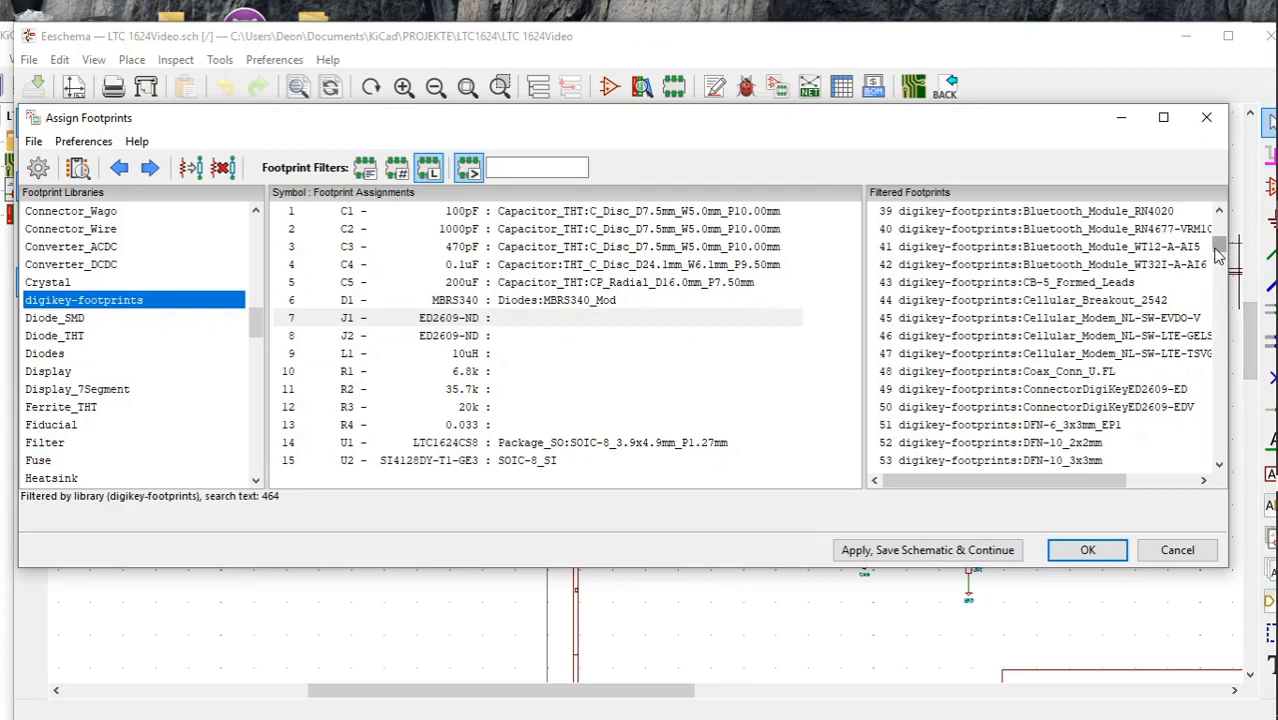
scroll("down", 3)
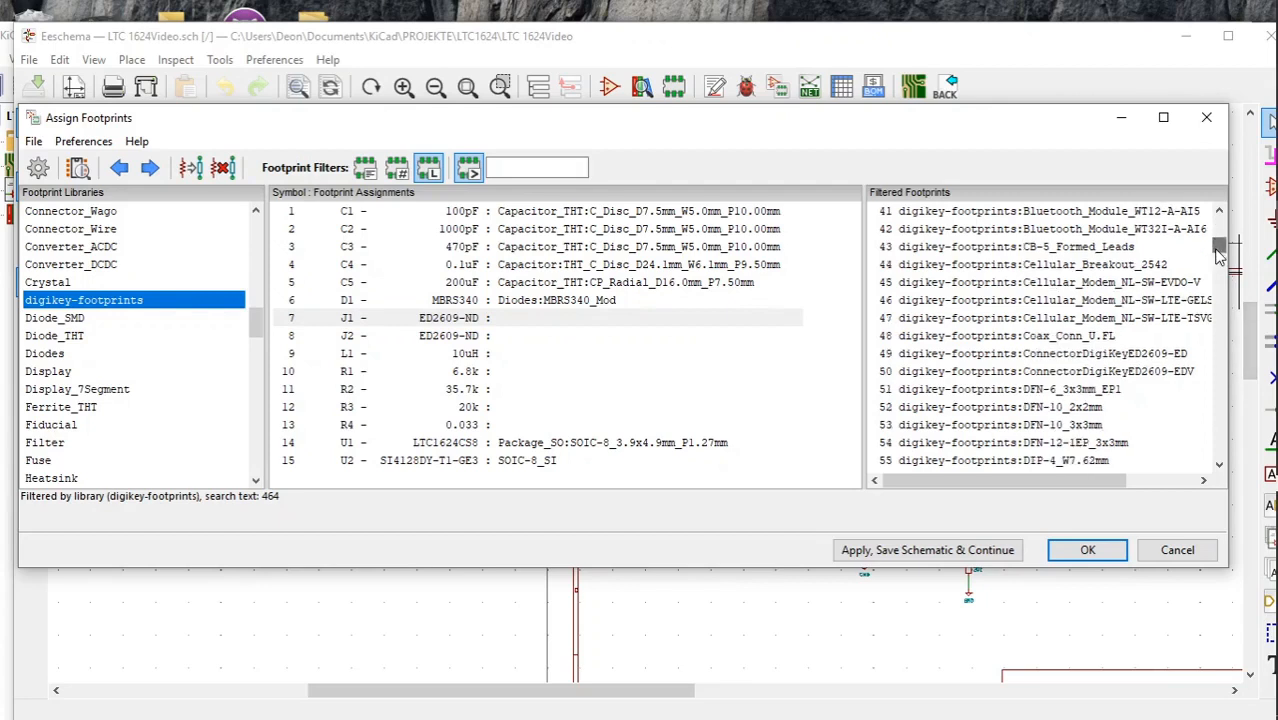
scroll("down", 3)
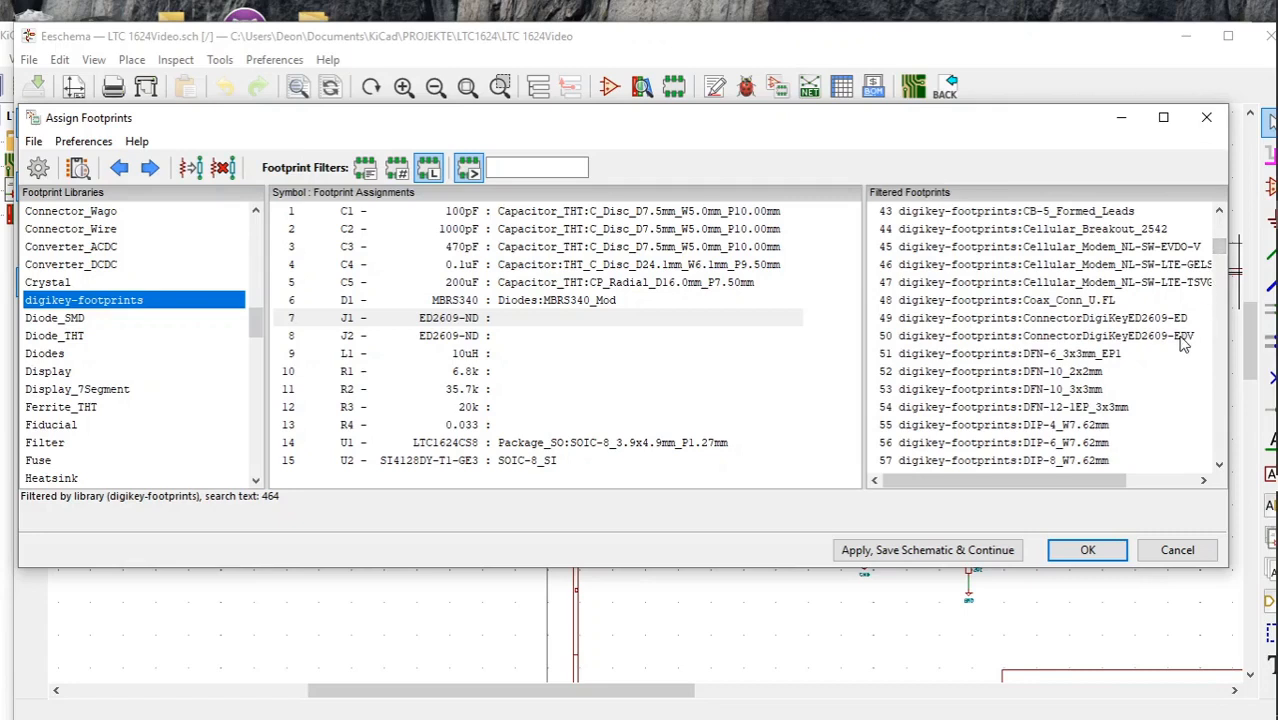
mouse_move(1112, 349)
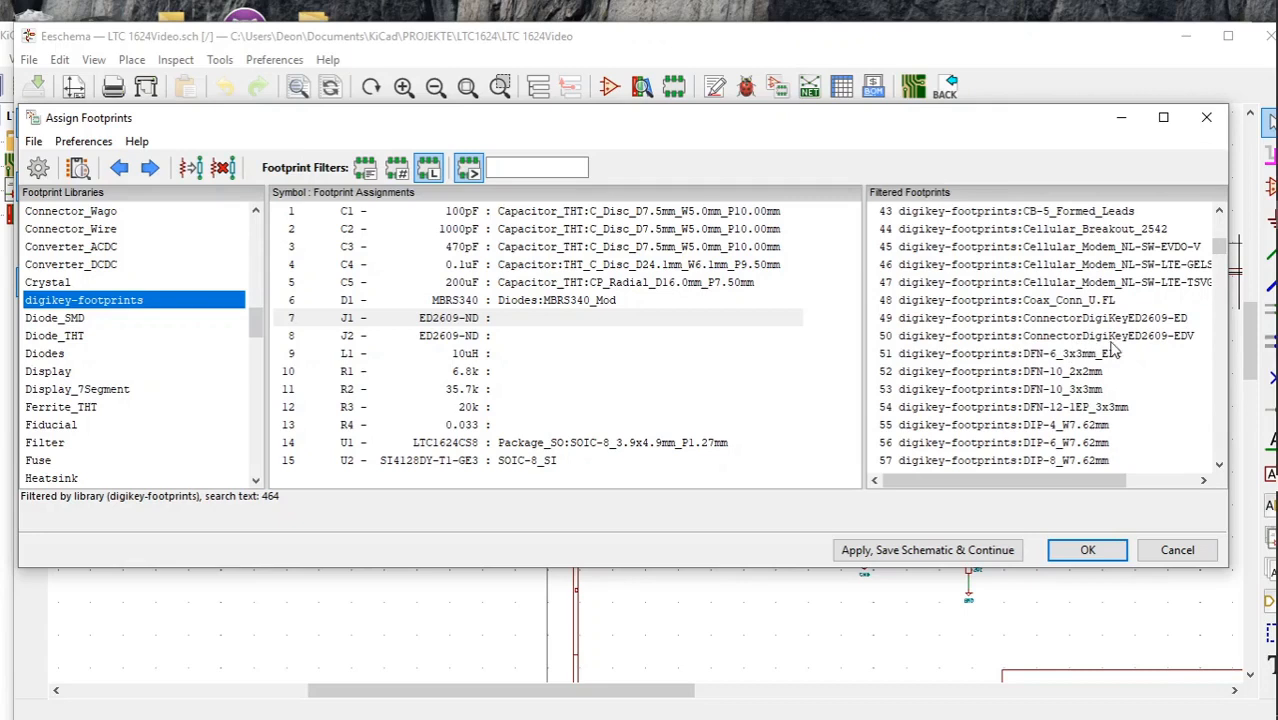
mouse_move(1152, 345)
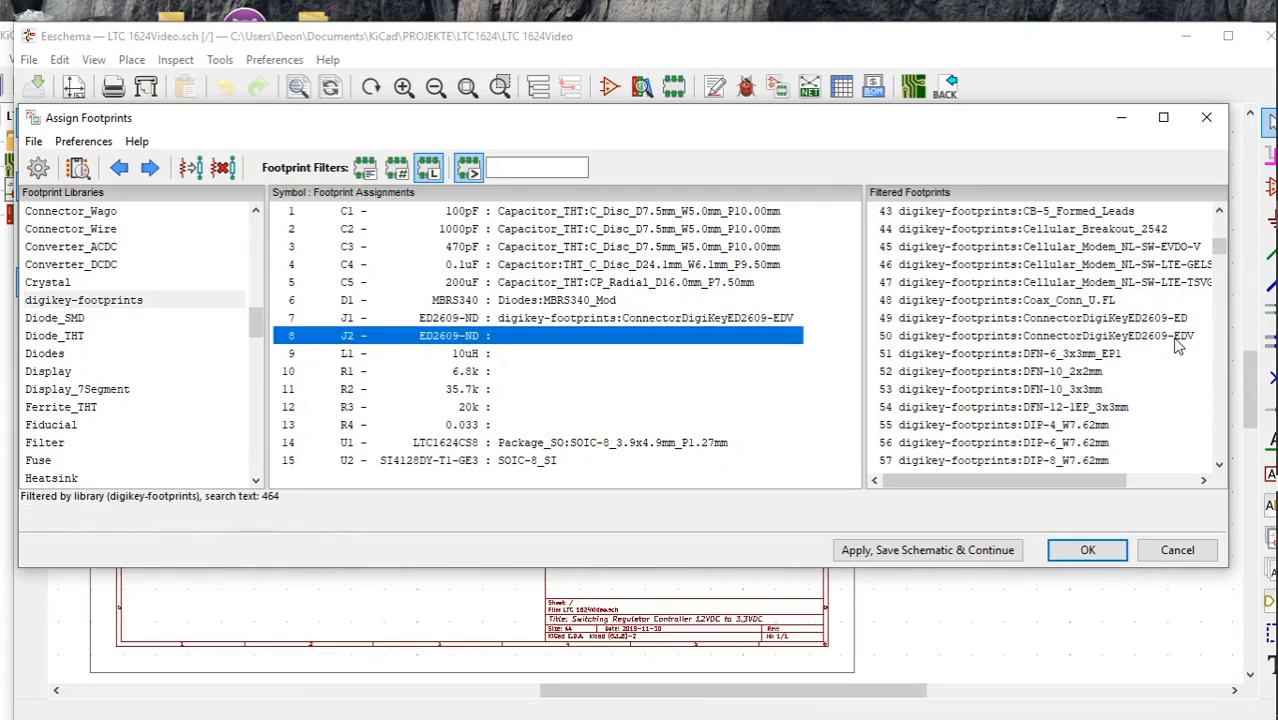
mouse_move(677, 392)
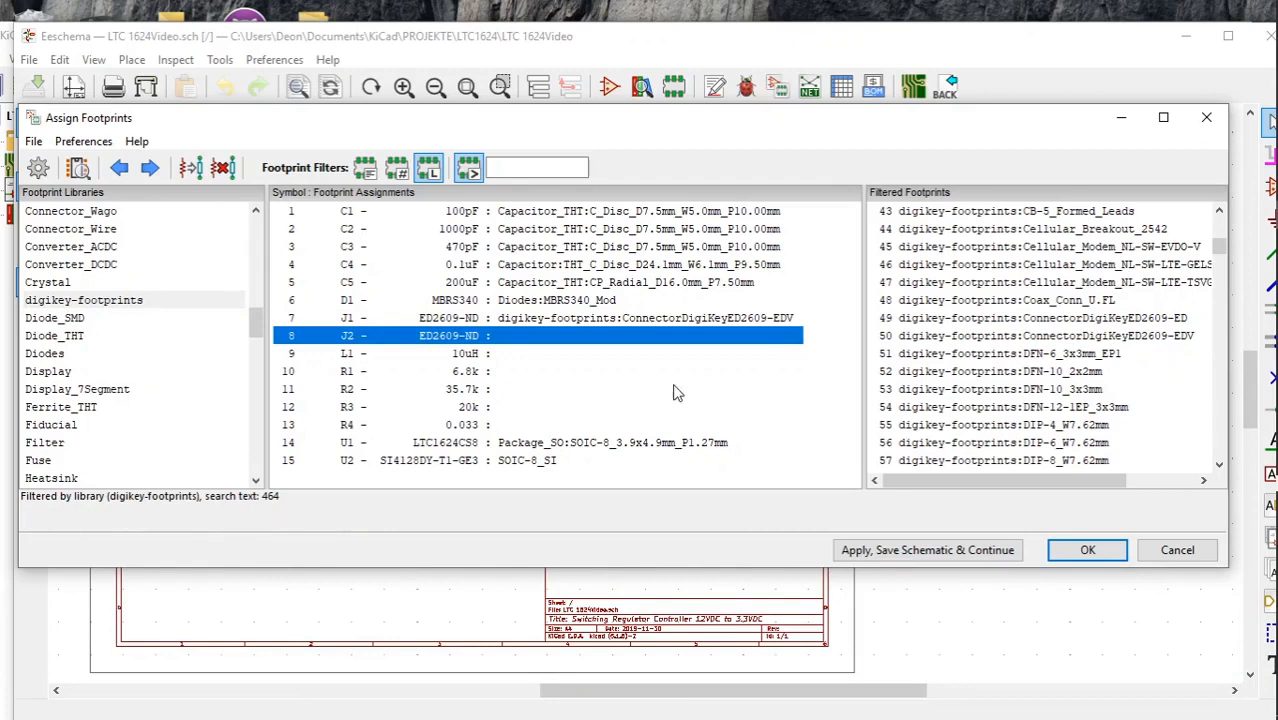
mouse_move(1000, 360)
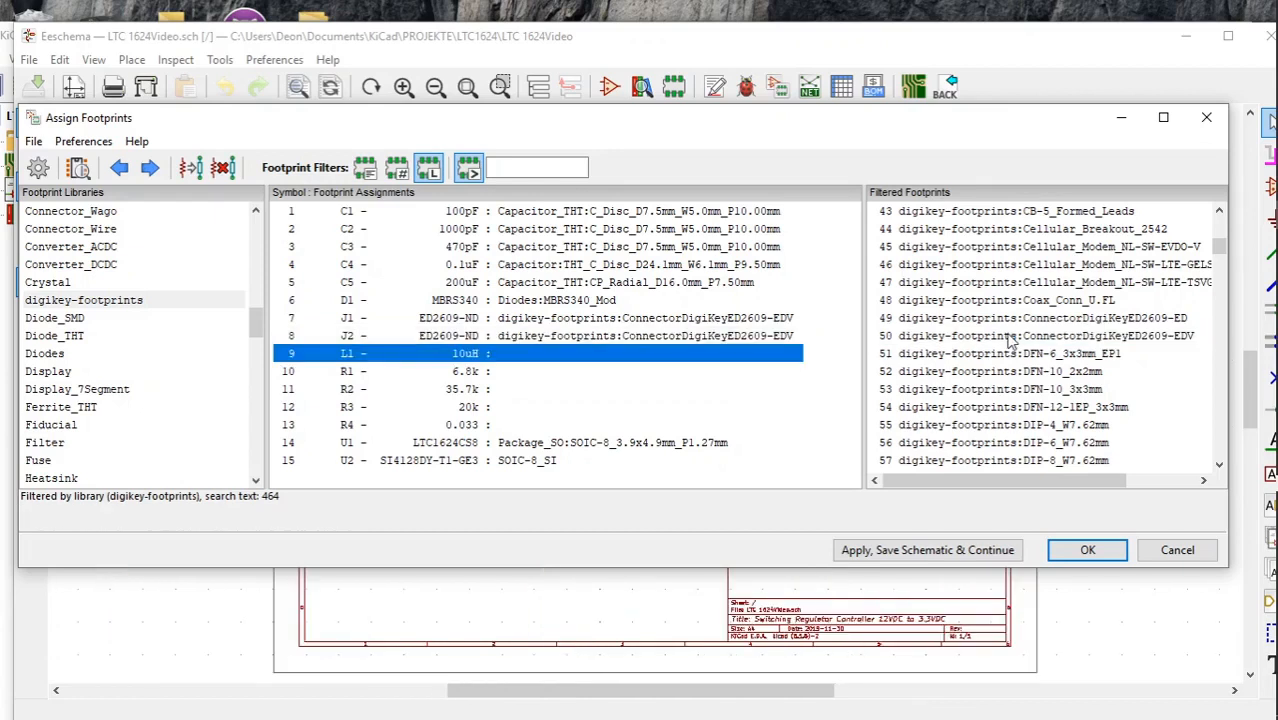
mouse_move(912, 557)
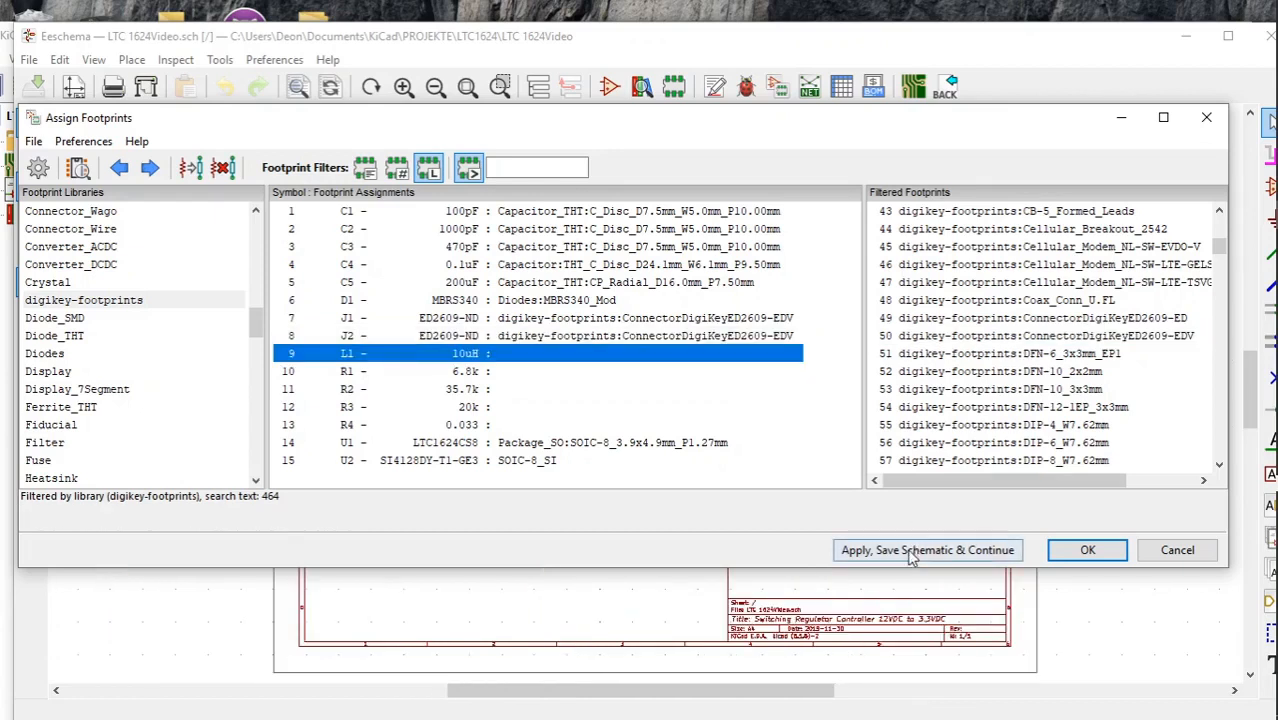
left_click(927, 550)
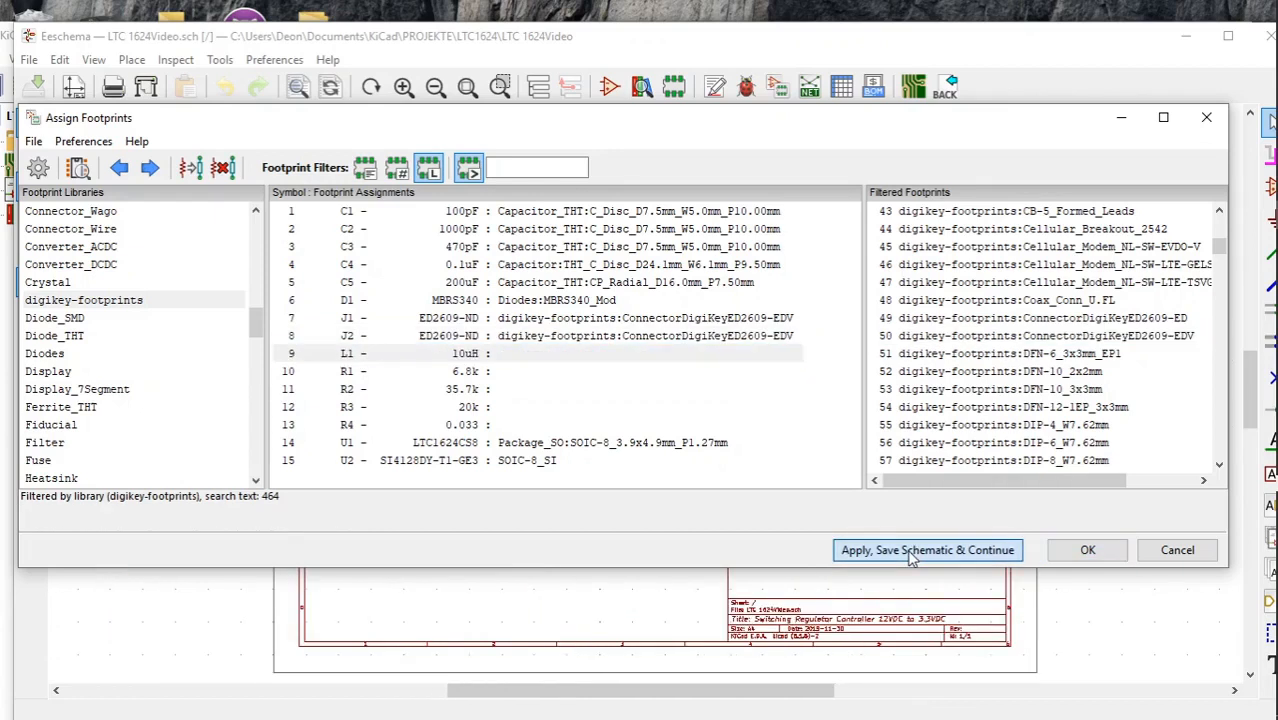
left_click(927, 550)
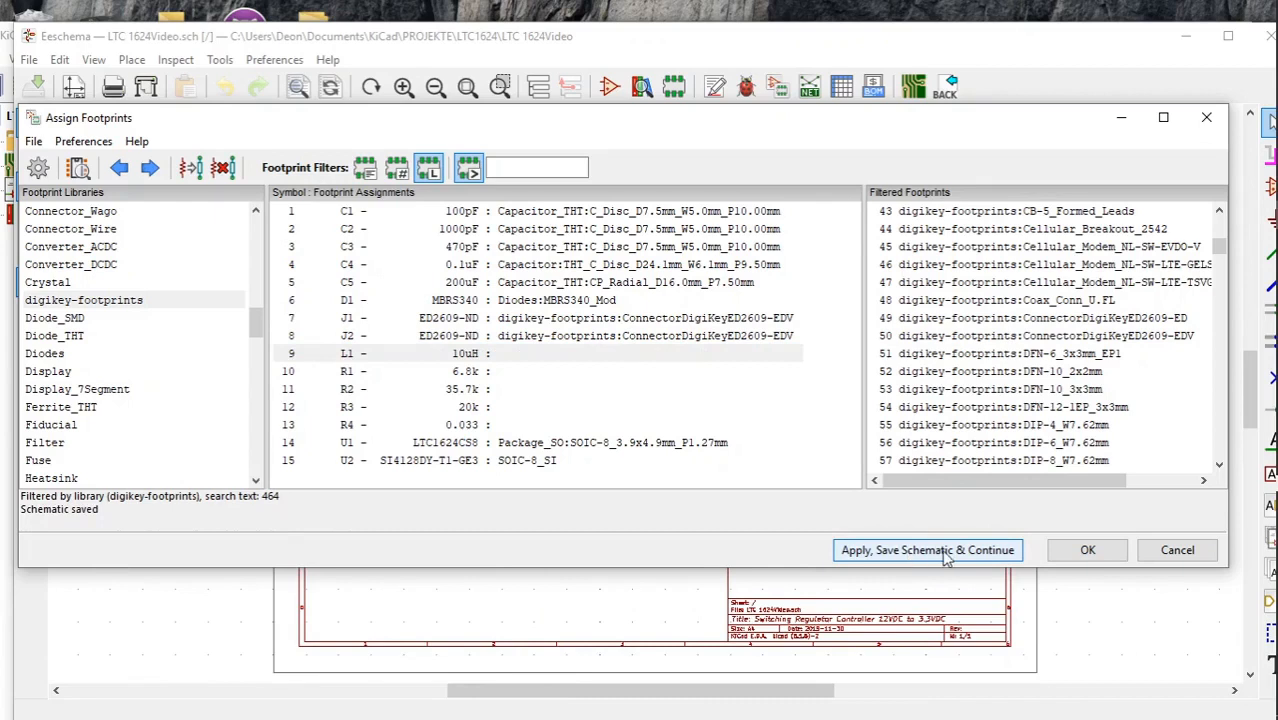
Step: Preview J1's assigned ConnectorDigiKeyED2609-EDV footprint in the footprint viewer
left_click(927, 550)
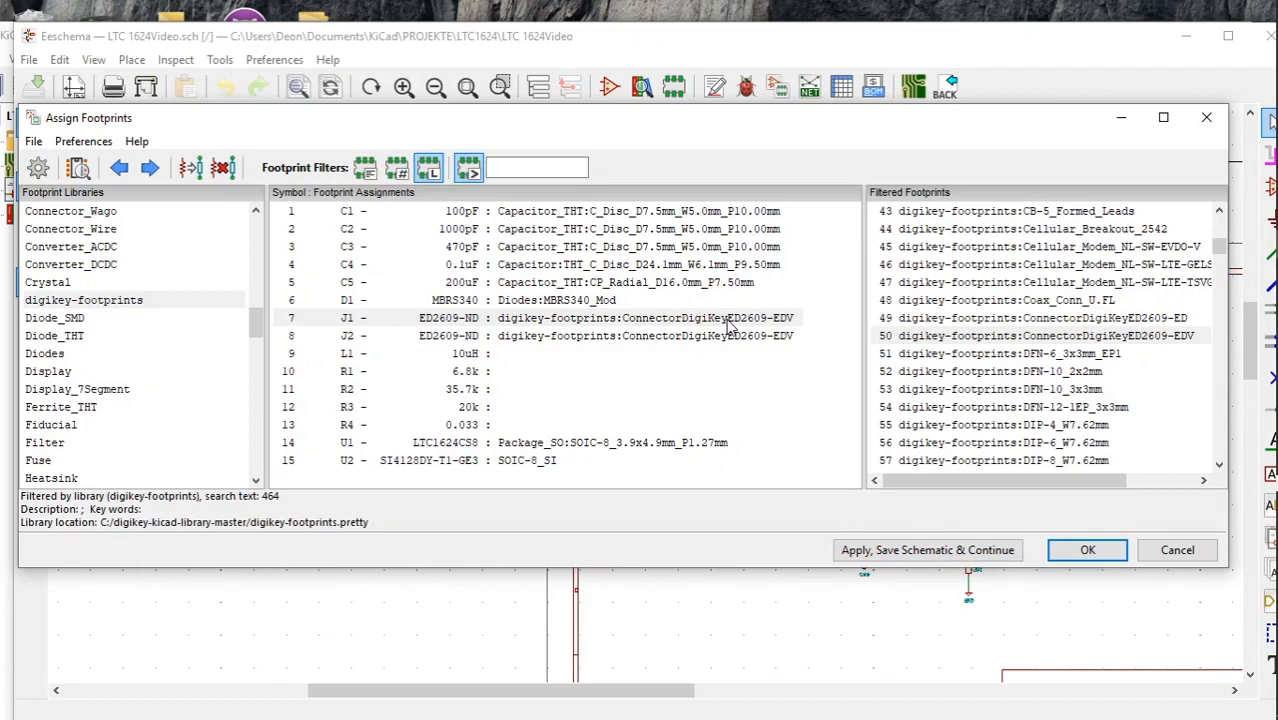
left_click(630, 318)
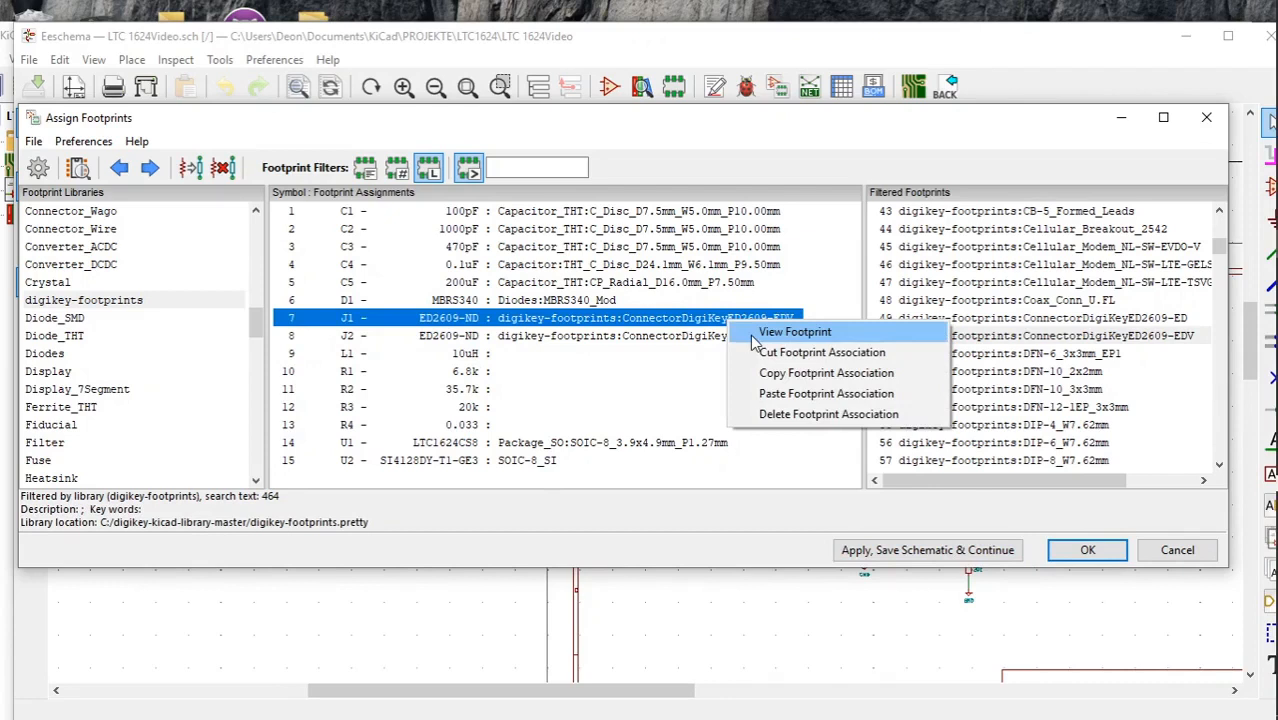
left_click(795, 331)
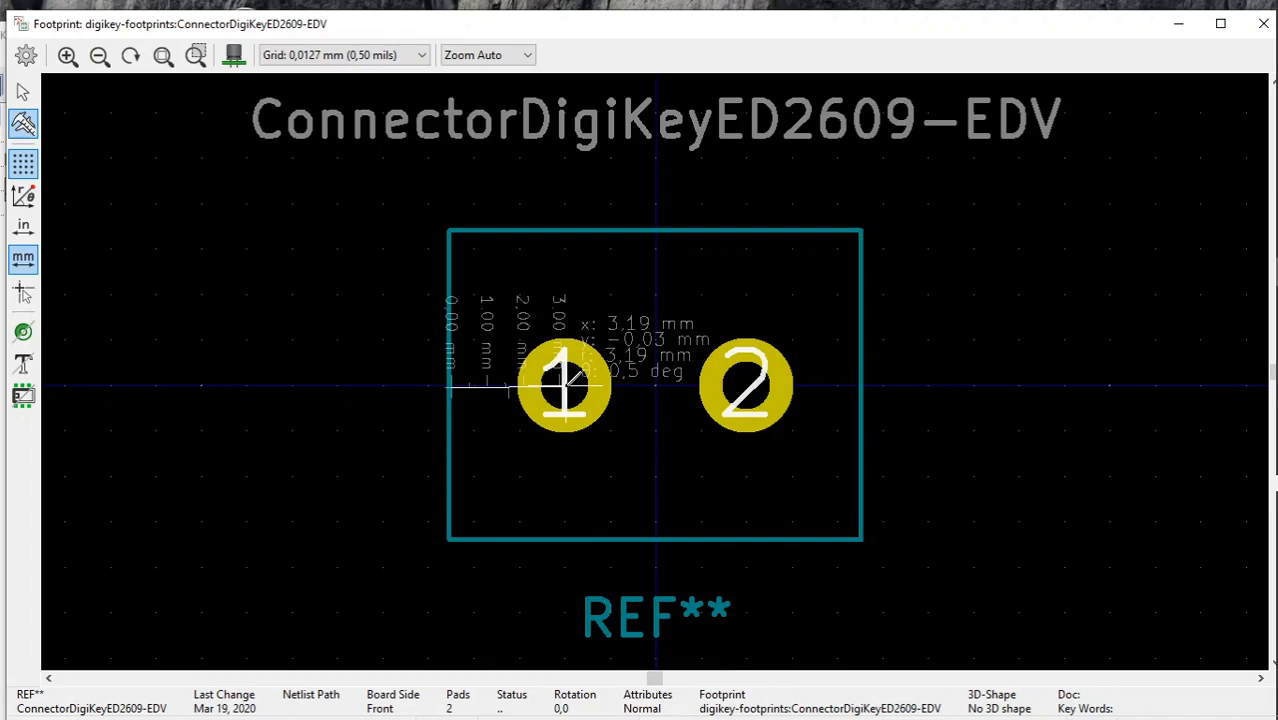
mouse_move(967, 413)
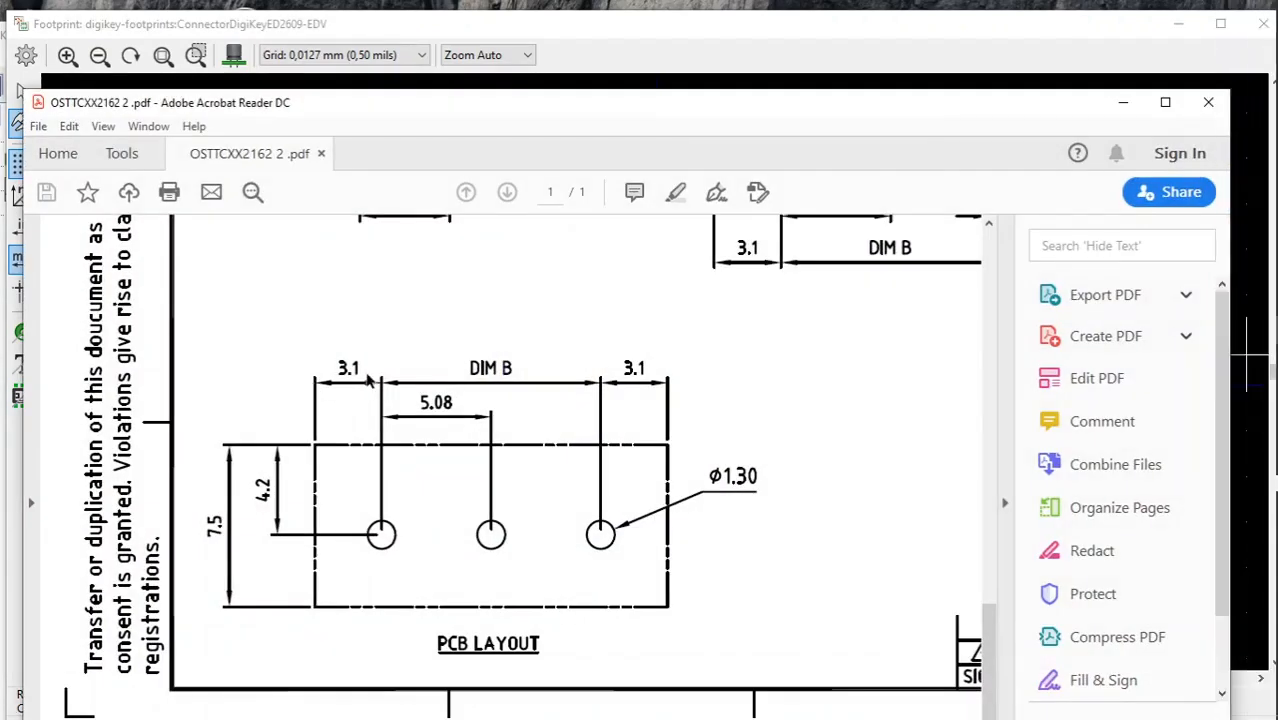
mouse_move(339, 385)
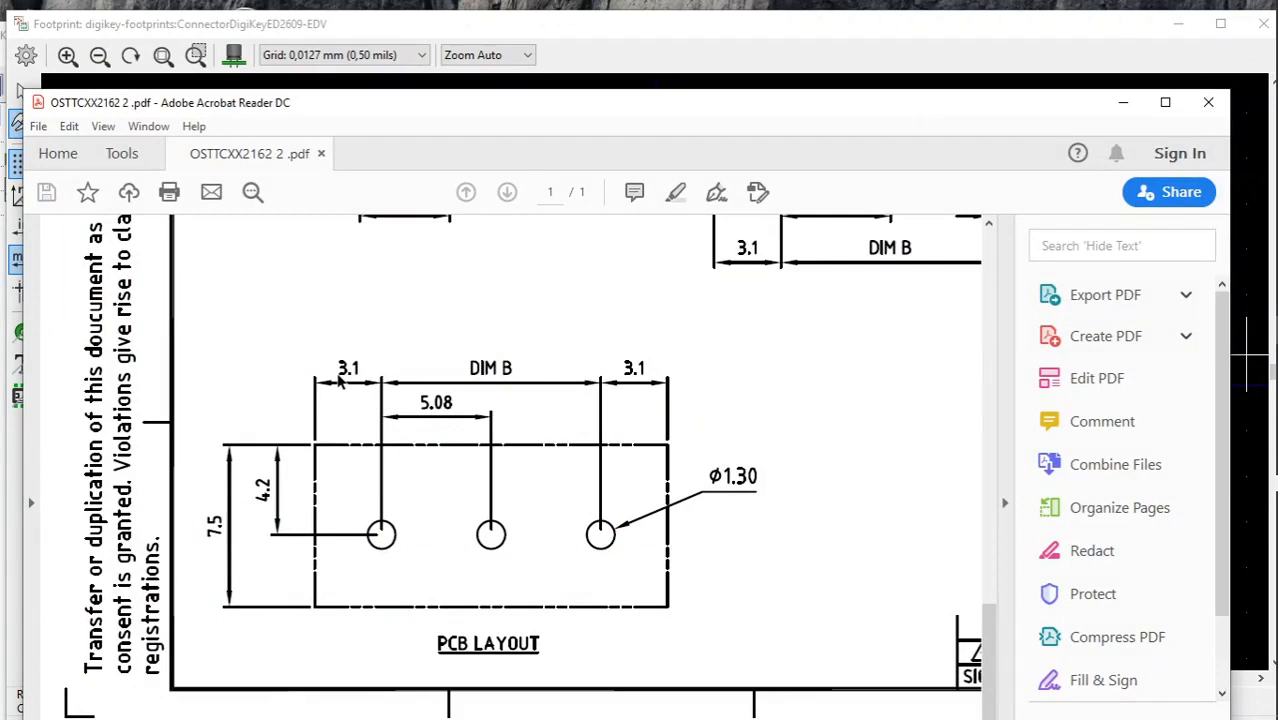
mouse_move(1122, 102)
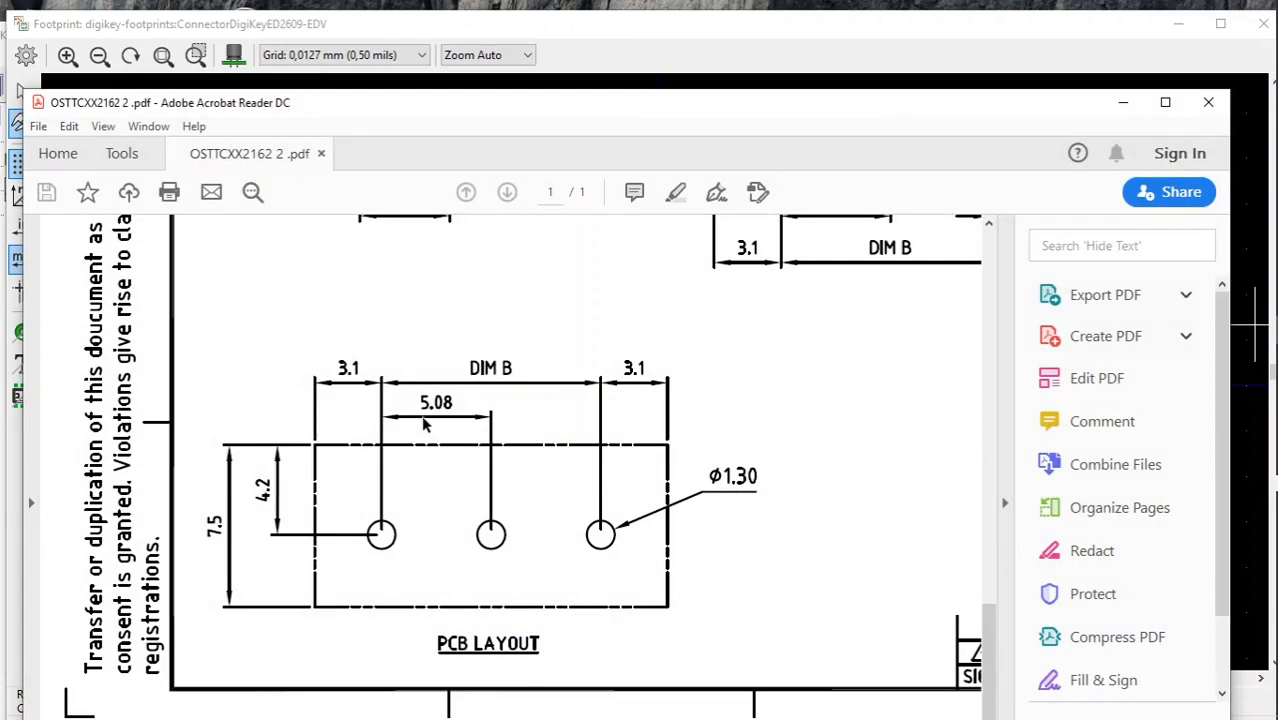
mouse_move(555, 393)
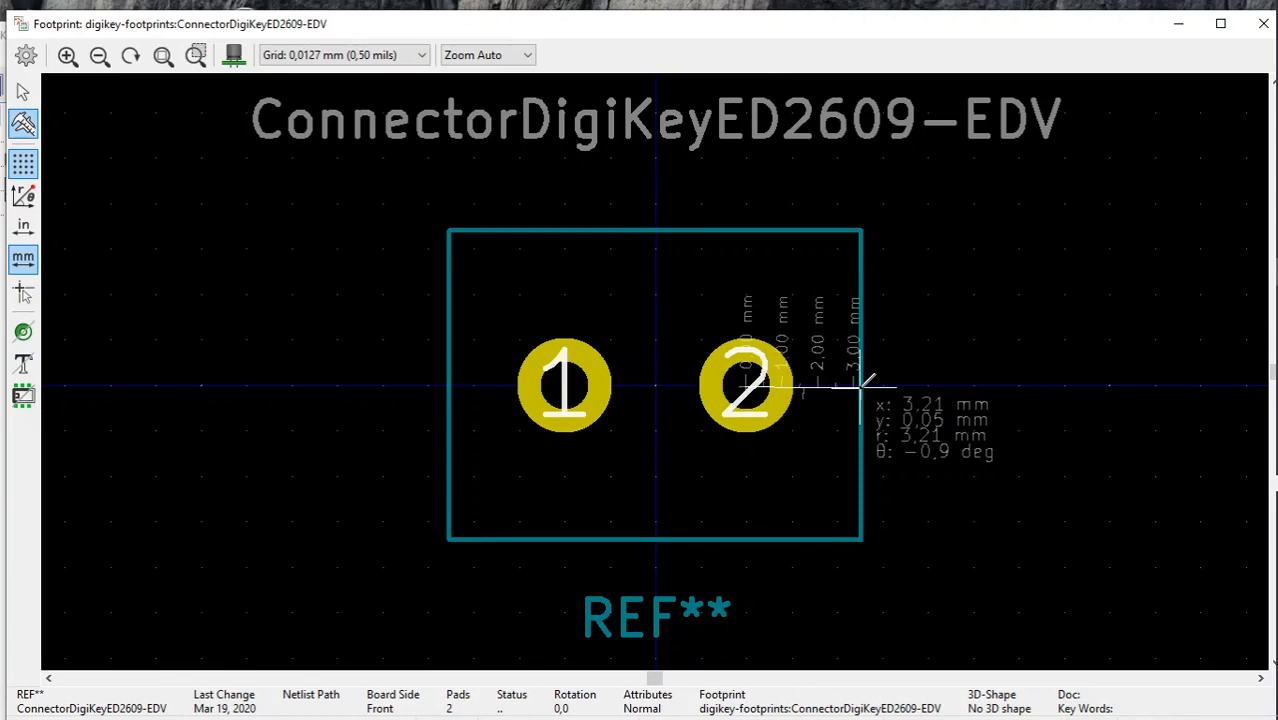
mouse_move(862, 395)
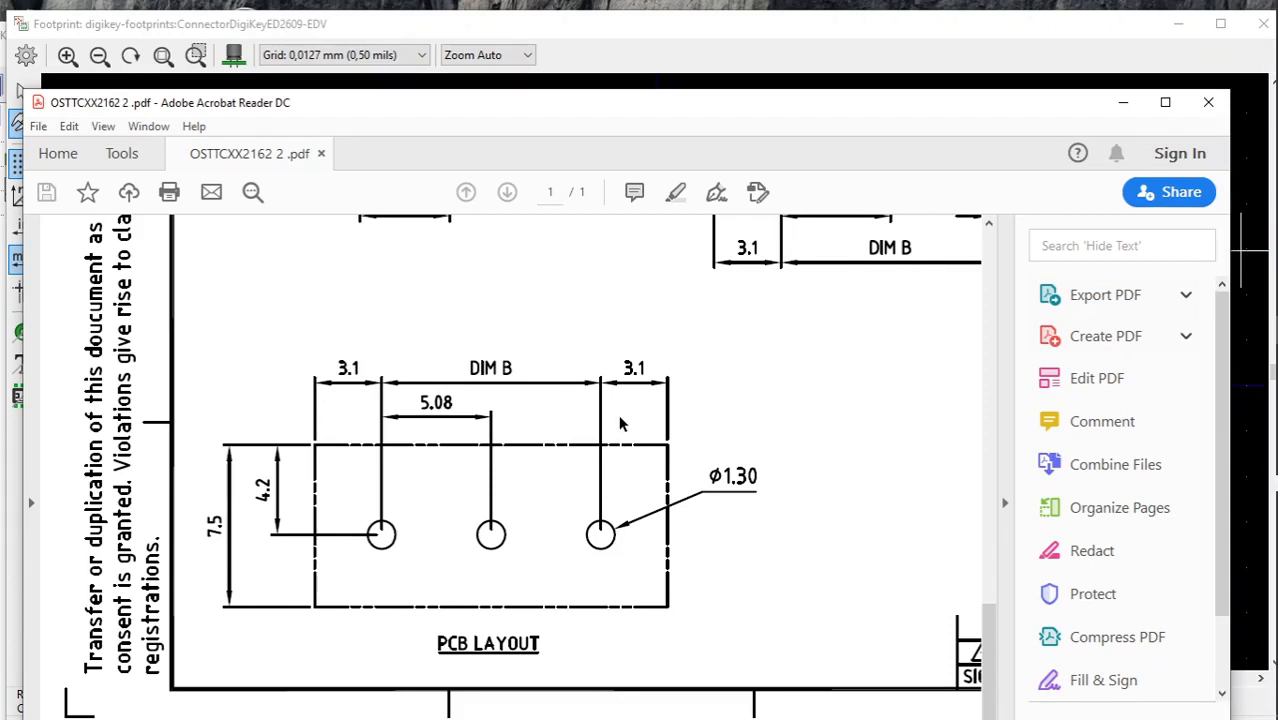
mouse_move(706, 138)
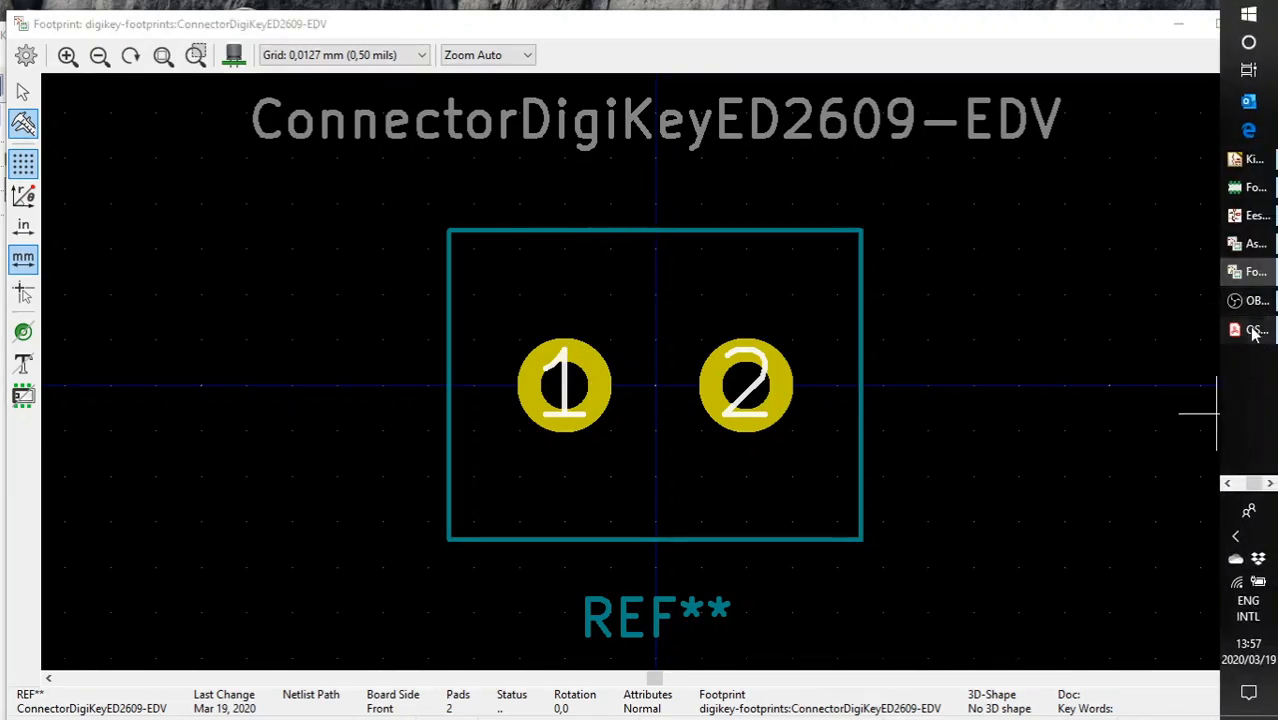
Step: Check the datasheet's 3.1 mm edge-to-pad margin, then close the PDF
left_click(1234, 330)
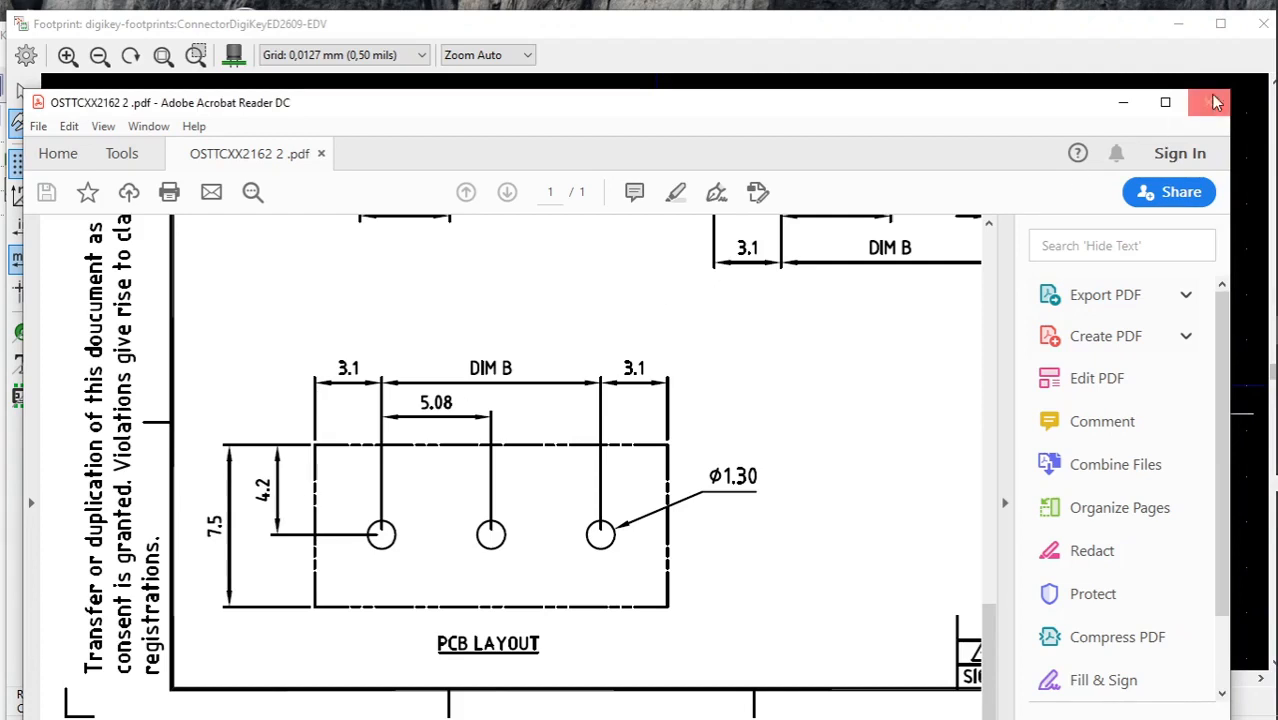
left_click(1215, 102)
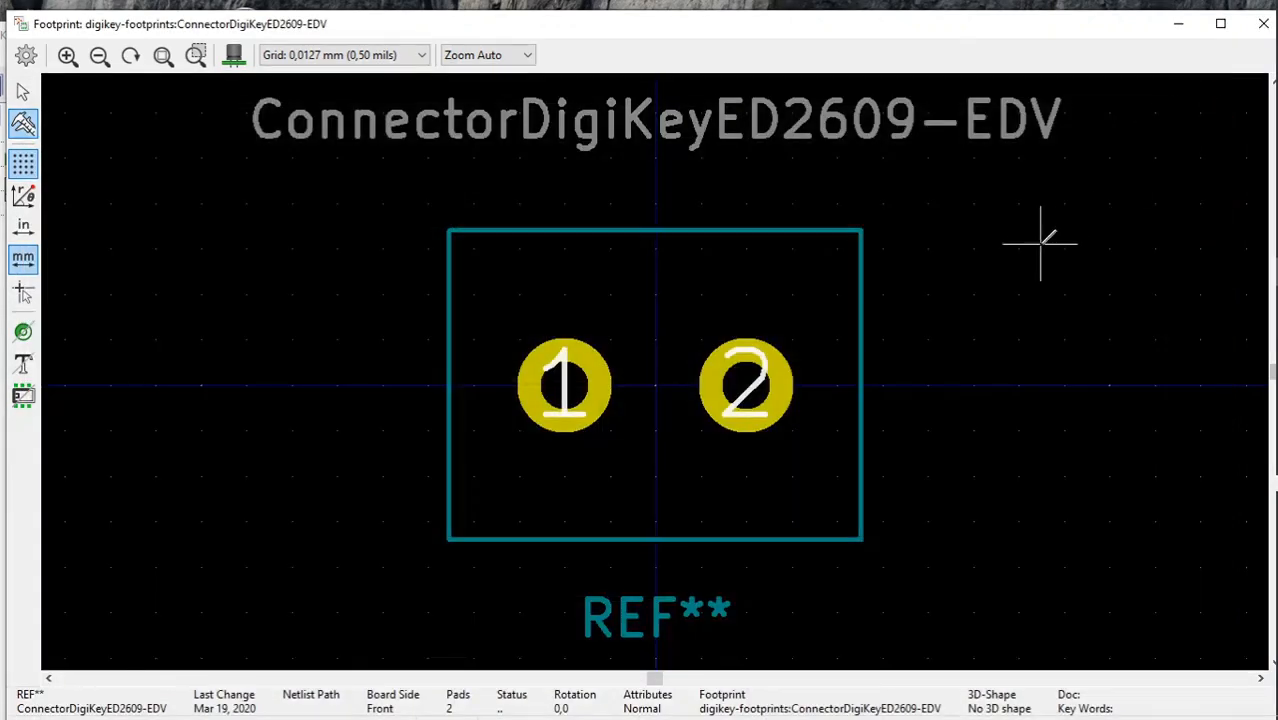